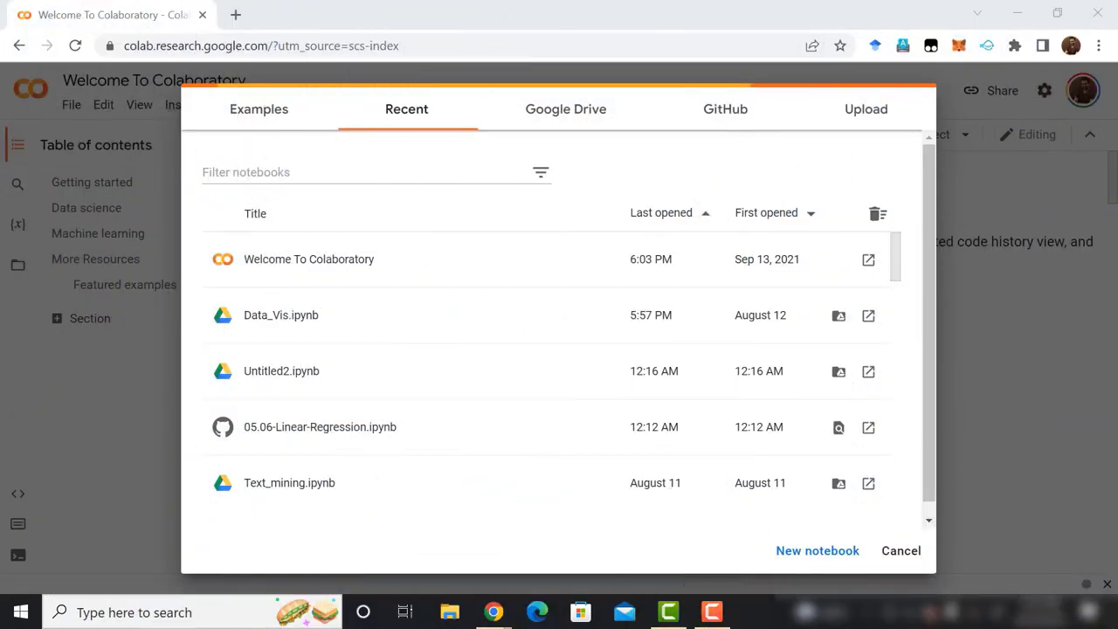
mouse_move(851, 569)
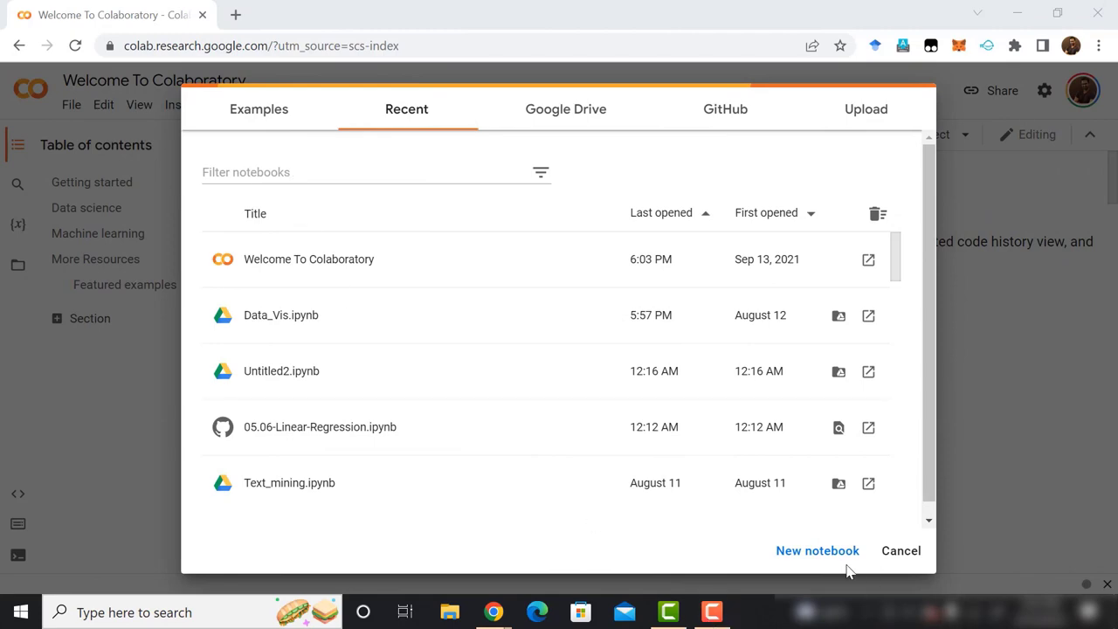
Create a fresh notebook and rename it Data_Visualization.ipynb
click(818, 551)
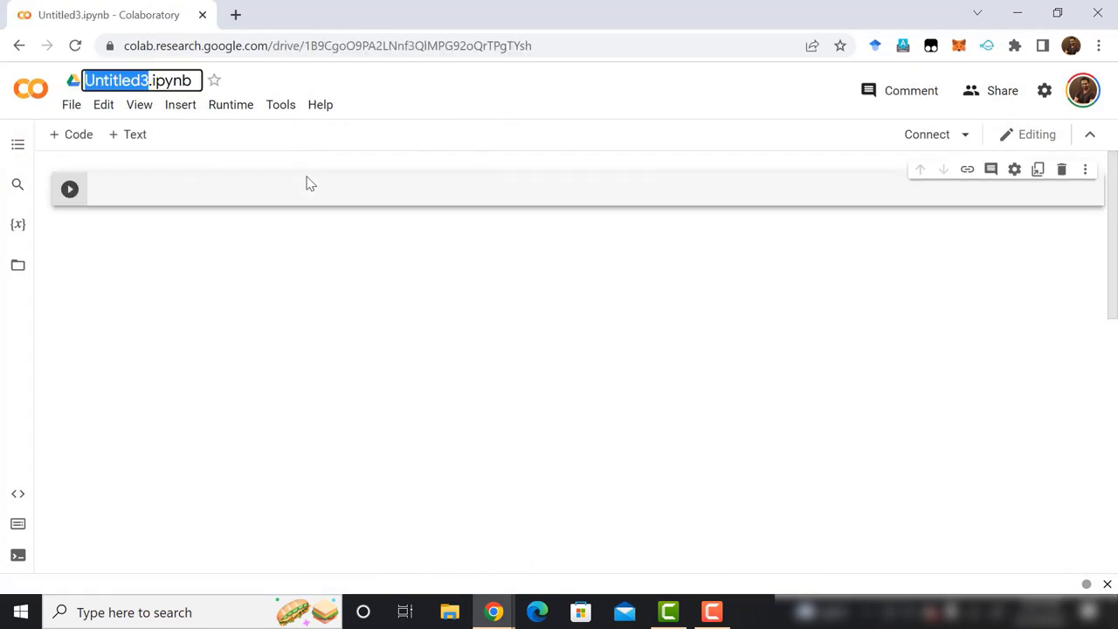
text(Data_Visualization)
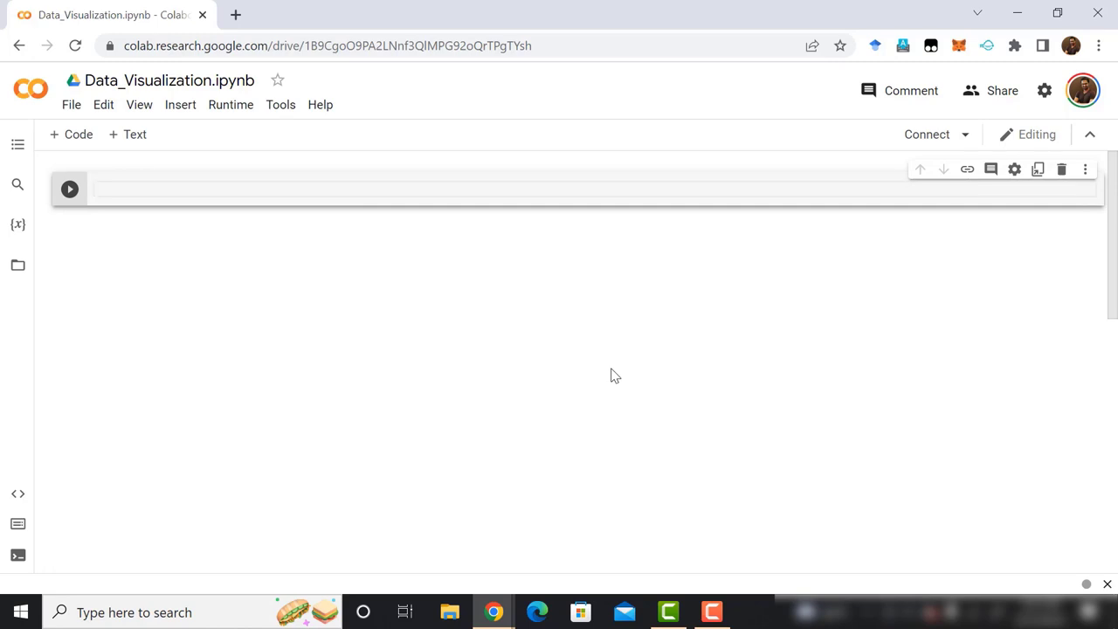
Import matplotlib.pyplot as plt and create a figure with plt.figure()
text(import matplotlib)
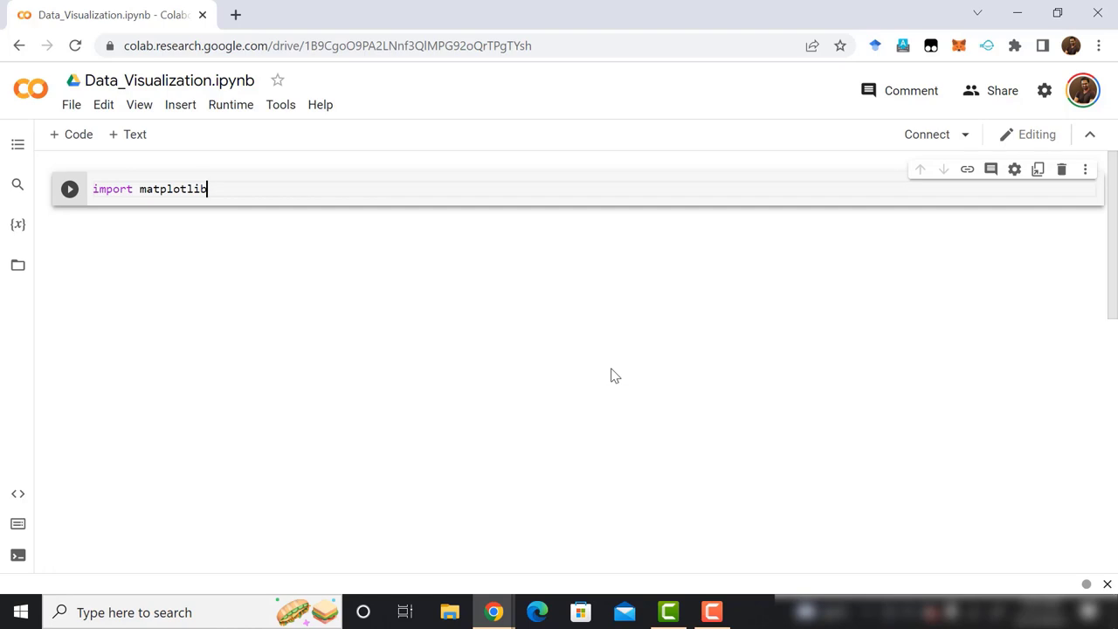
text(.pyplot as plt)
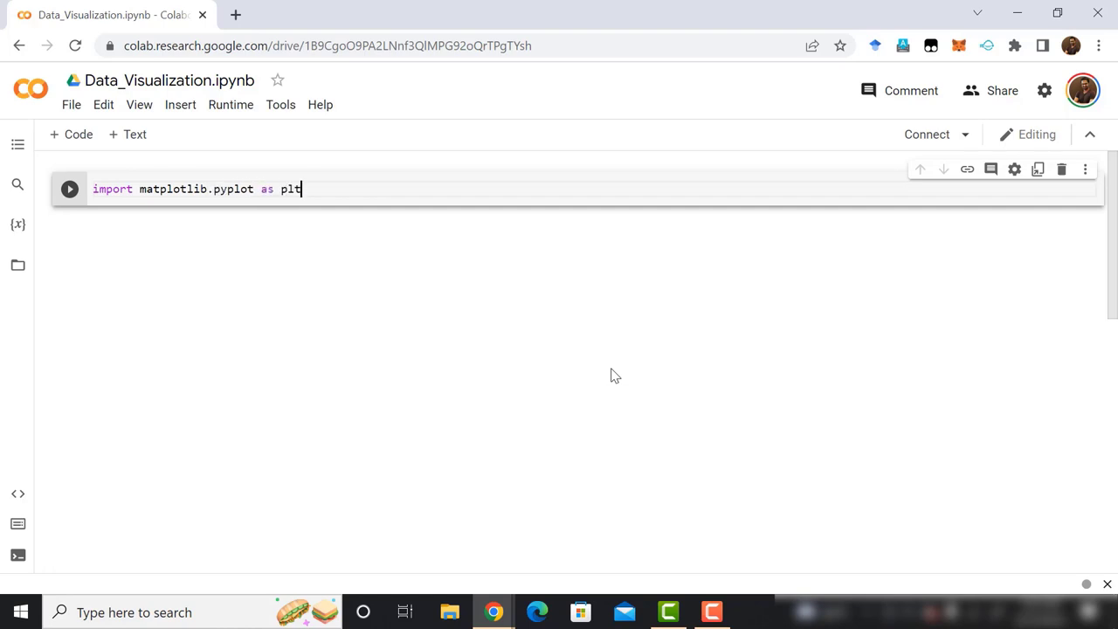
text(fig =)
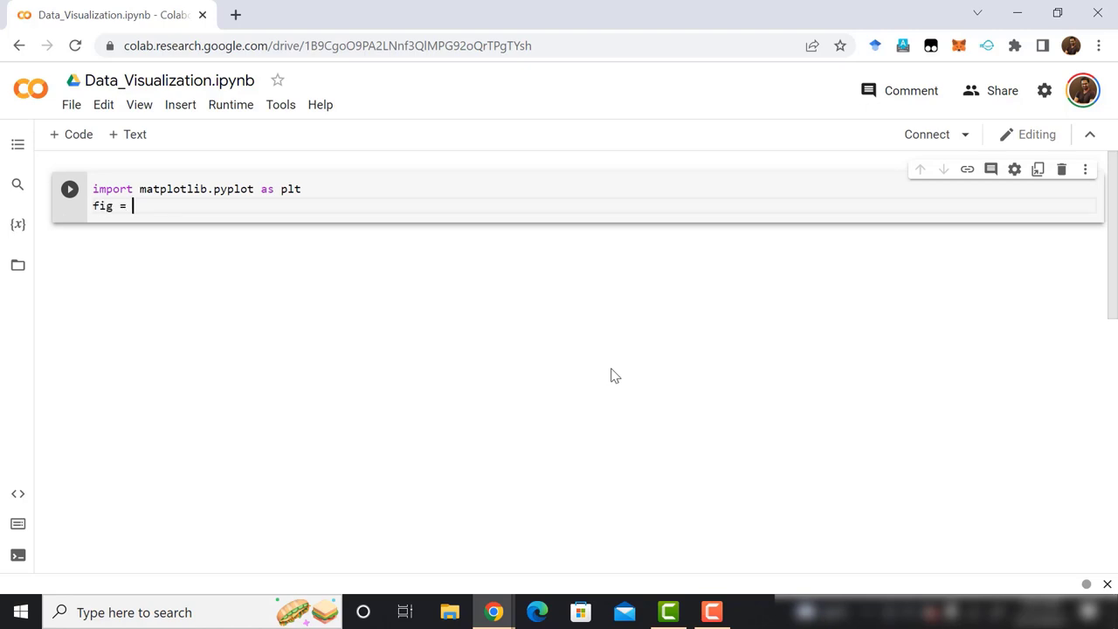
text(plt.figure()
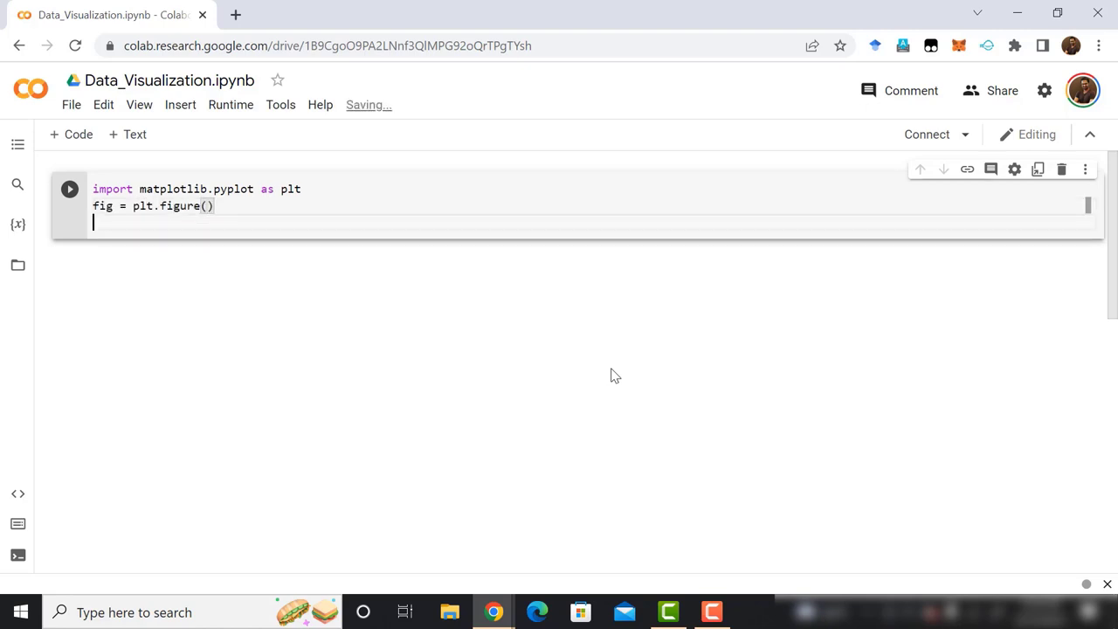
Add full-size axes to the figure with fig.add_axes([0,0,1,1])
text(a)
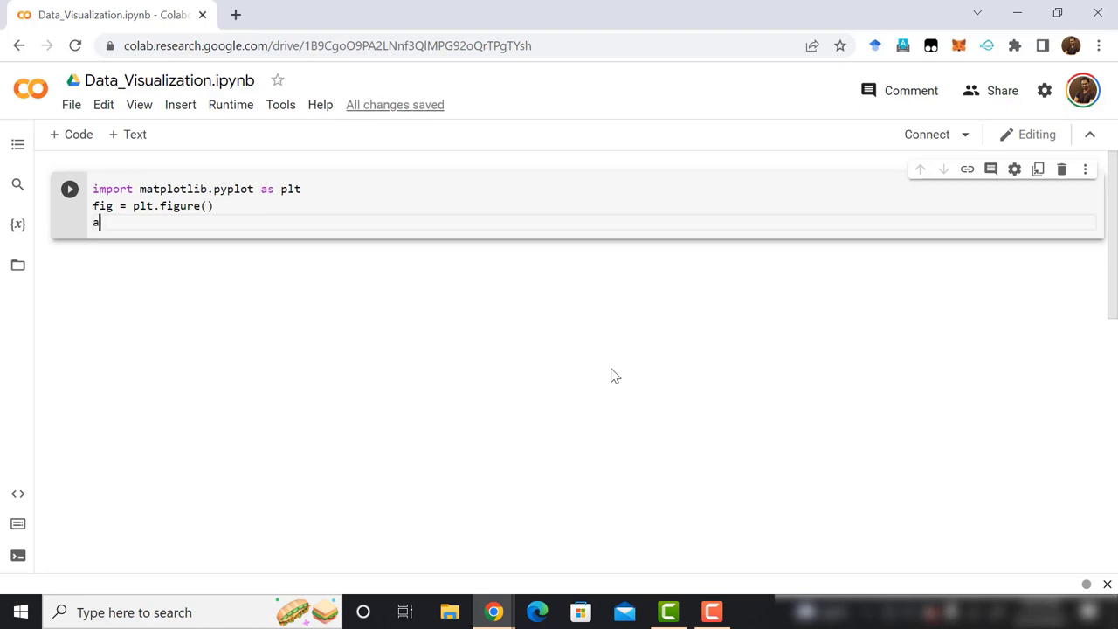
text(x = f)
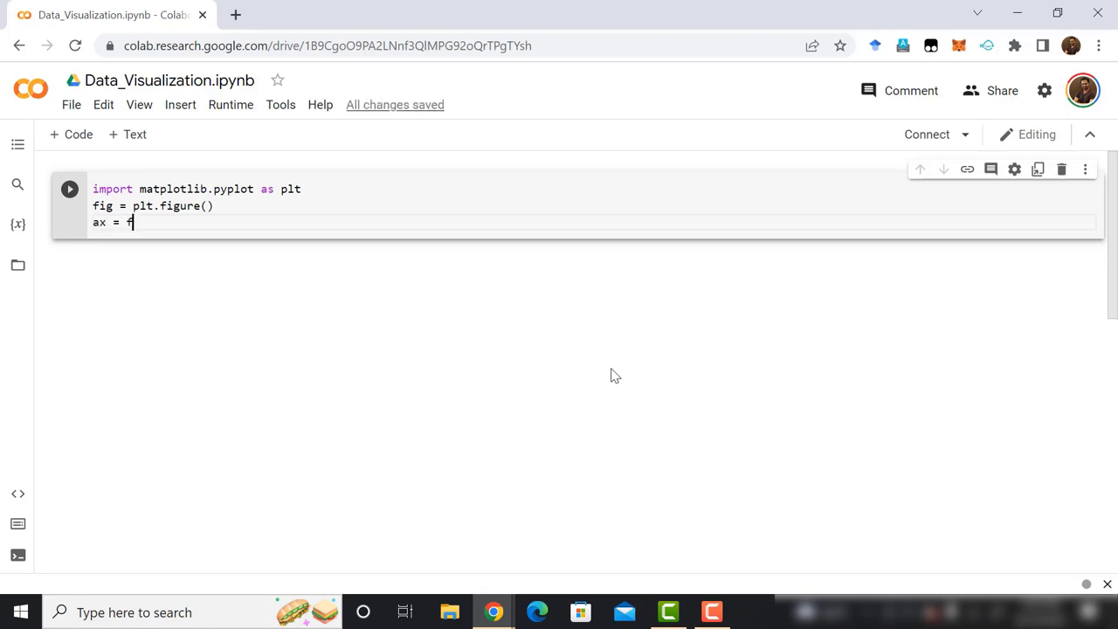
text(ig.a)
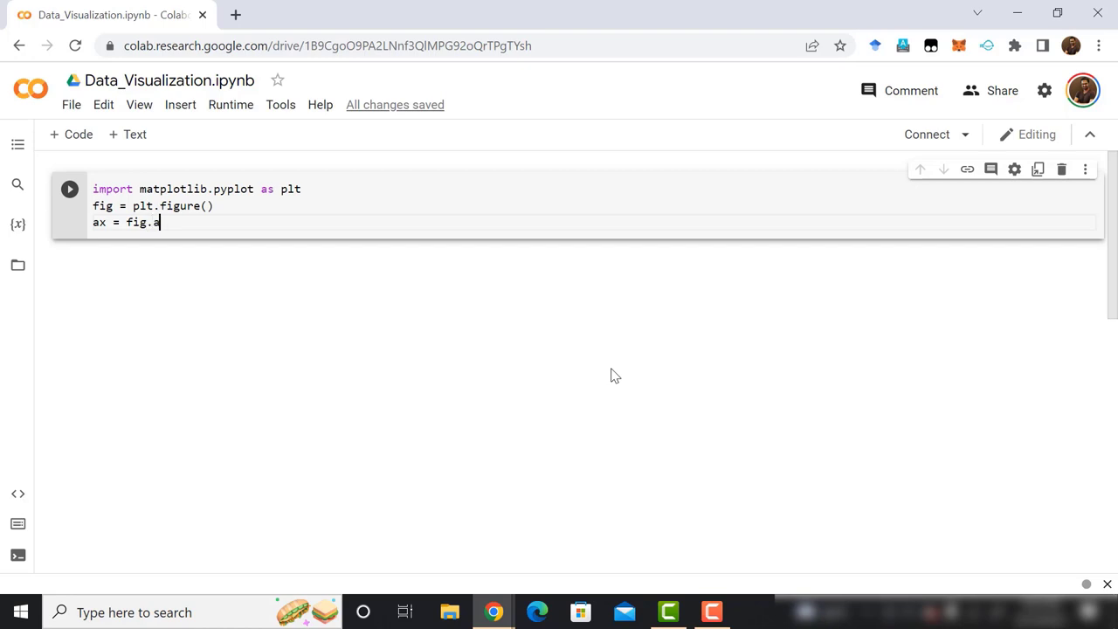
text(dd_ax)
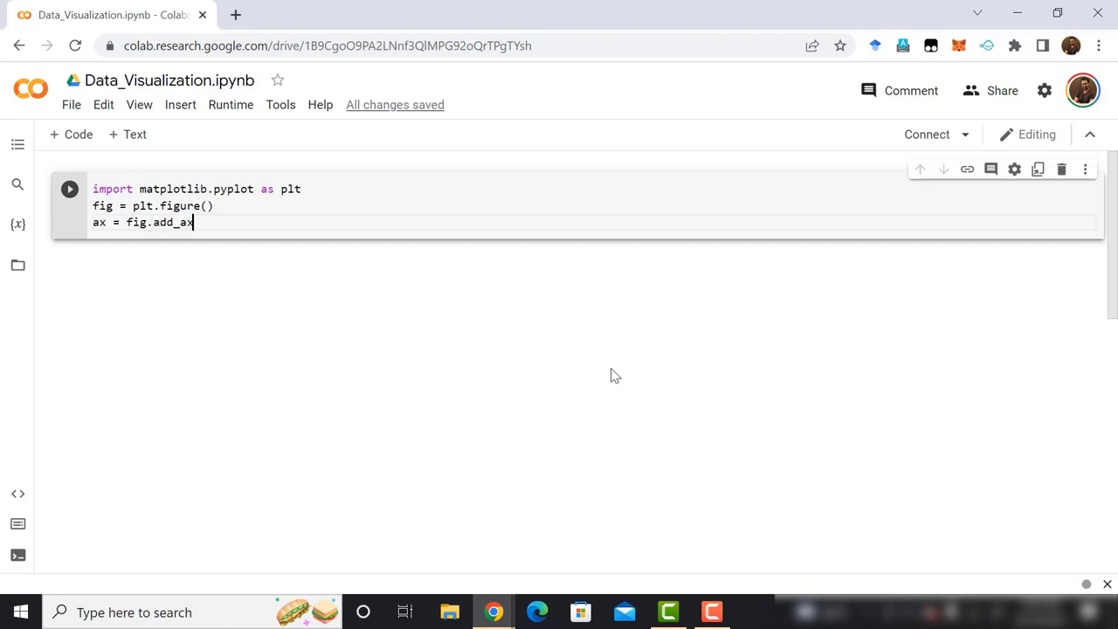
text(es())
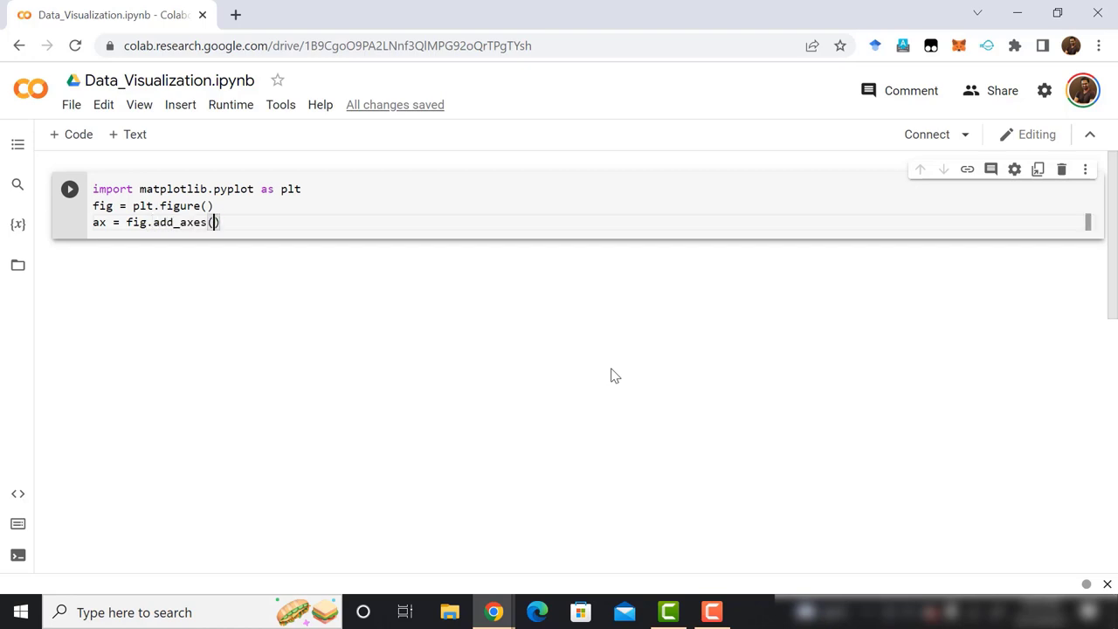
text([)
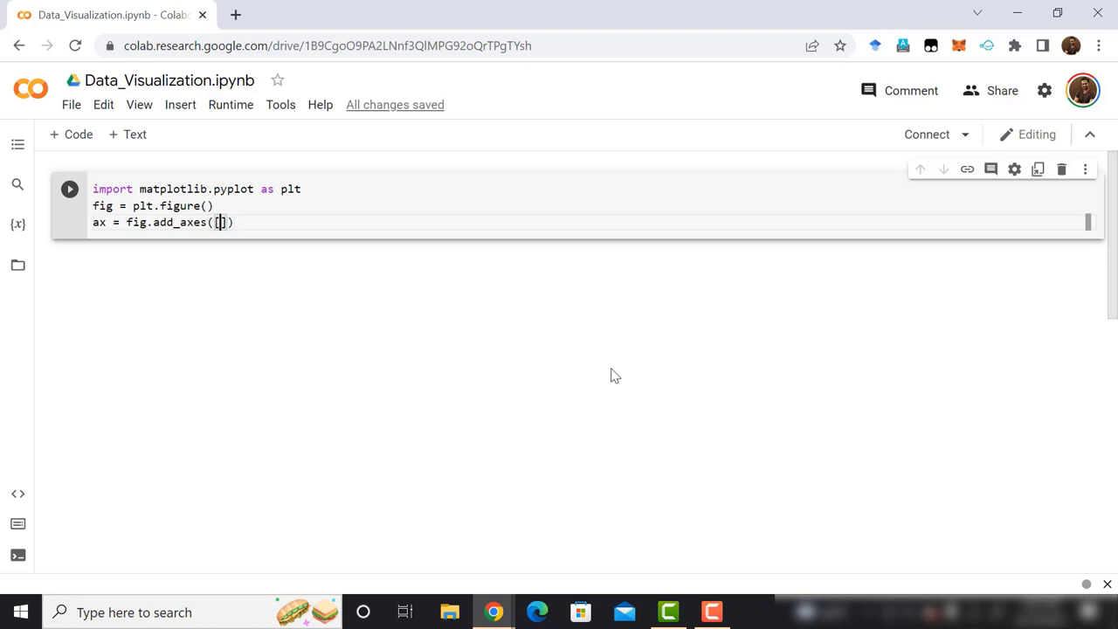
text(0,0)
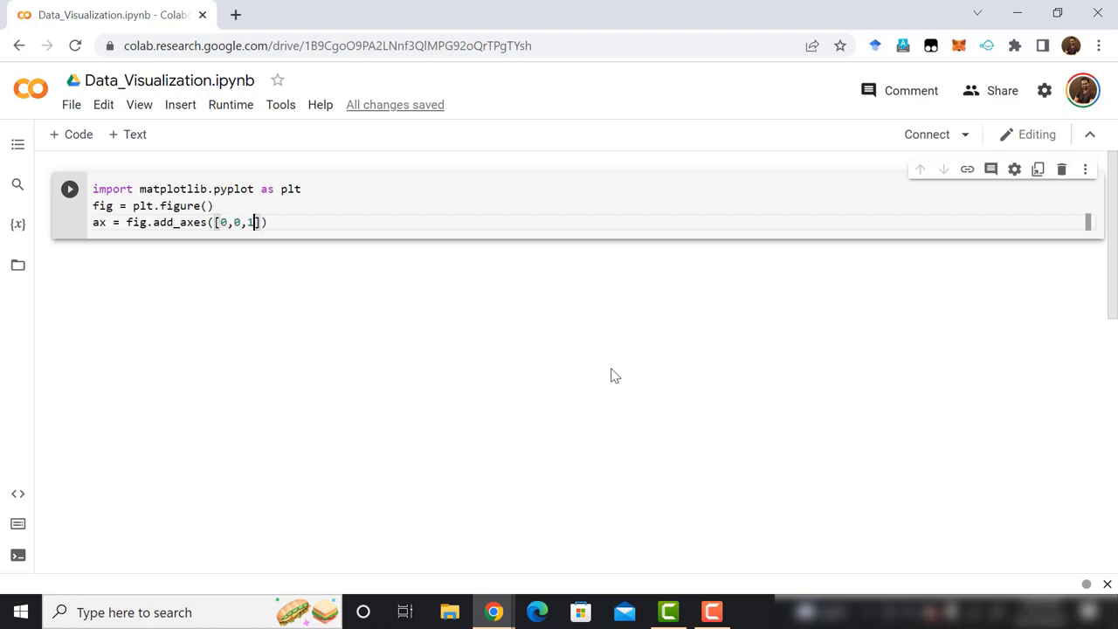
text(,1)
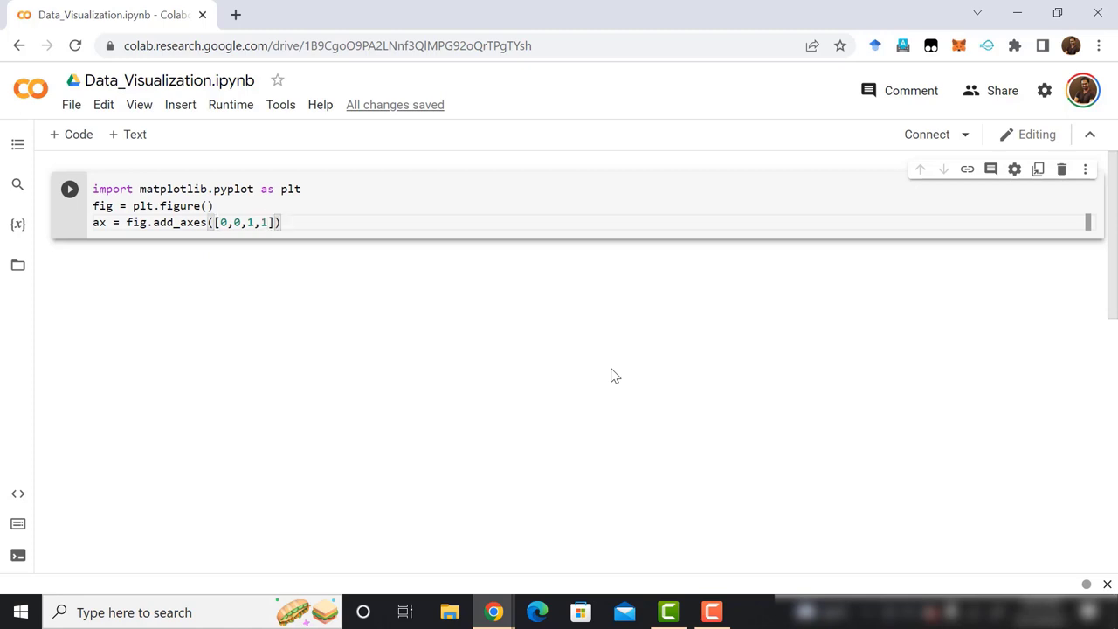
Define the language list ['C', 'C++', 'Java', 'Python', 'C#']
text(la)
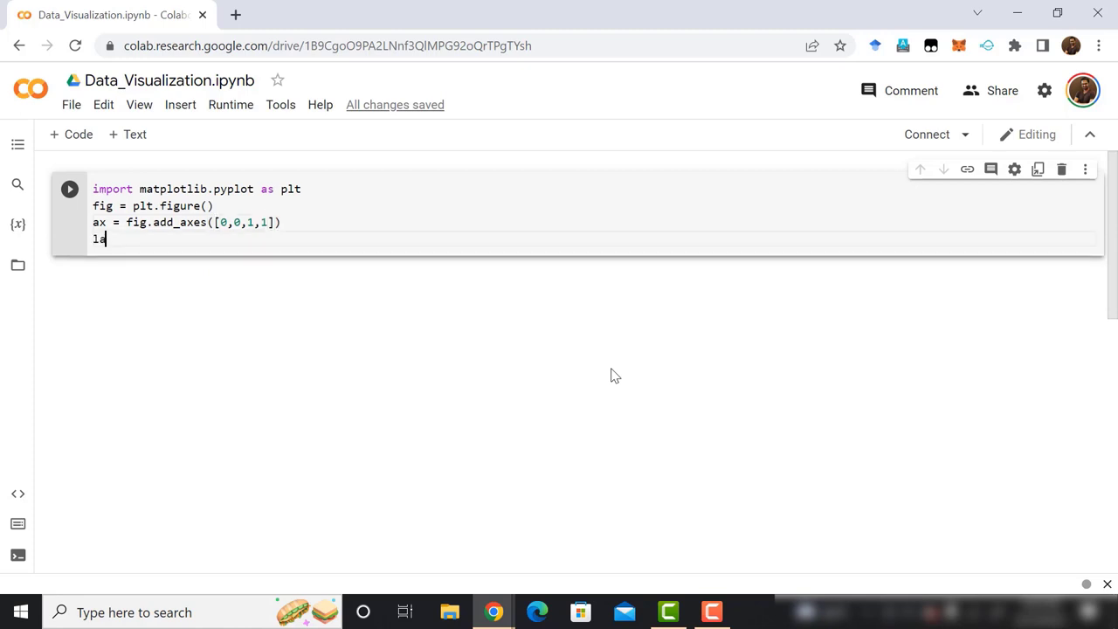
text(nguage = [)
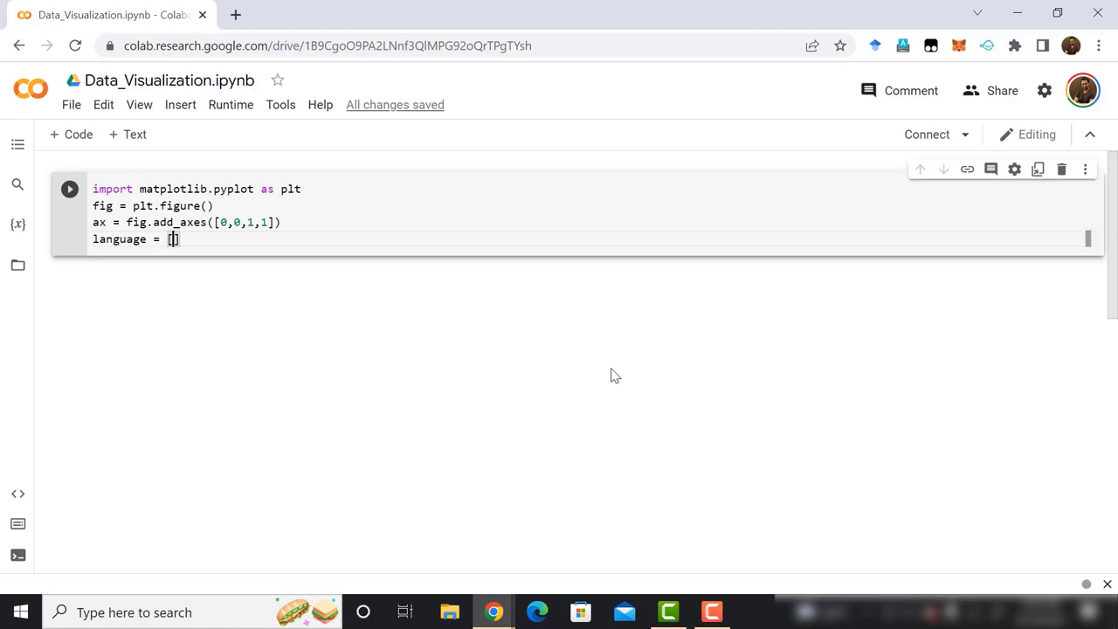
text(')
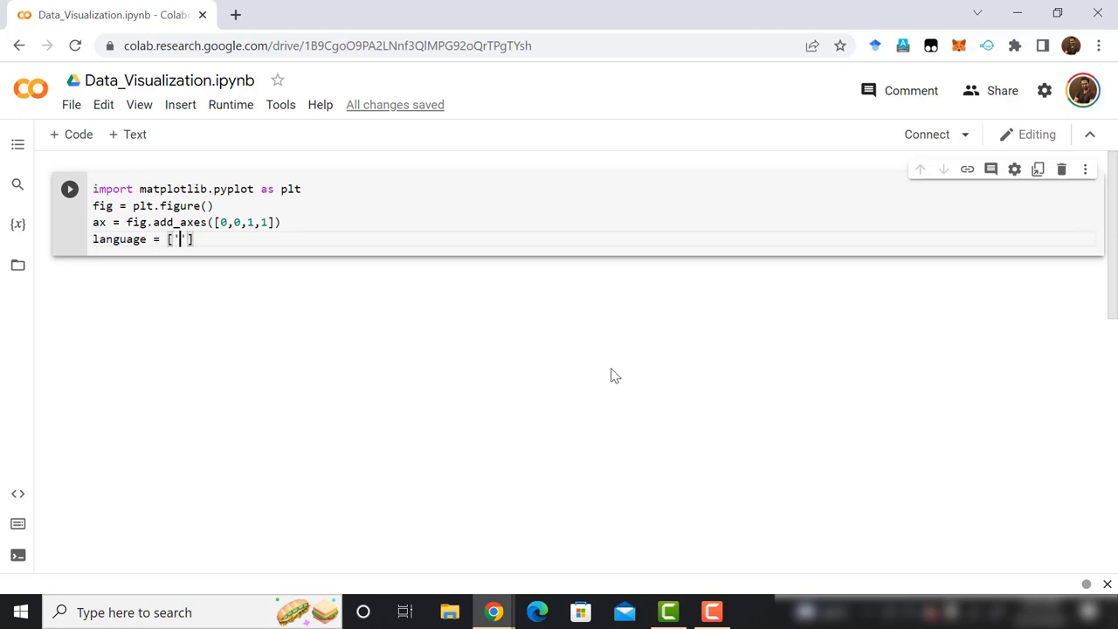
text(C', ')
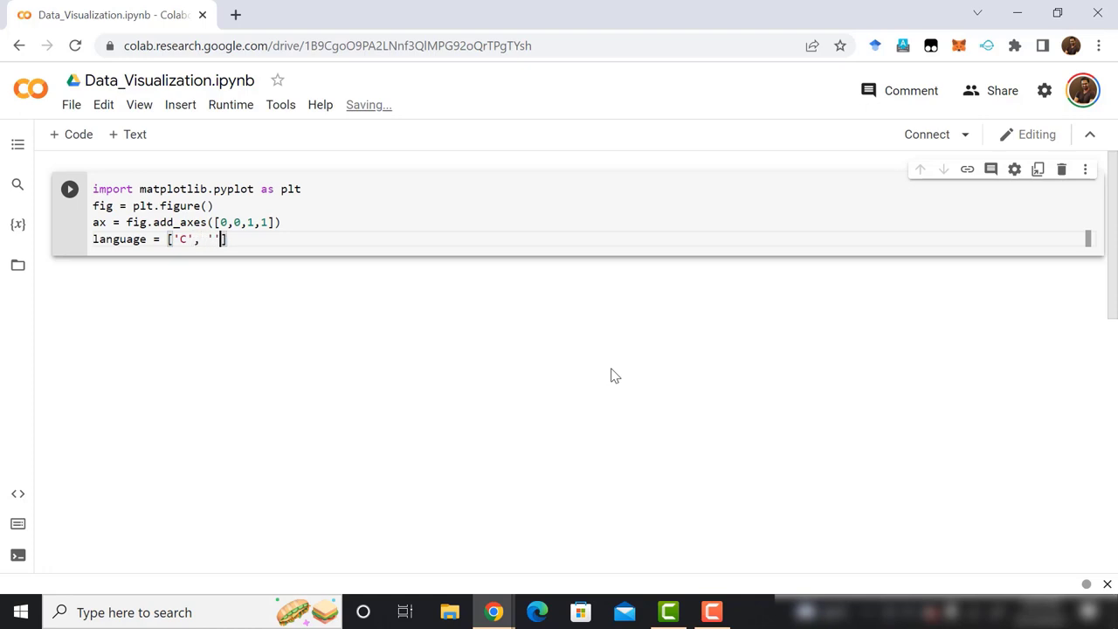
text(++)
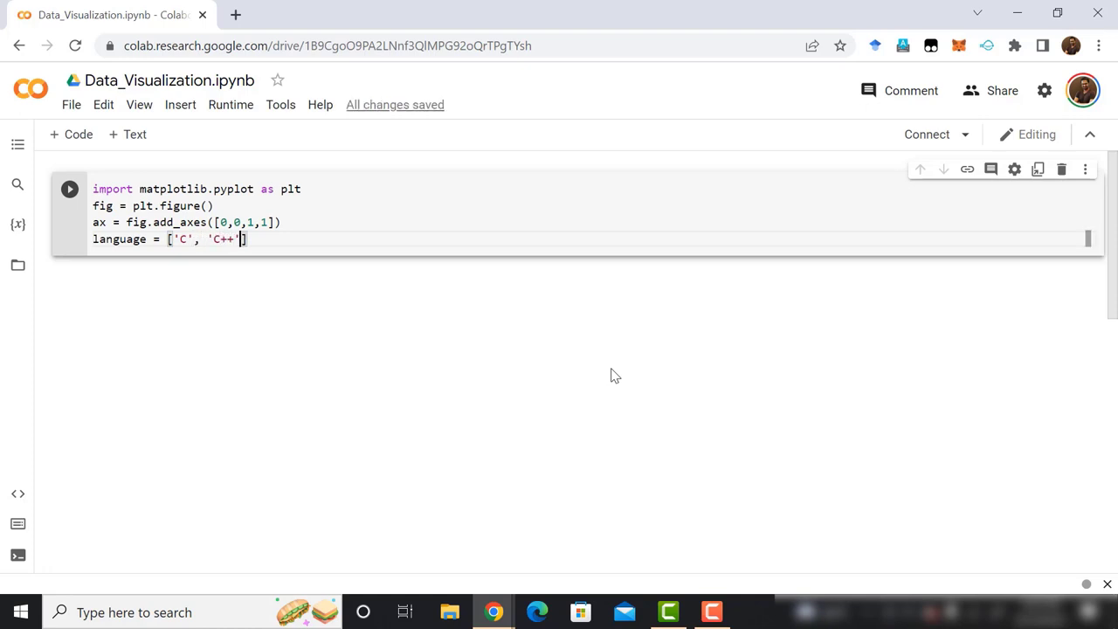
text(, '')
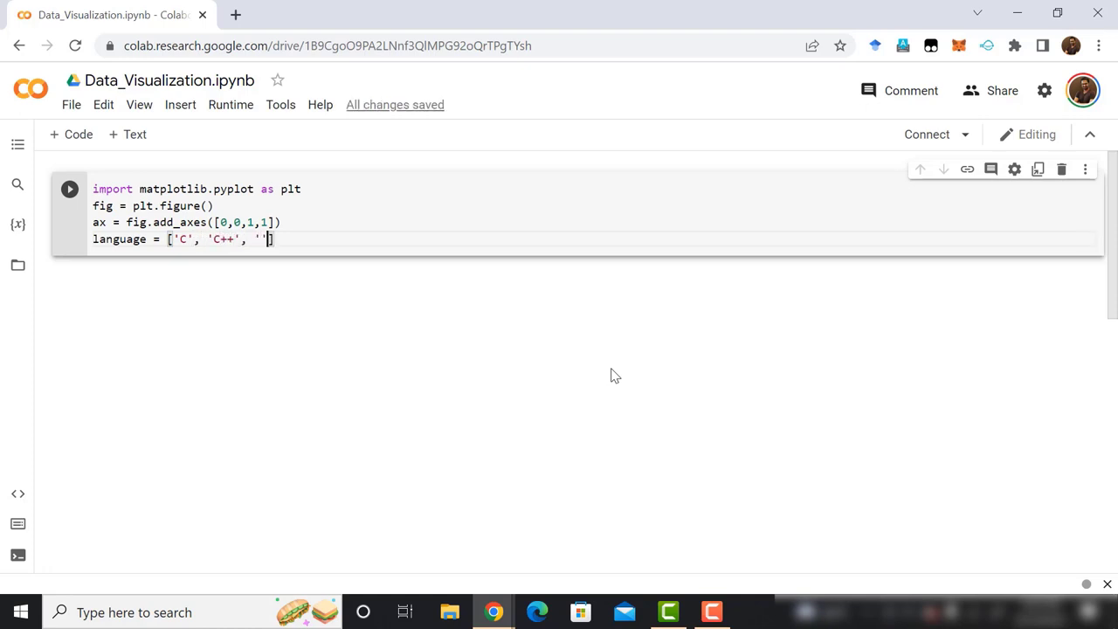
text(Java)
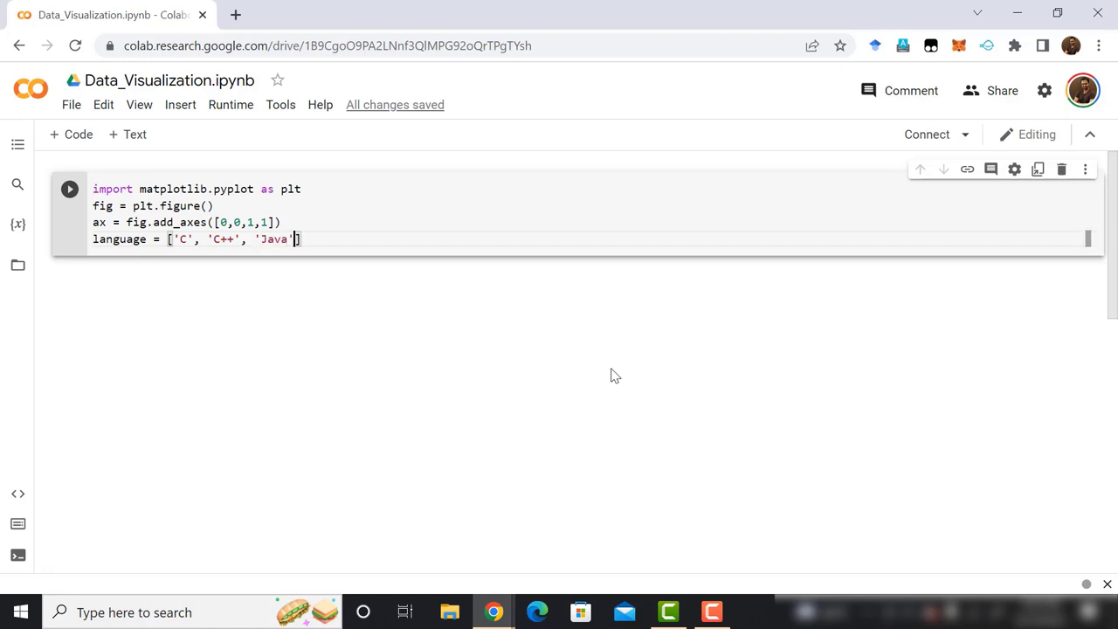
text(, '')
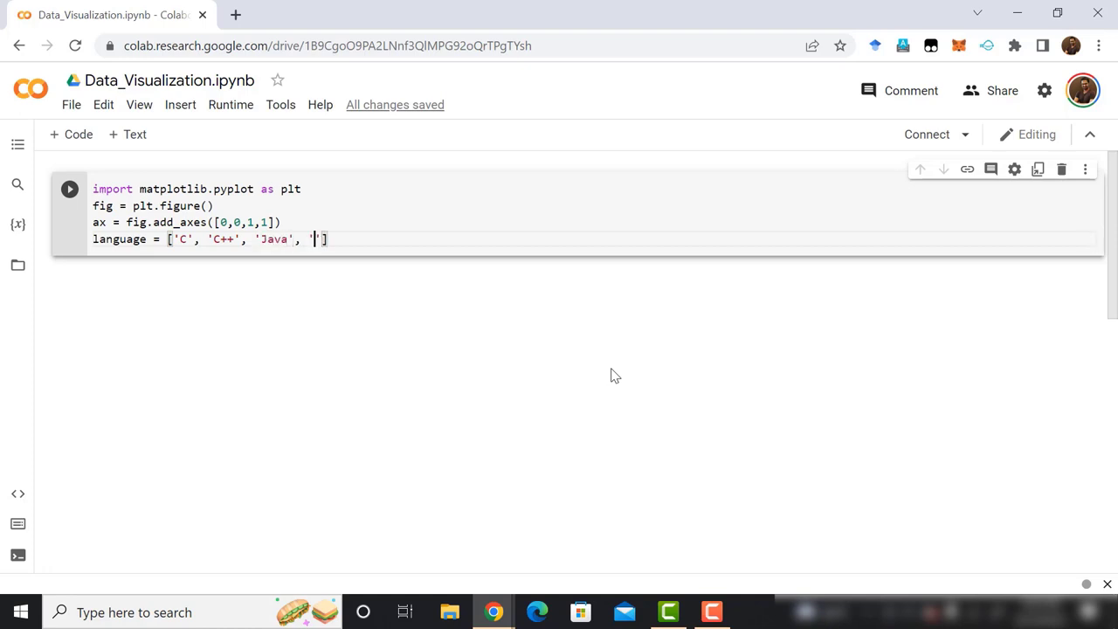
text(Python',)
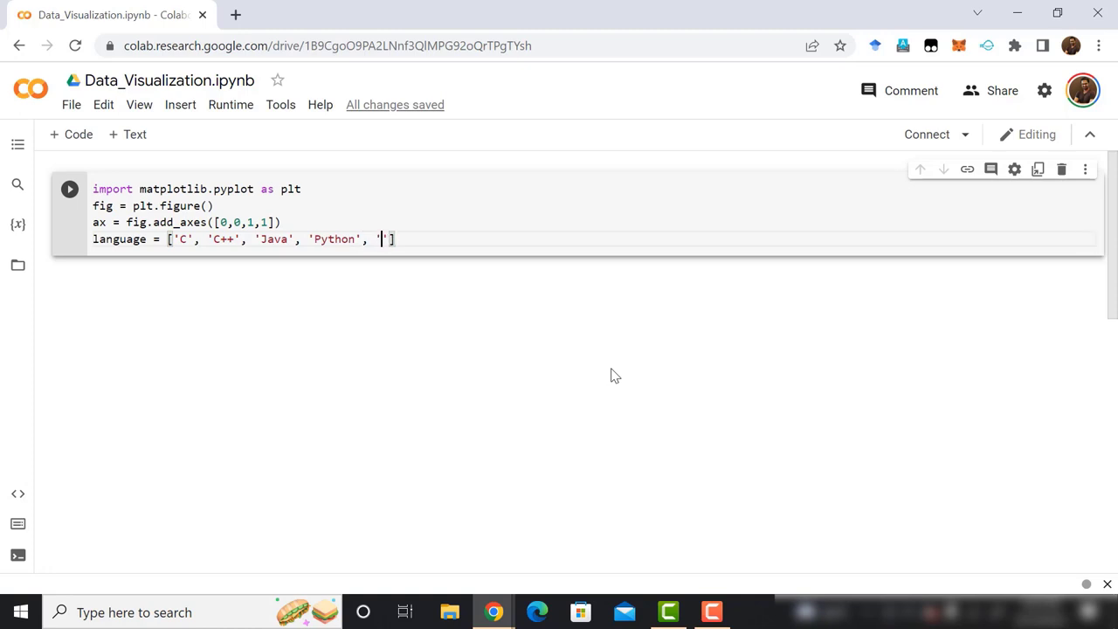
text(C)
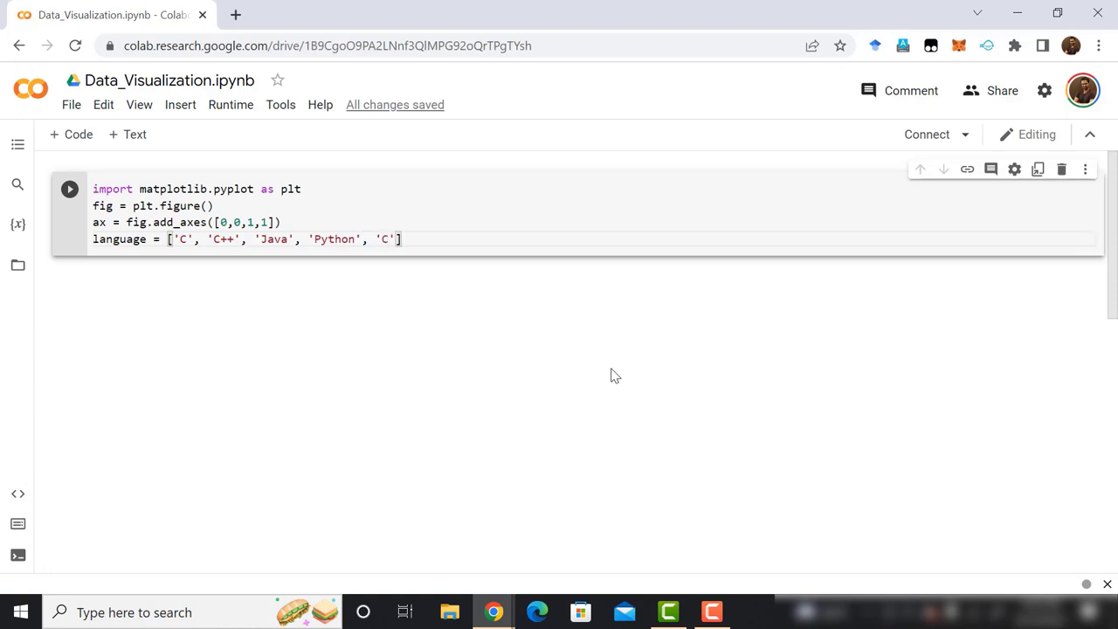
text(#)
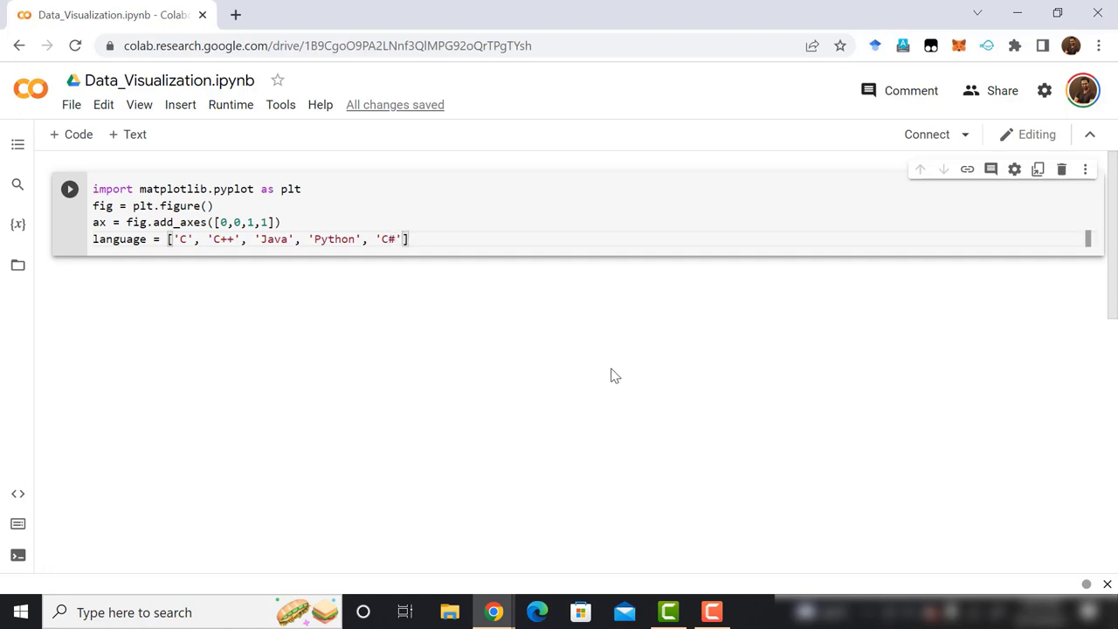
Define the student counts list [80, 75, 65, 90, 85]
text(student =)
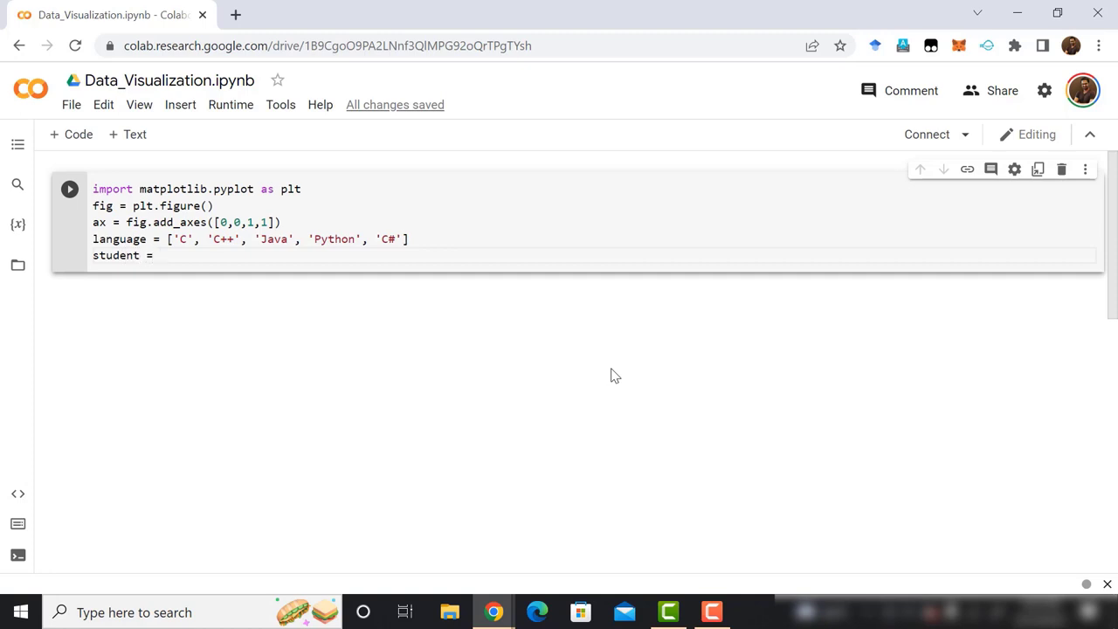
text([])
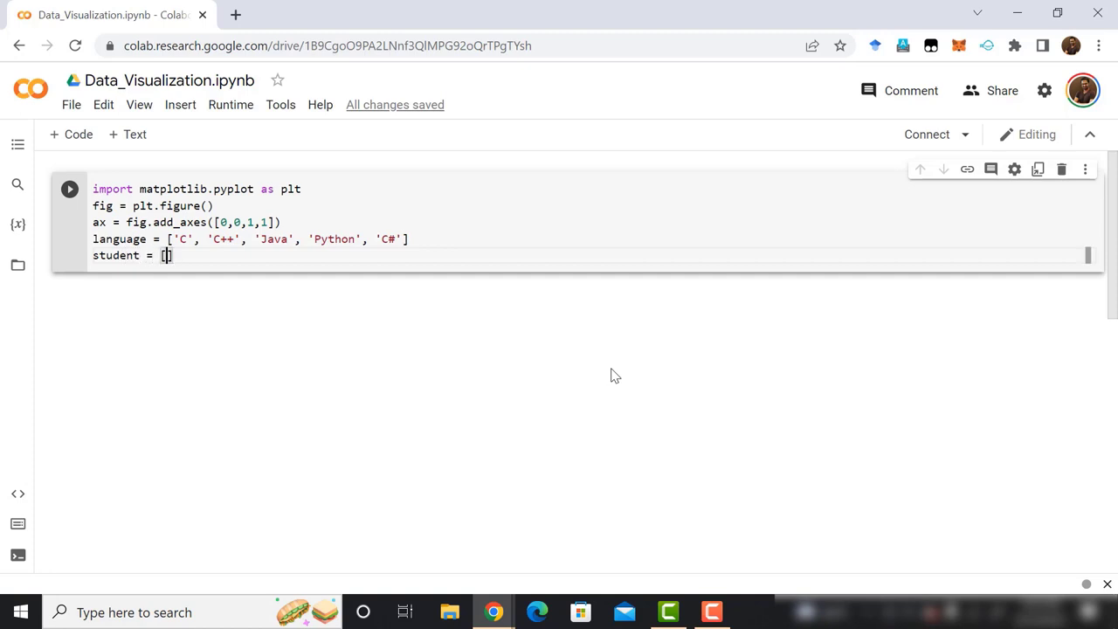
text(80, 75)
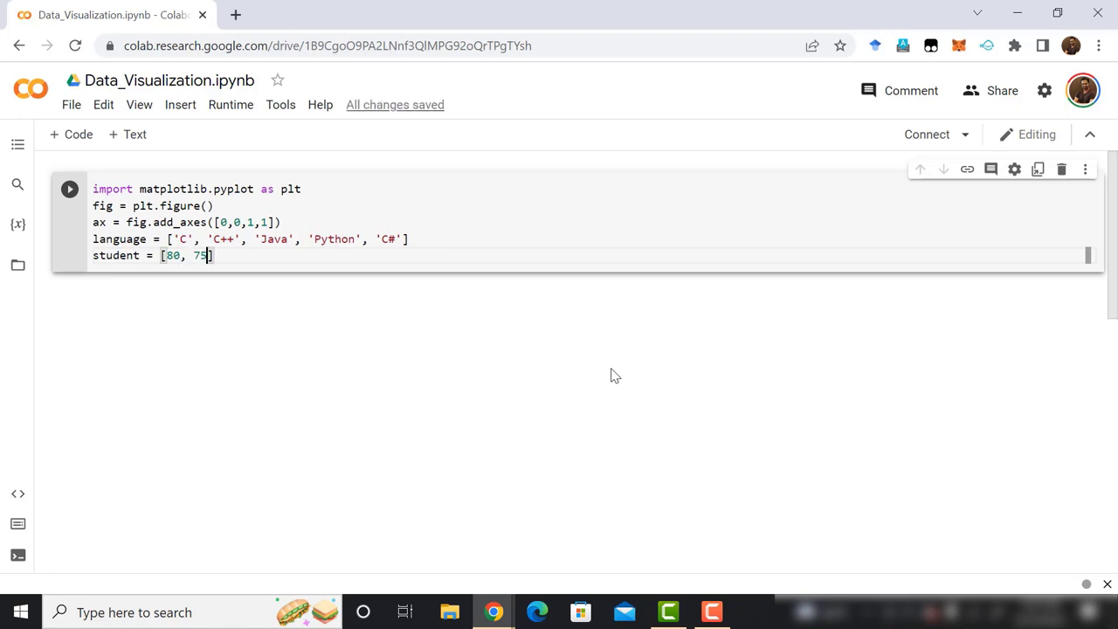
text(, 65, 90)
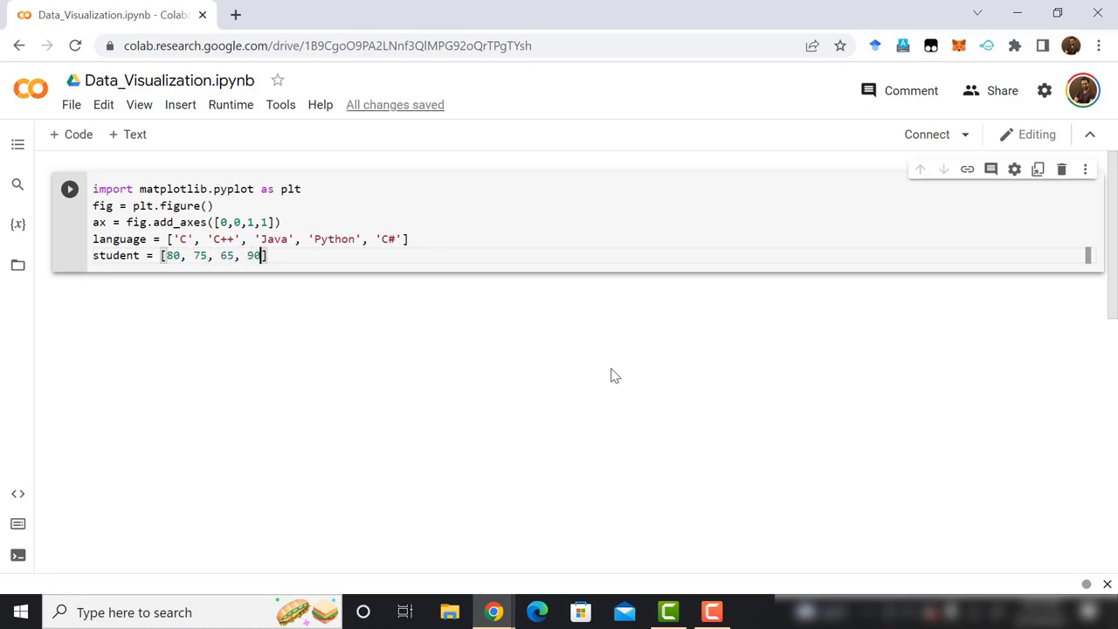
text(, 85)
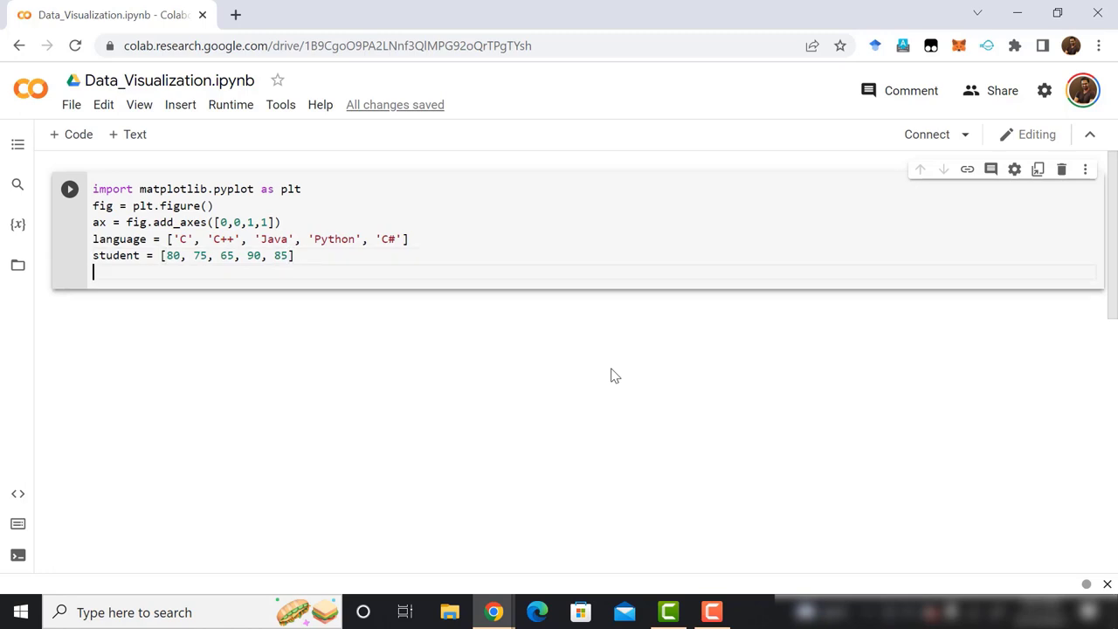
Draw the bar chart with ax.bar(language, student) and display it with plt.show()
text(ax)
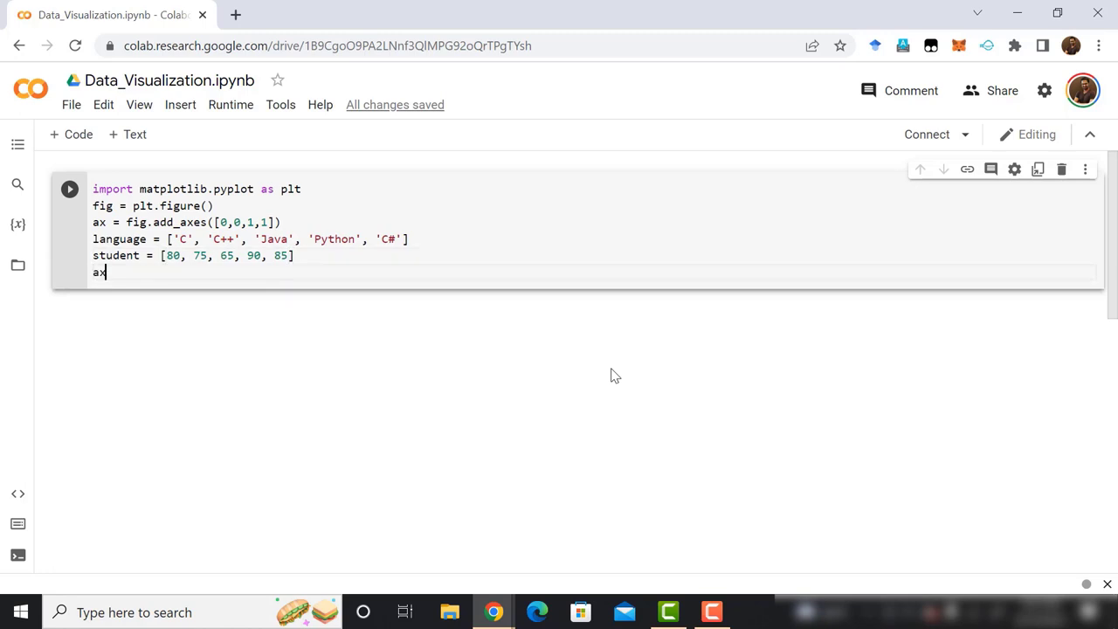
text(.bar)
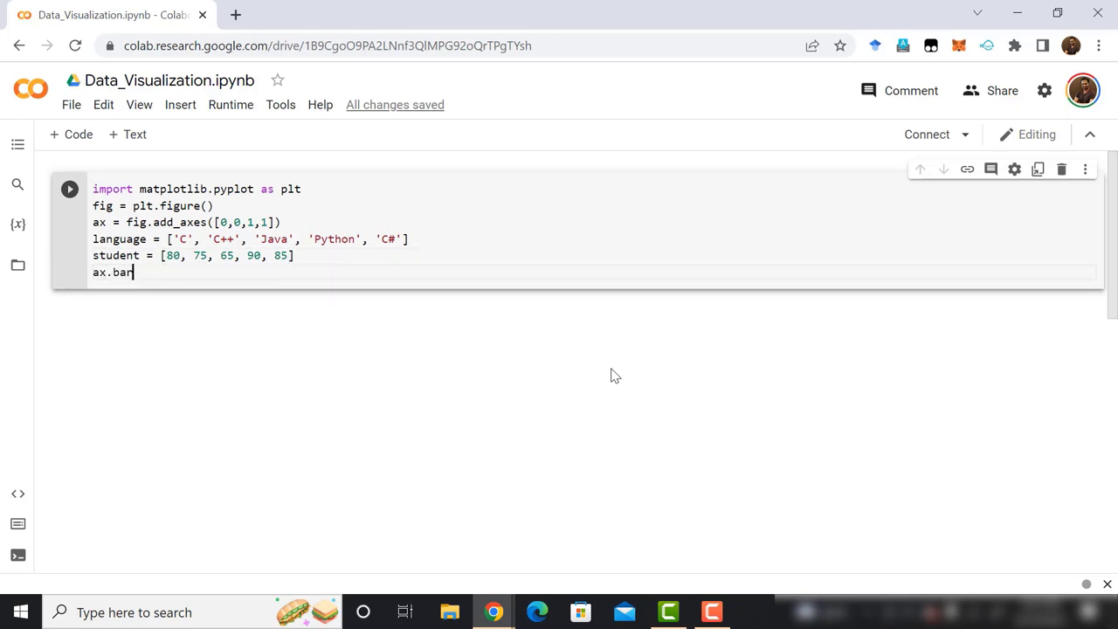
text(())
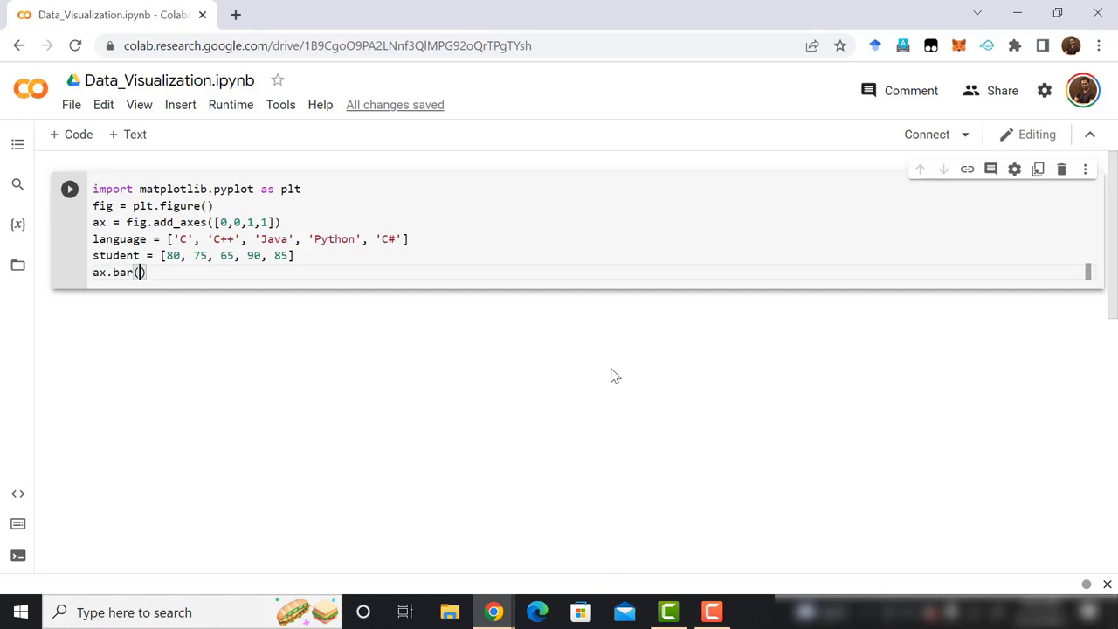
text(language)
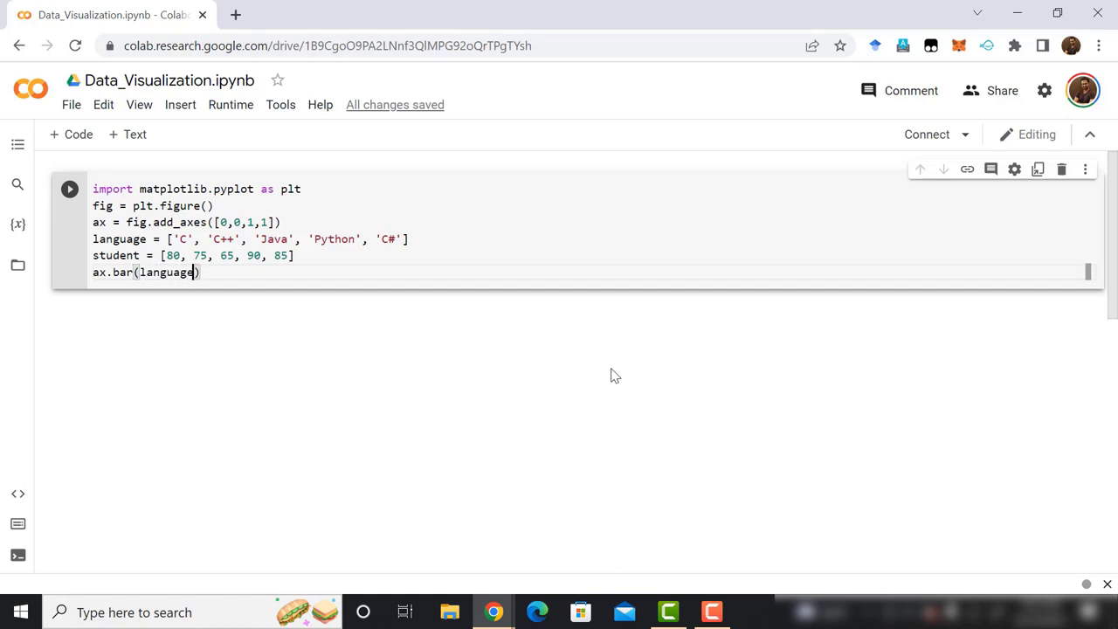
text(, stude)
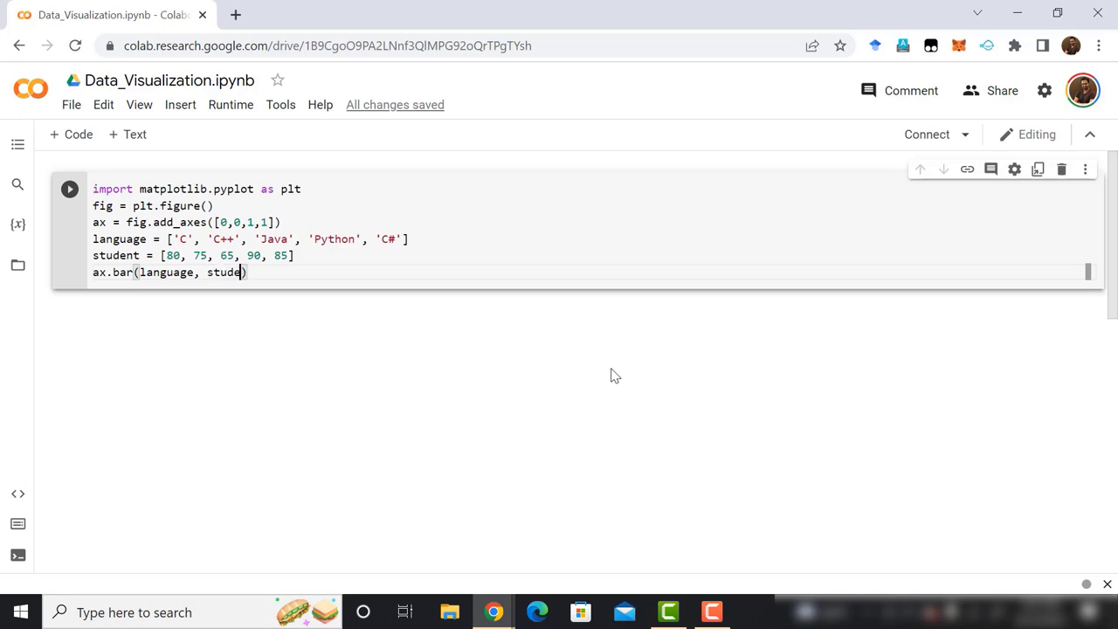
text(p)
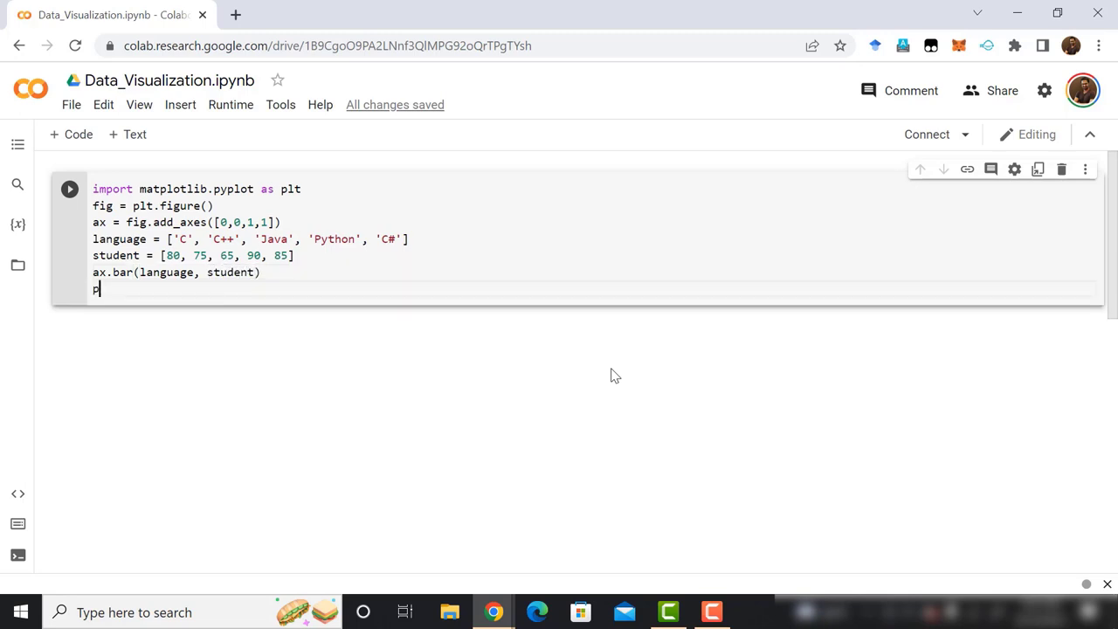
text(lt.show())
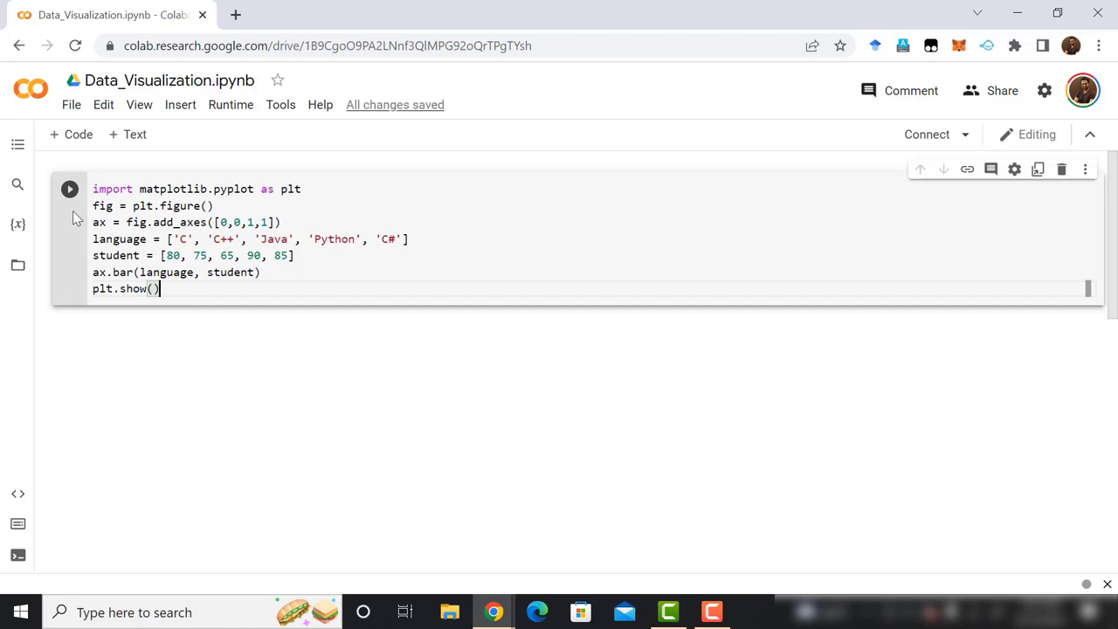
Run the cell and scroll down to view the rendered bar chart of the five languages
click(69, 188)
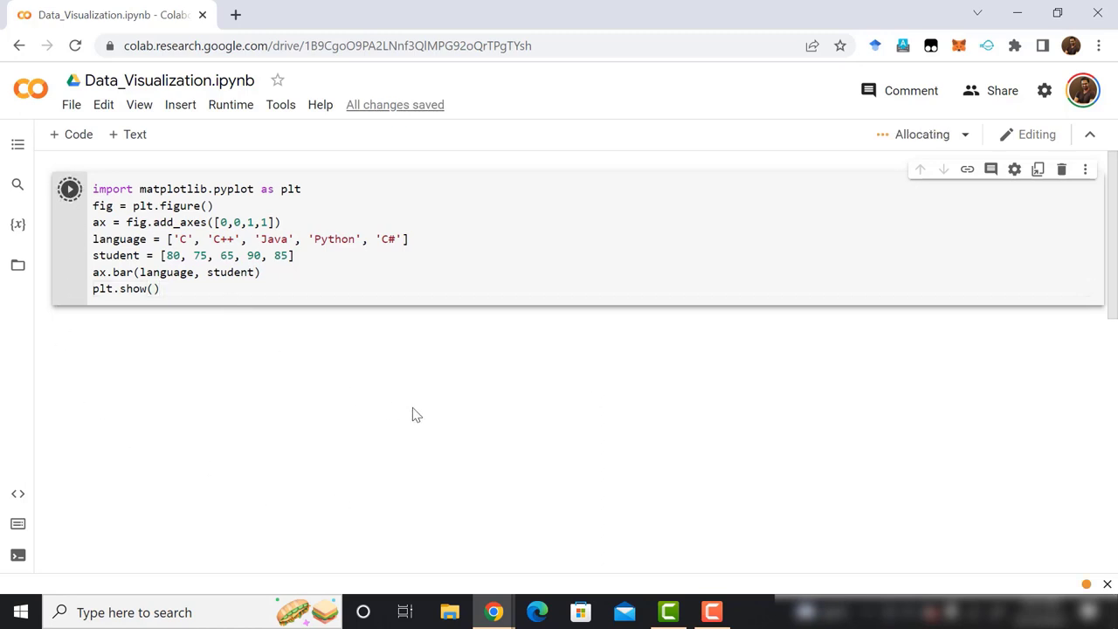
click(70, 189)
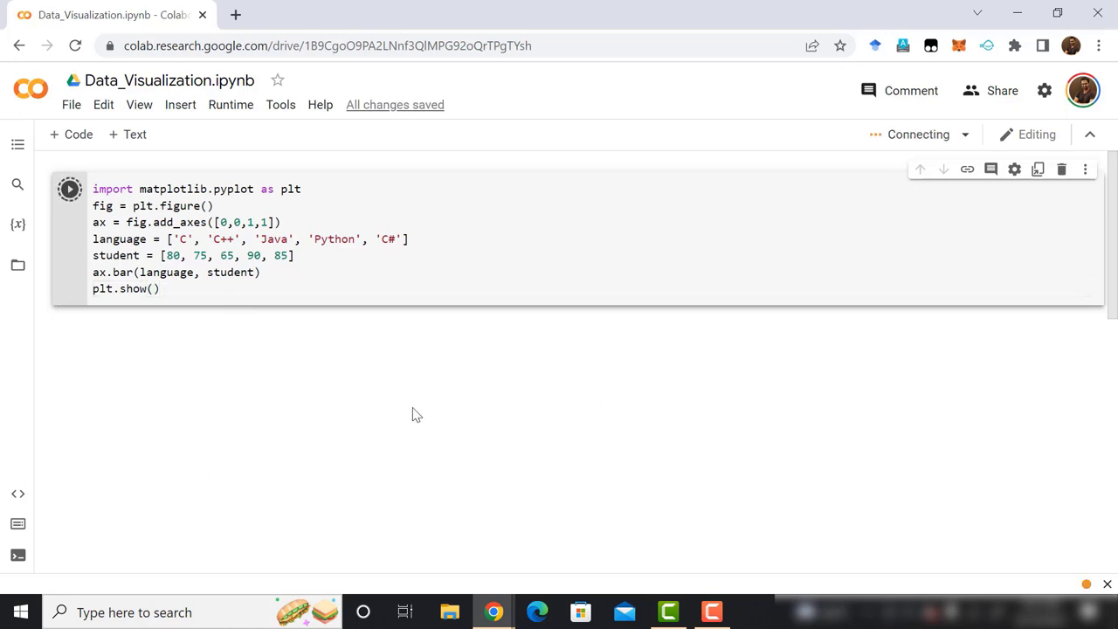
click(70, 189)
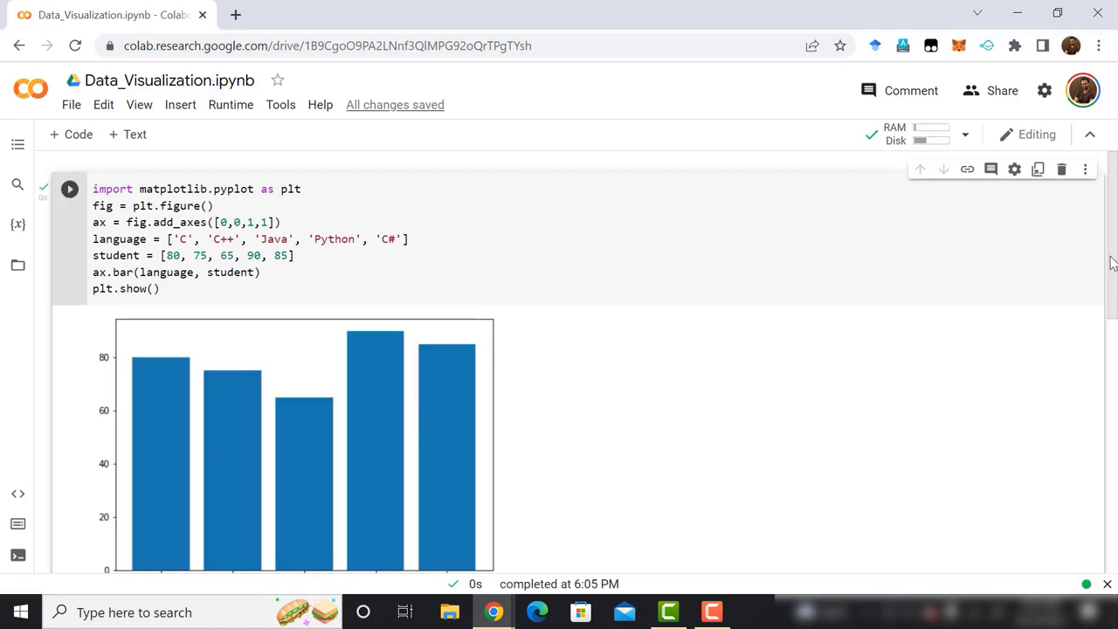
scroll(down, 3)
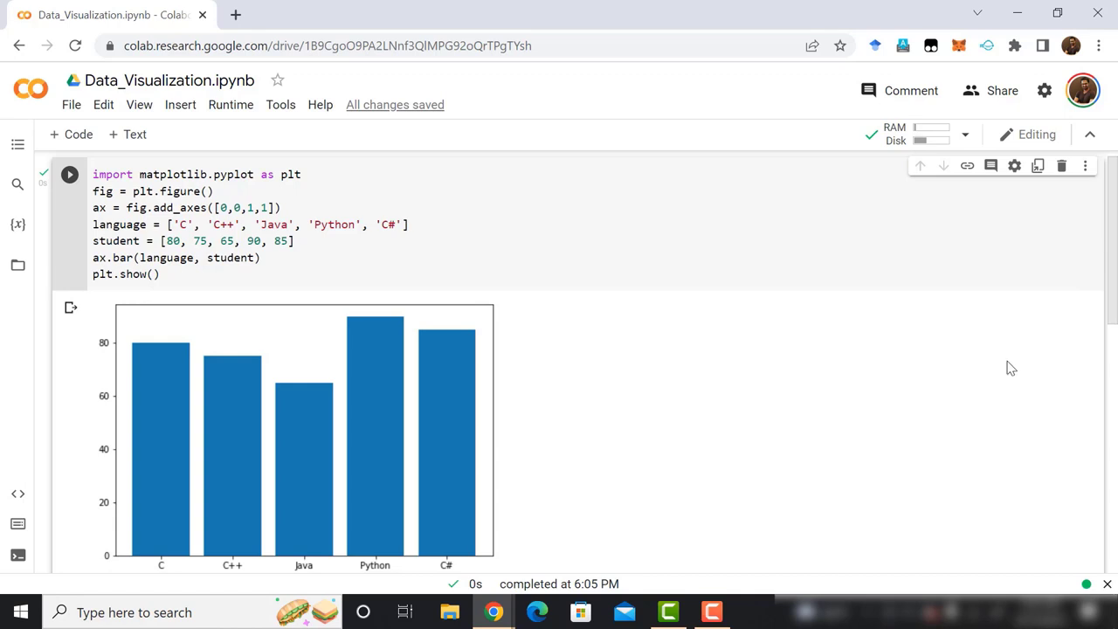
mouse_move(1006, 355)
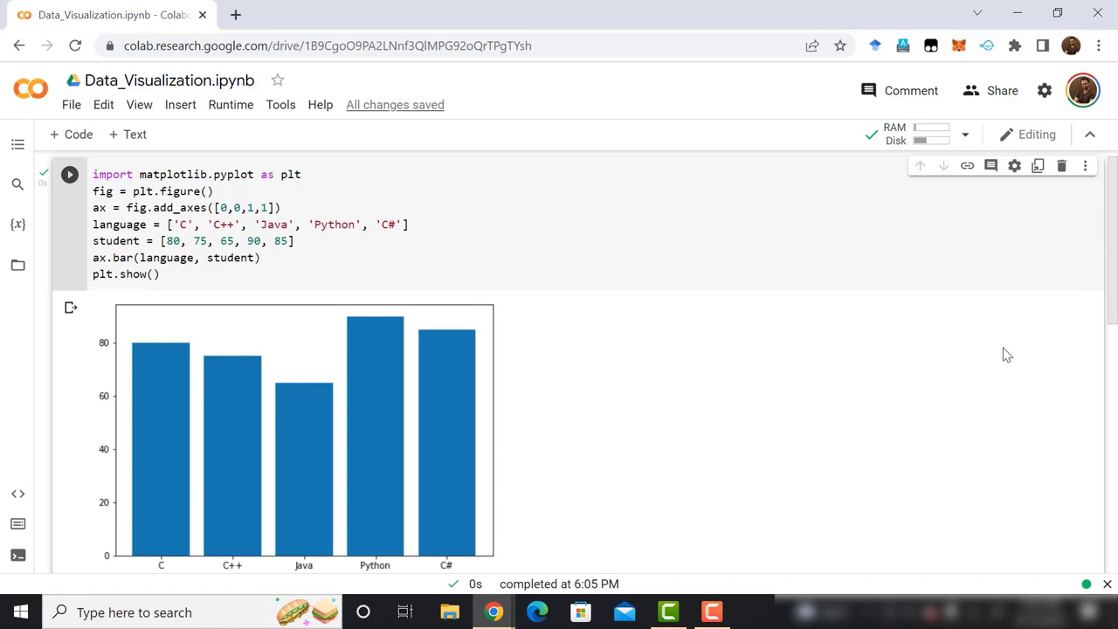
scroll(down, 3)
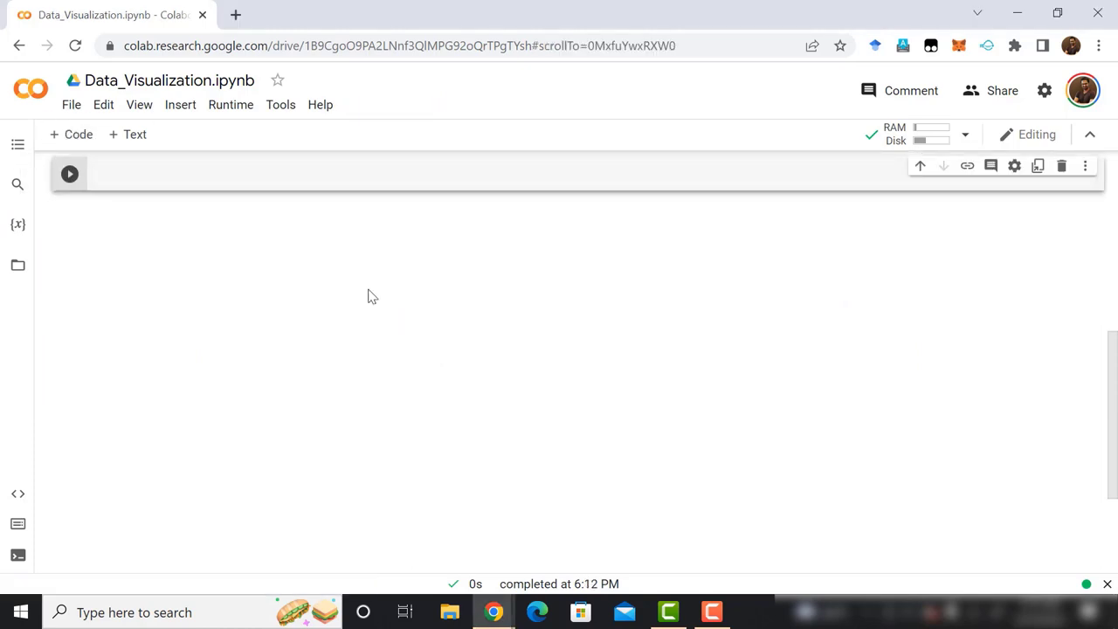
mouse_move(503, 377)
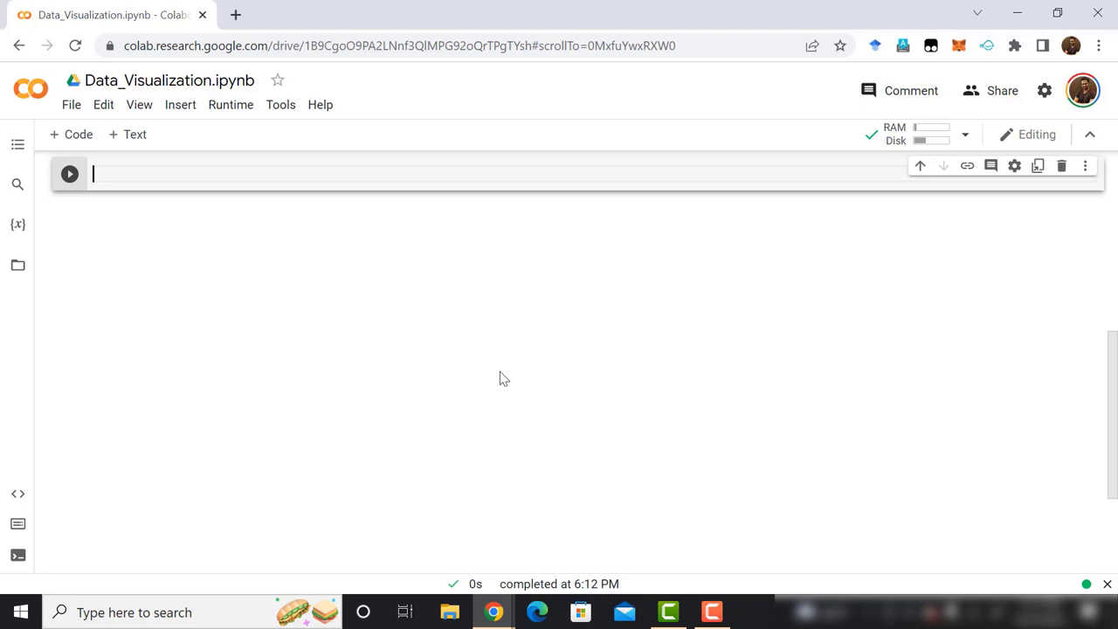
Import pyplot and numpy and create a single subplot with fig, ax = plt.subplots(1,1)
text(from matplotlib)
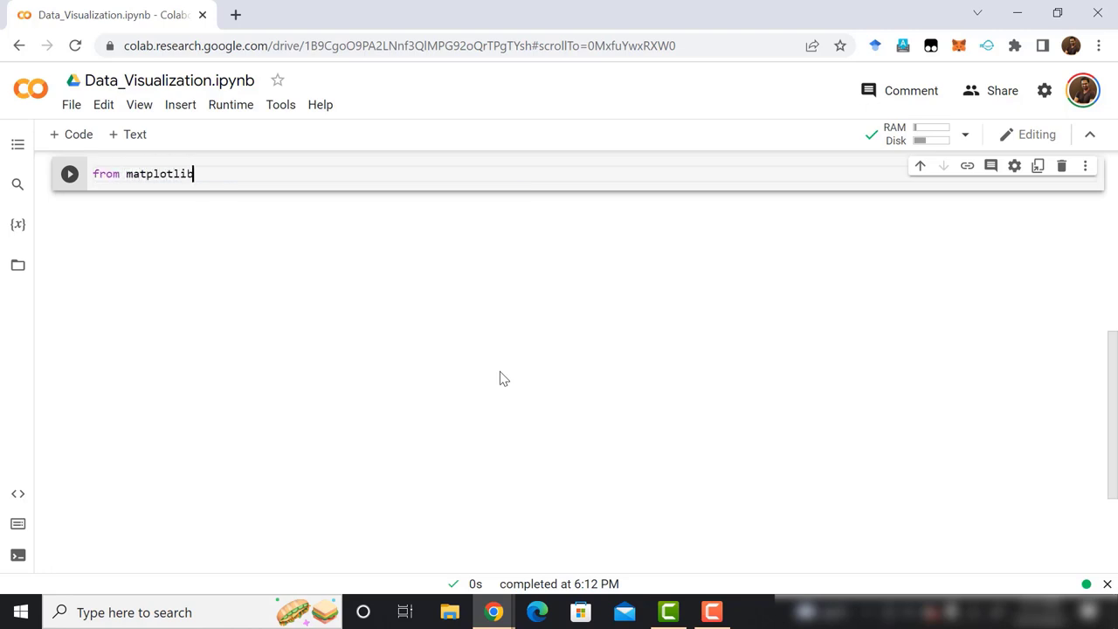
text(import pyplot as plt)
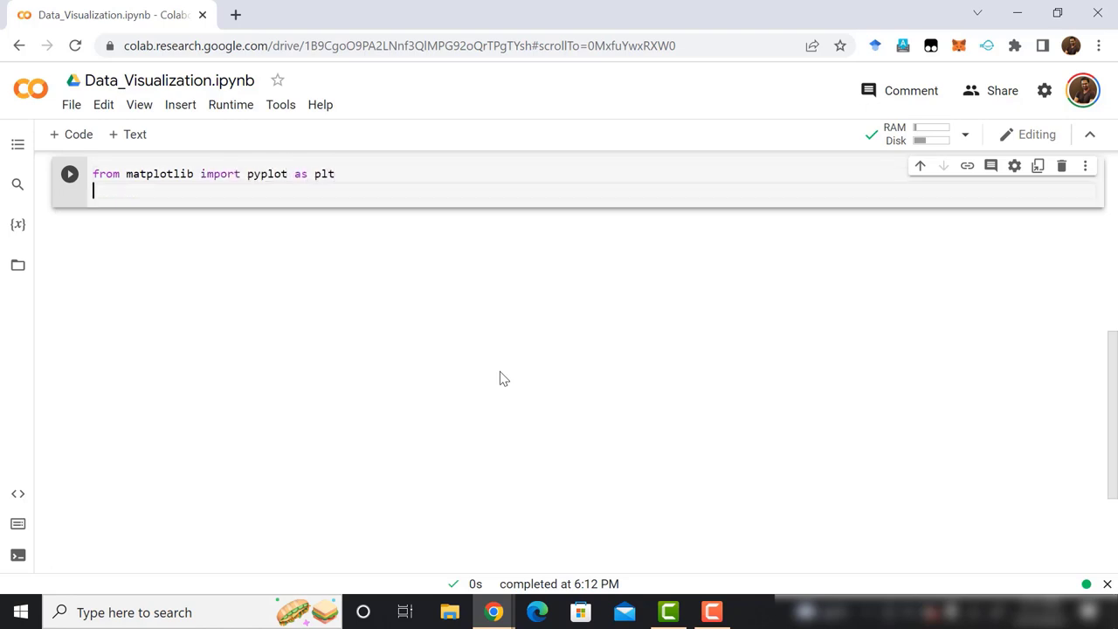
text(import numpy as np)
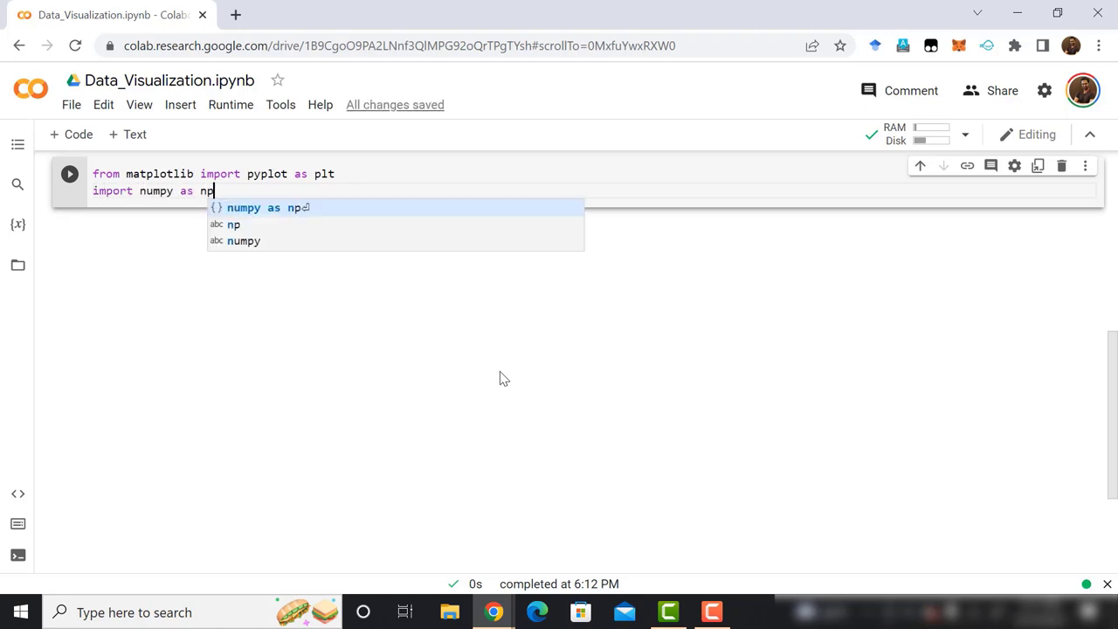
key(enter)
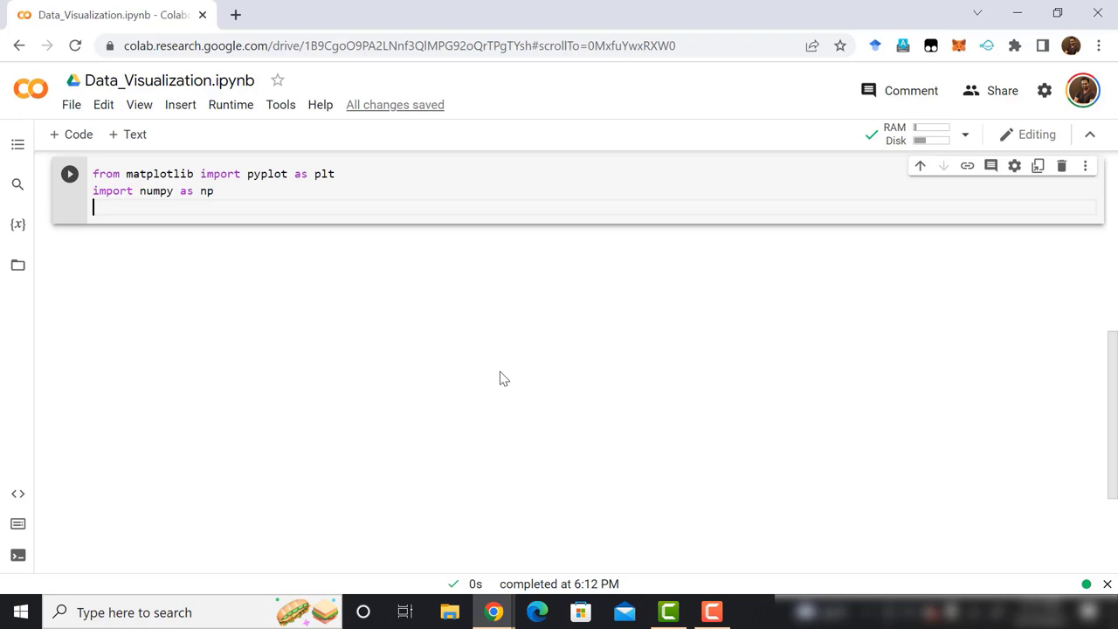
text(fig, ax)
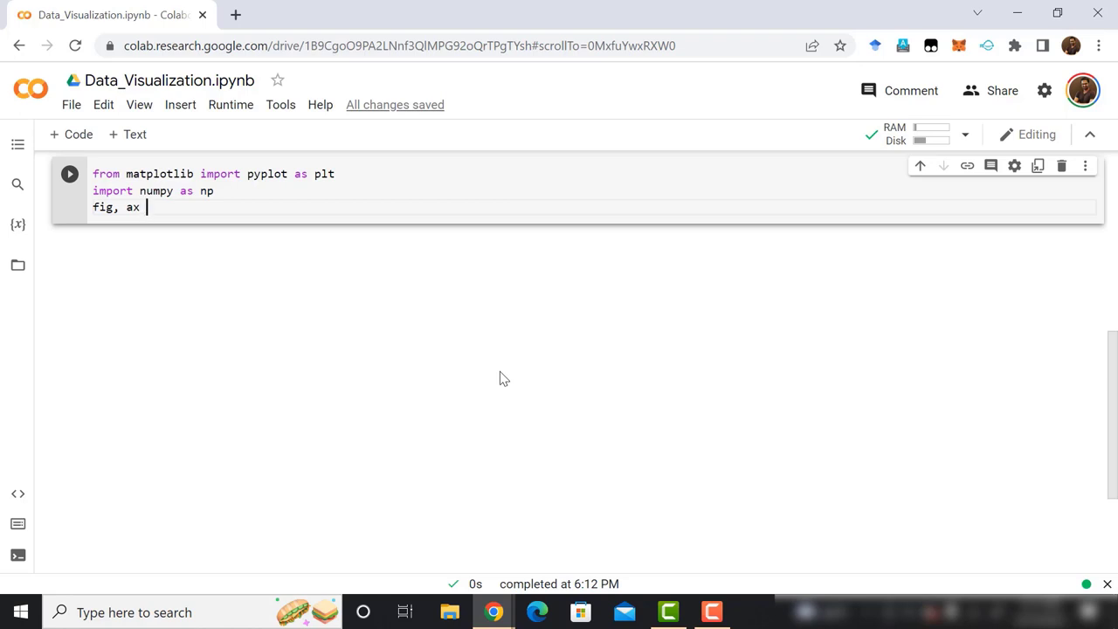
text(= plt.sub)
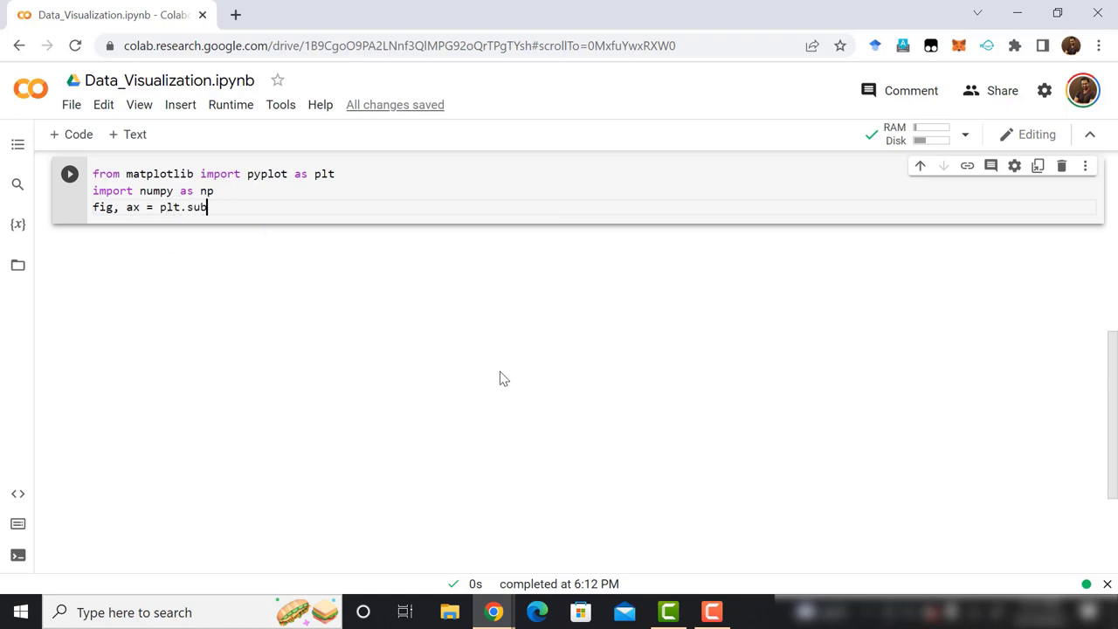
text(plots)
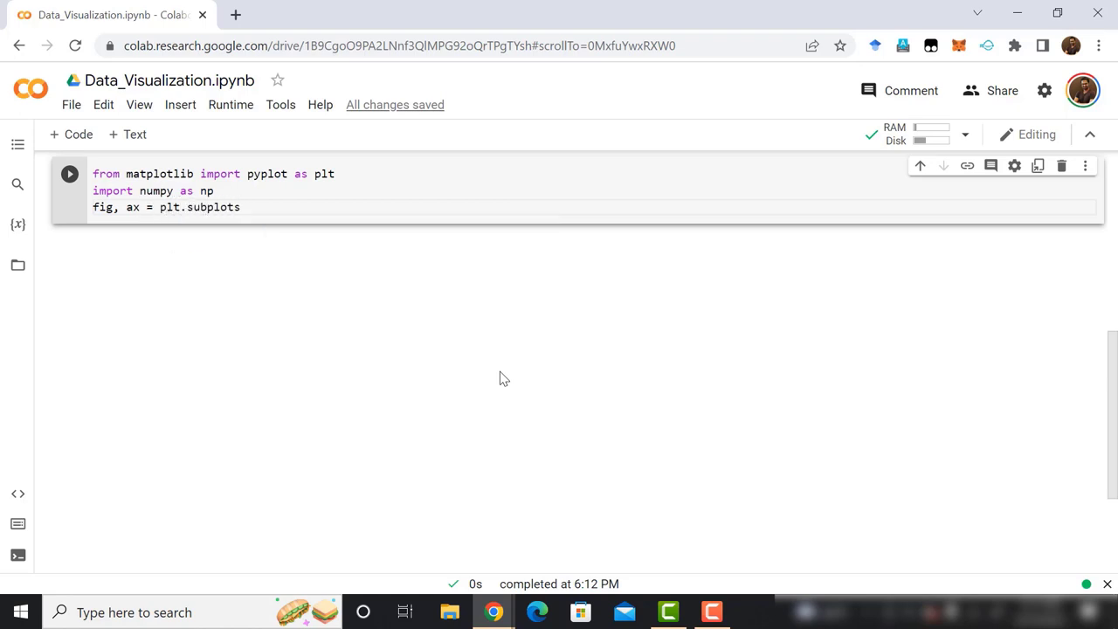
text((1,1))
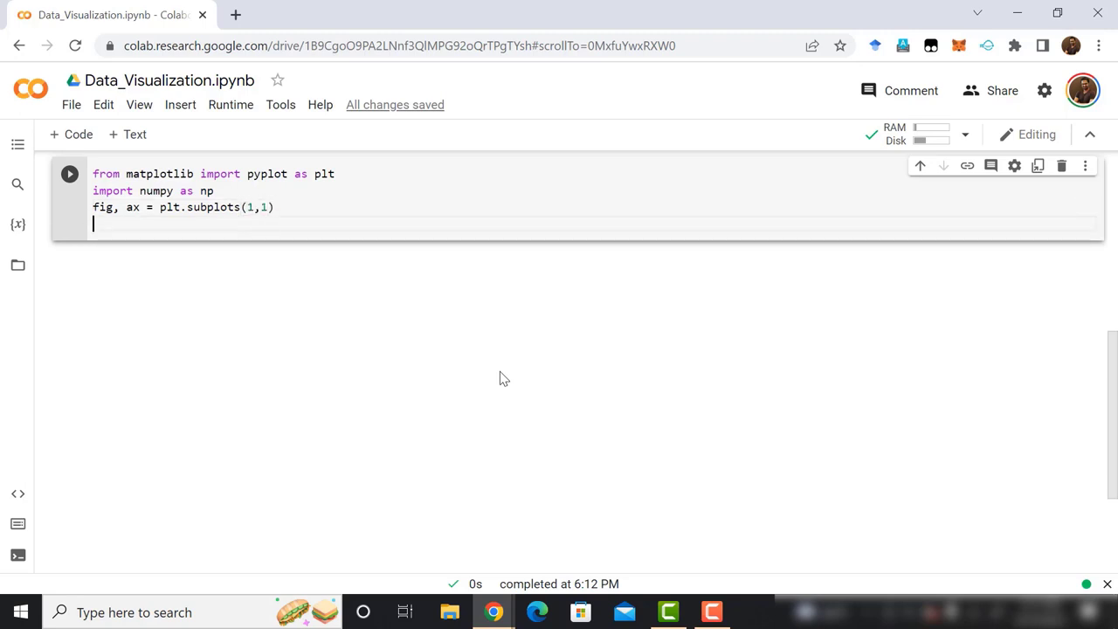
Define array a of marks starting 22, 87, 5, 59, 72, 58 and ending 12, 20, 55, 21, 27
text(a = np.a)
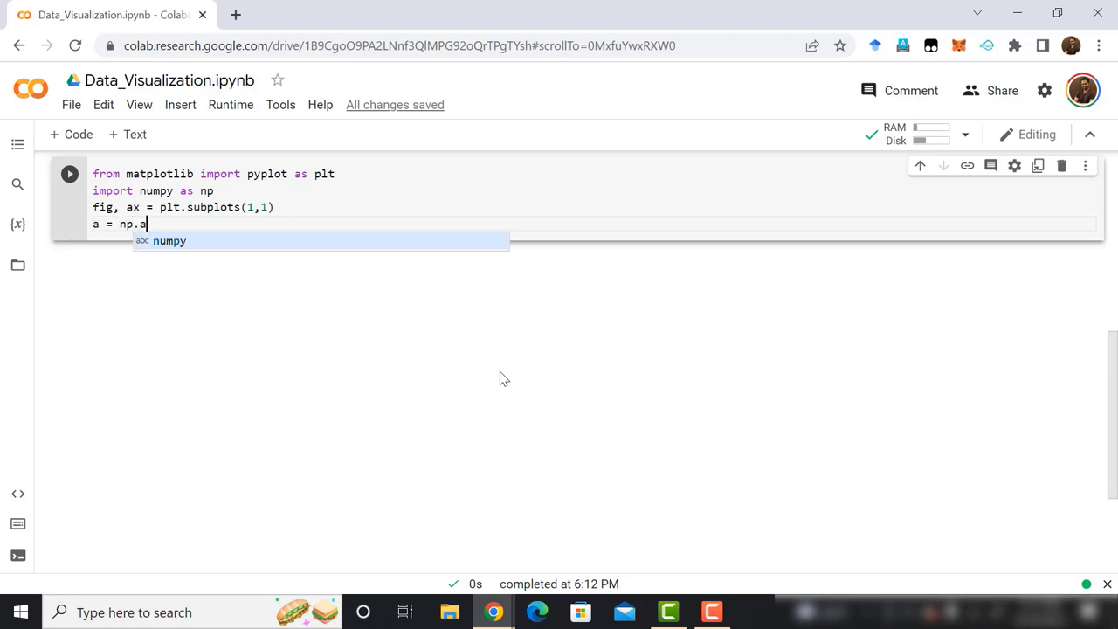
text(rray()
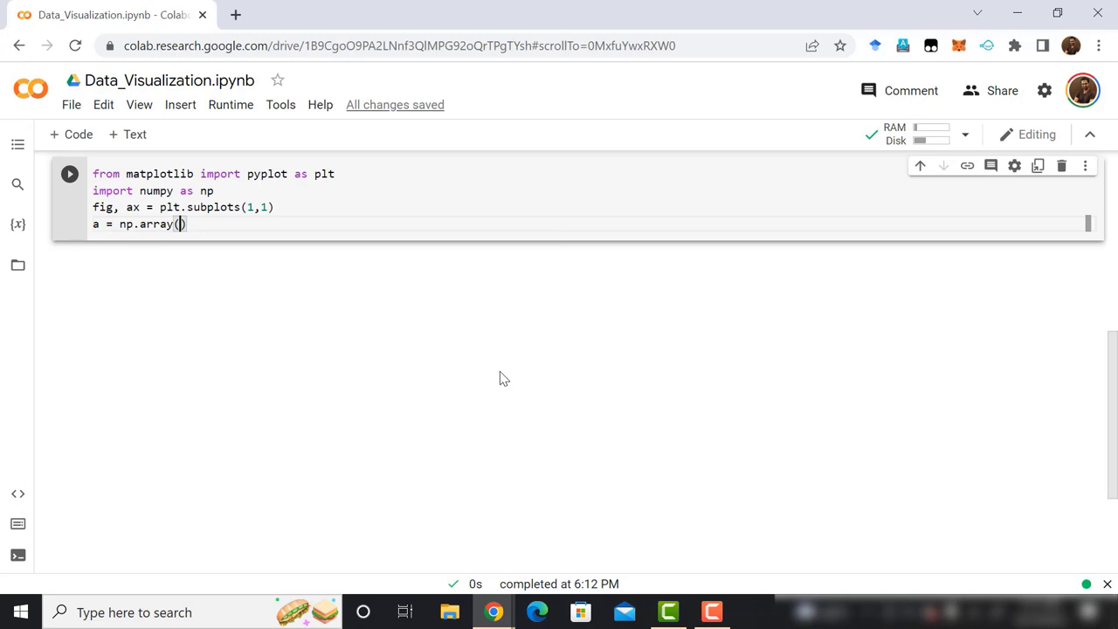
text([)
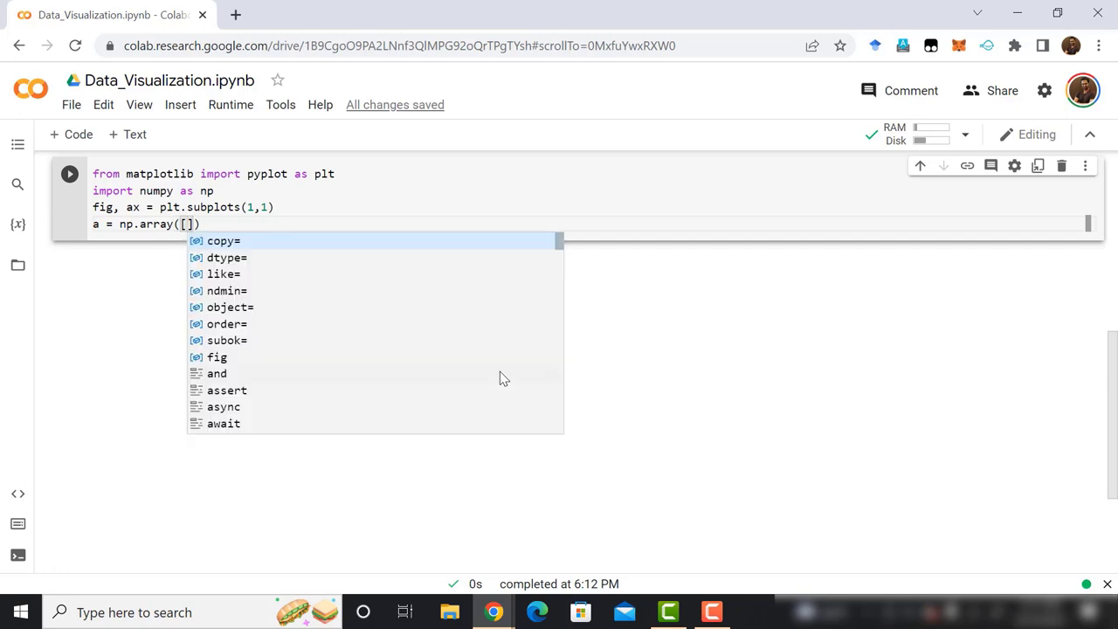
text(22, 87, 5, 43,)
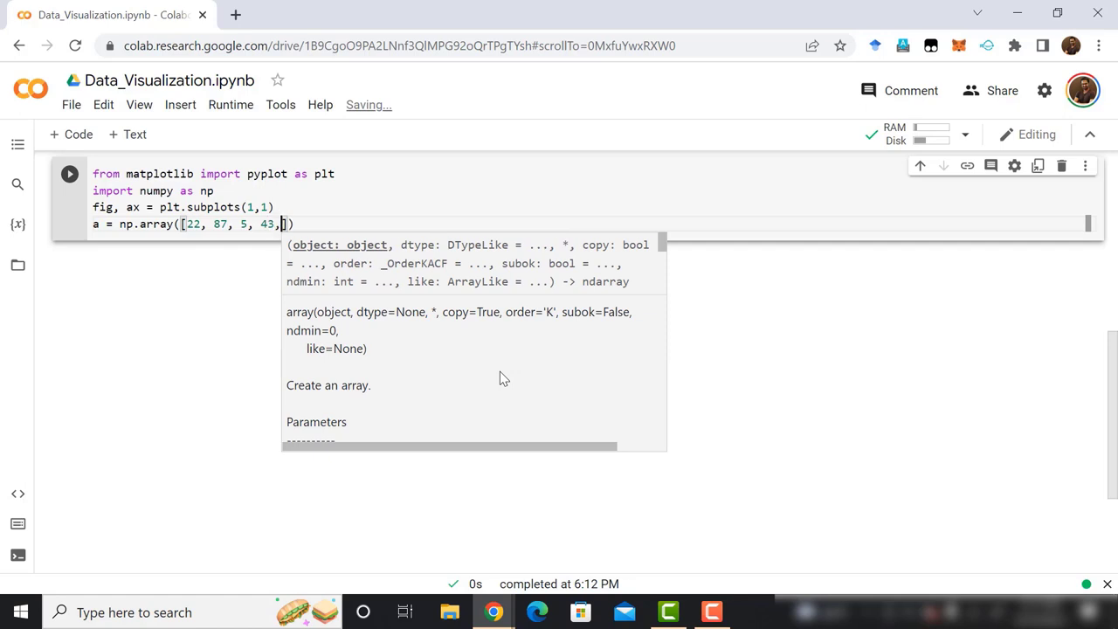
text(59,)
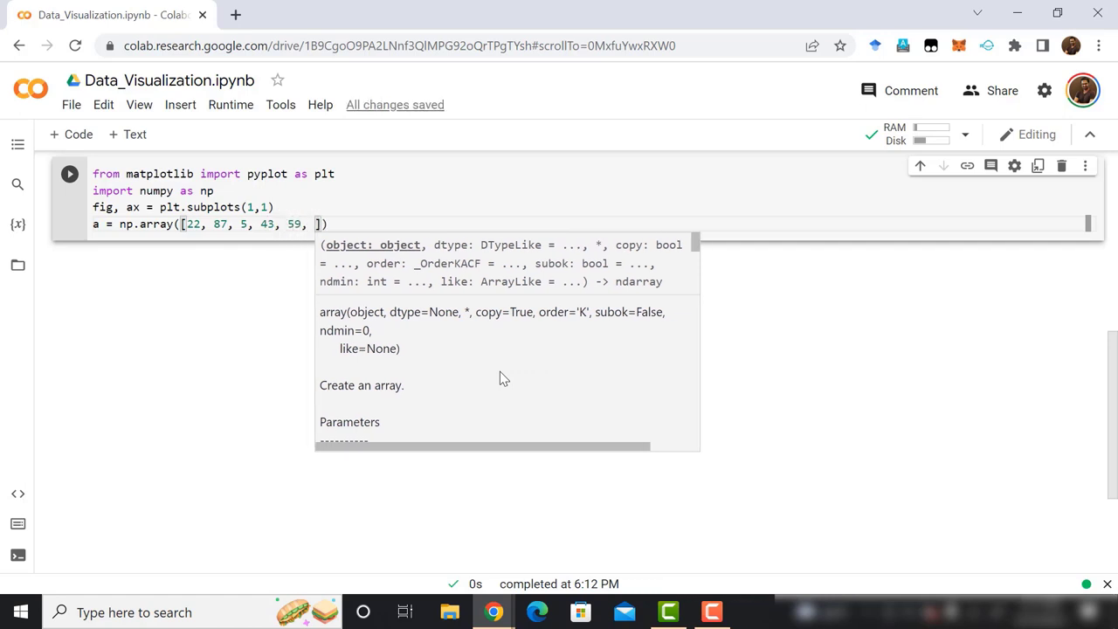
text(72, 58, 54,)
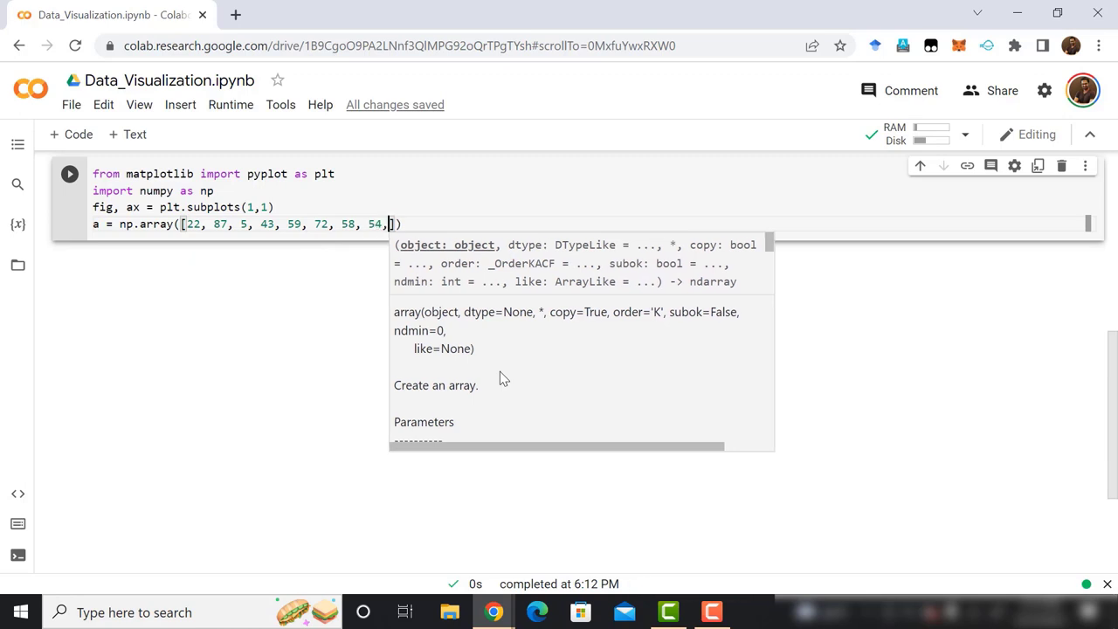
text(12, 20, 55, 7, 80,)
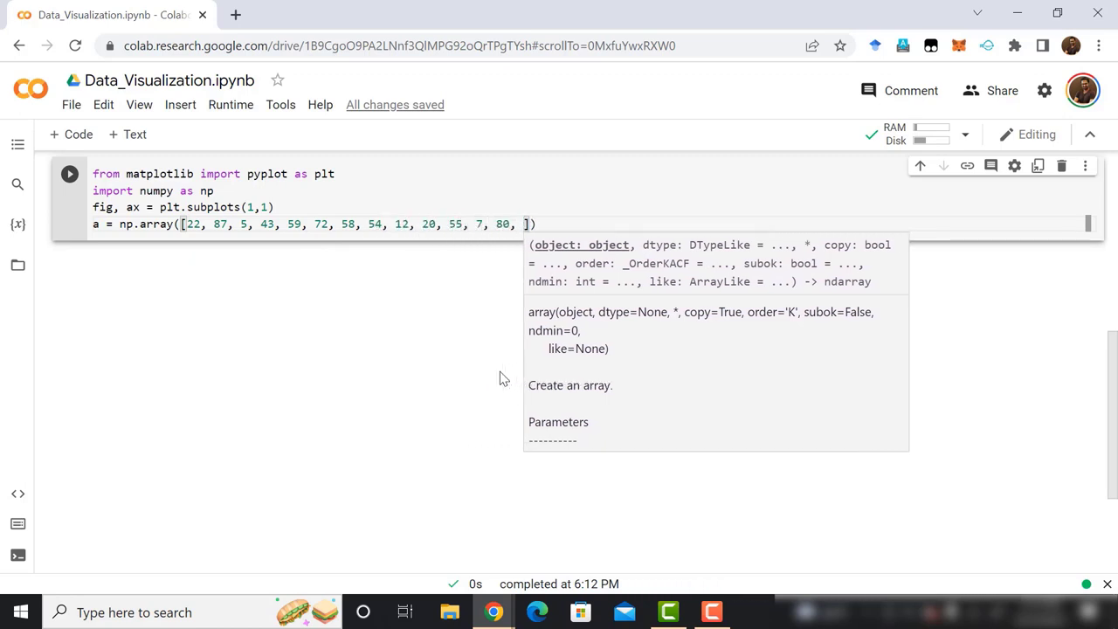
text(21, 27)
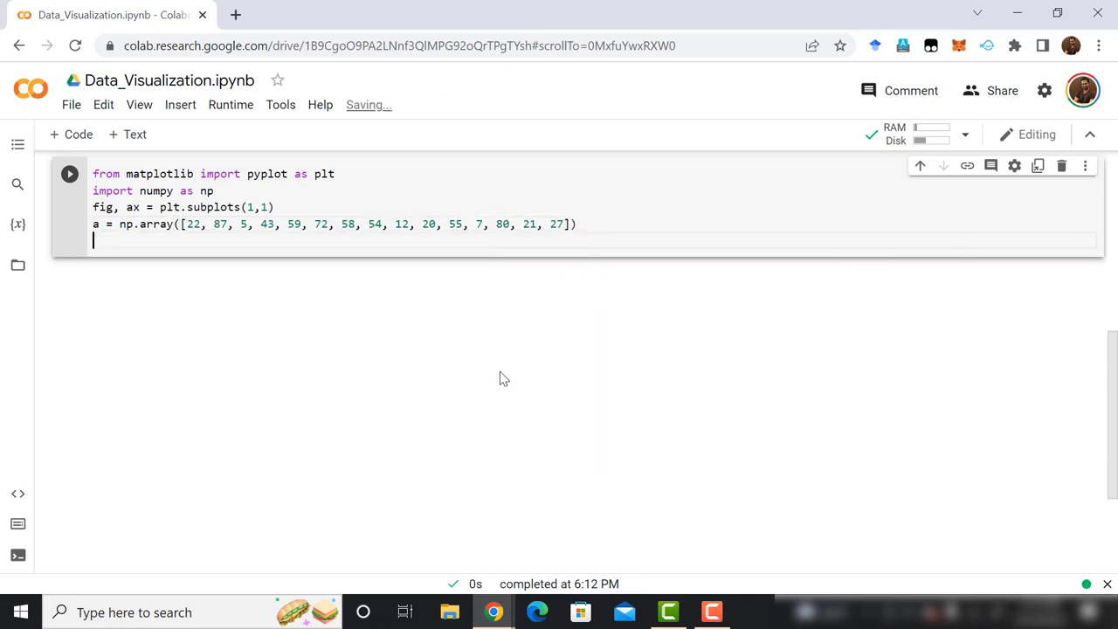
Plot a histogram of a with bins [0, 25, 50, 75, 100] and histtype 'bar'
text(ax)
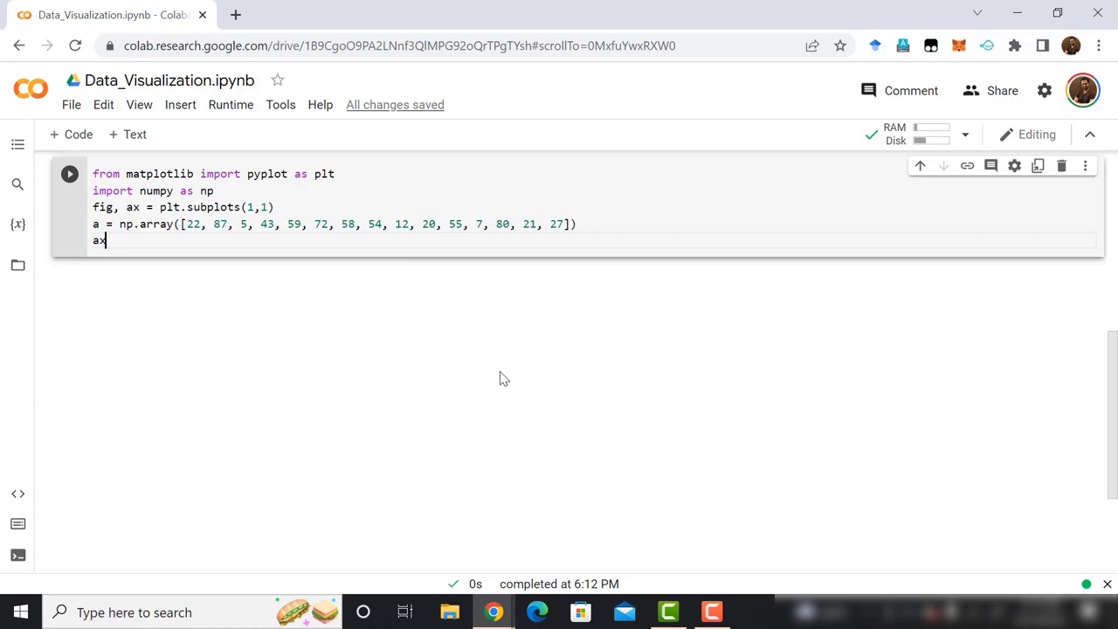
text(.hist())
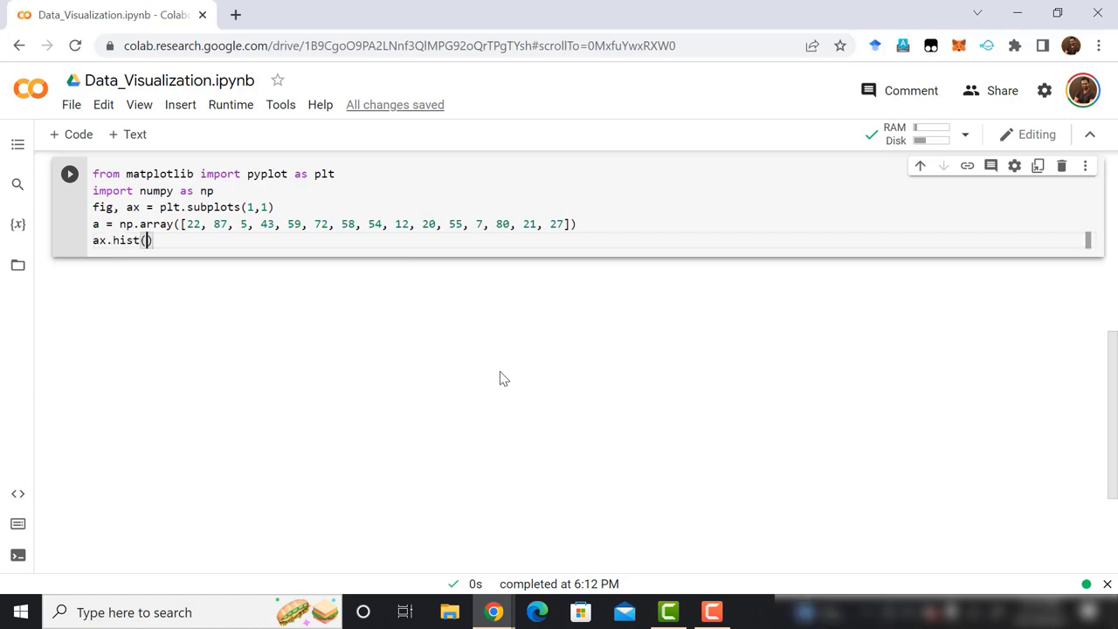
text(a, bins = [0, 25,)
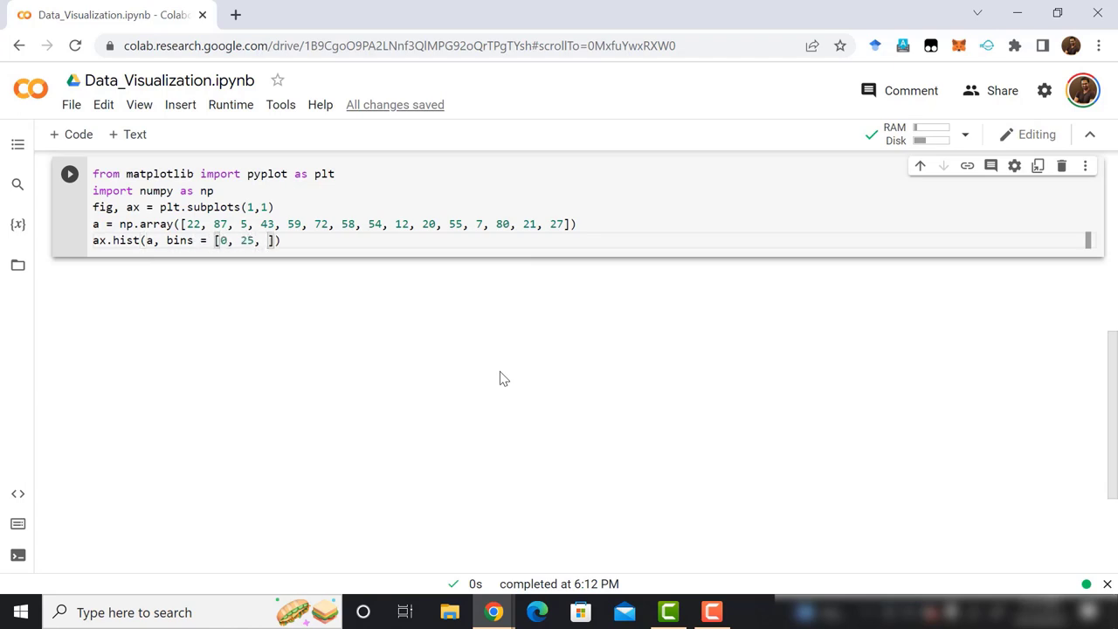
text(50, 75, 10)
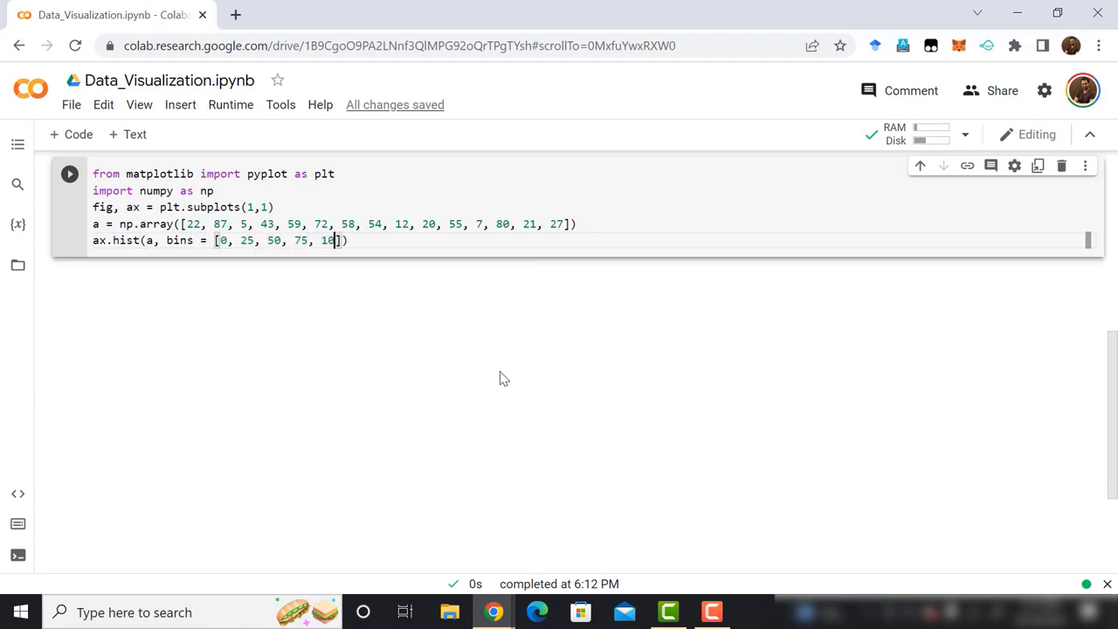
text(0],)
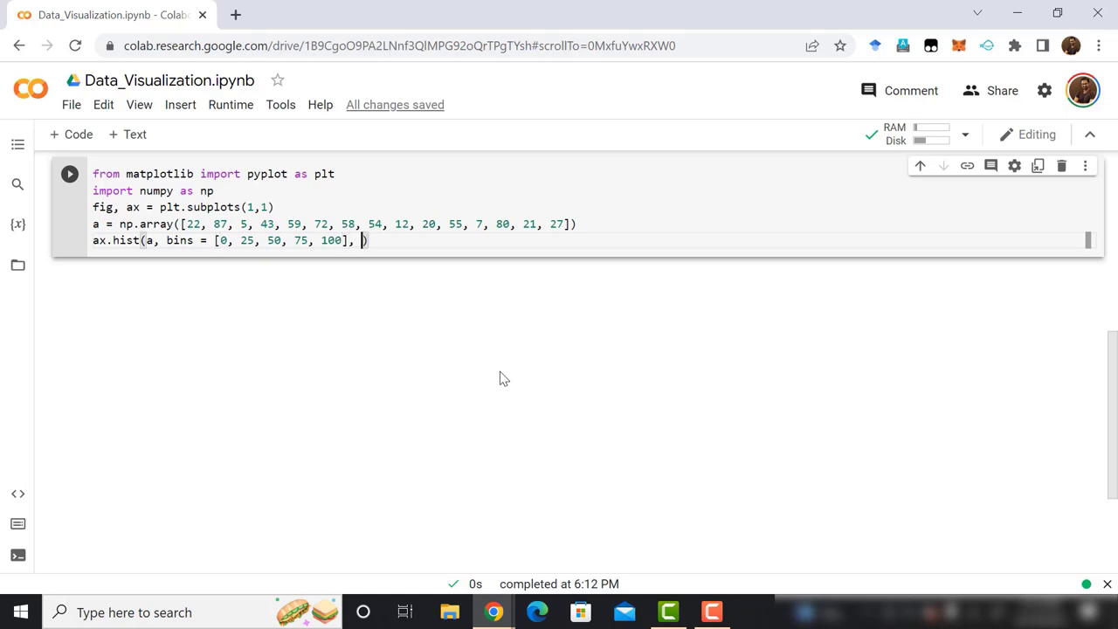
text(histtype=)
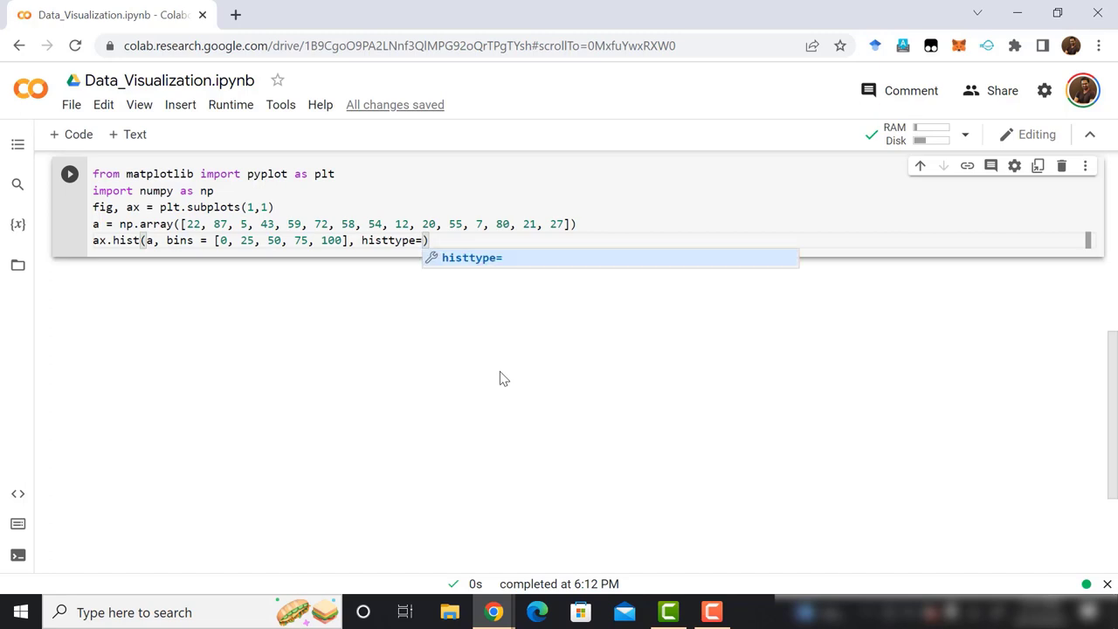
text("bar")
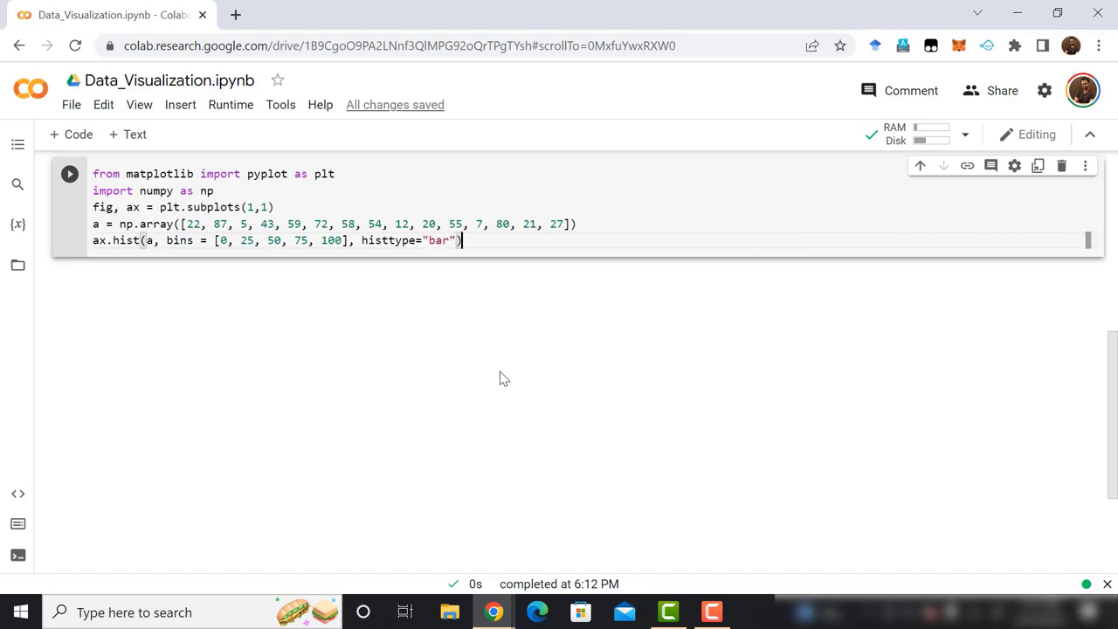
Title the plot Histogram of Results and set x-ticks at 0, 25, 50, 75, 100
text(ax)
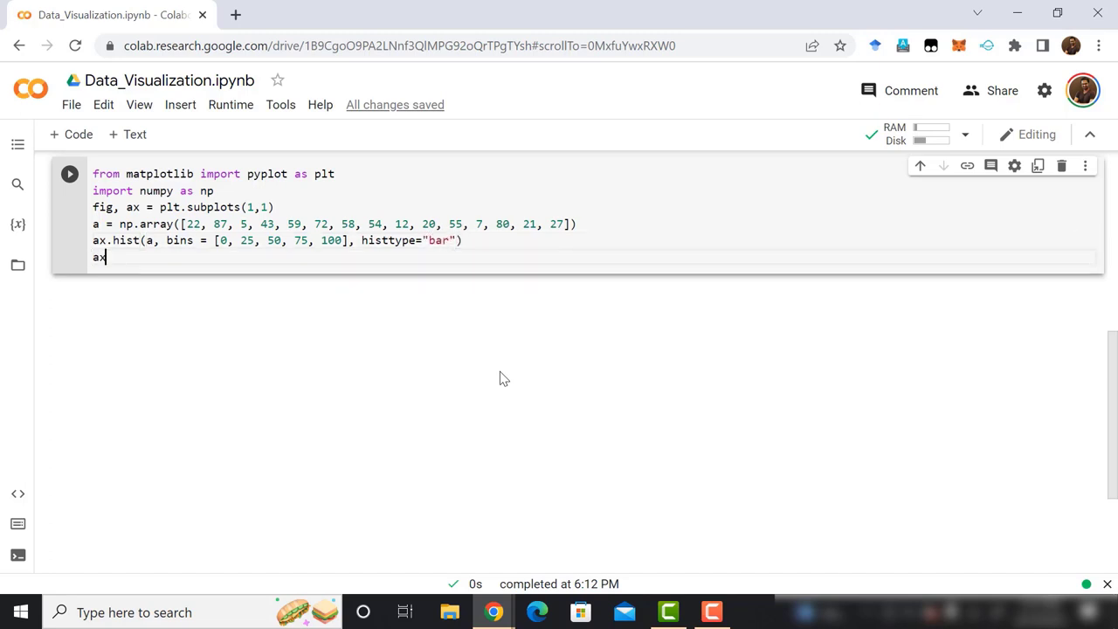
text(.set)
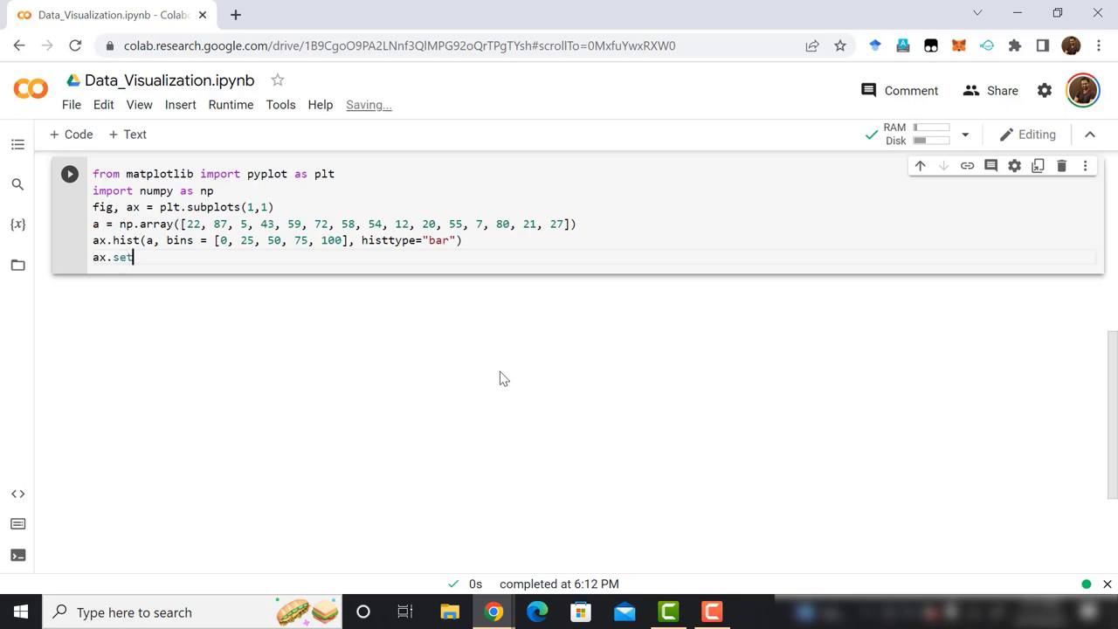
text(_title)
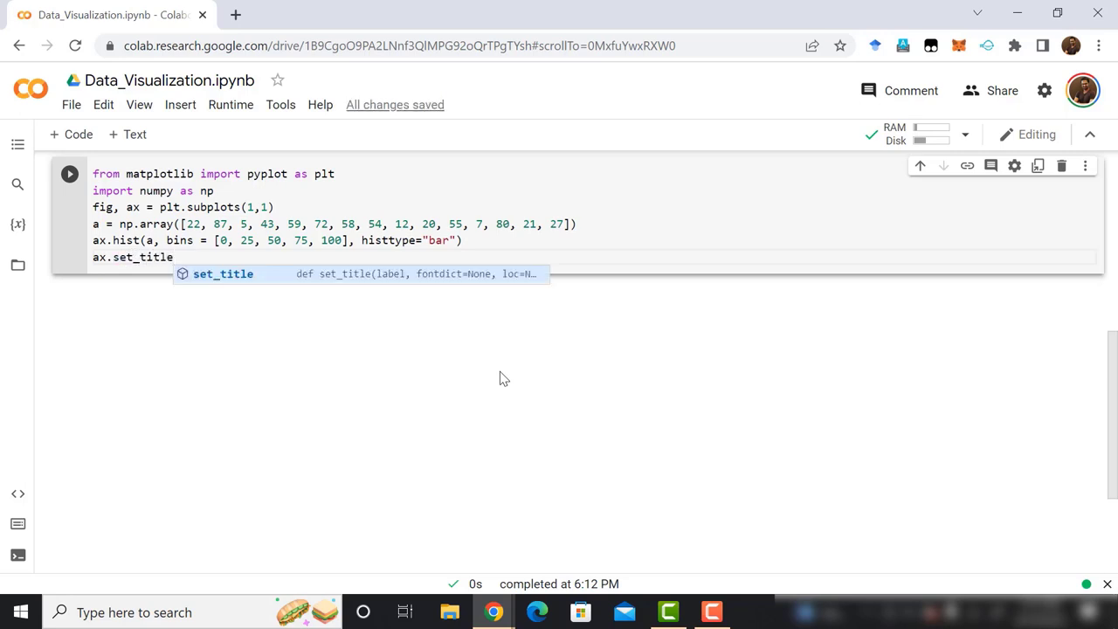
text((""))
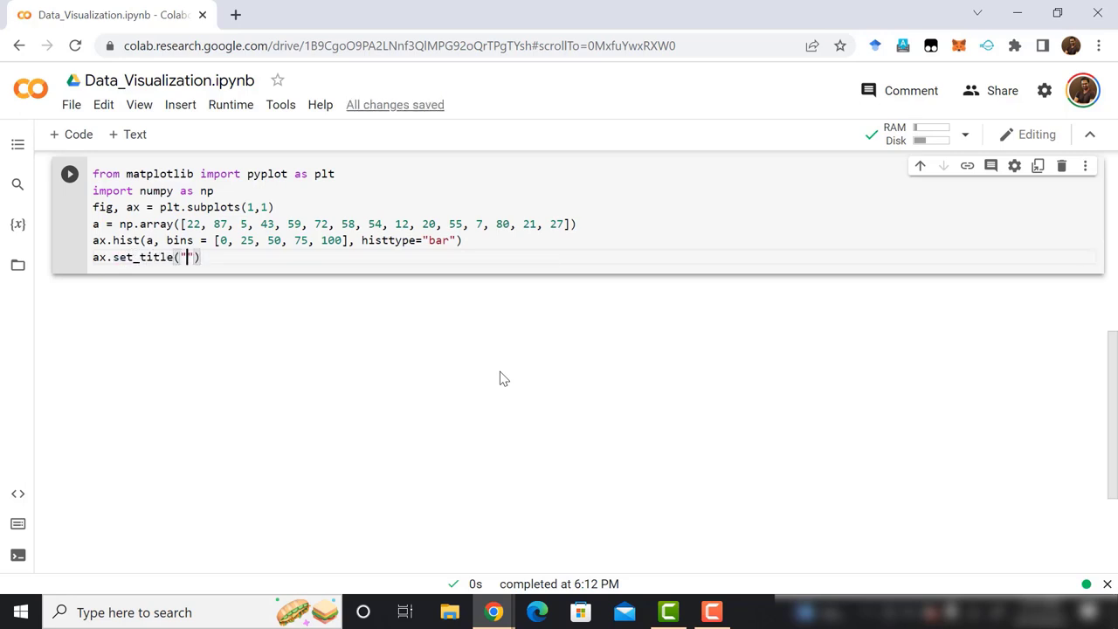
text(Histogram of)
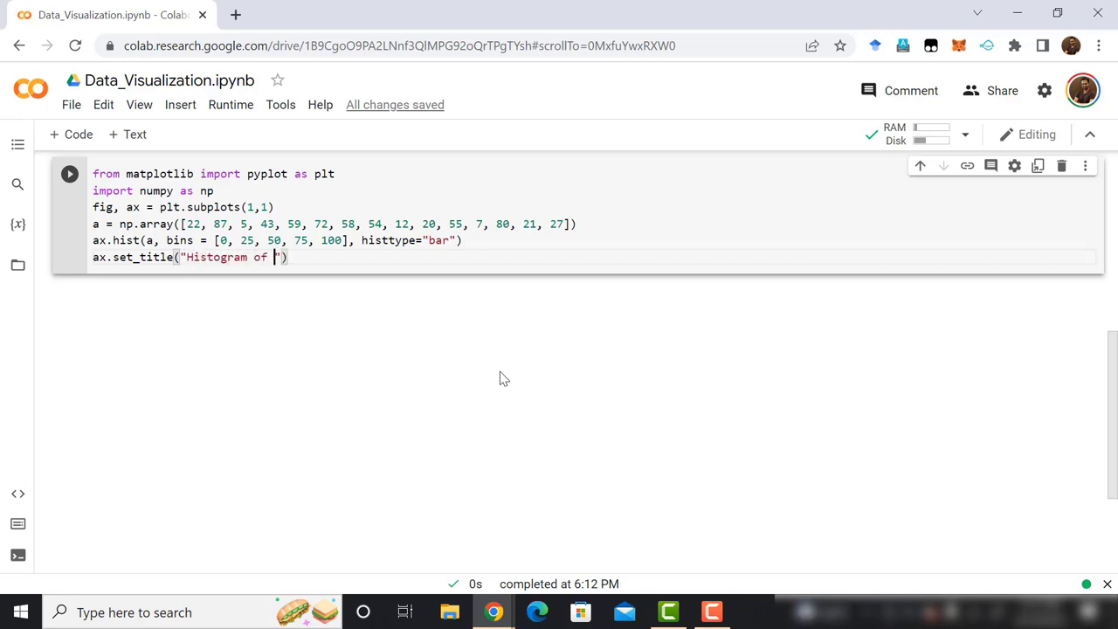
text(Results)
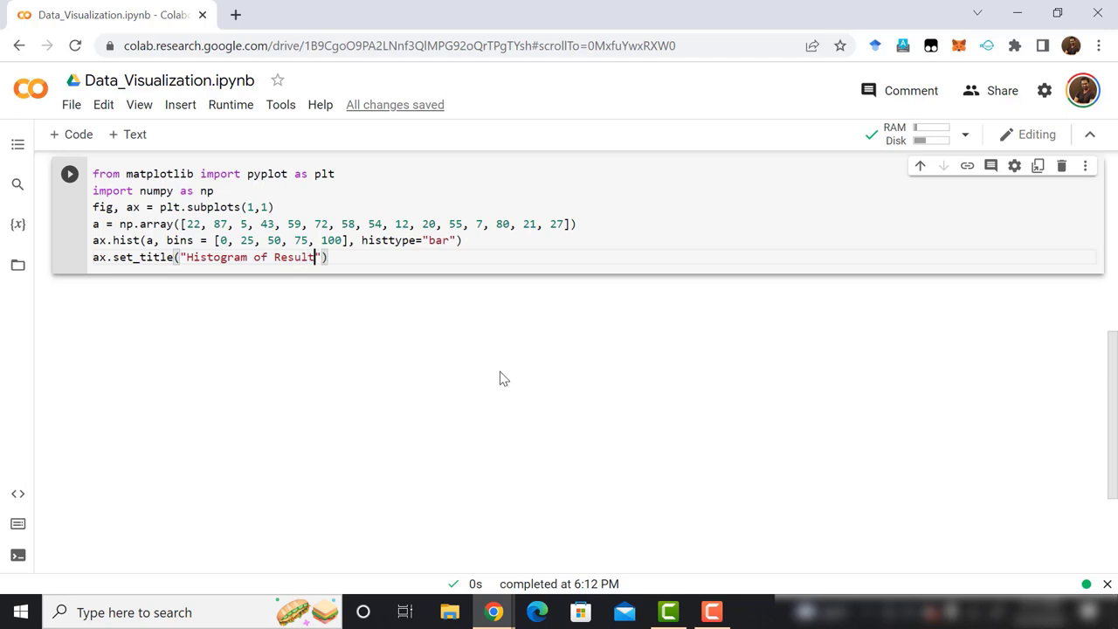
text(ax)
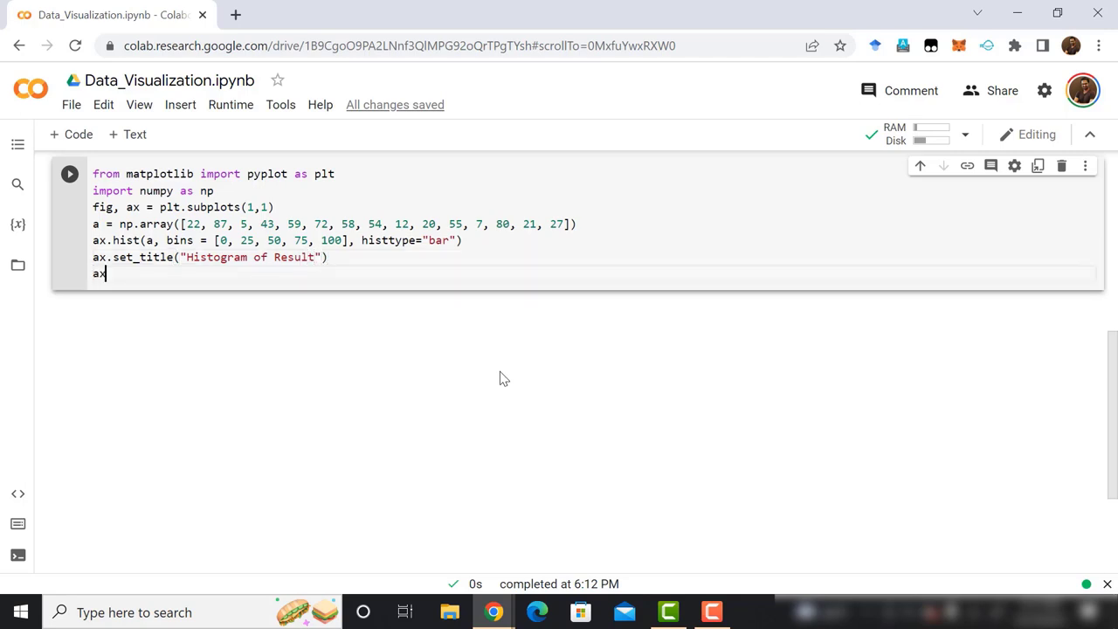
text(.set)
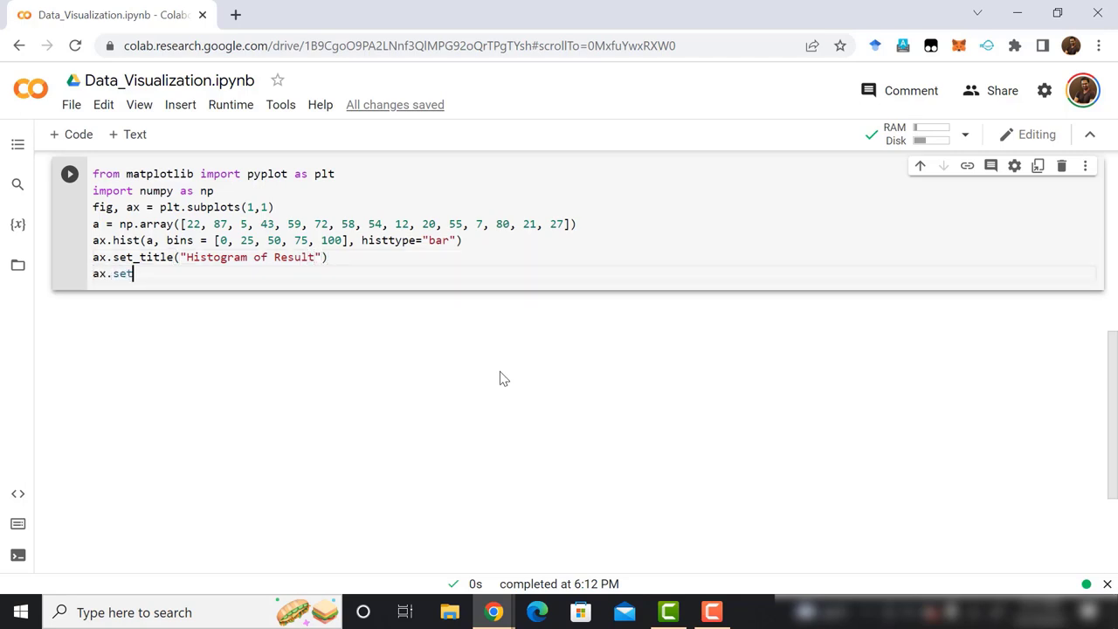
text(_xti)
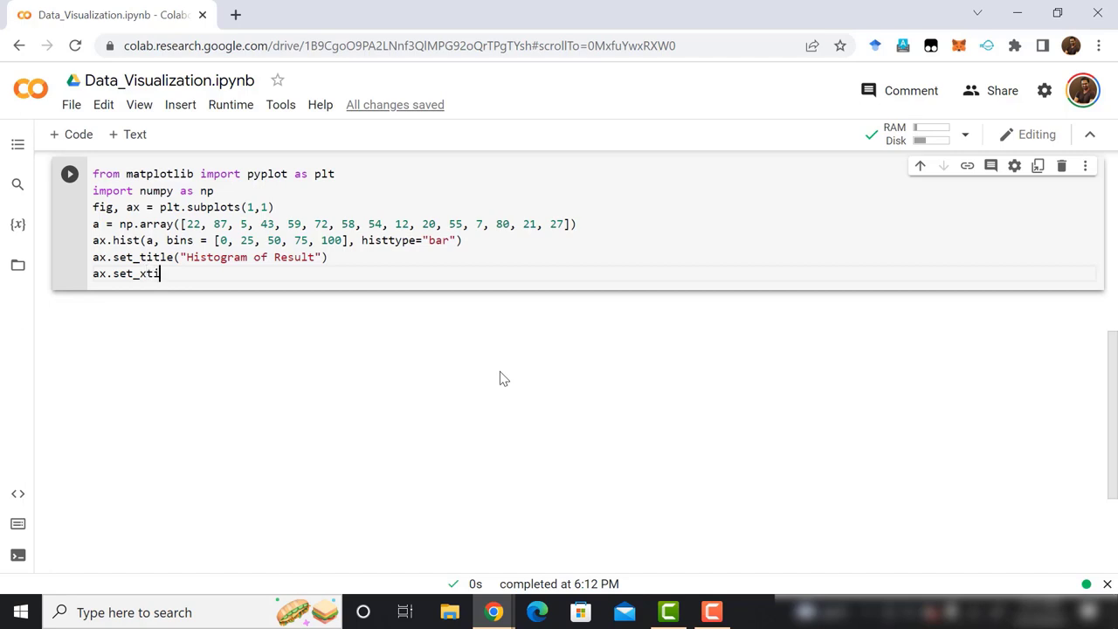
text(cks()
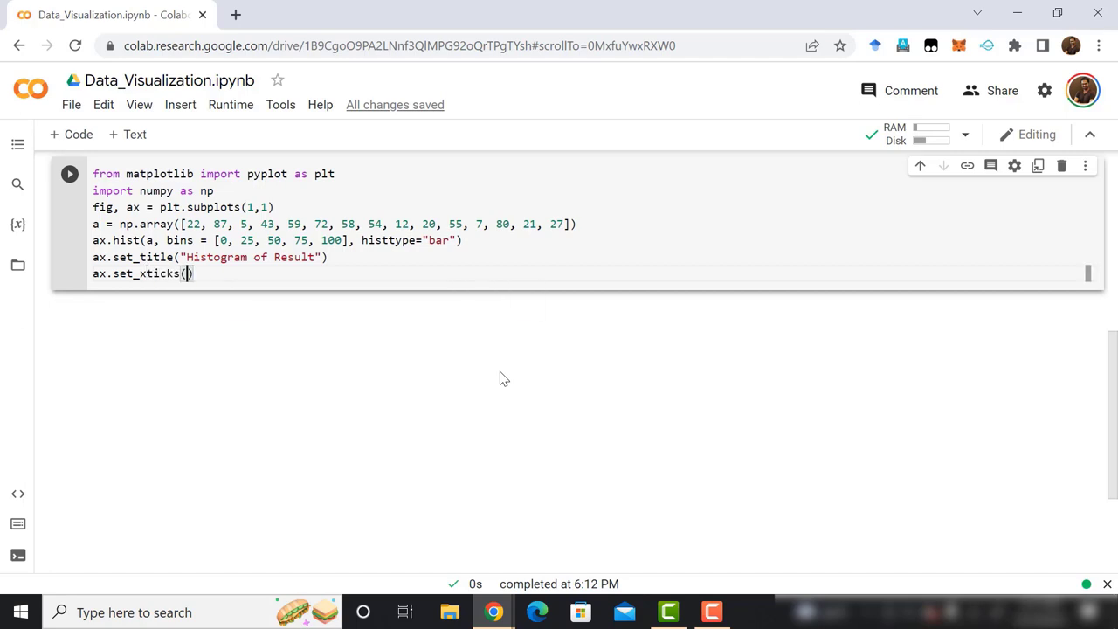
text("")
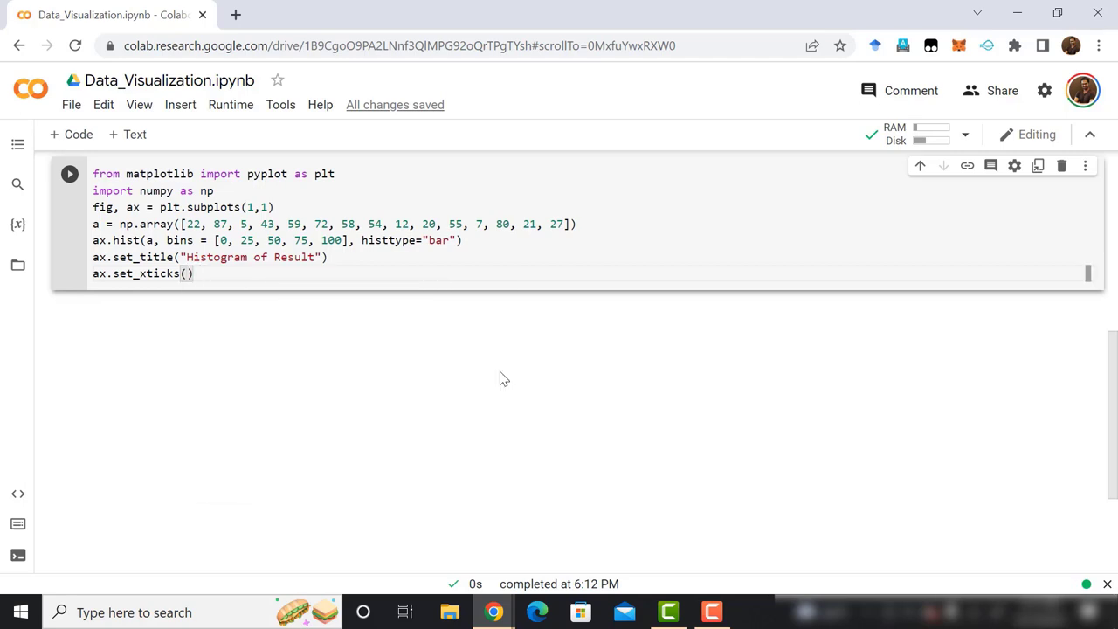
text([0,25,50,)
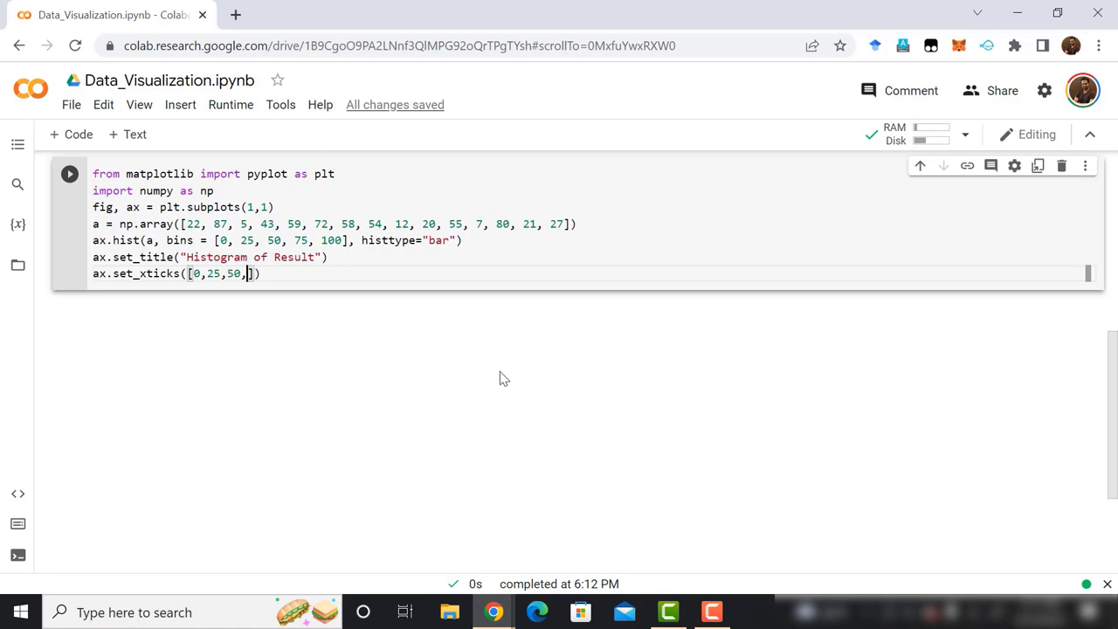
text(75,100]))
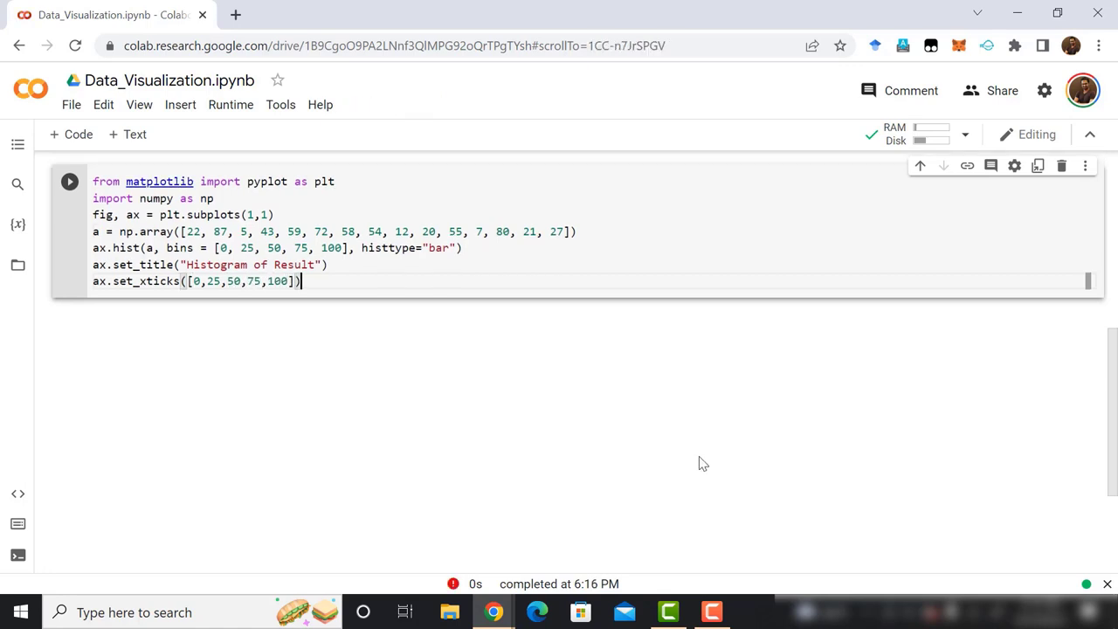
key(Enter)
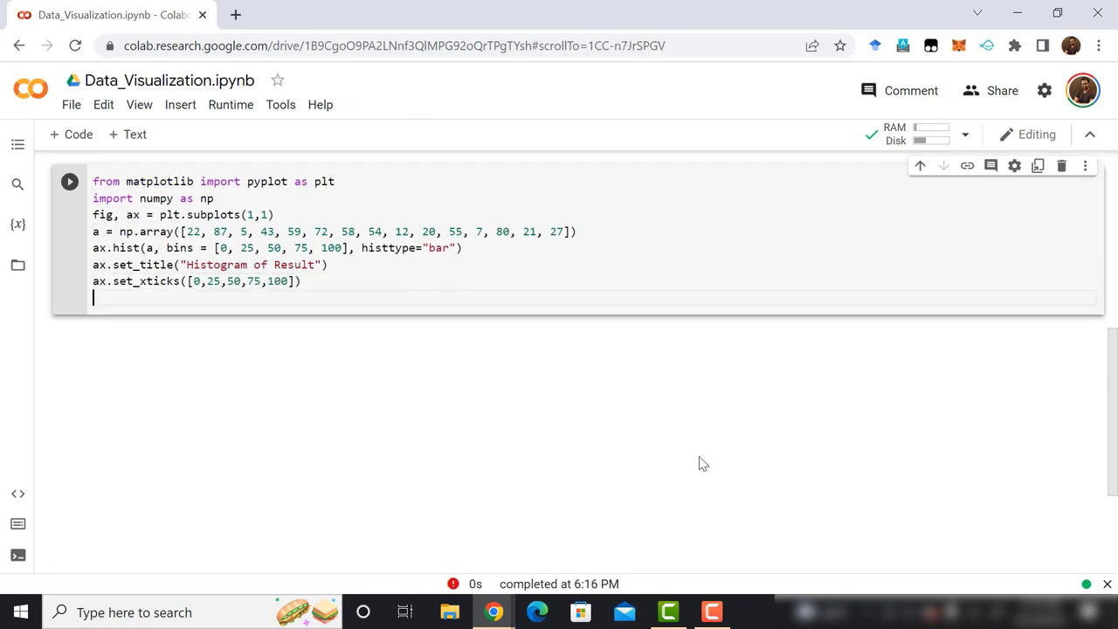
Label the axes Marks and Number of Students and end with plt.show()
text(ax.se)
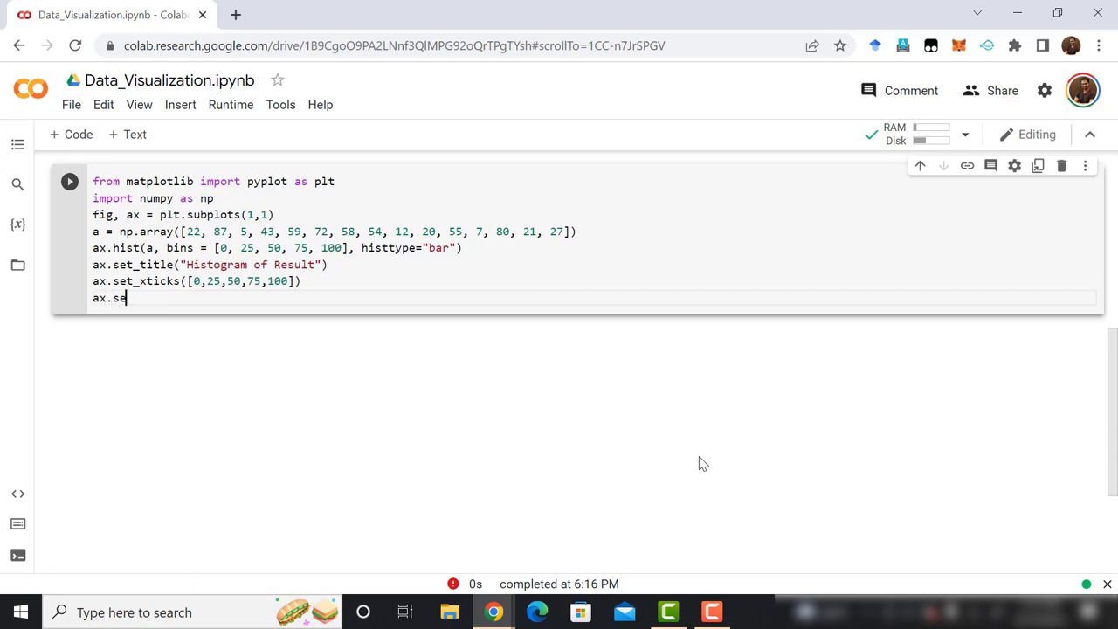
text(t_xla)
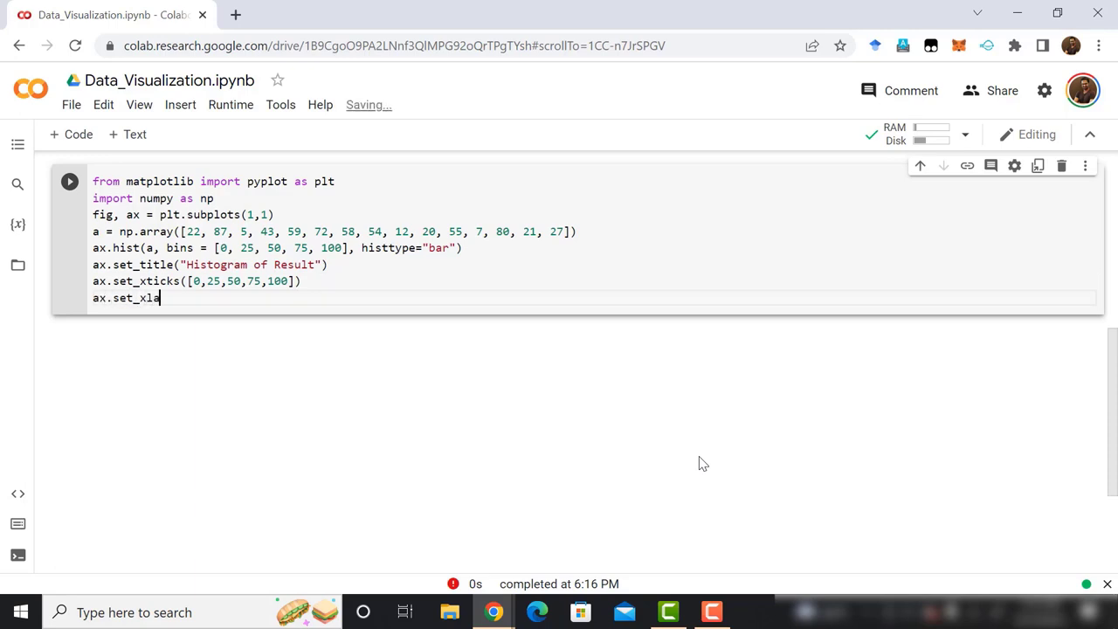
text(bel)
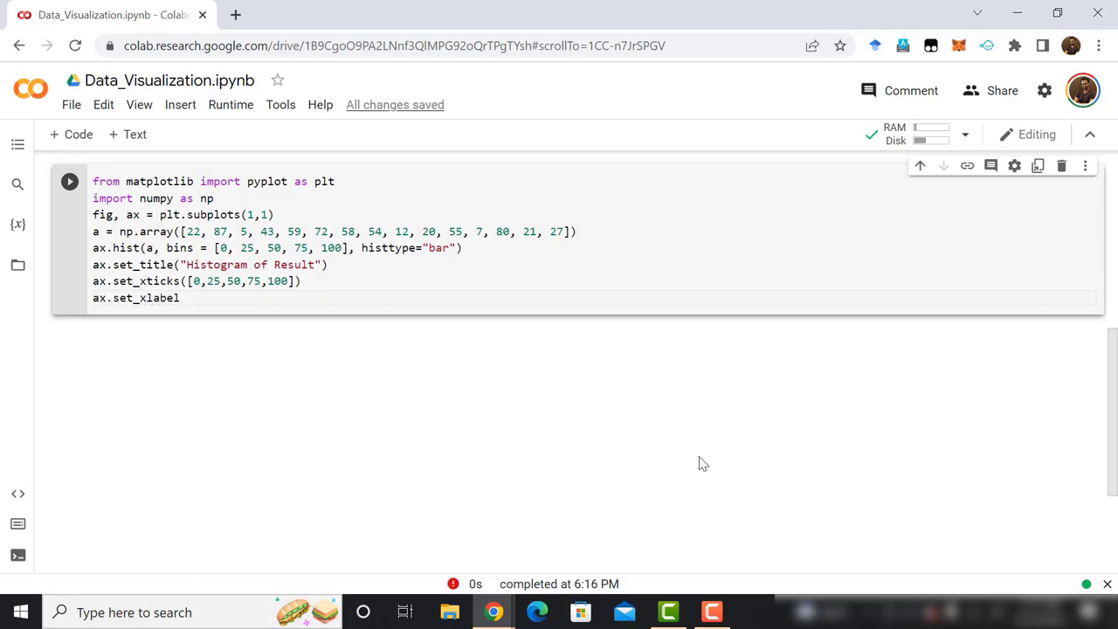
text(())
text(ax.se)
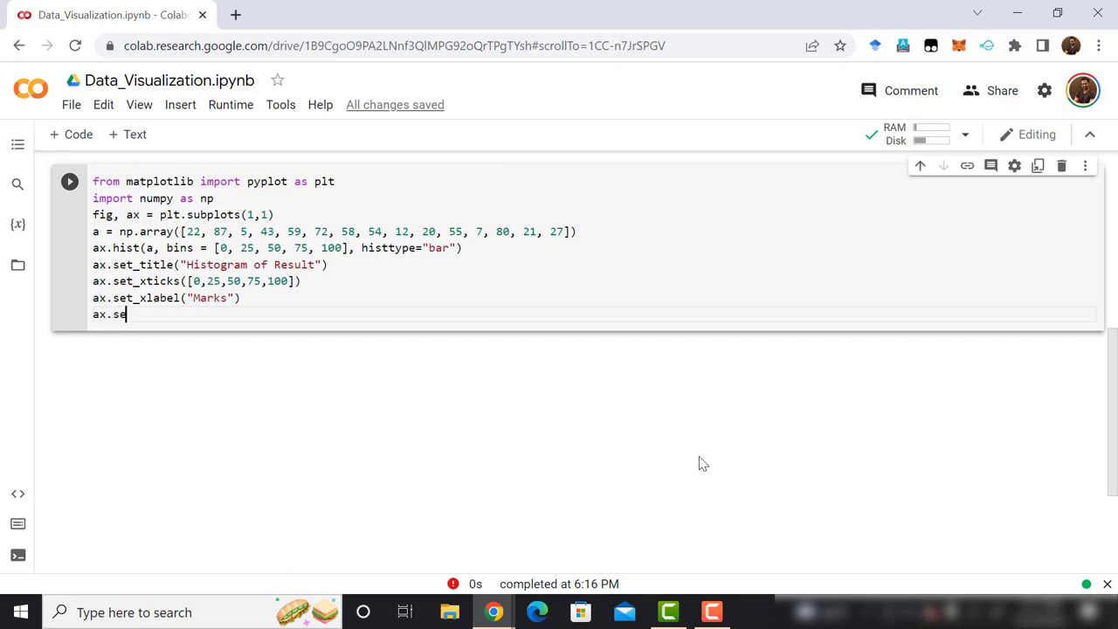
text(t_ylabel()
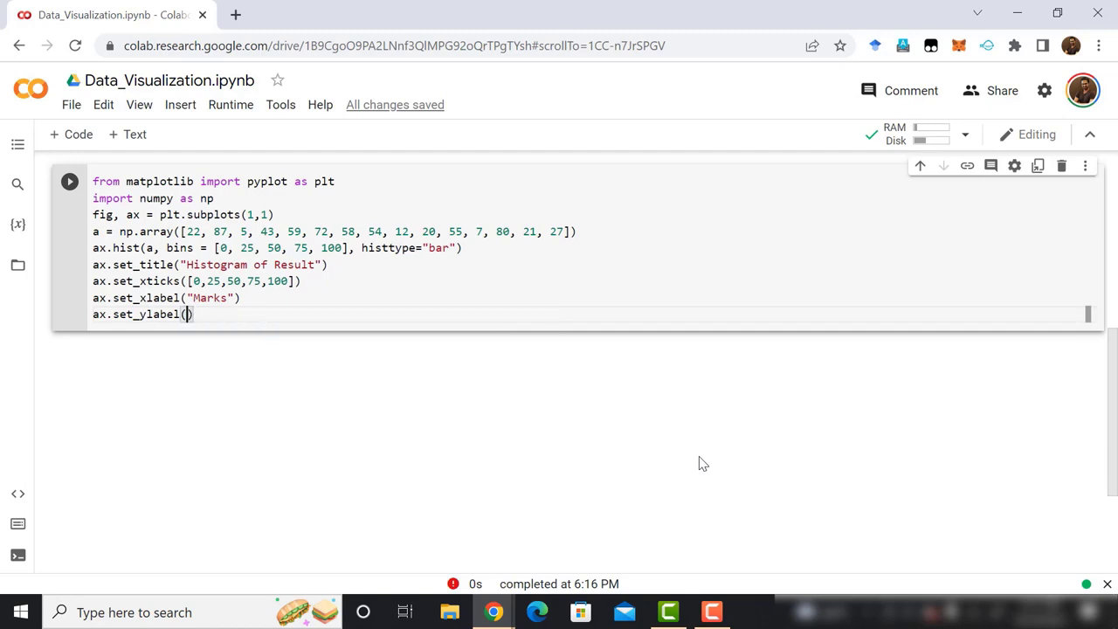
text("")
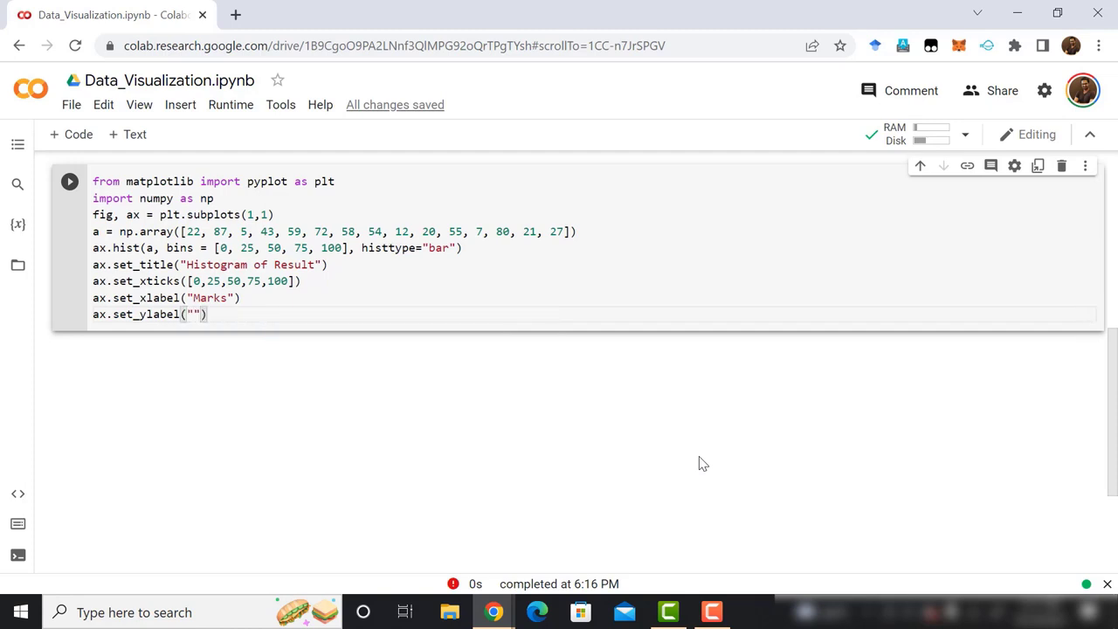
text(Number of)
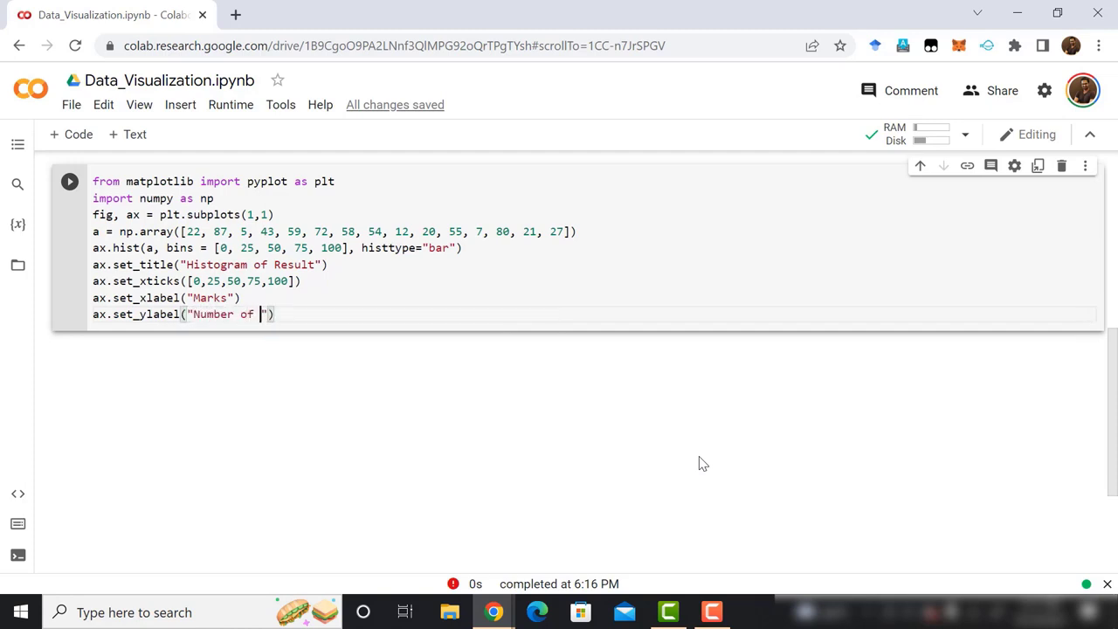
text(Students)
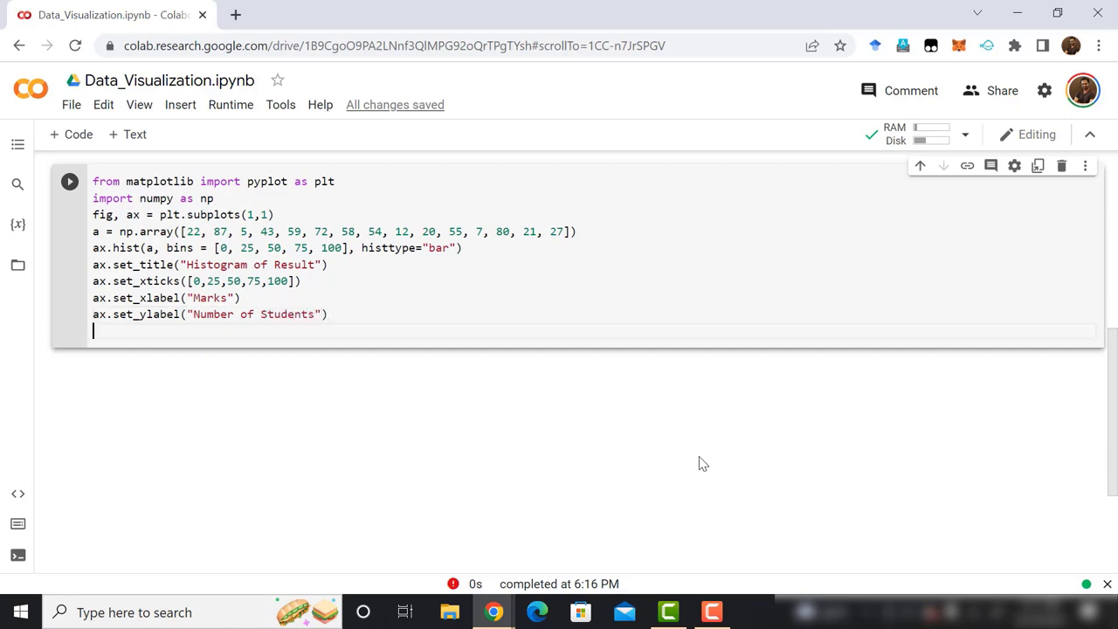
text(plt.shjo)
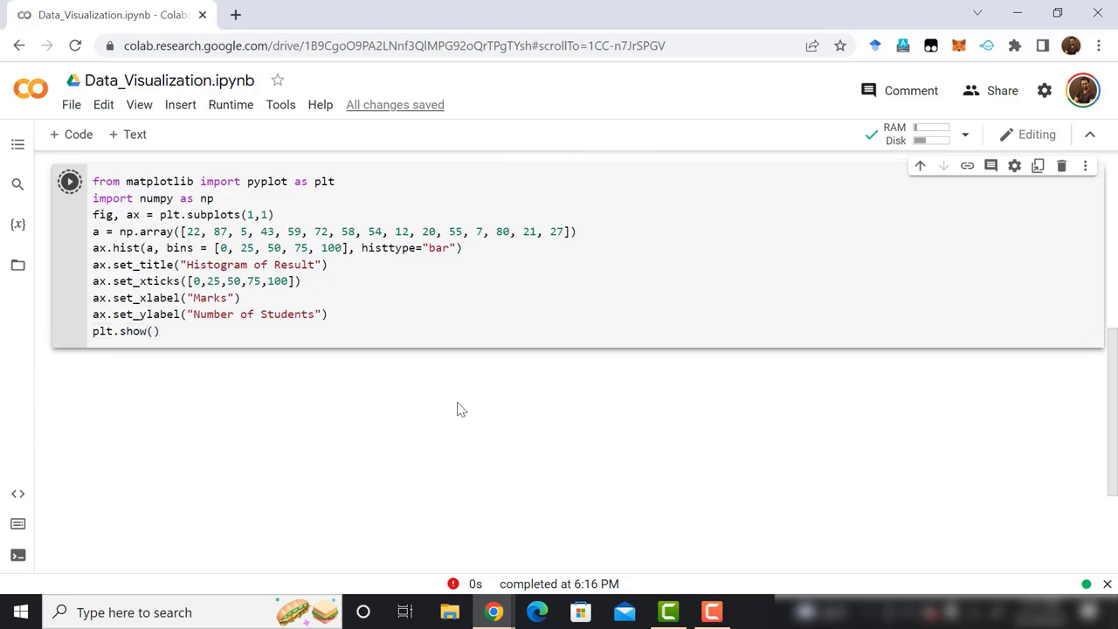
click(70, 180)
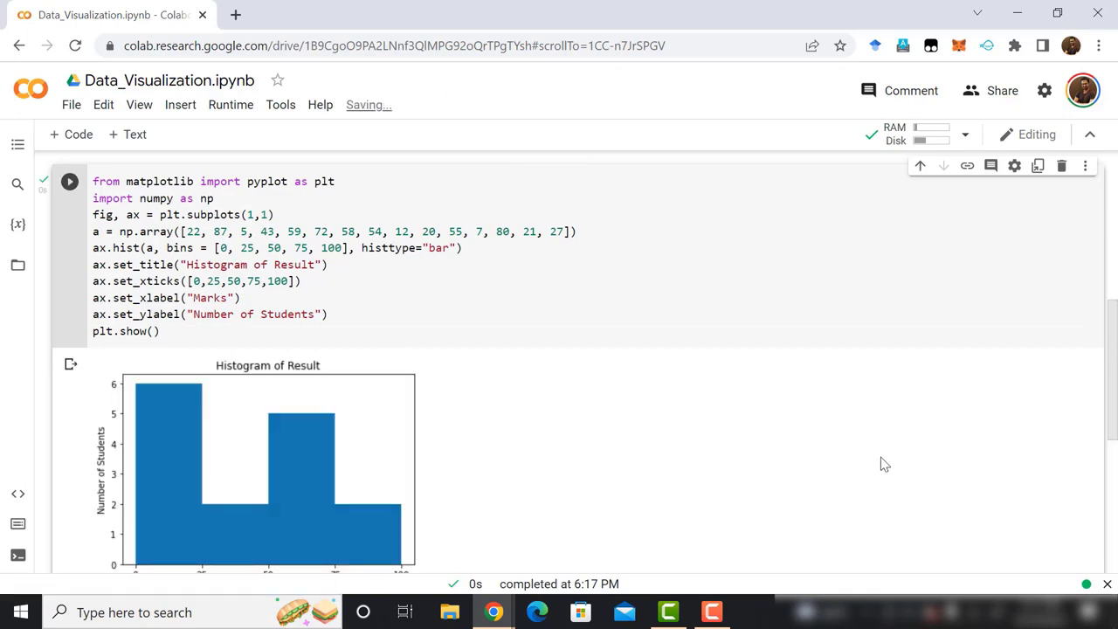
scroll(down, 3)
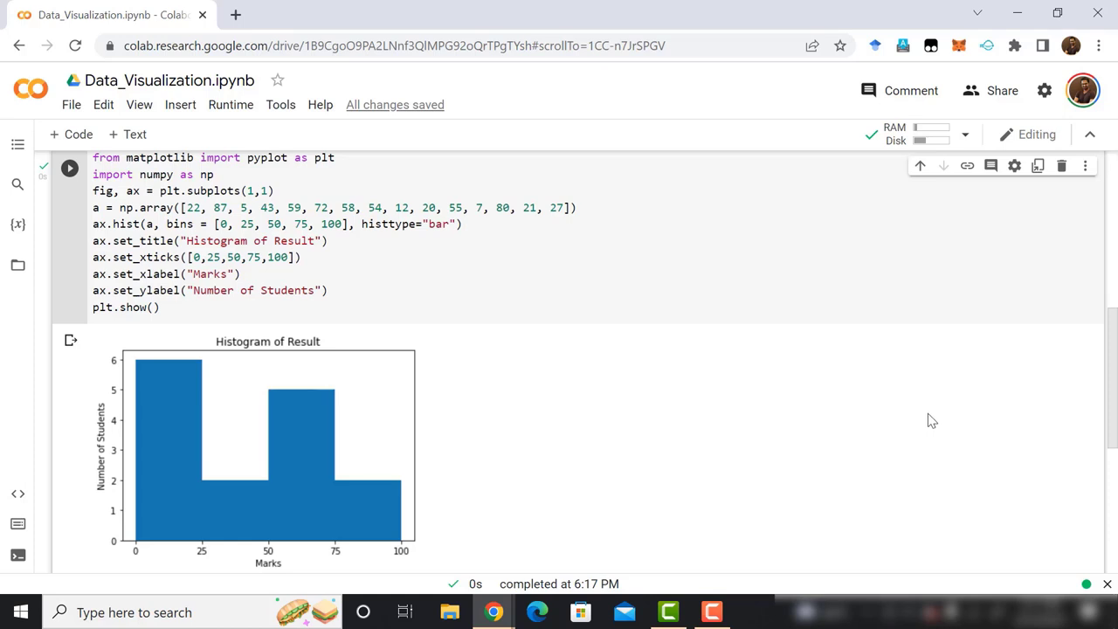
scroll(down, 3)
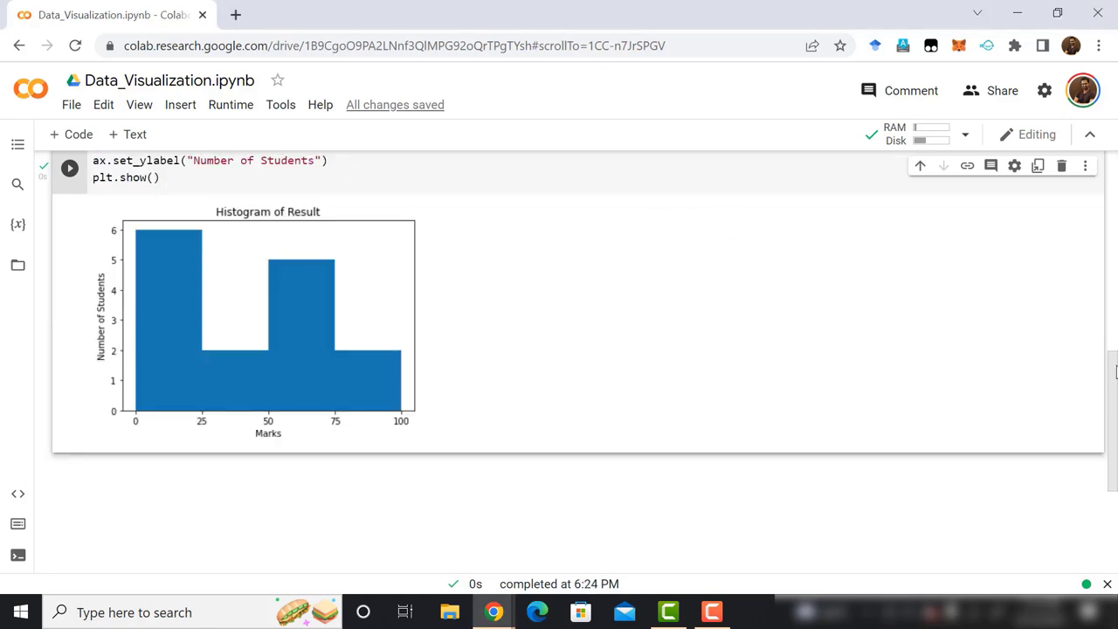
scroll(down, 3)
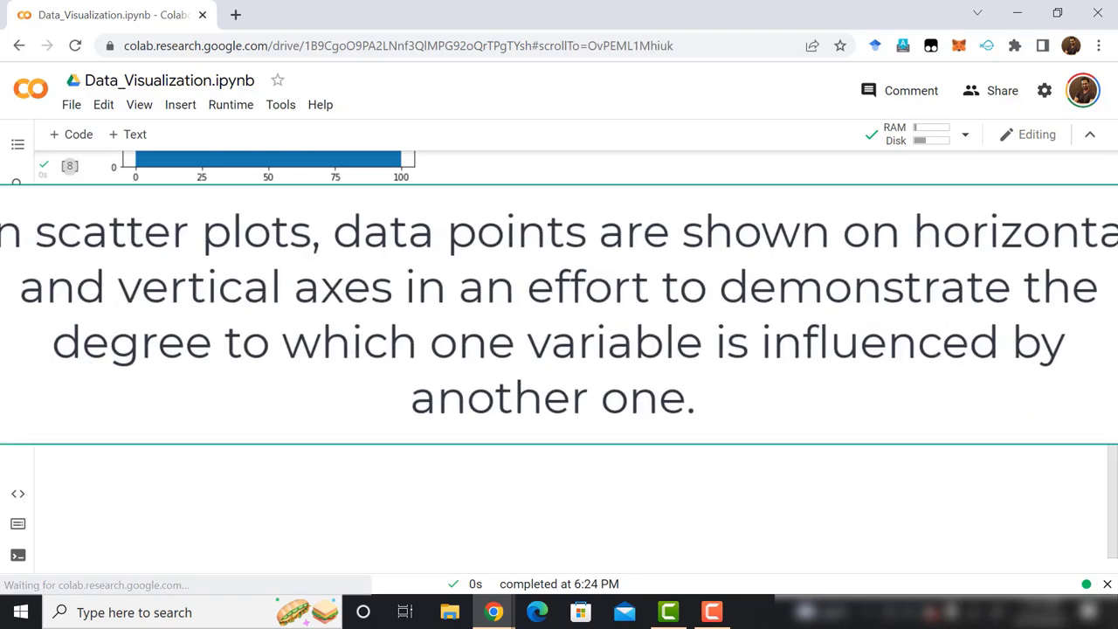
click(559, 314)
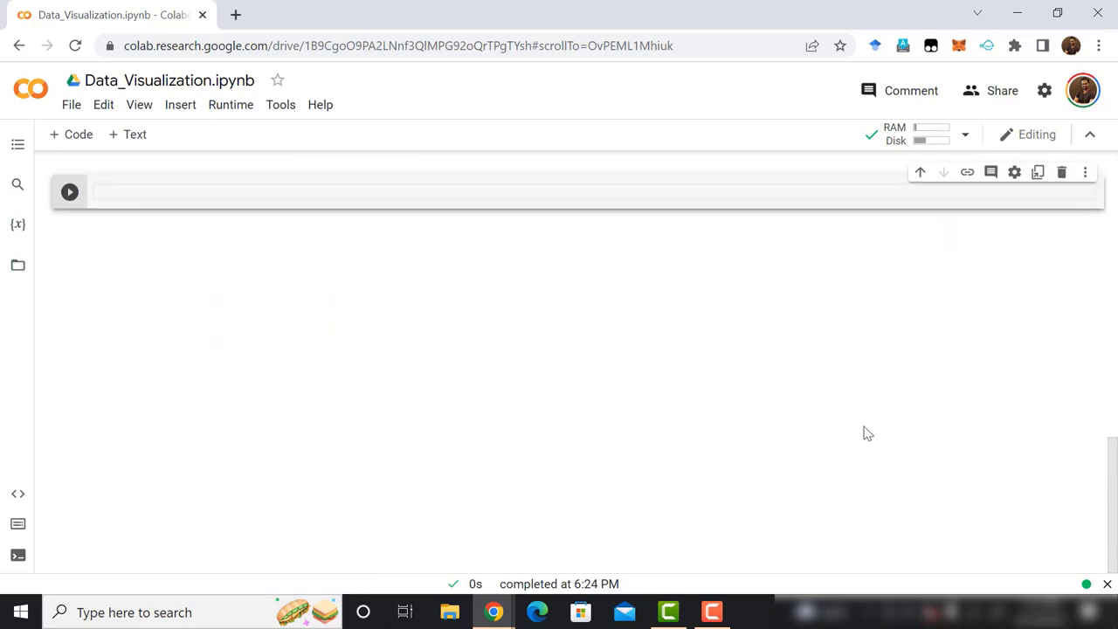
Import pyplot and define girls_grades with ten values starting 89, 88, 70, 95
text(import mat)
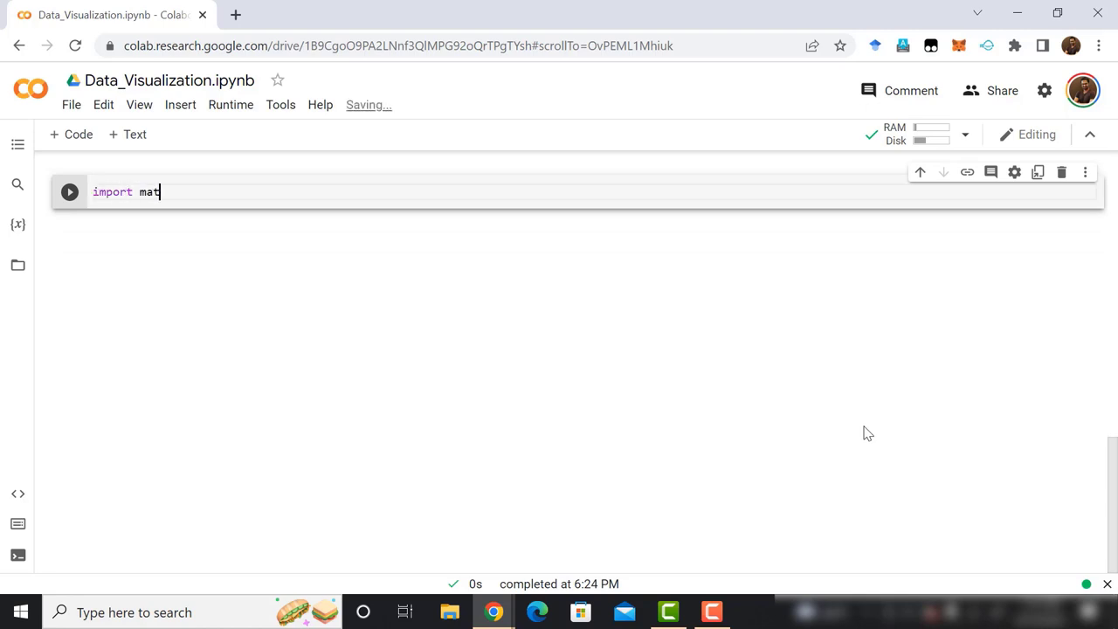
text(plotlib.pyplot as plt)
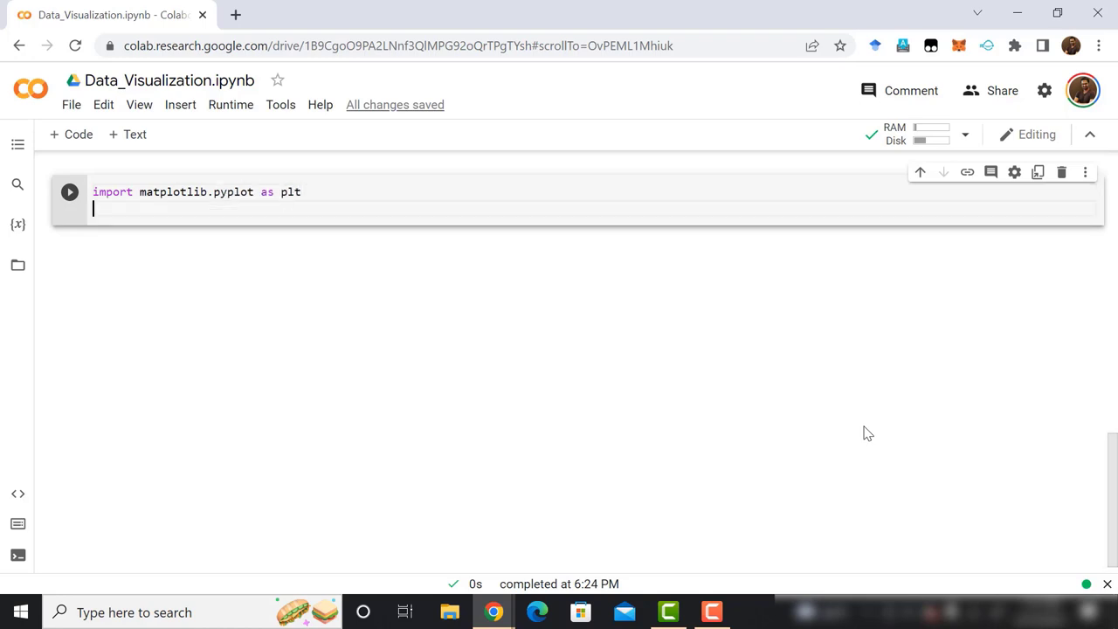
text(girls_g)
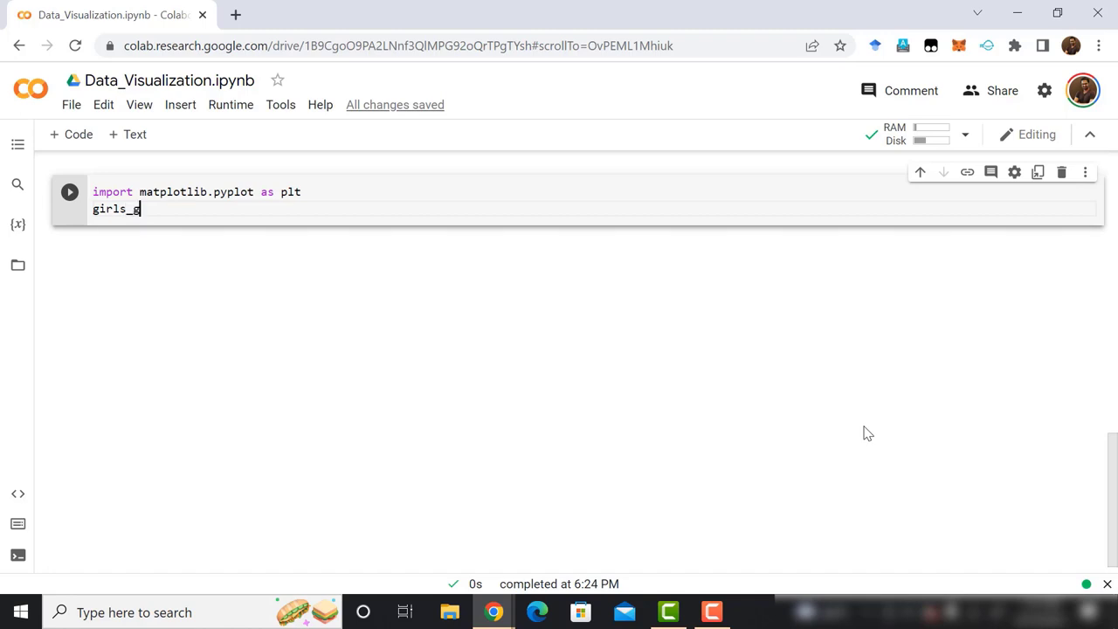
text(rades =)
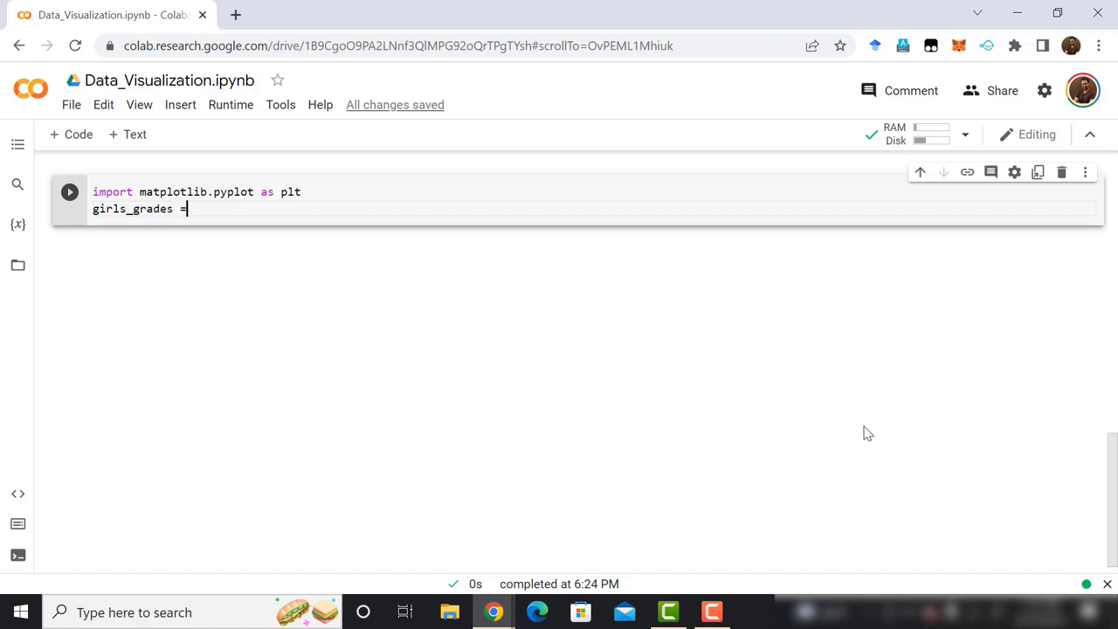
text([89,)
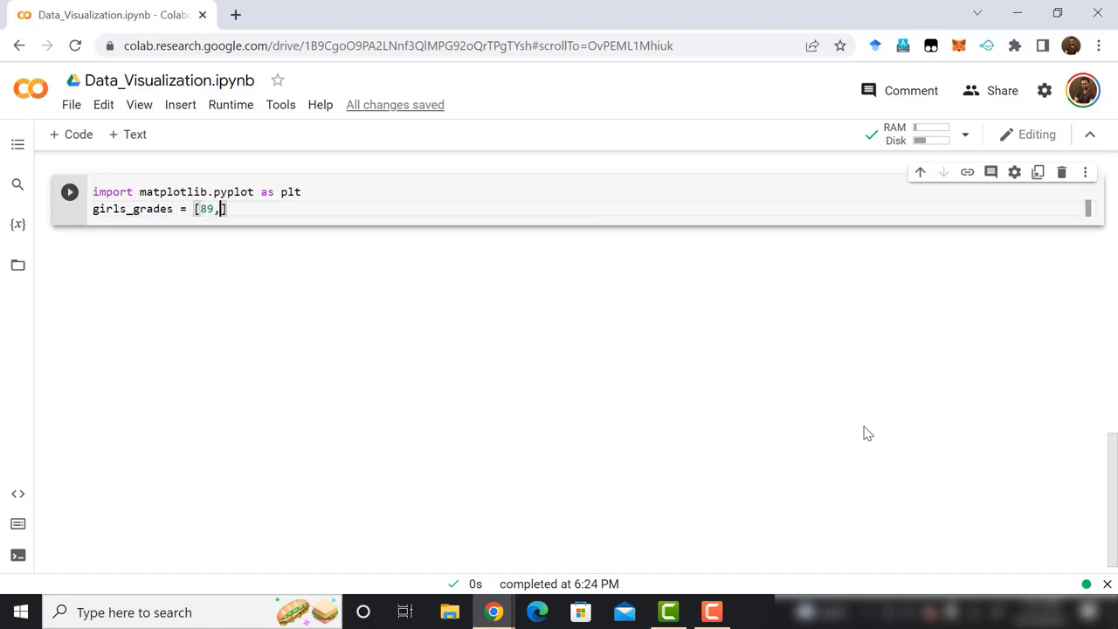
text(88,)
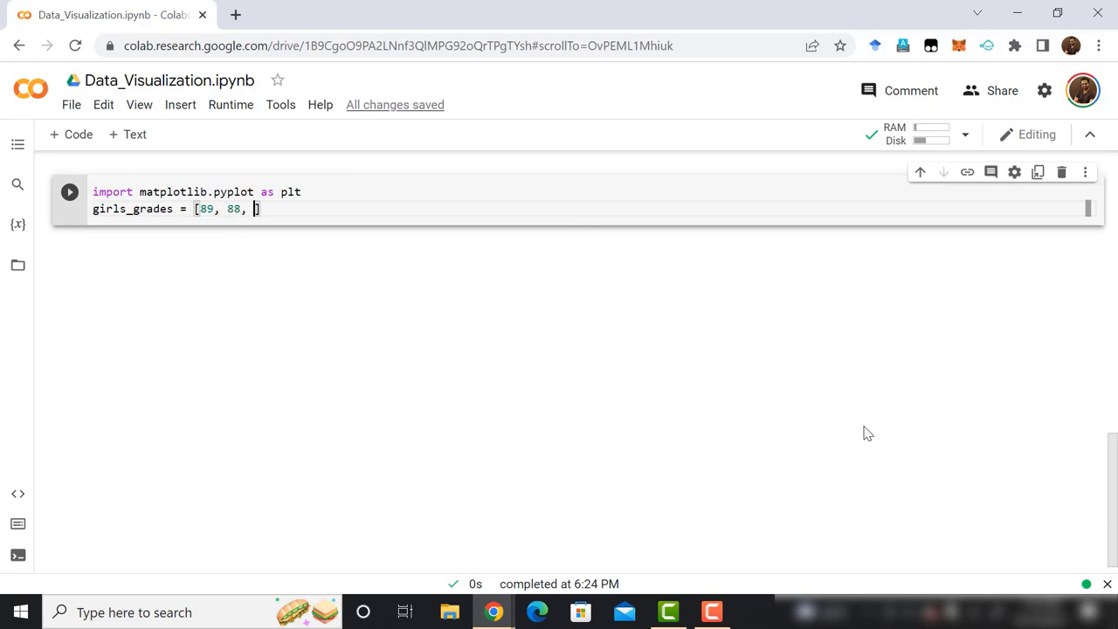
text(70, 95])
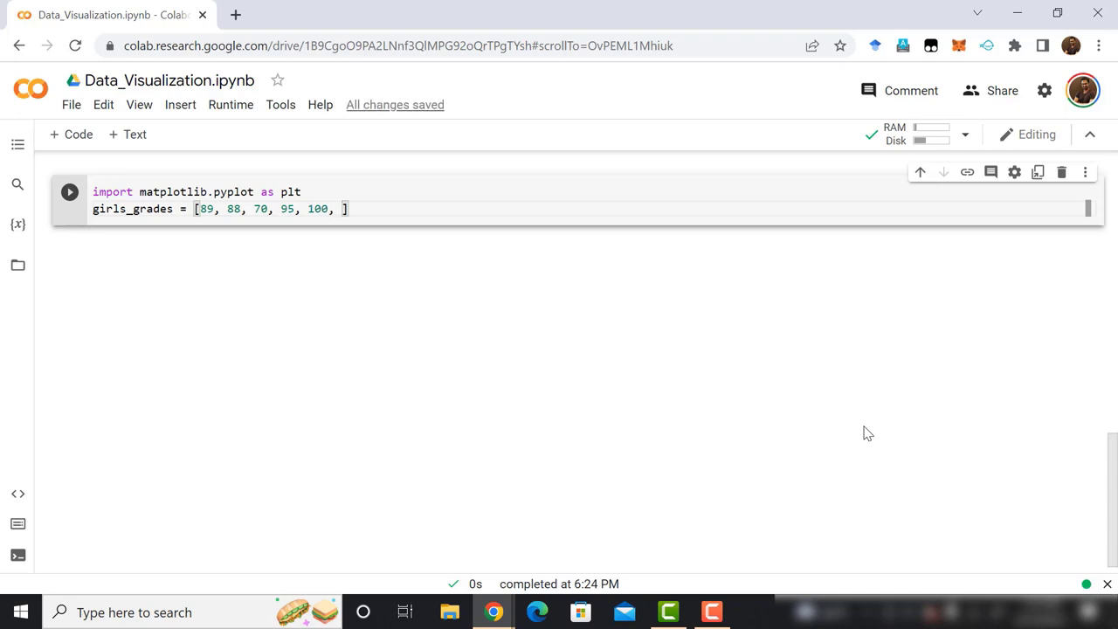
text(75, 7)
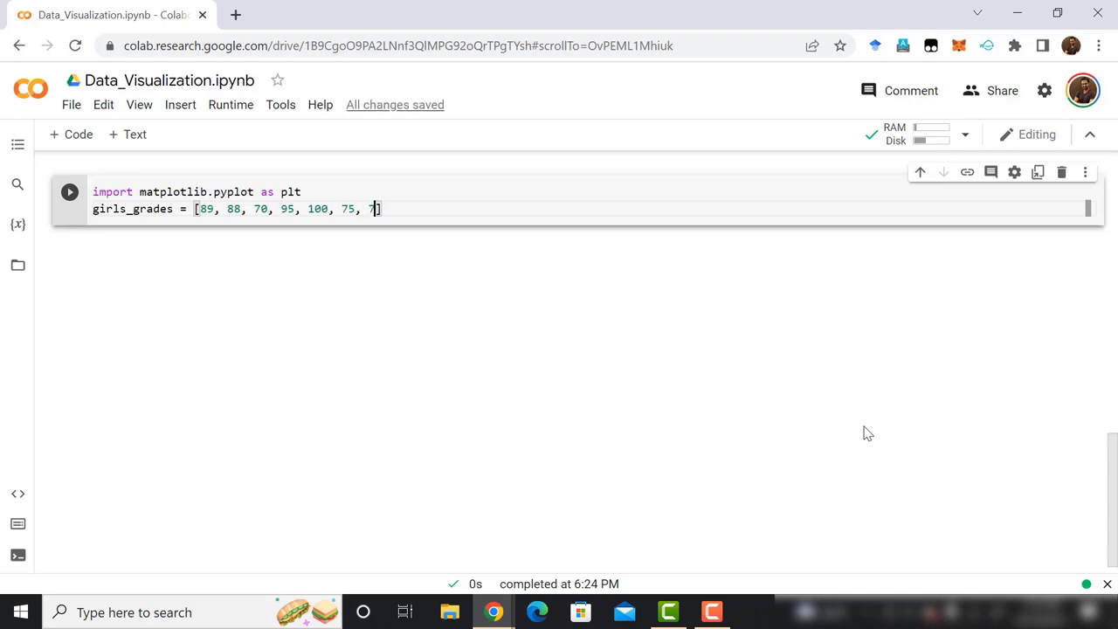
text(0,)
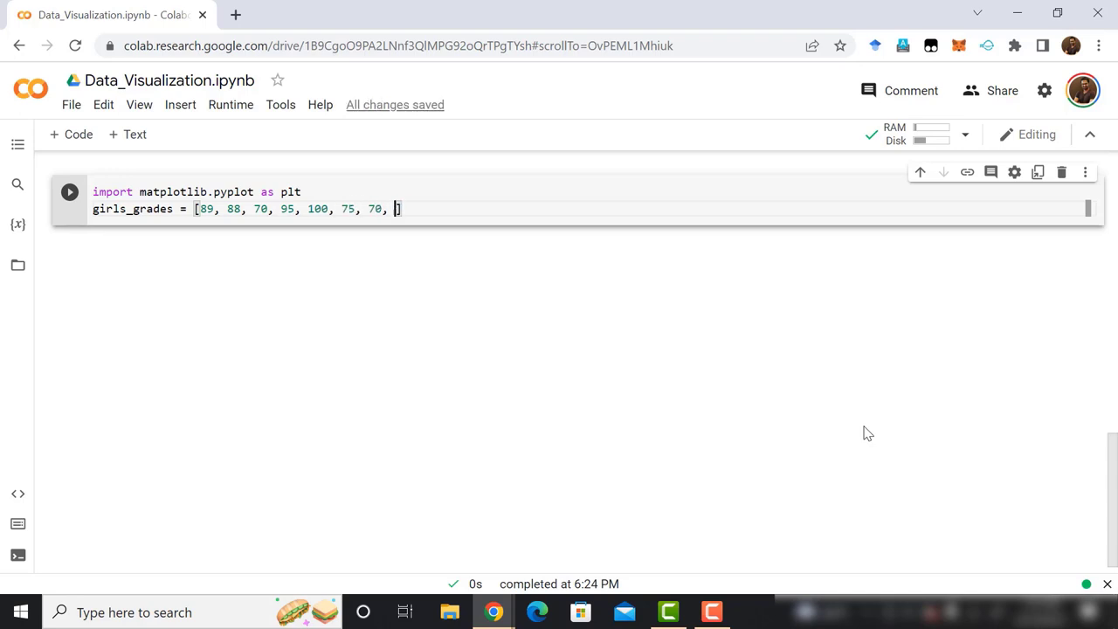
text(80,)
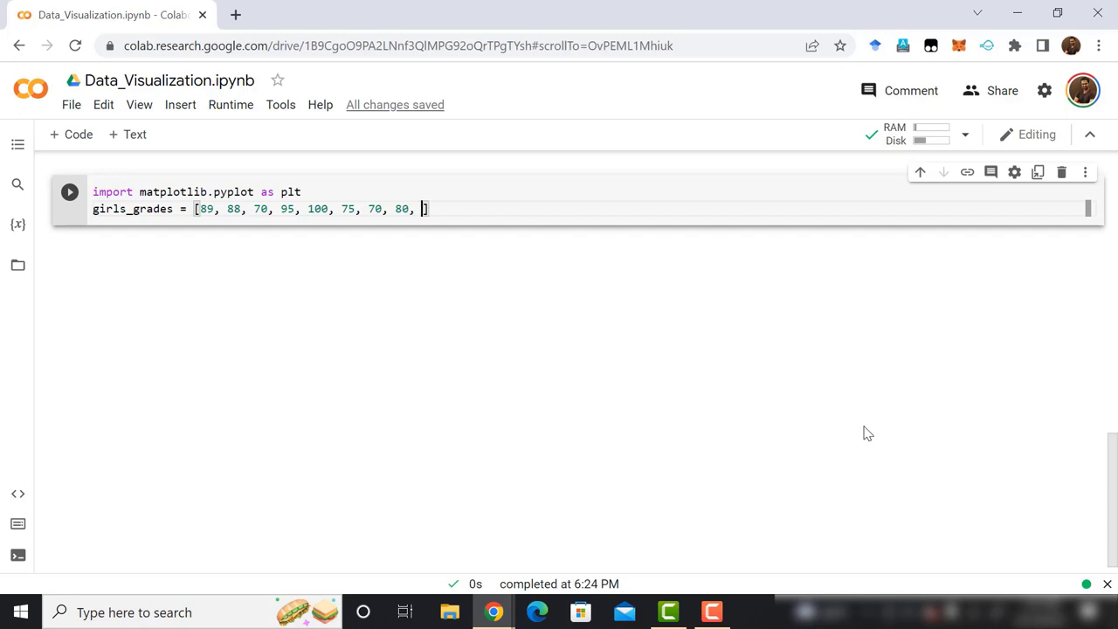
text(40)
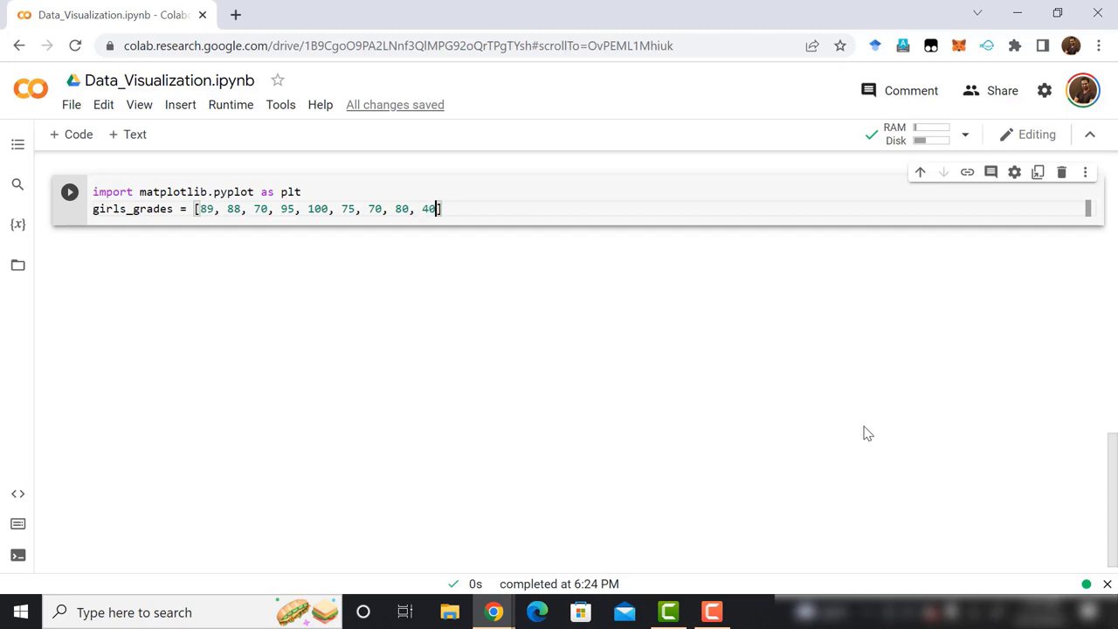
text(,)
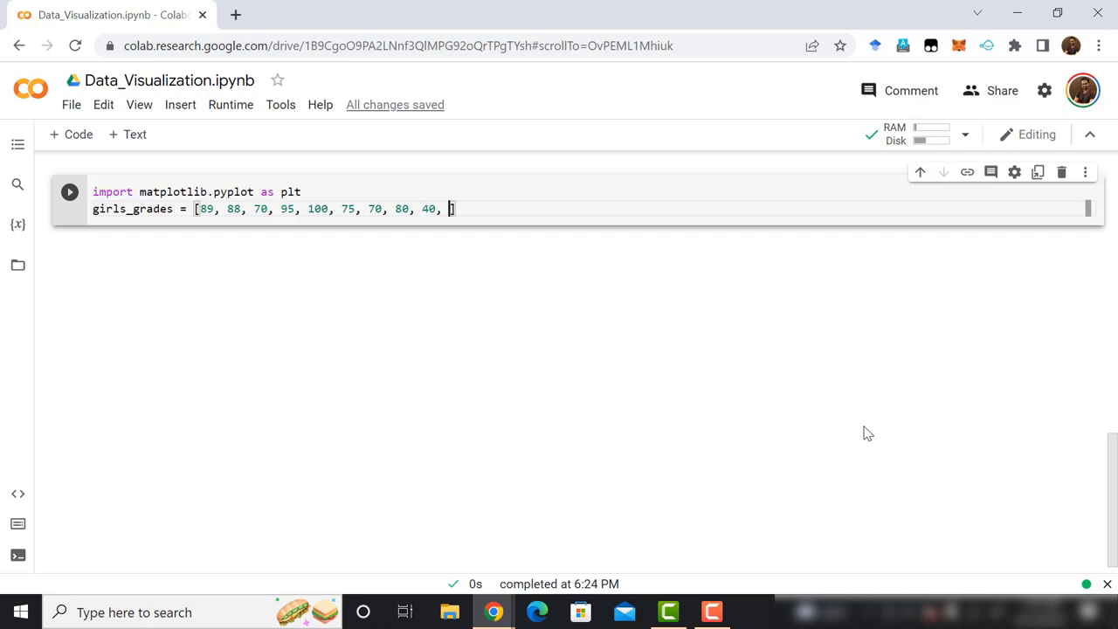
text(55)
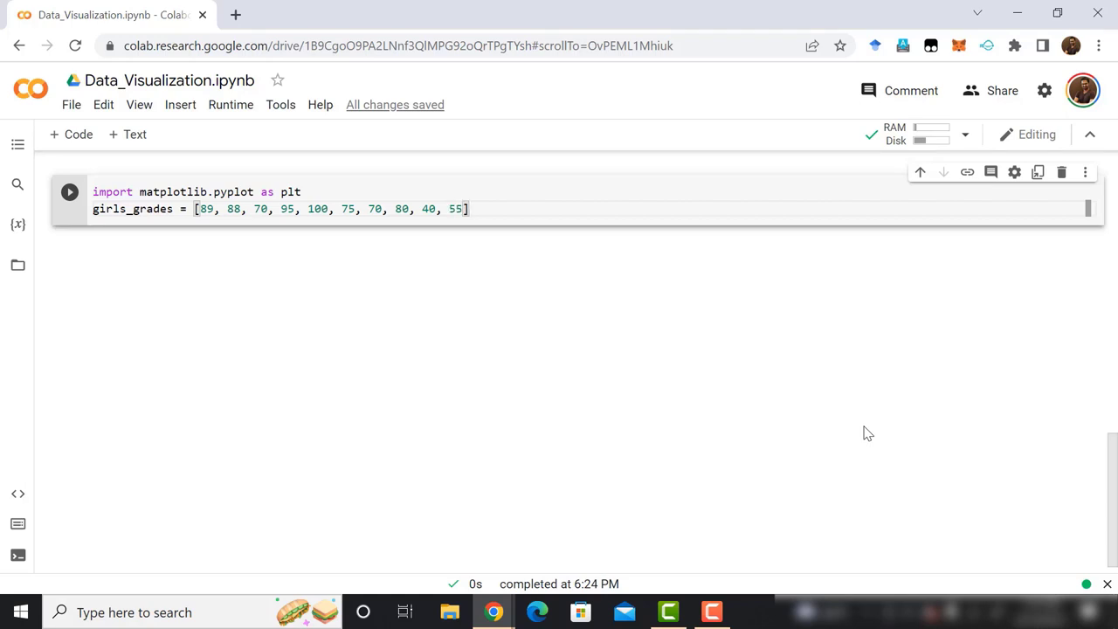
Define boys_grades as [95, 90, 85, 70, 60, 55, 100, 35, 40, 25]
text(bo)
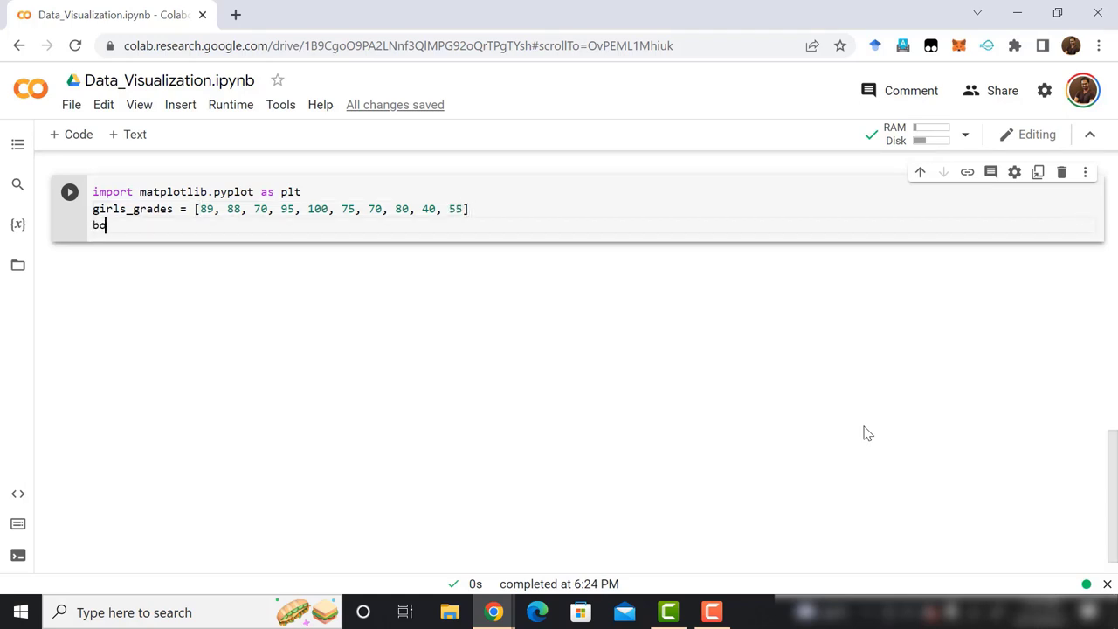
text(ys_grades =)
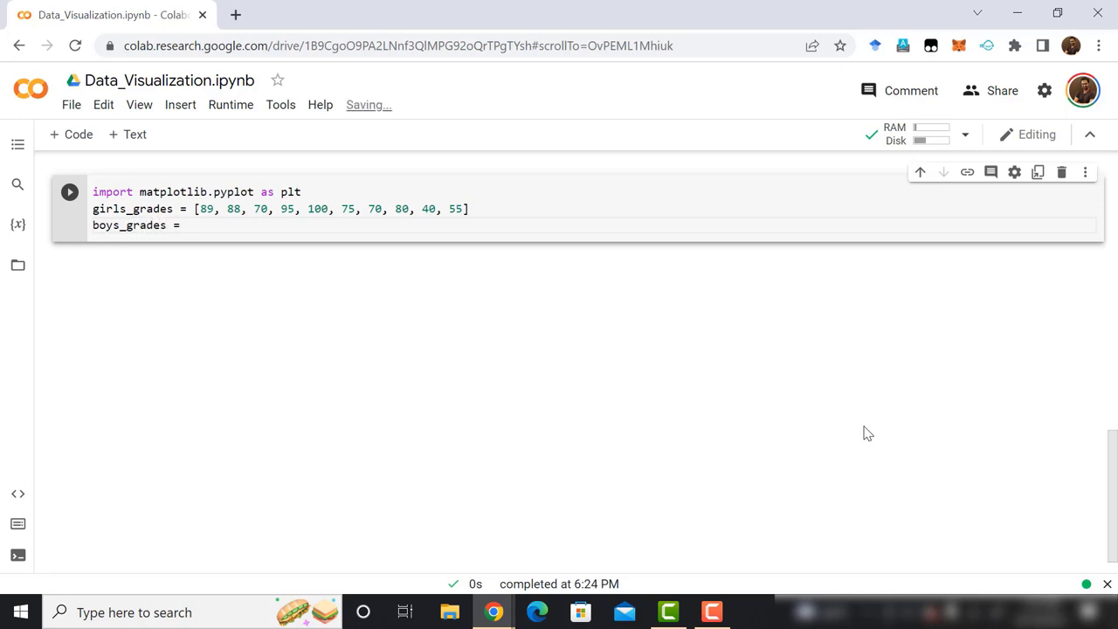
text([])
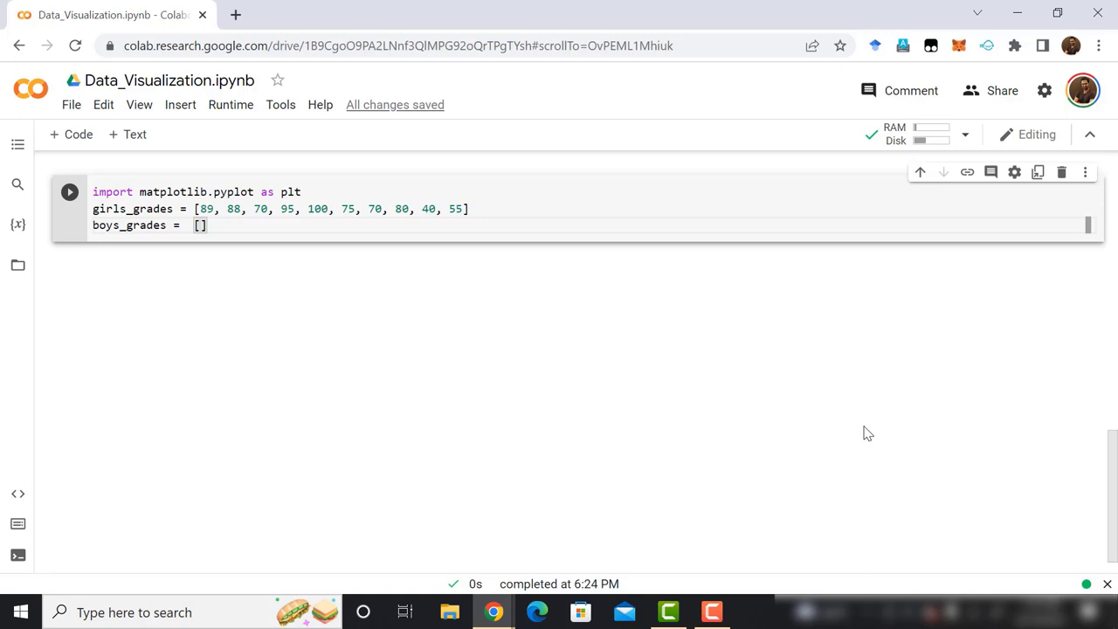
text(95,)
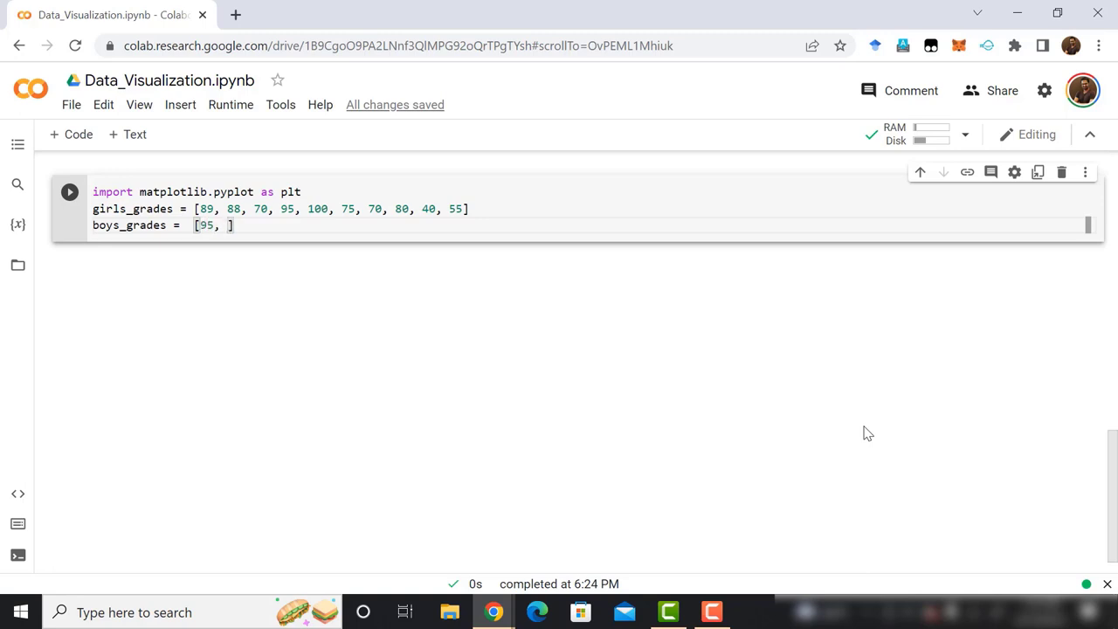
text(90, 85,)
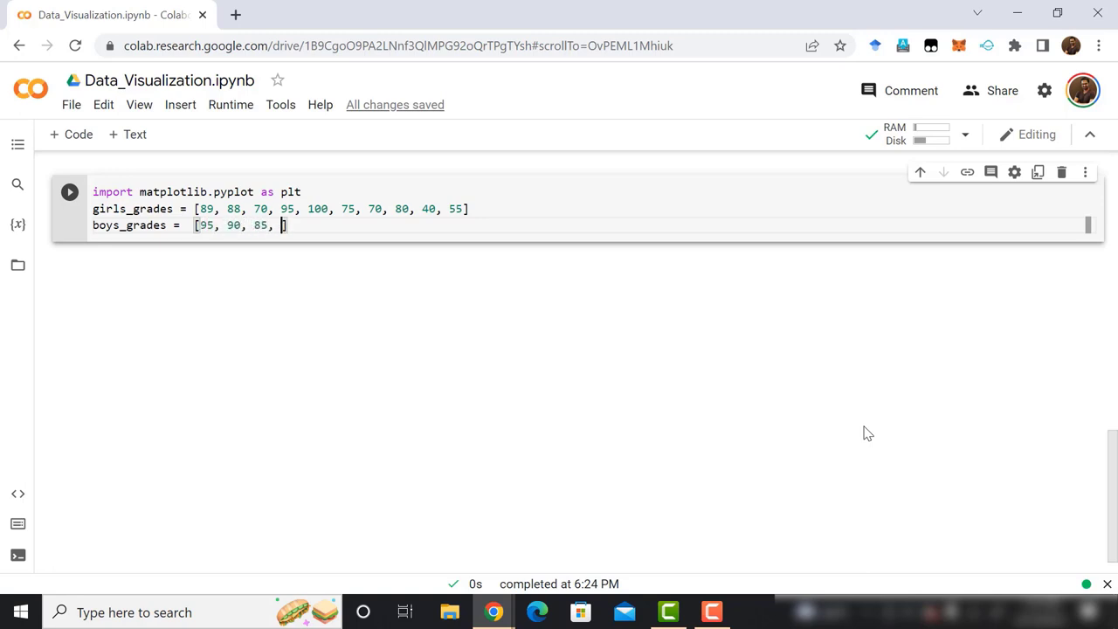
text(70, 60,)
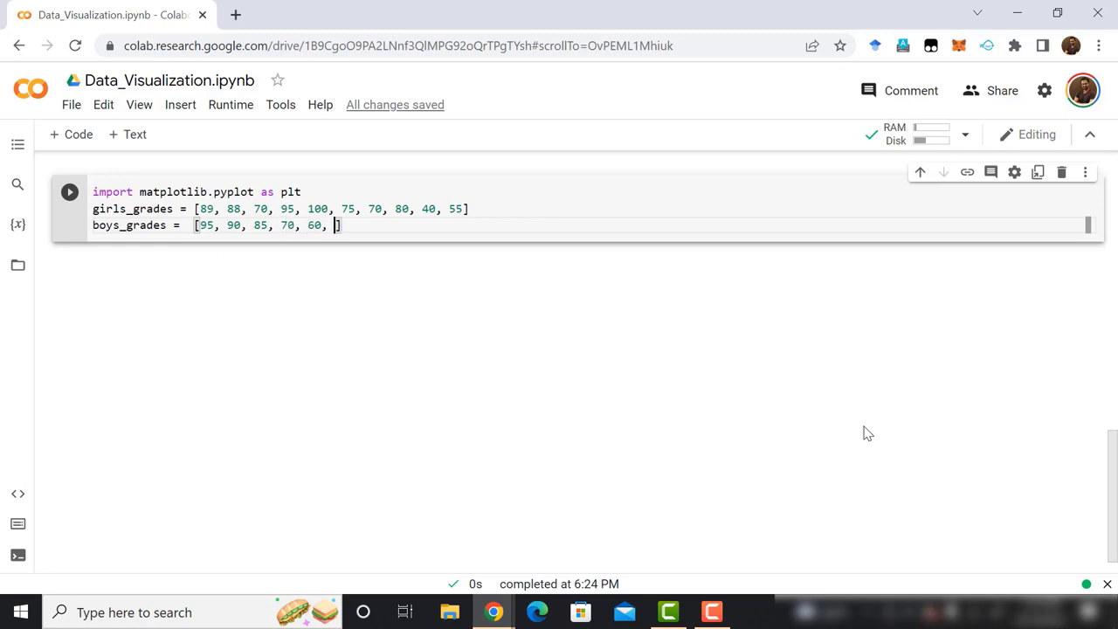
text(55,)
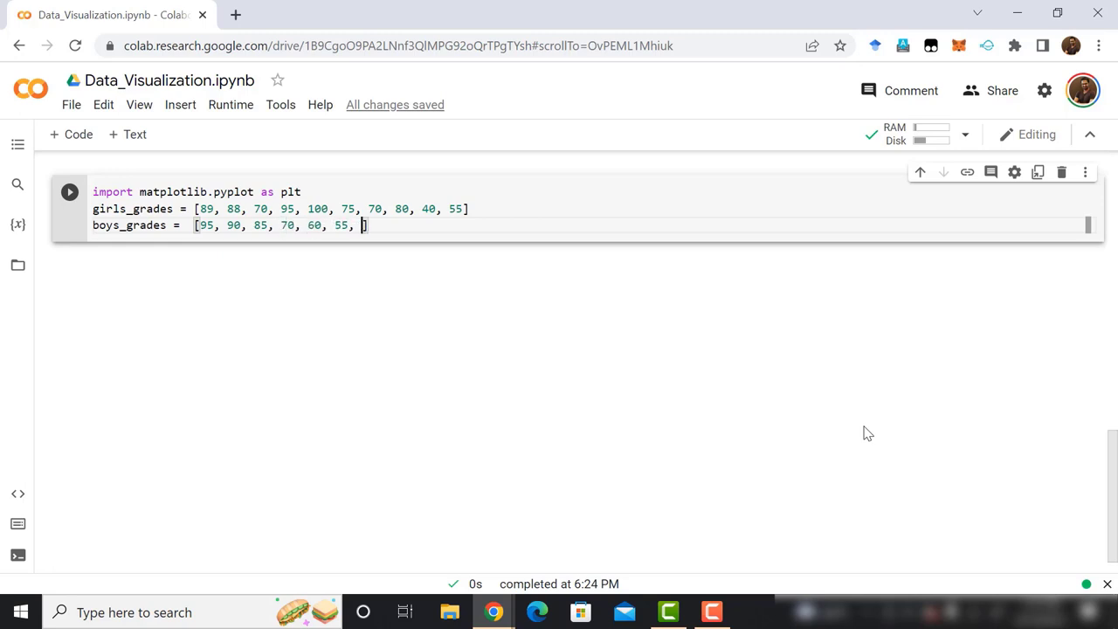
text(100,)
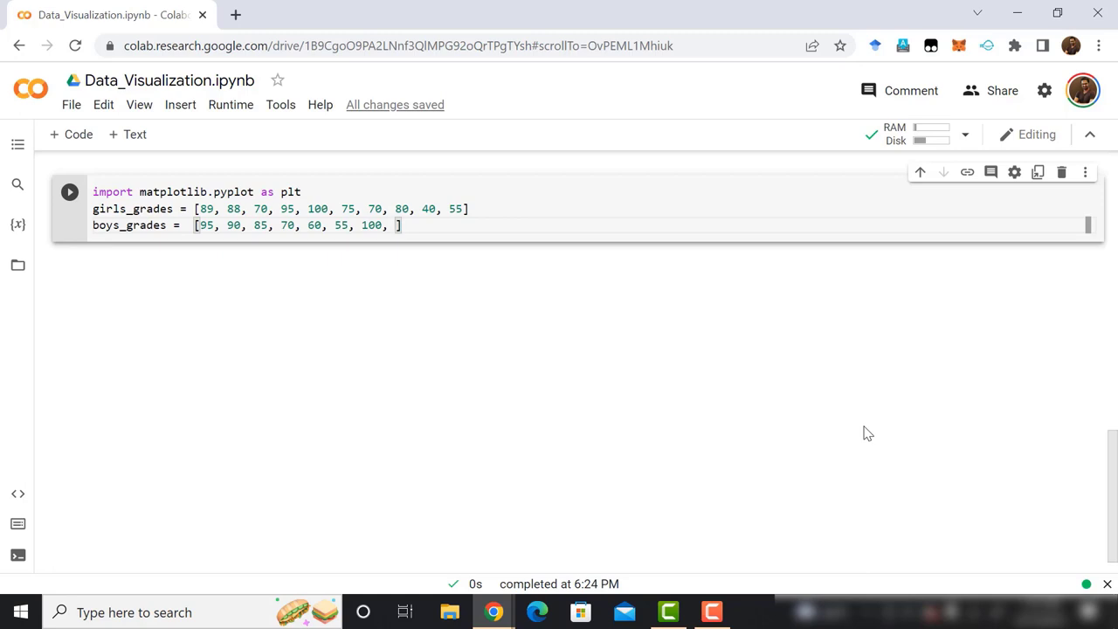
text(35, 4)
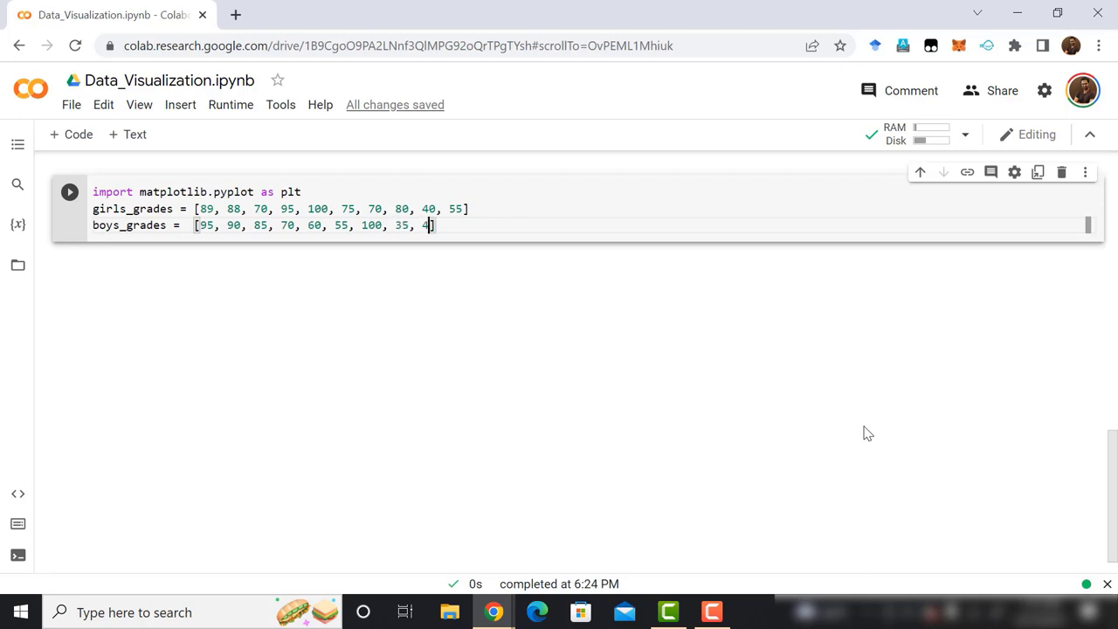
text(0,)
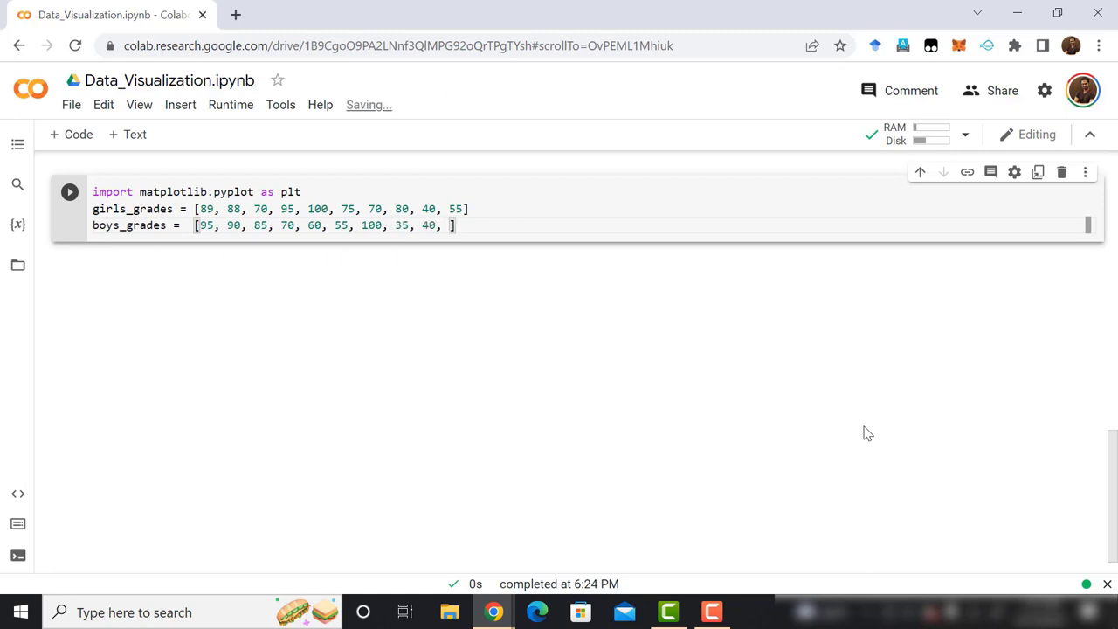
text(25)
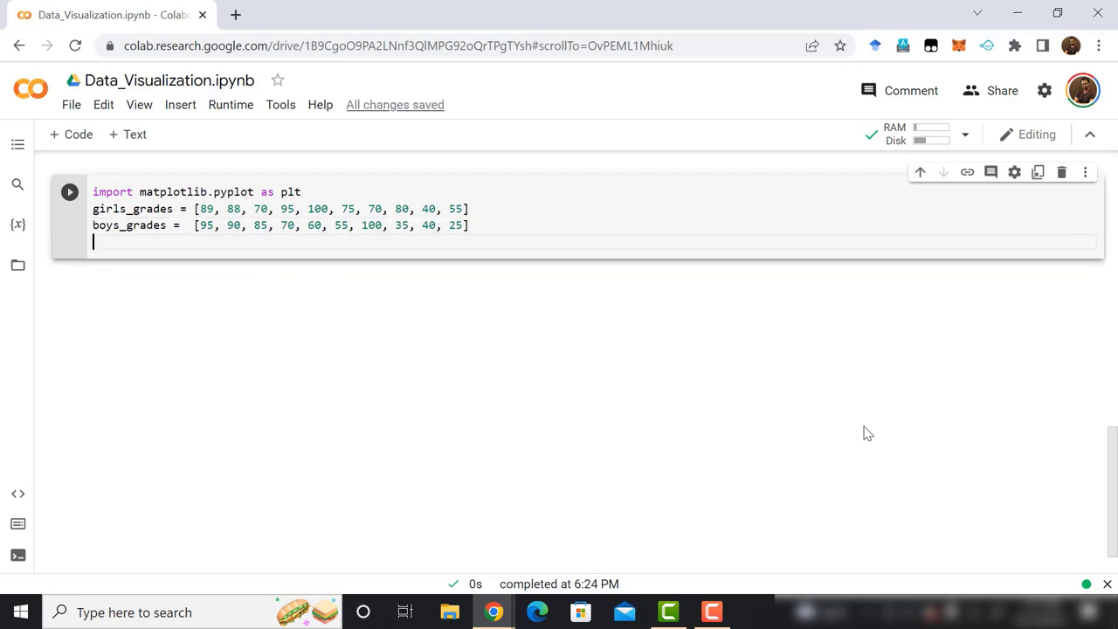
Define grades_range as the list from 10 to 100 in steps of 10
text(grades_)
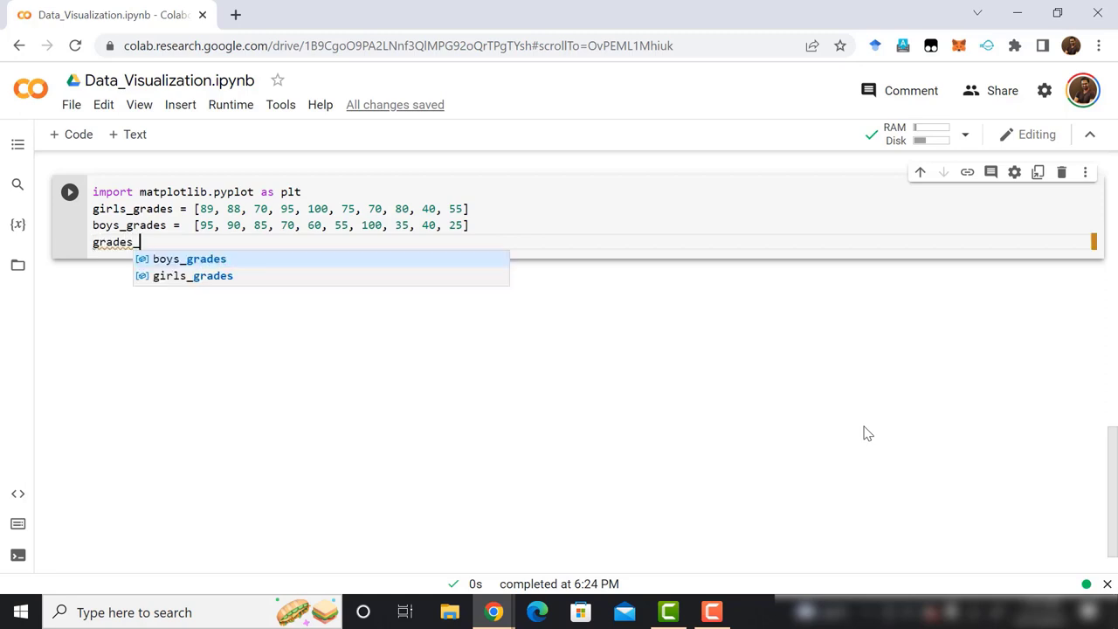
text(range =)
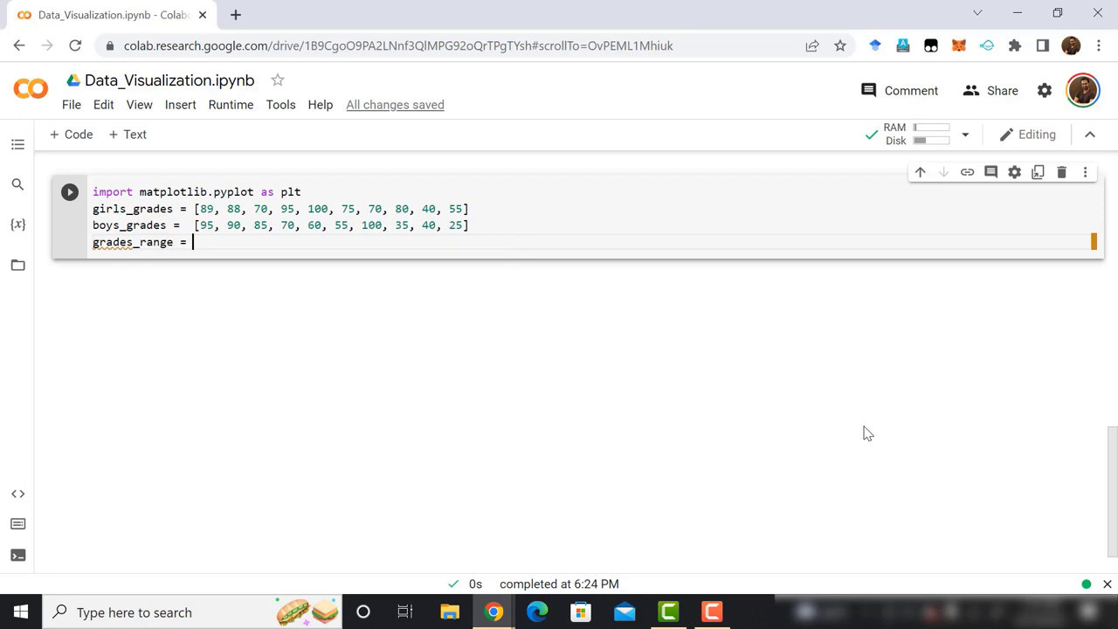
text([10,)
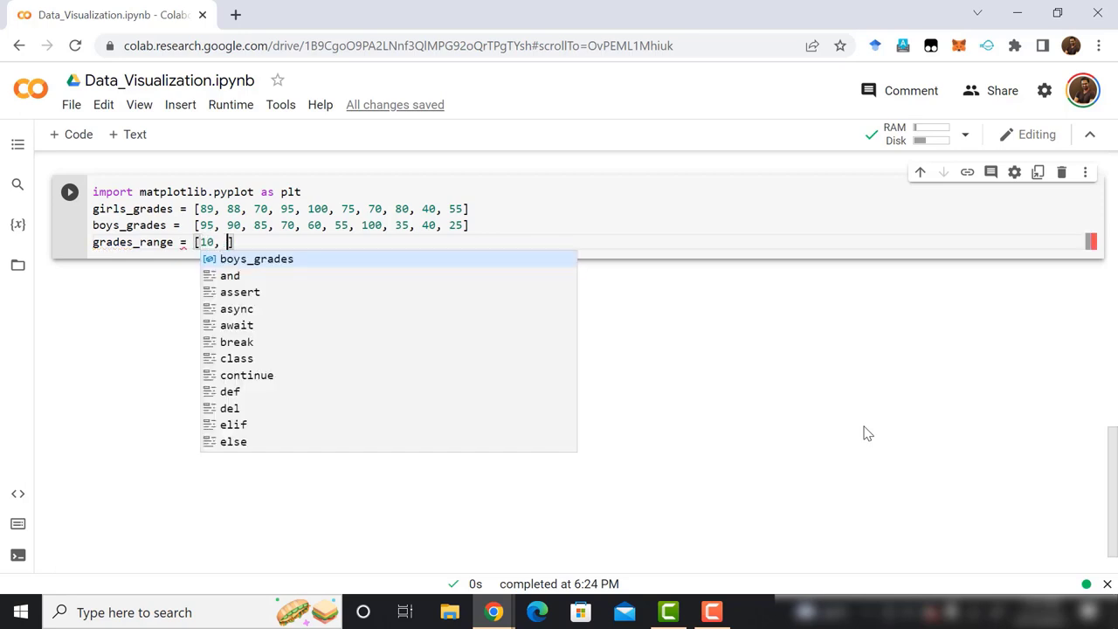
text(20, 30, 40, 50)
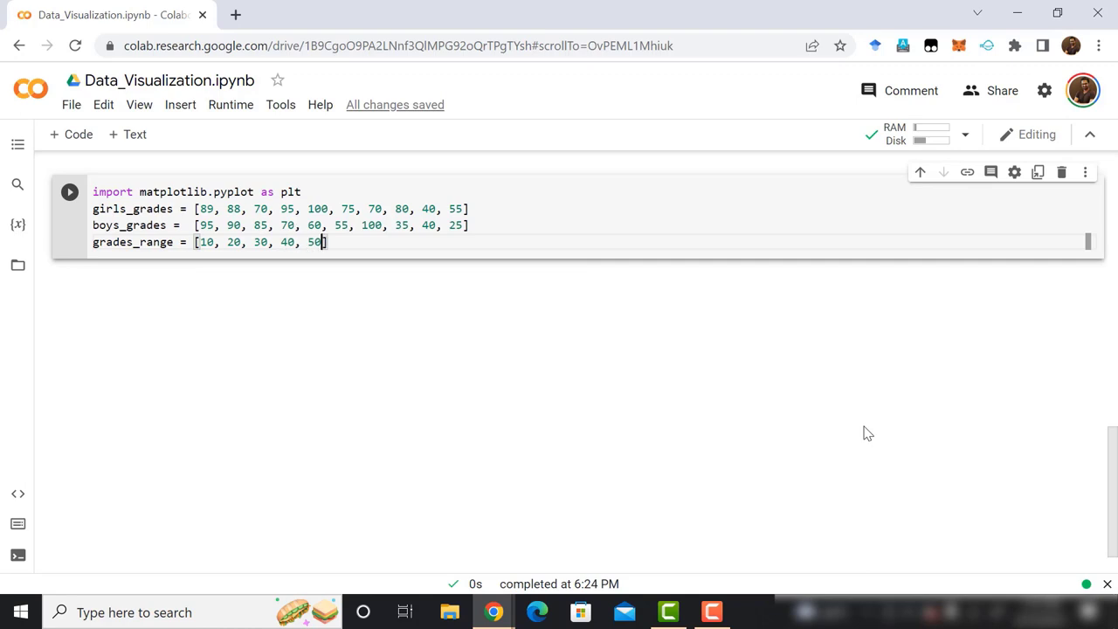
text(, 60, 70, 80, 90)
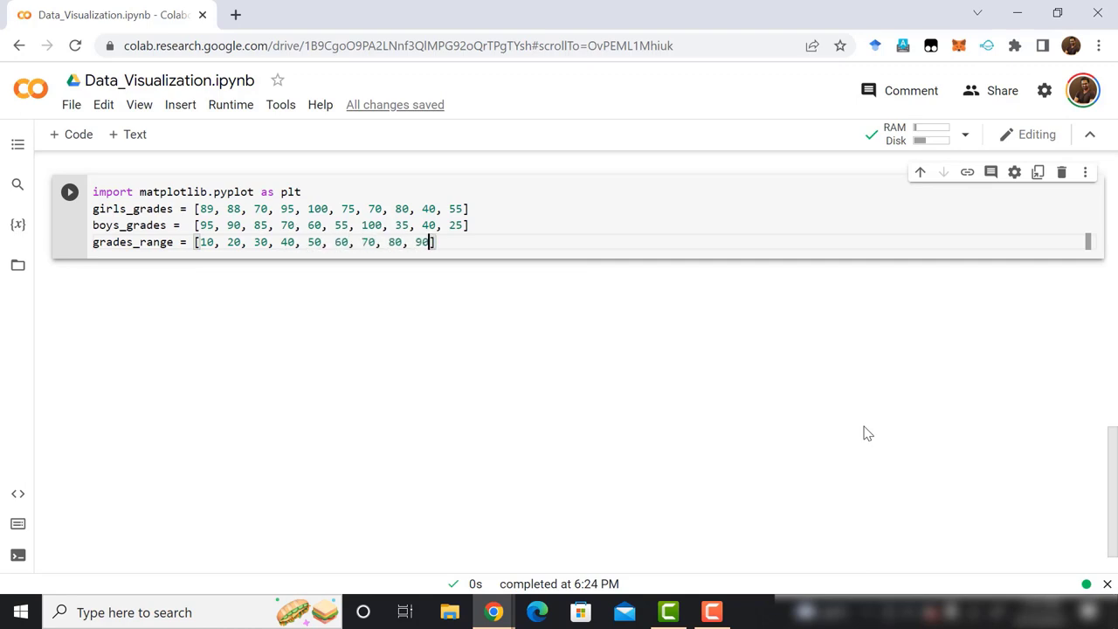
text(100)
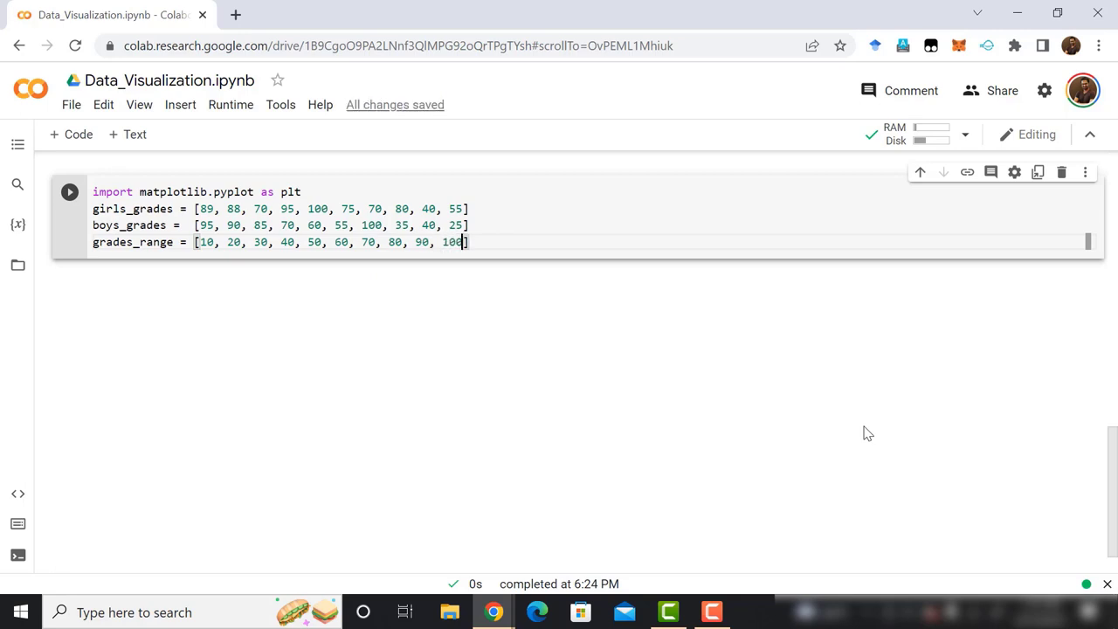
key(enter)
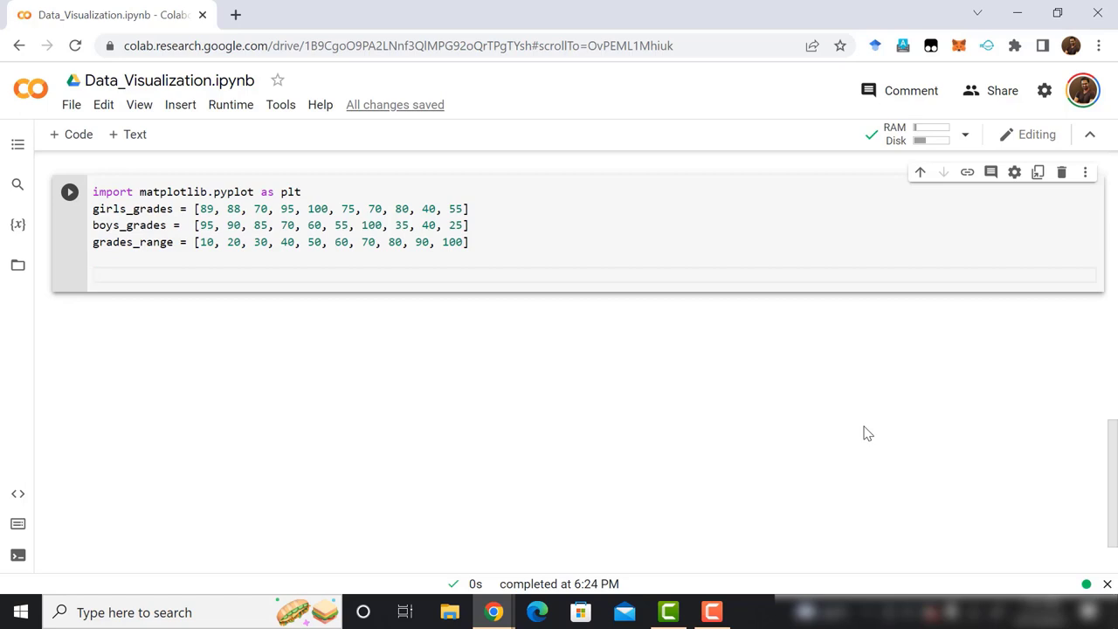
Create a figure with plt.figure() and add full-size axes via fig.add_axes([0,0,1,1])
text(fig)
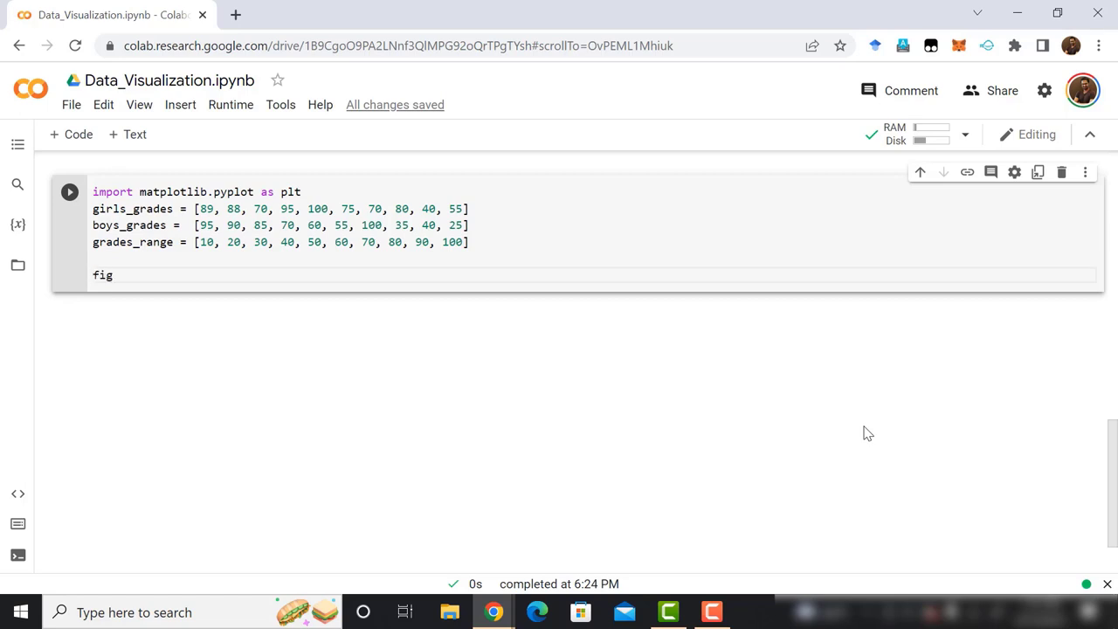
text(=plt)
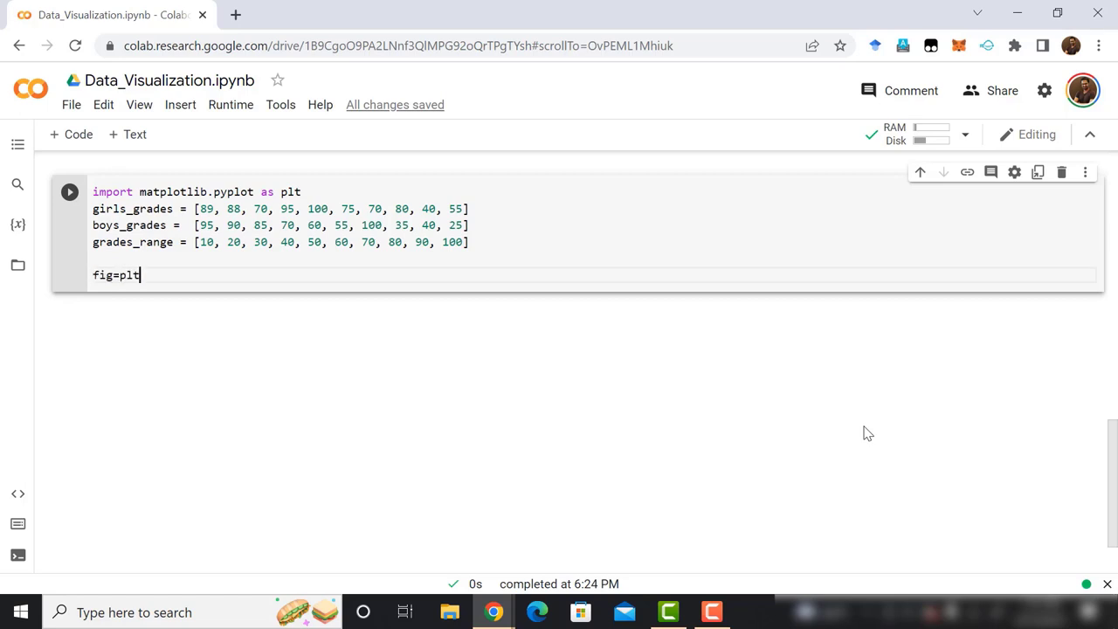
text(.)
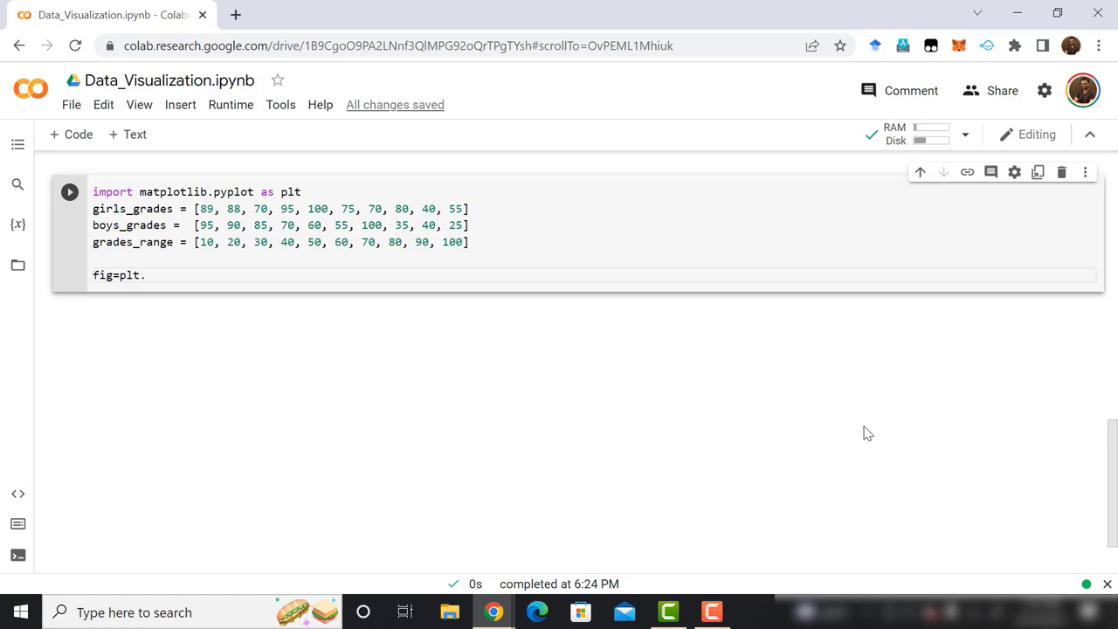
text(figure)
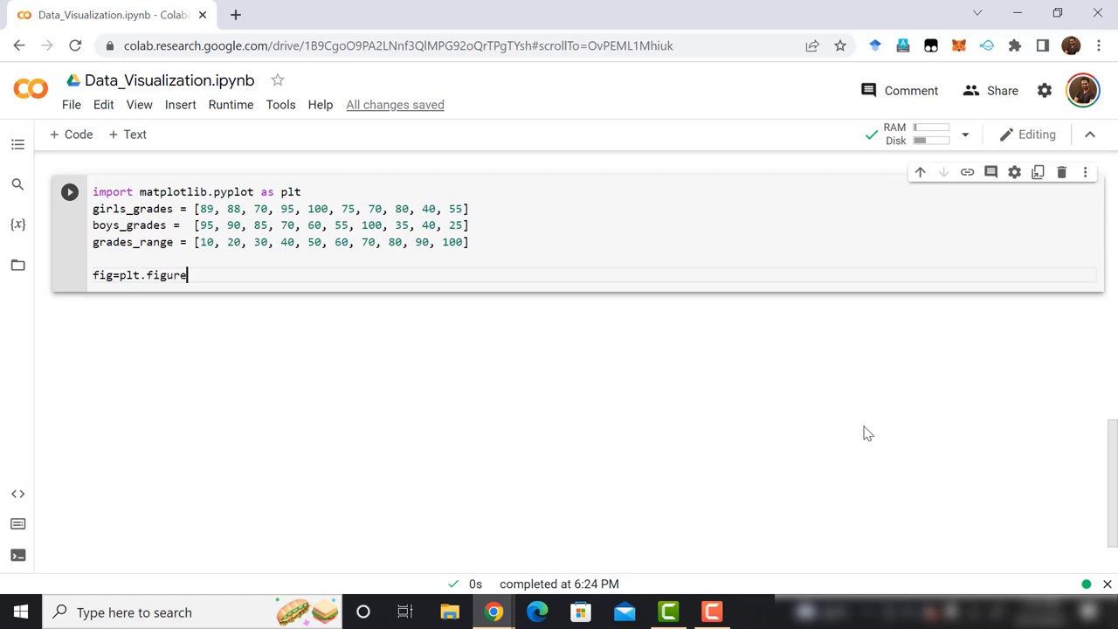
text(())
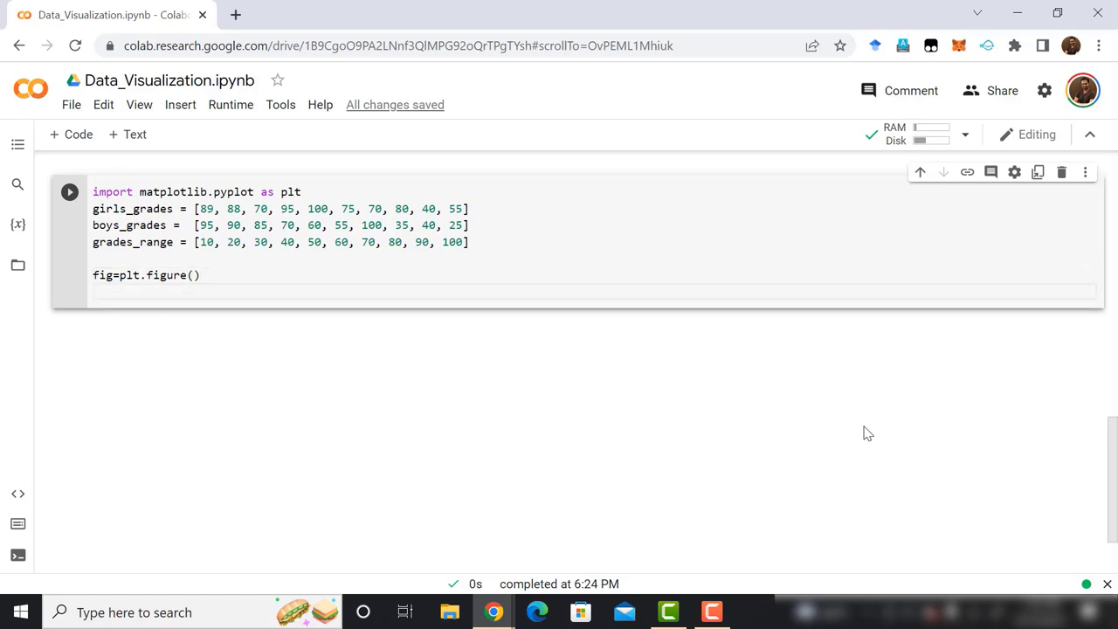
text(ax)
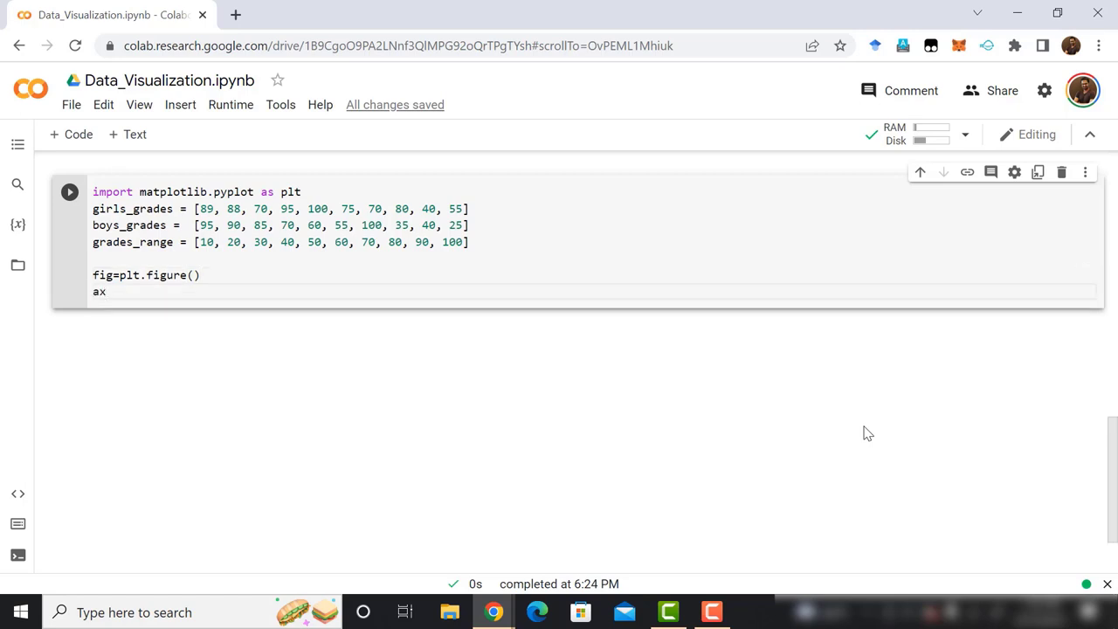
text(=fi)
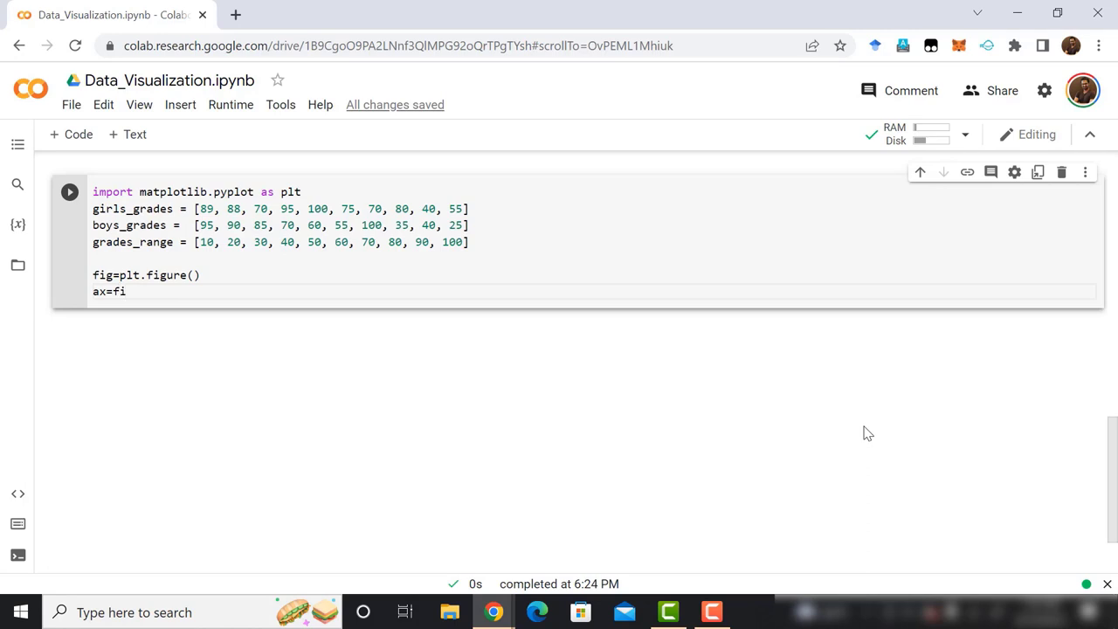
text(g)
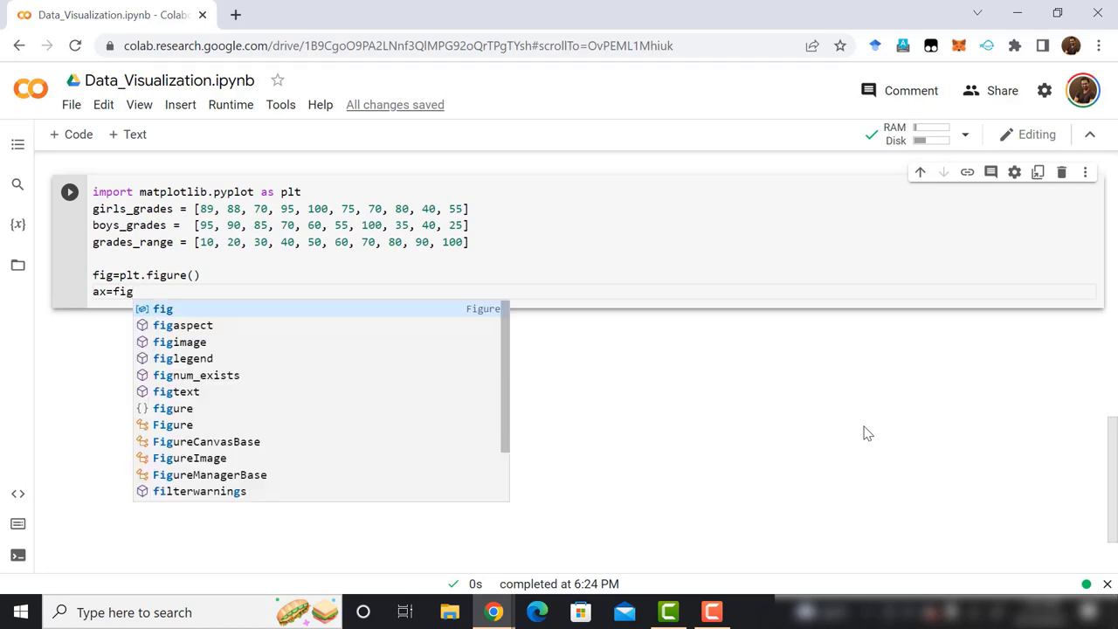
text(.add_a)
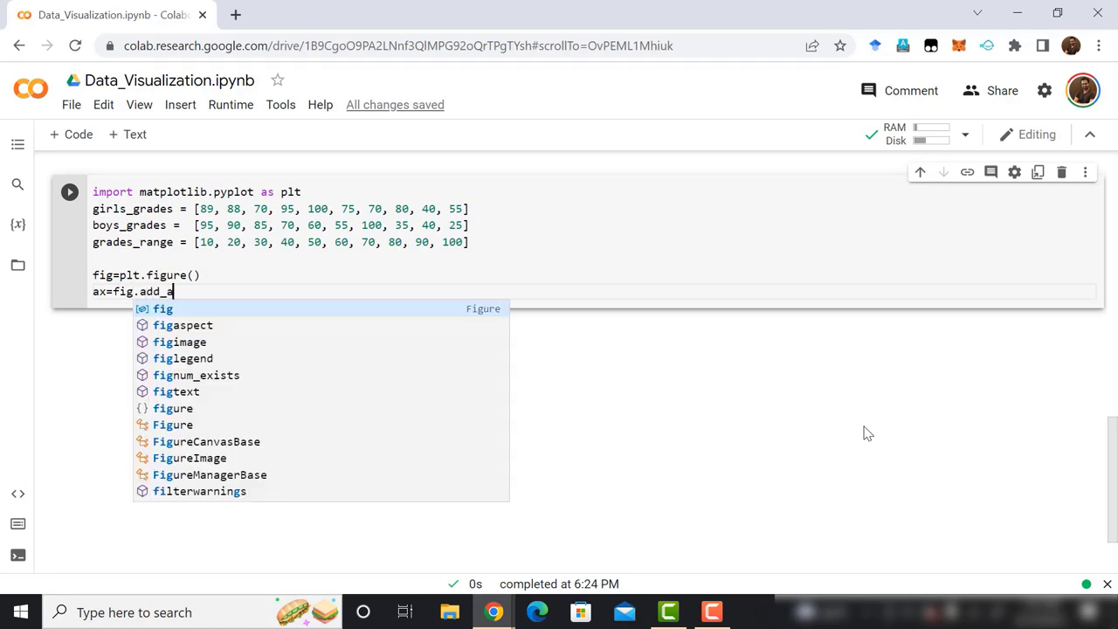
text(xes)
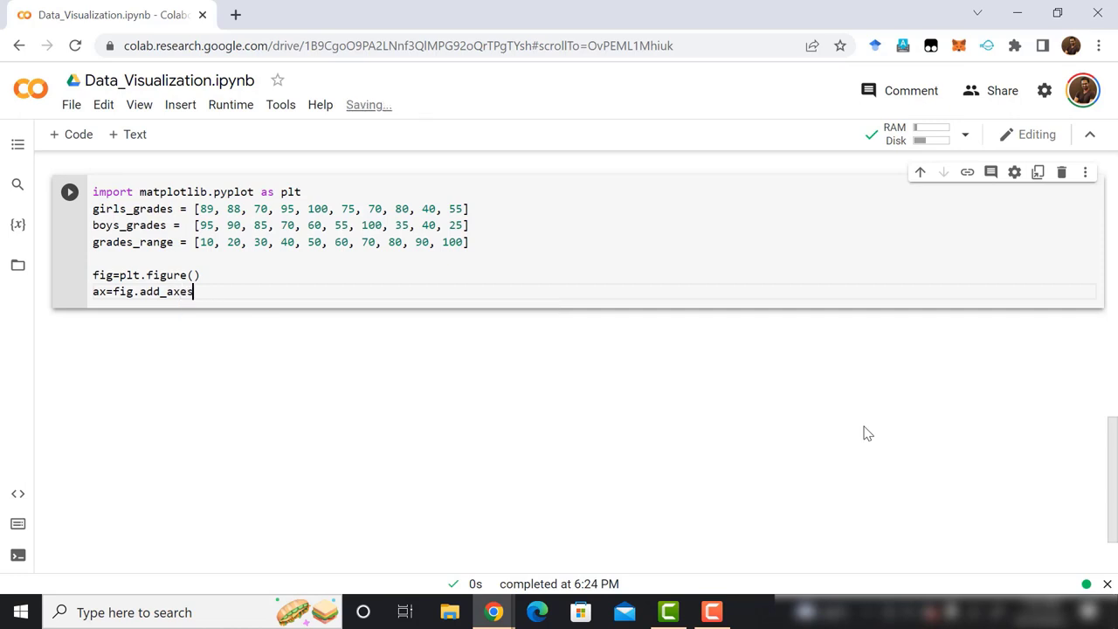
text(())
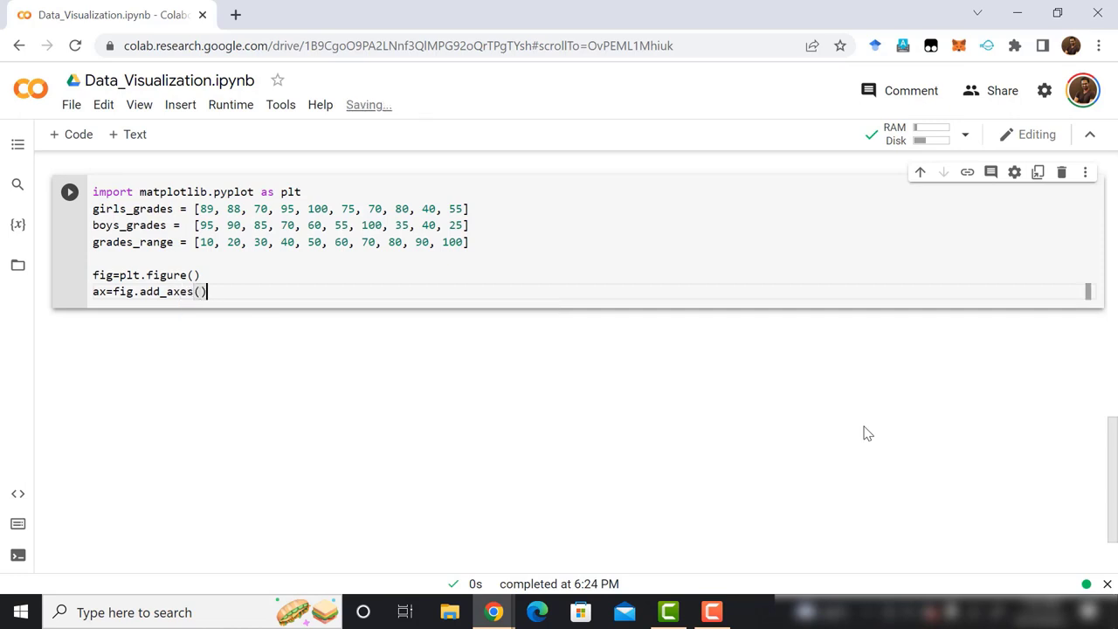
text([)
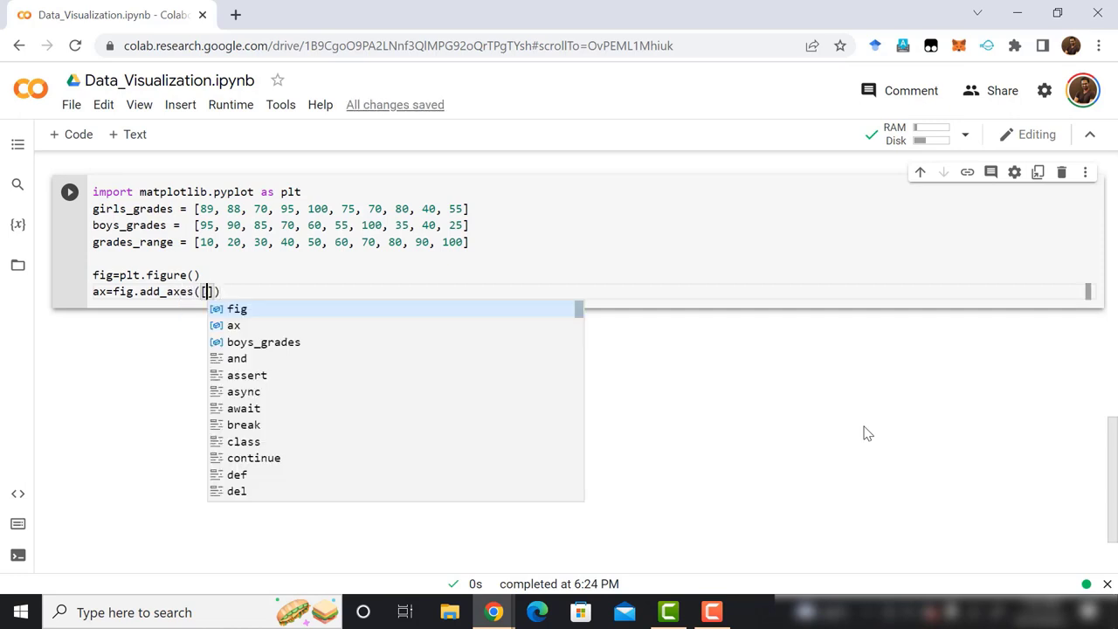
text(0)
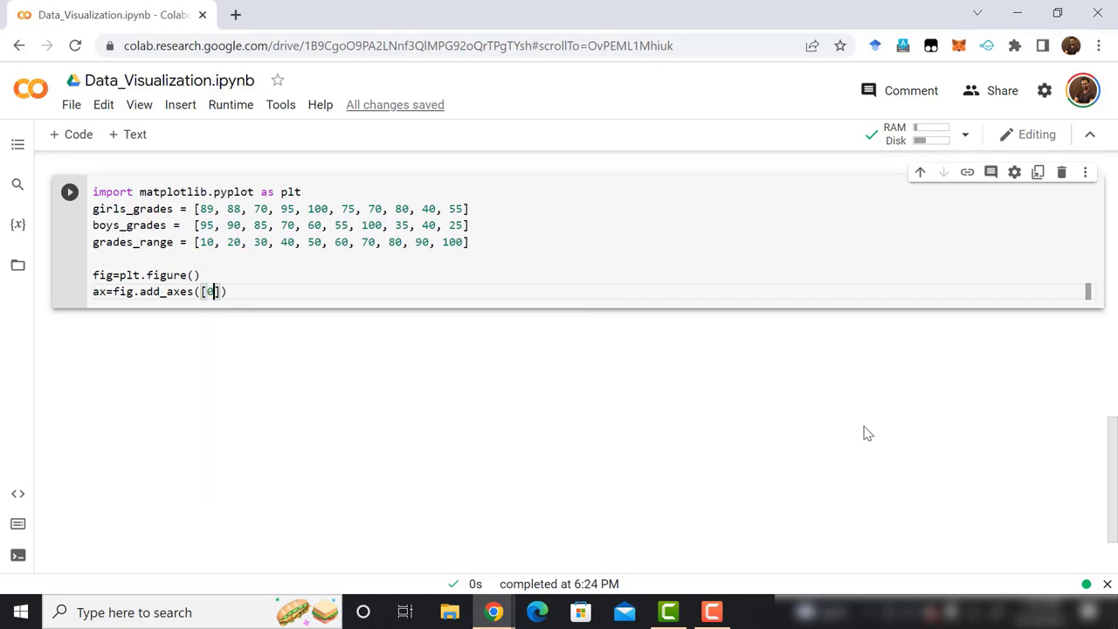
text(0,0,1,1)
text(ax)
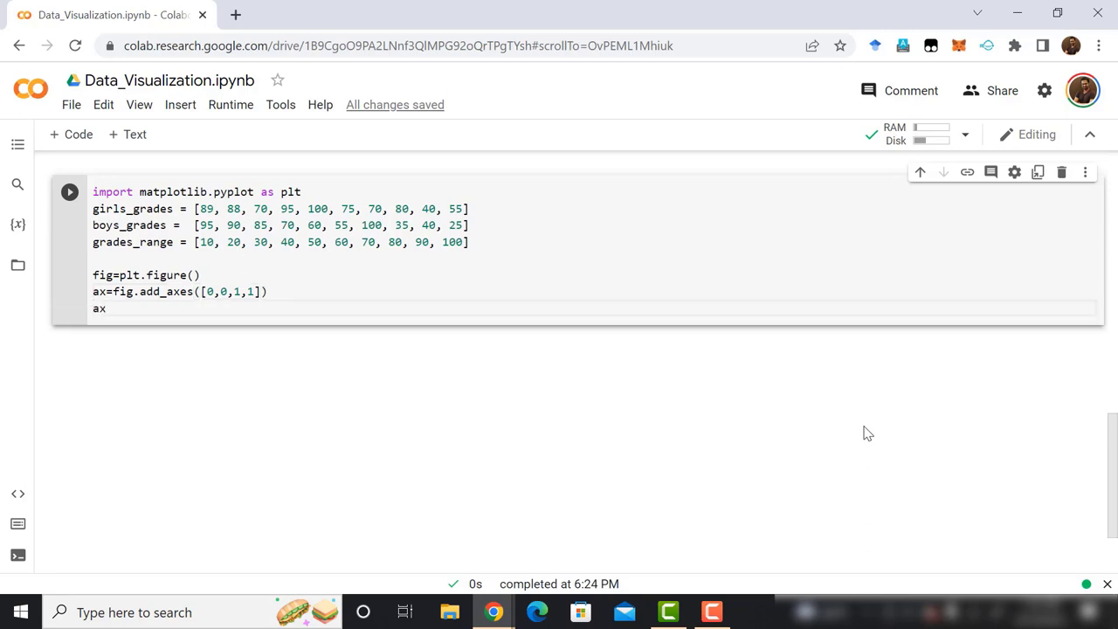
Write the ax.scatter call plotting girls_grades against grades_range
text(.scatt)
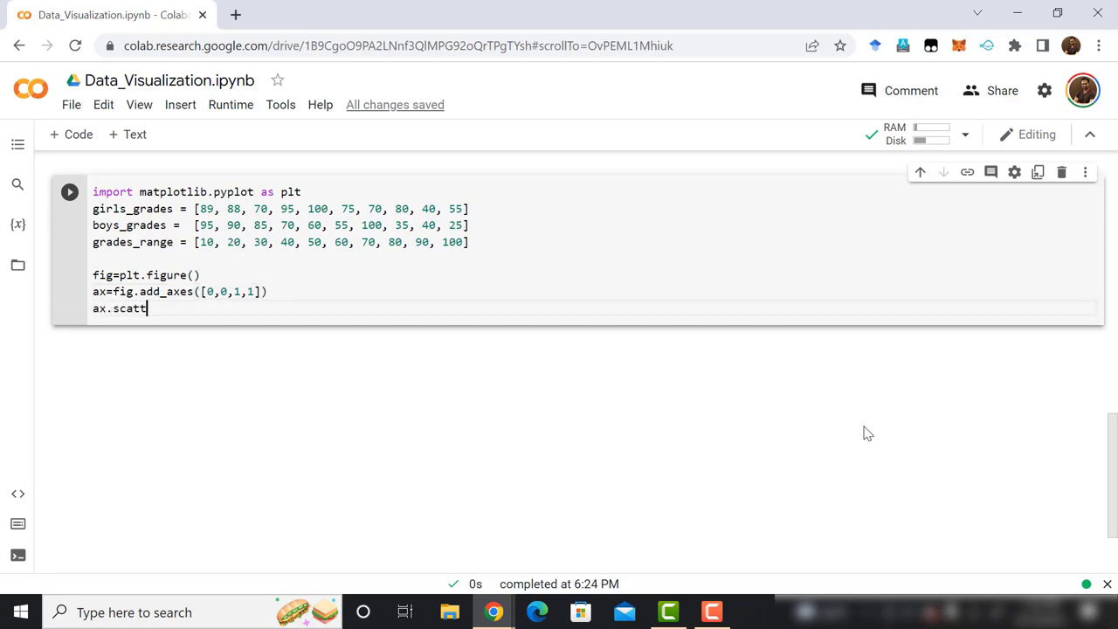
text(er())
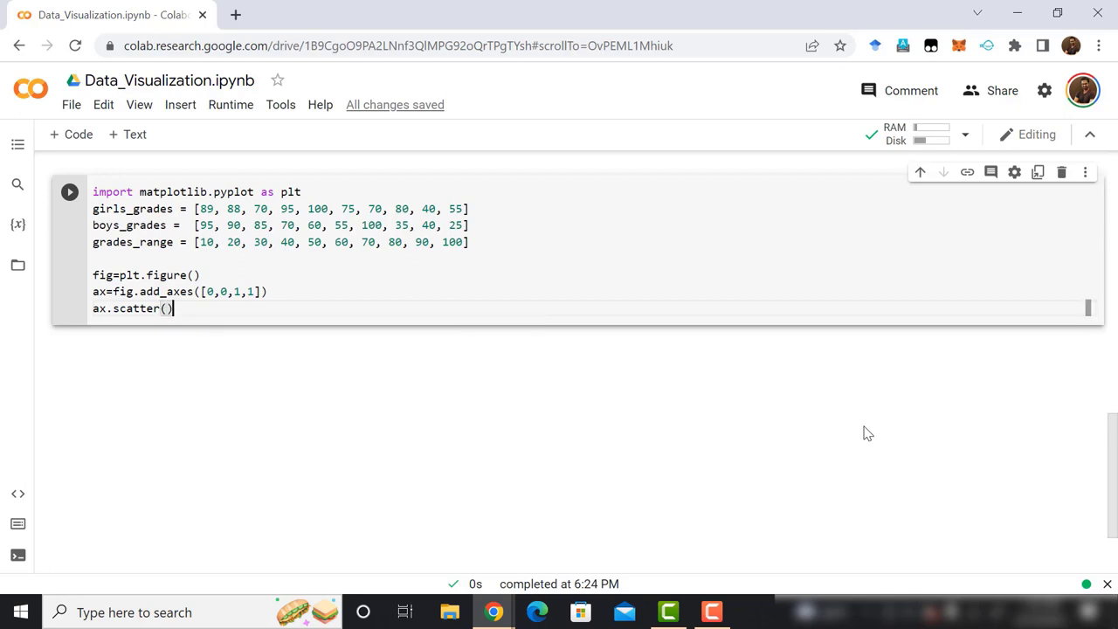
text(grades_range, gi)
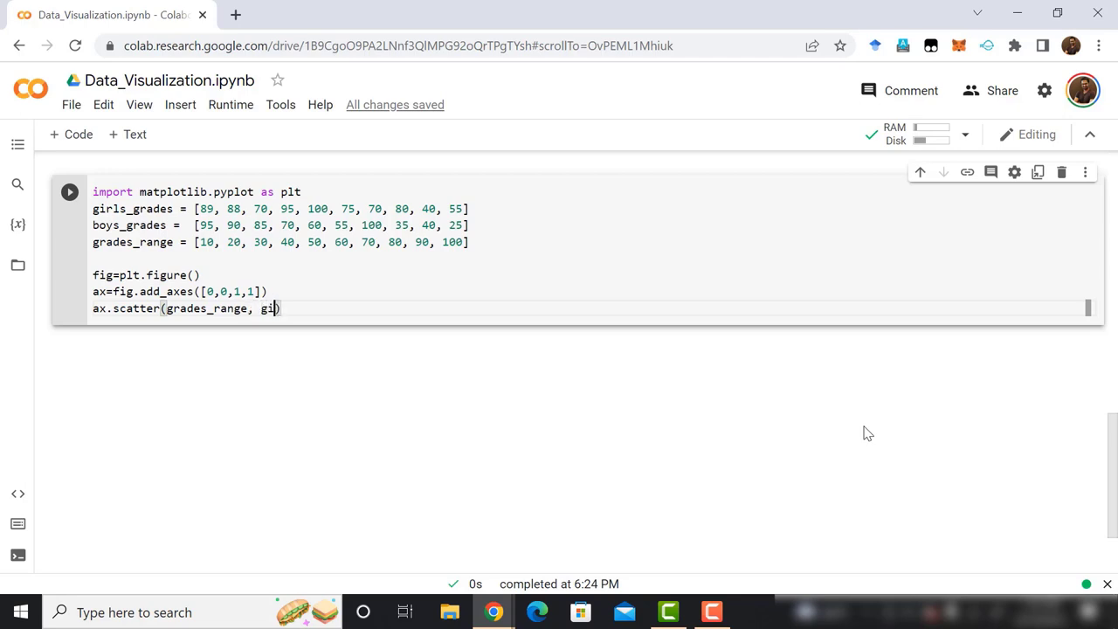
text(rls)
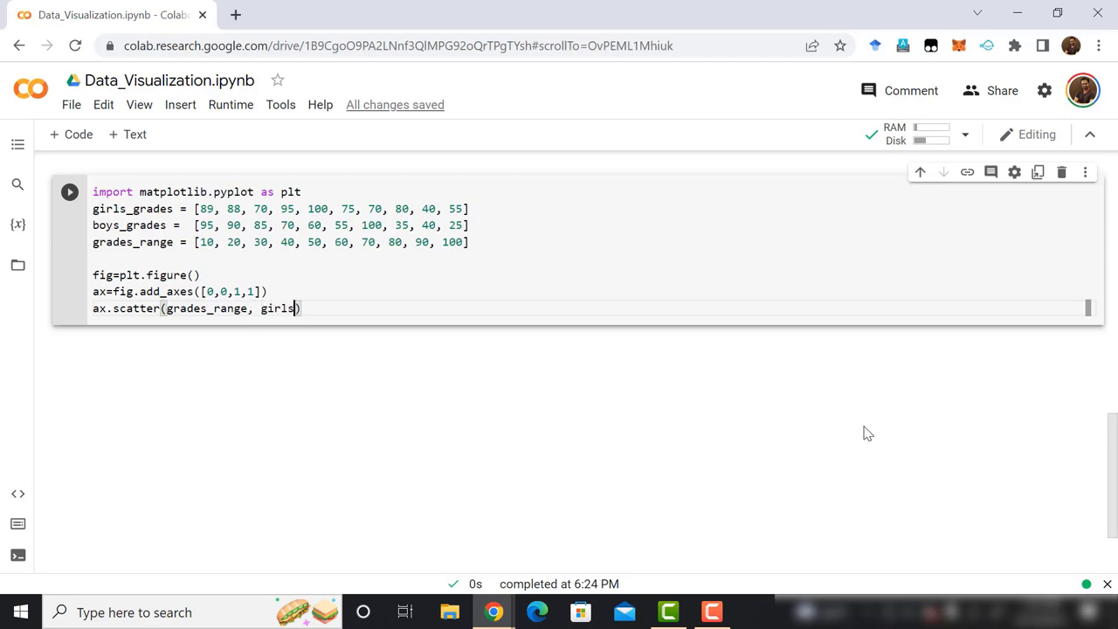
text(_grade)
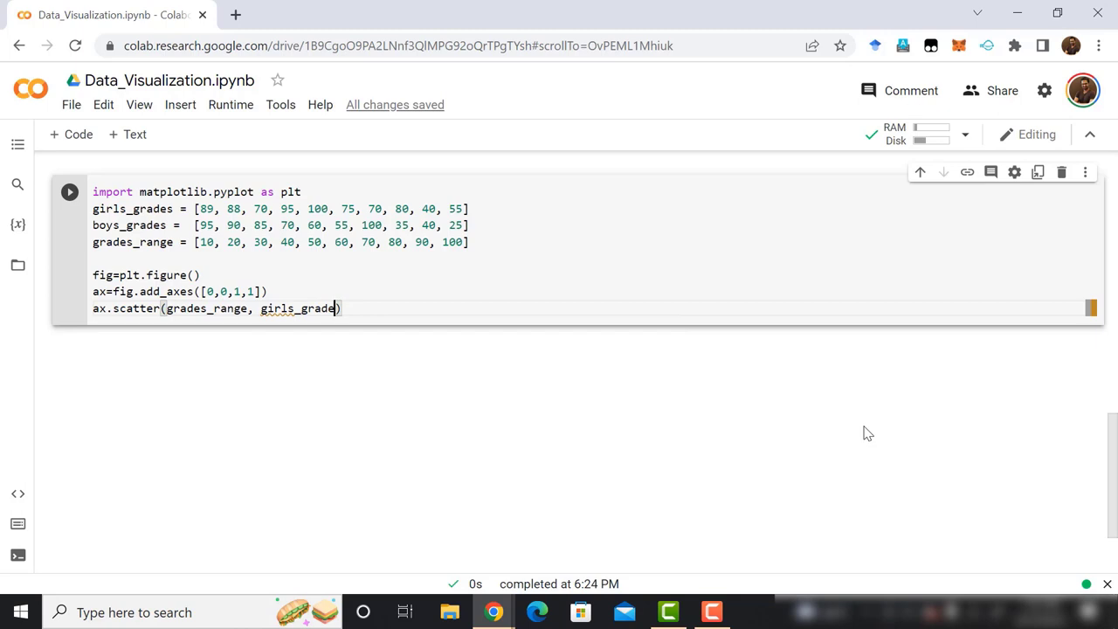
text(s, color="r)
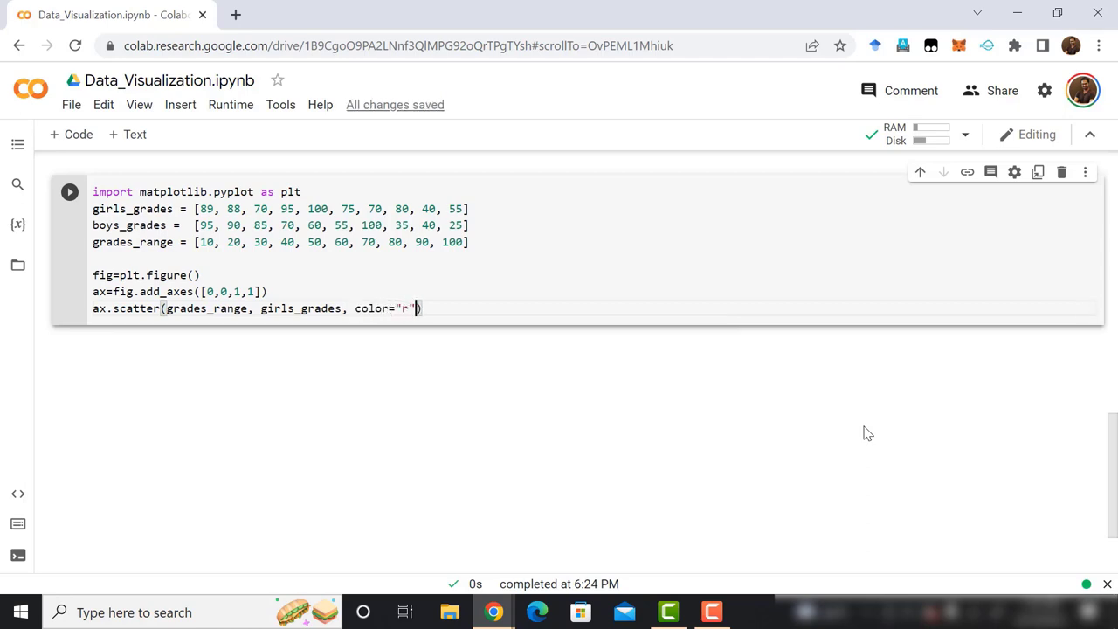
Add a second ax.scatter plotting boys_grades against grades_range with color="b"
text(ax)
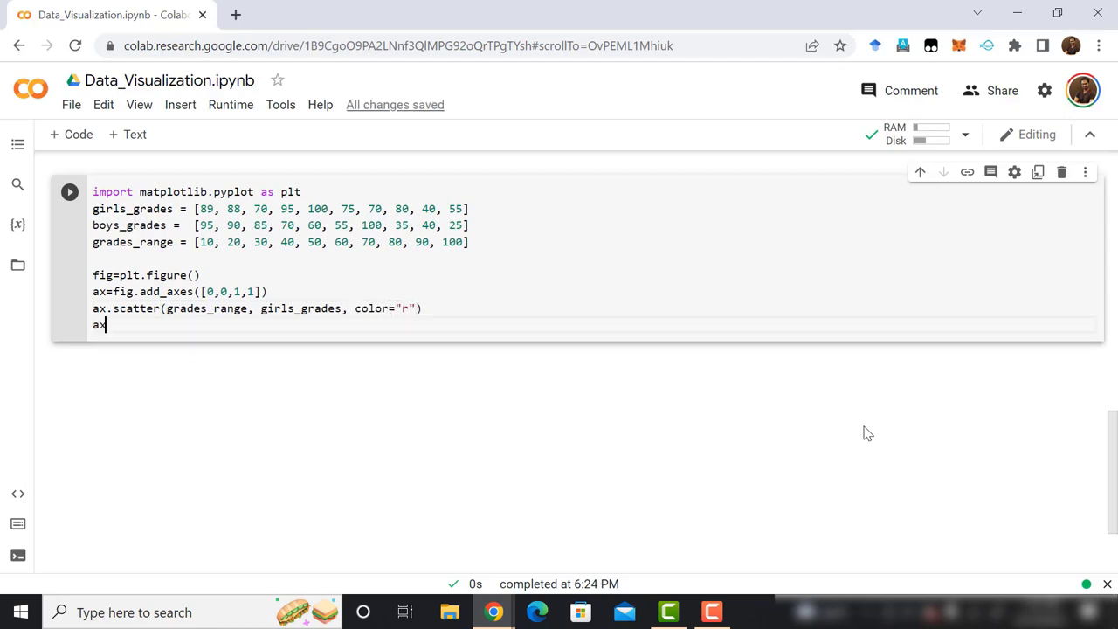
text(.sca)
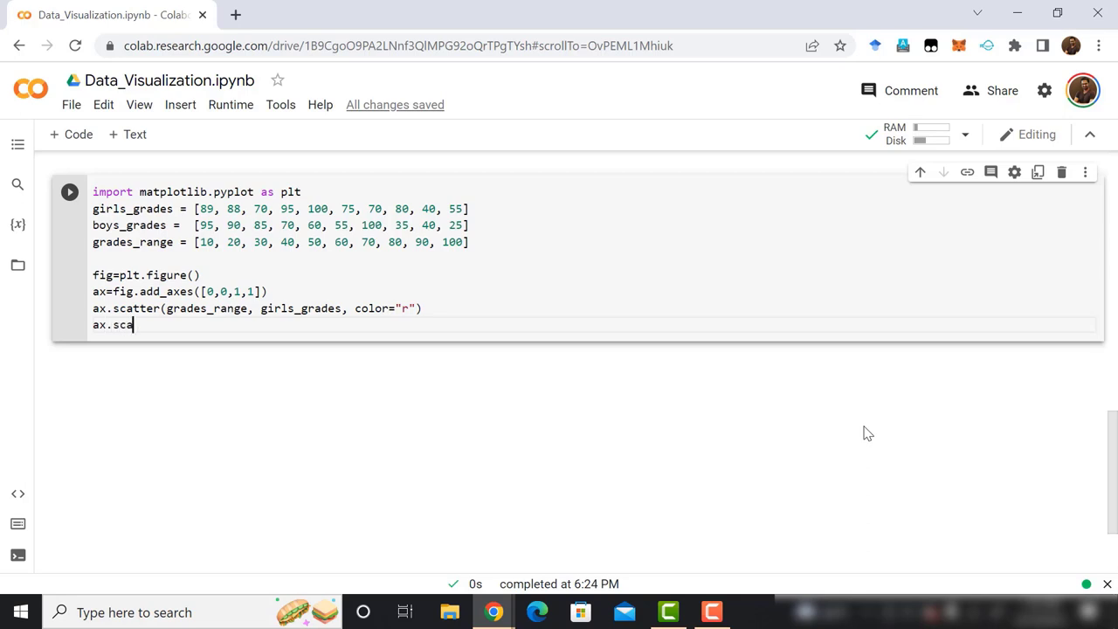
text(tter)
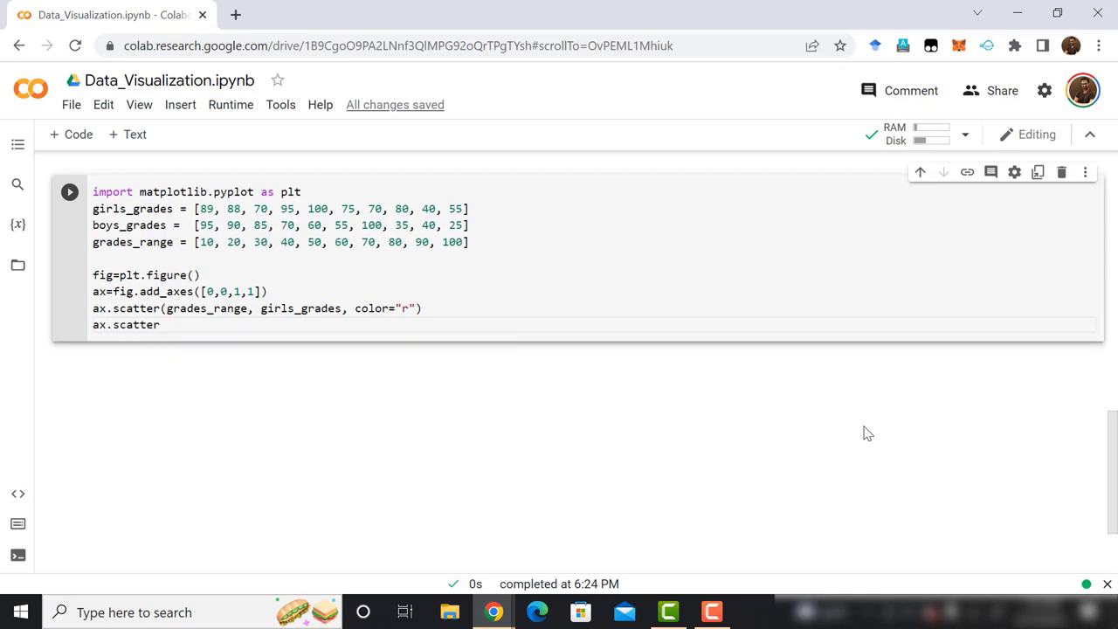
text((grades))
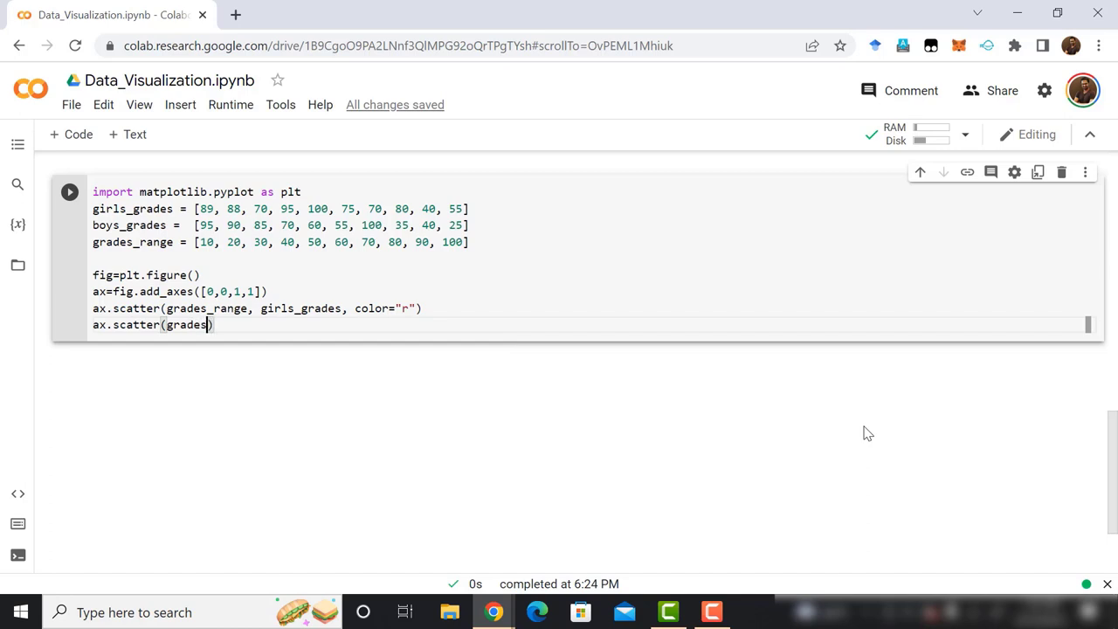
text(ra)
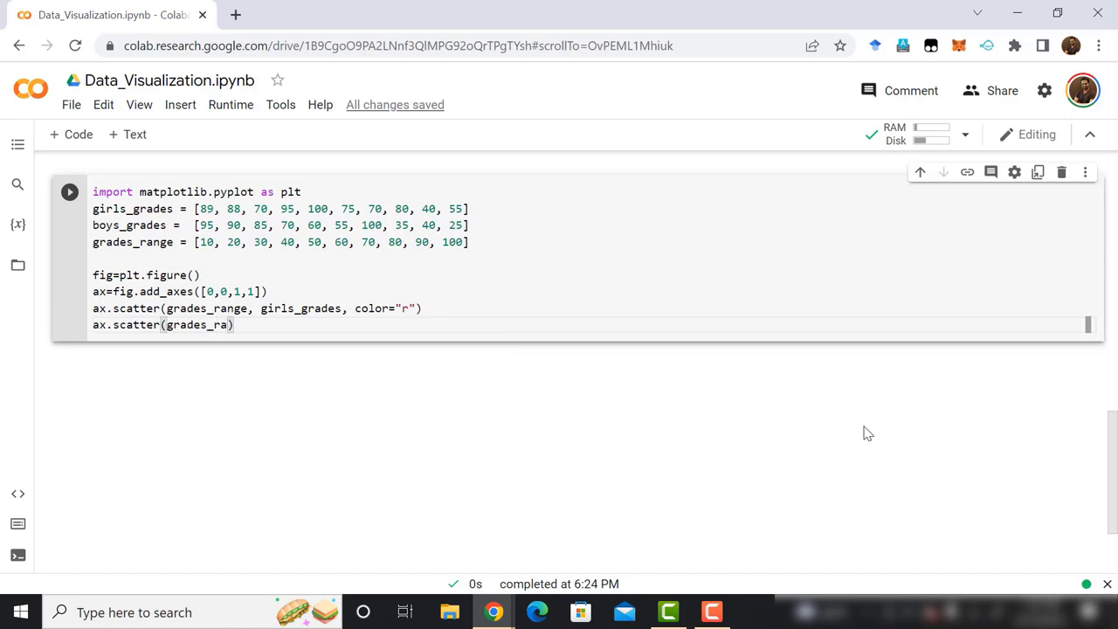
text(nge,)
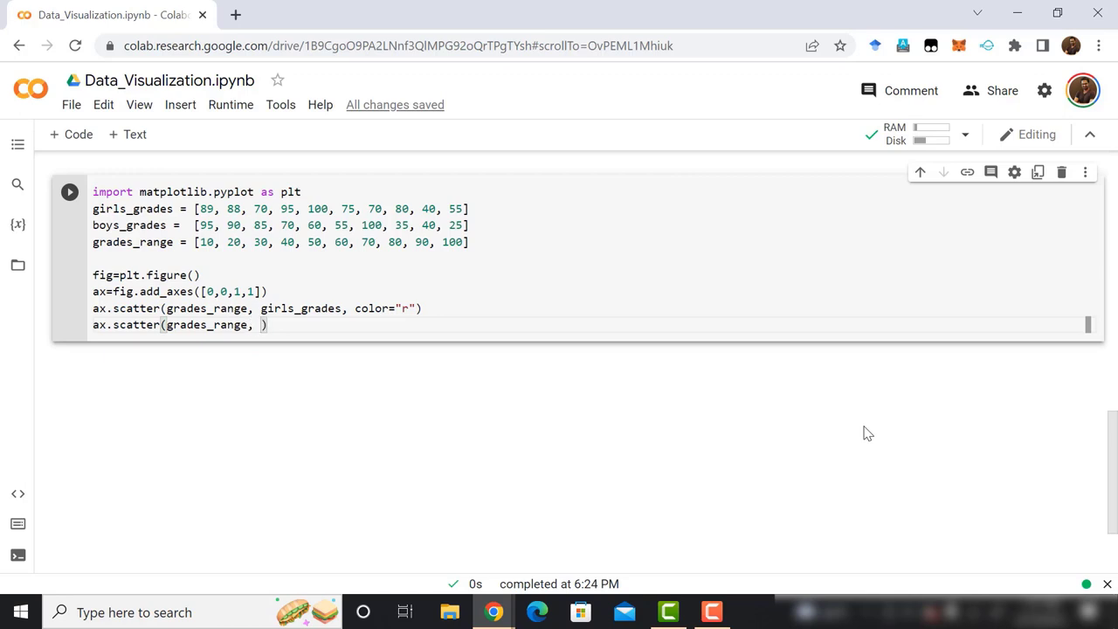
text(boys)
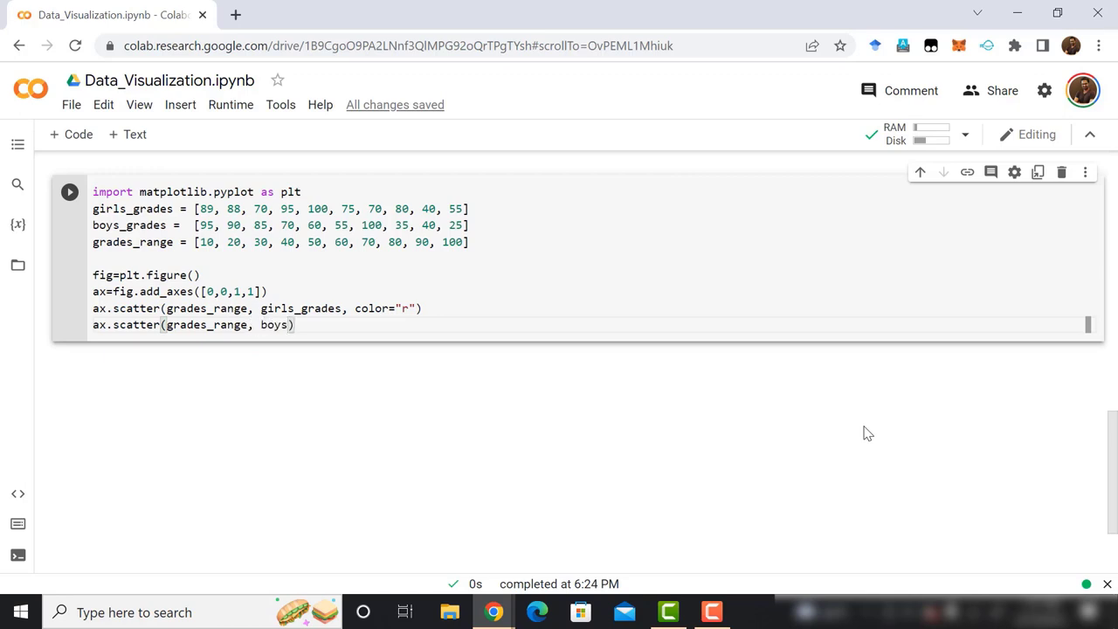
text(_grades,)
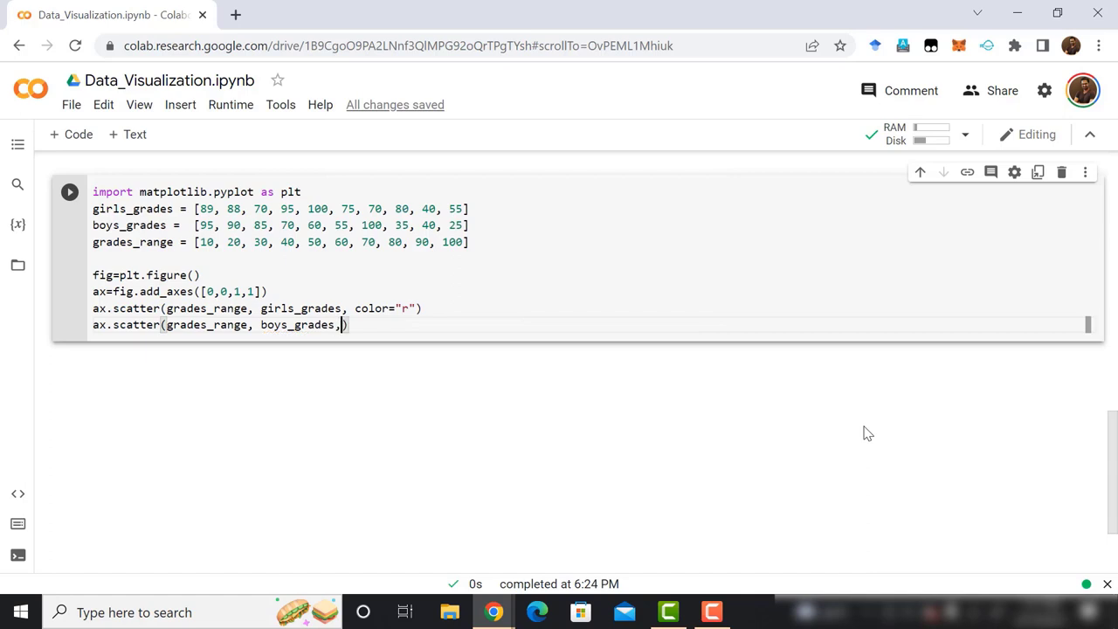
text(color=)
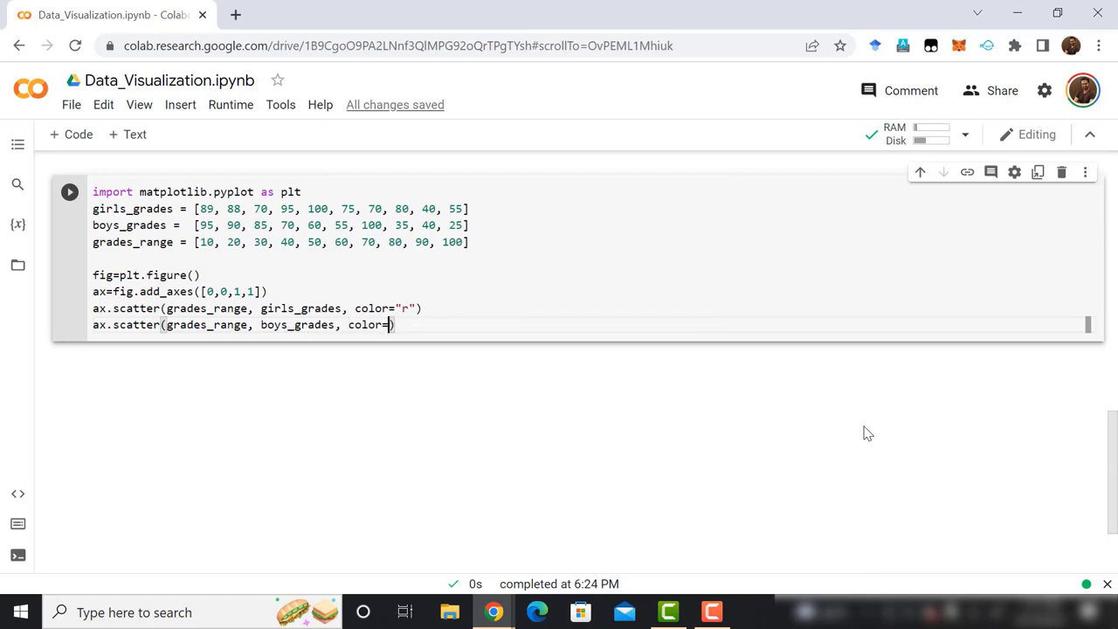
text("b")
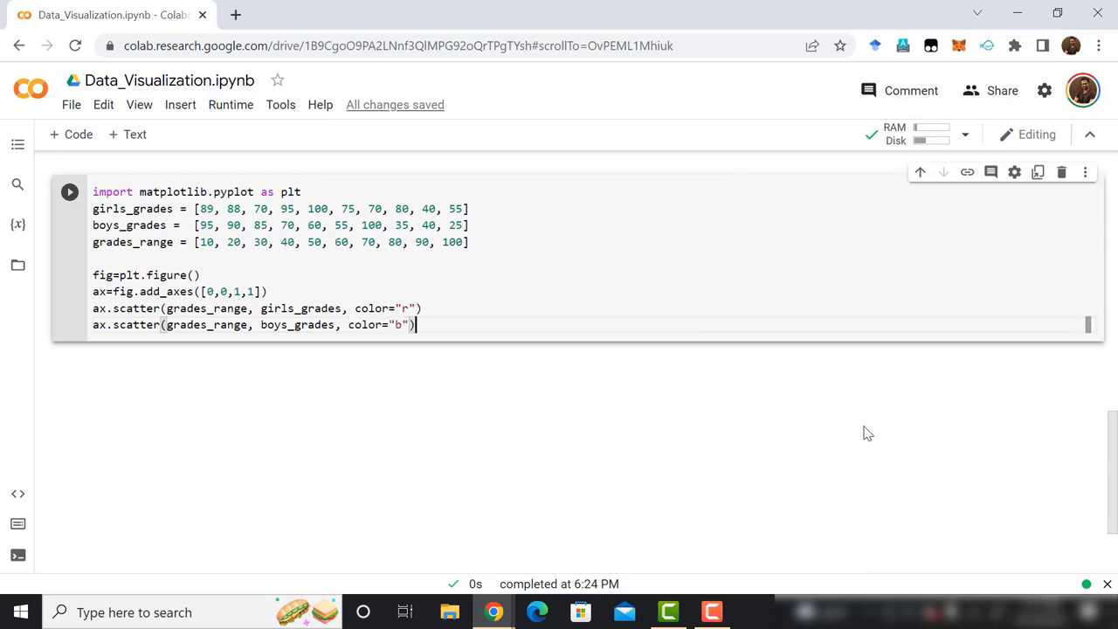
key(enter)
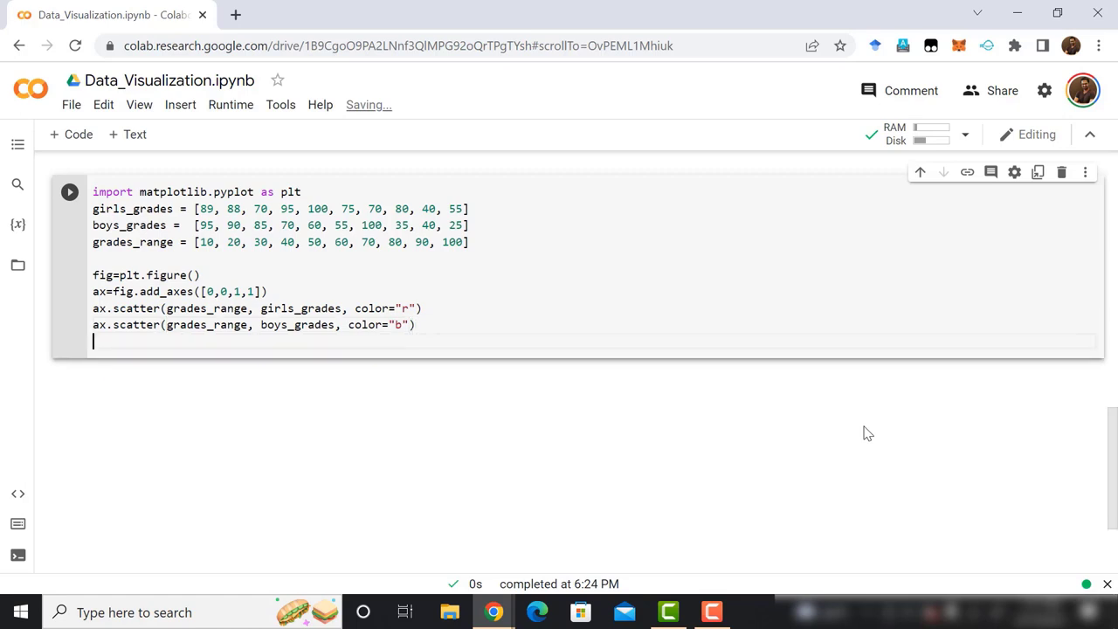
Set the scatter plot's x-label to 'Grades Range'
text(ax)
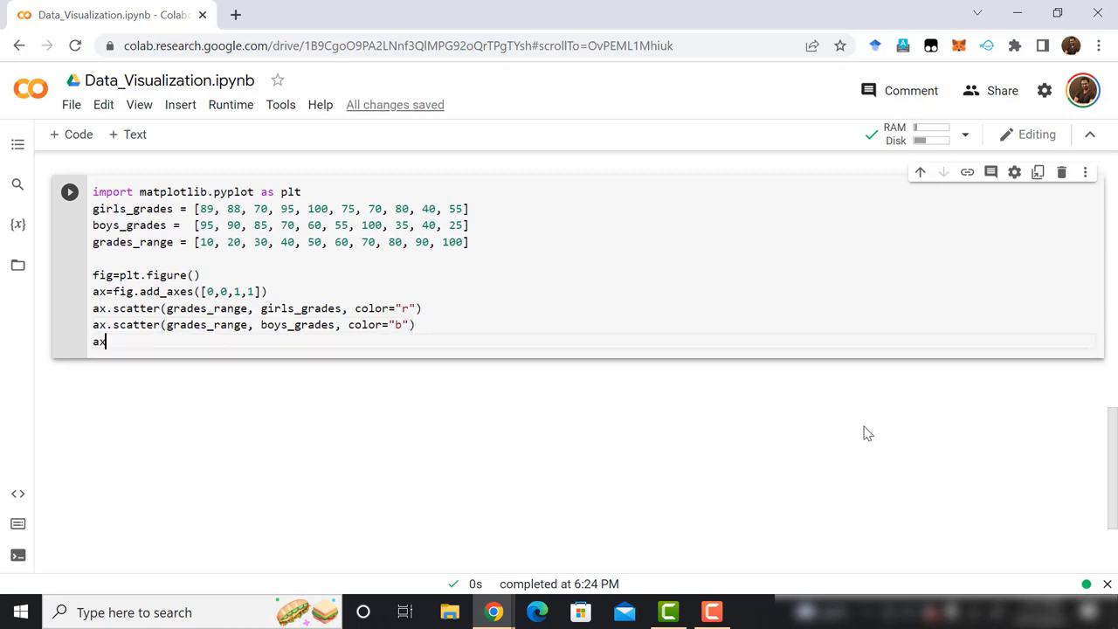
text(.set)
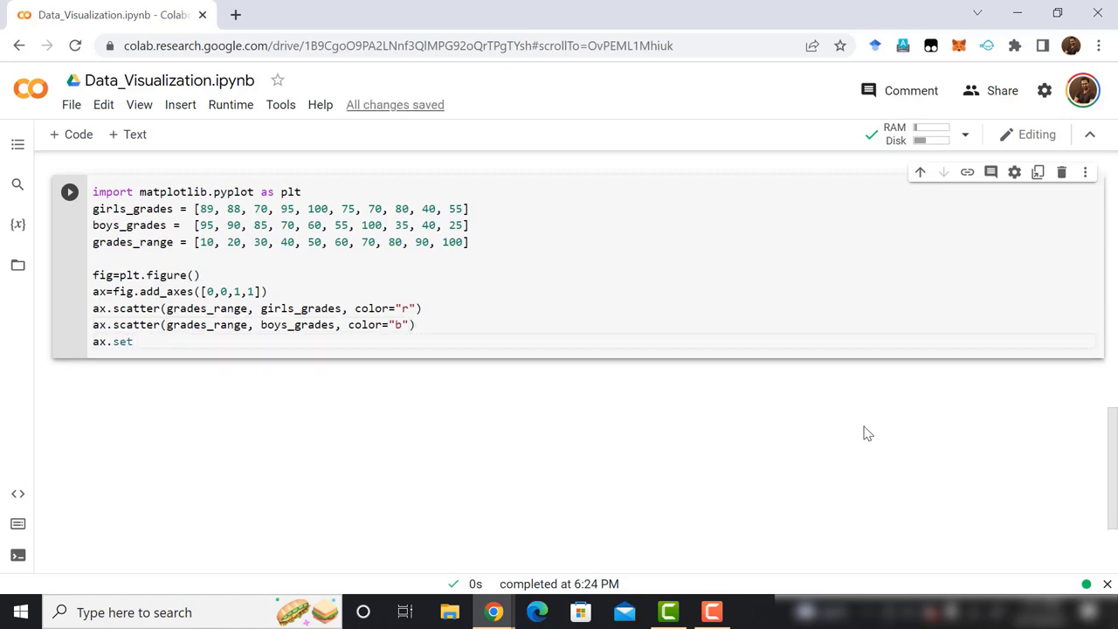
text(_xlabel)
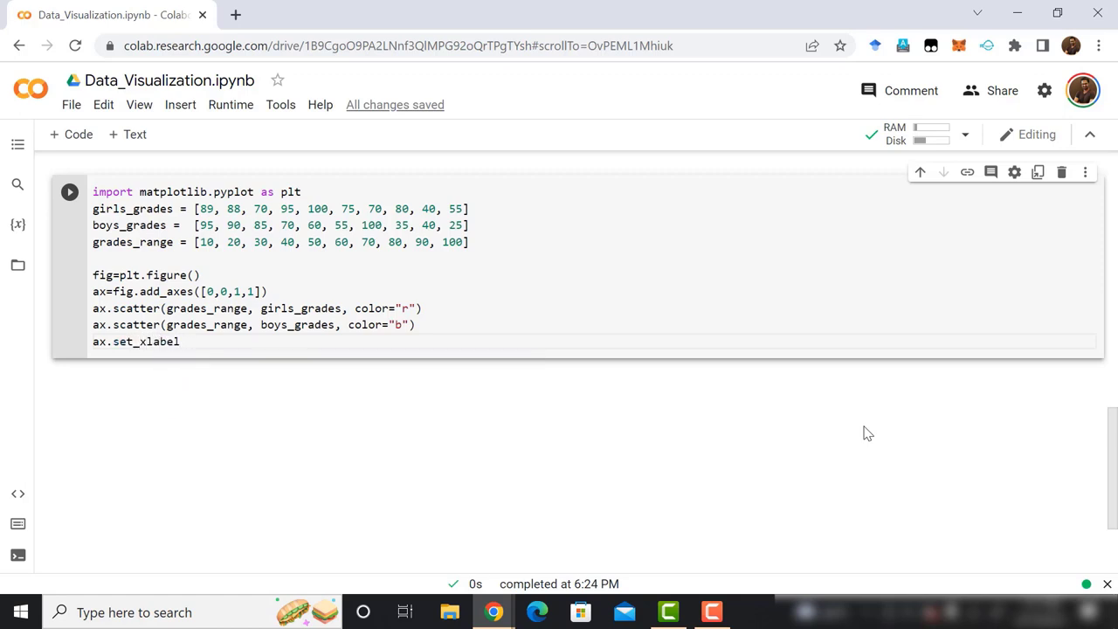
text((''))
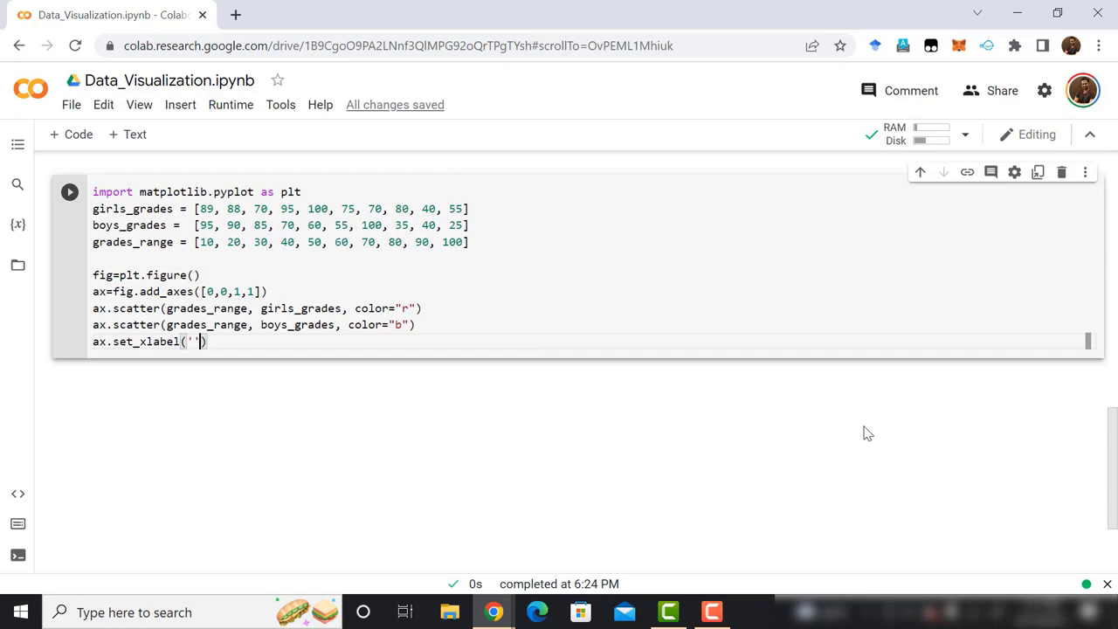
text(Grades Range)
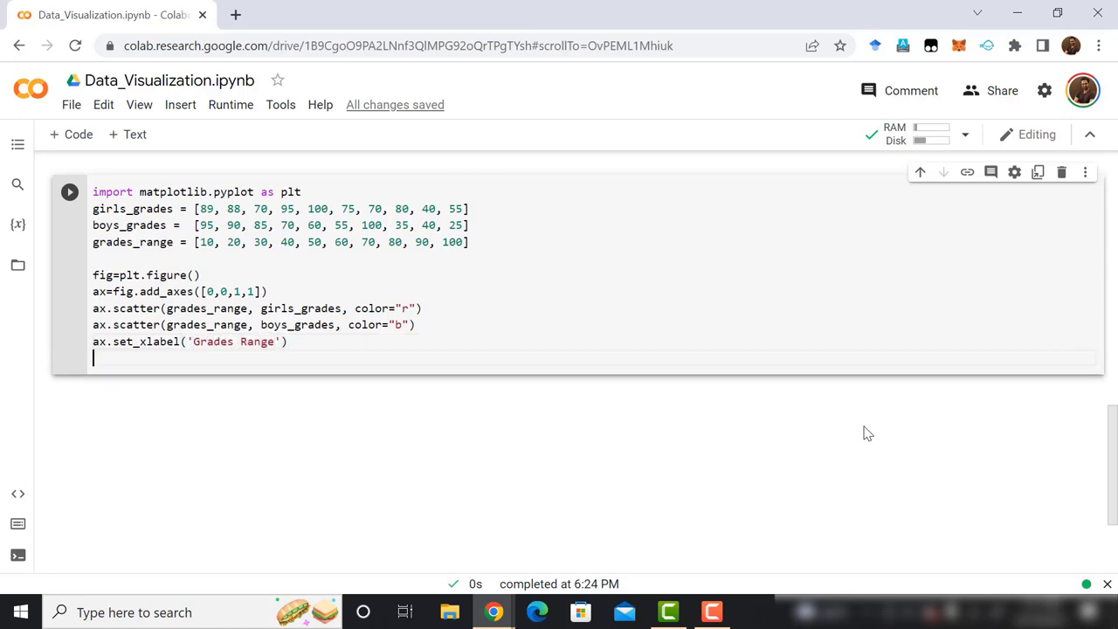
Set the y-label to 'Grades Scored'
text(ax)
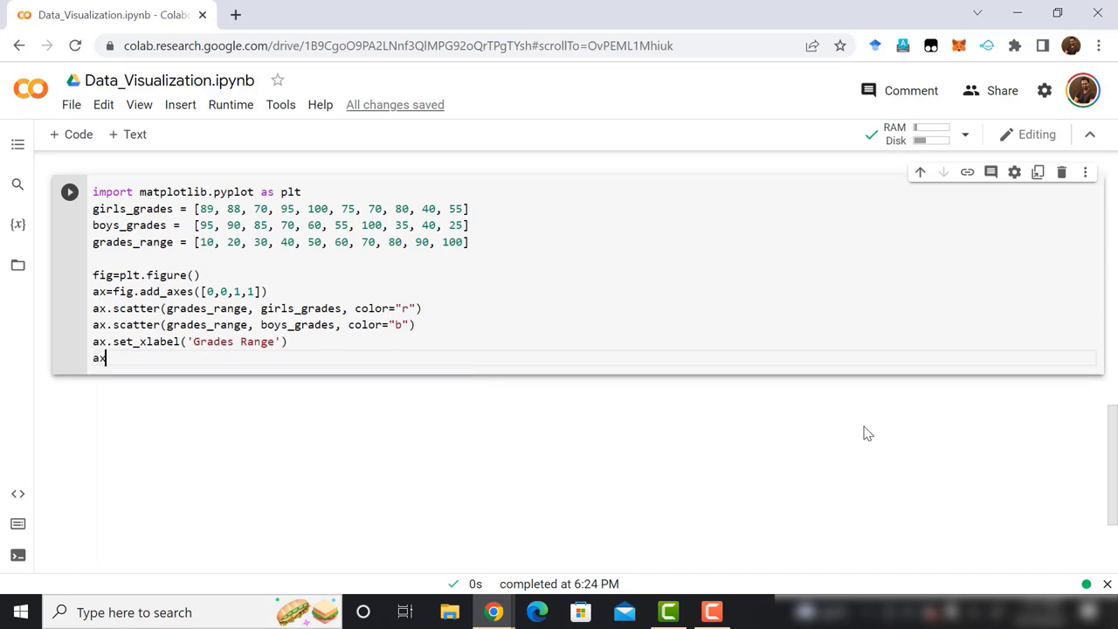
text(.set)
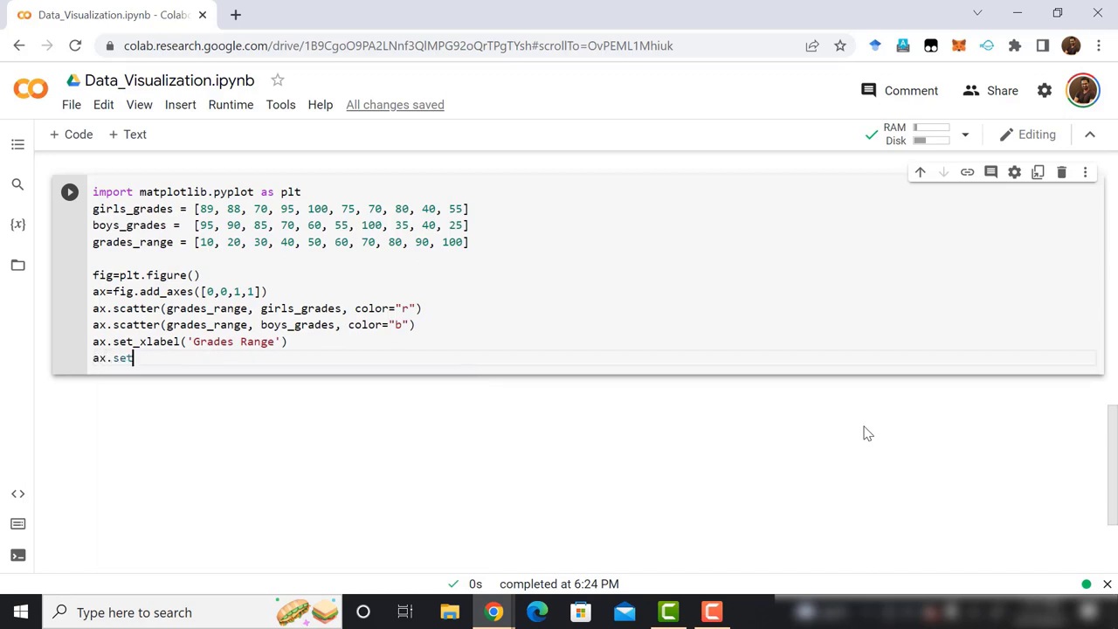
text(_y)
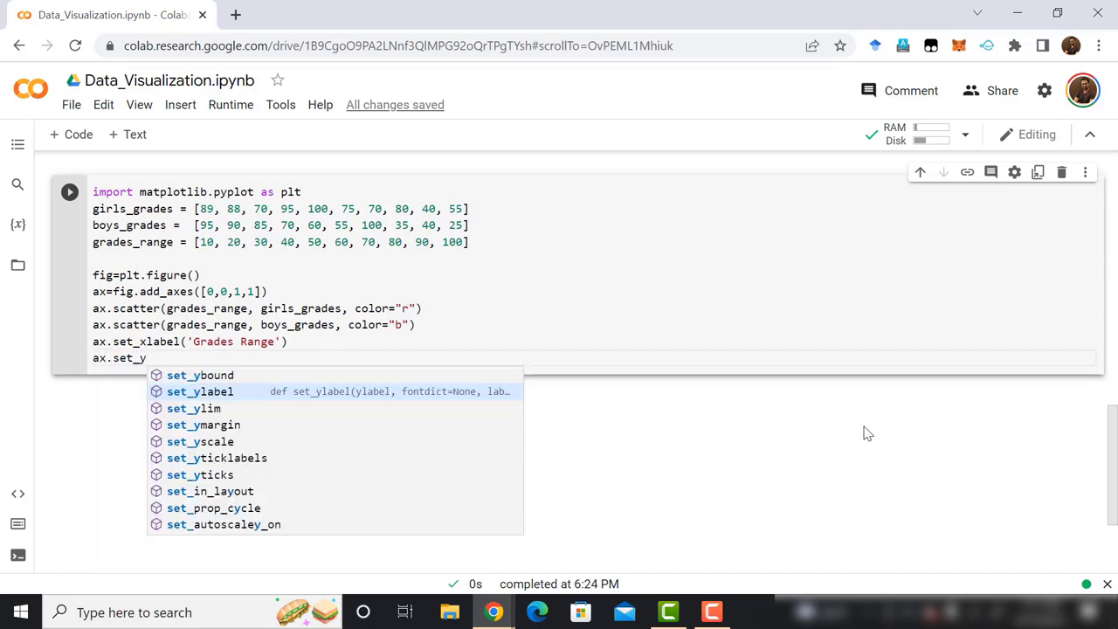
key(BackSpace)
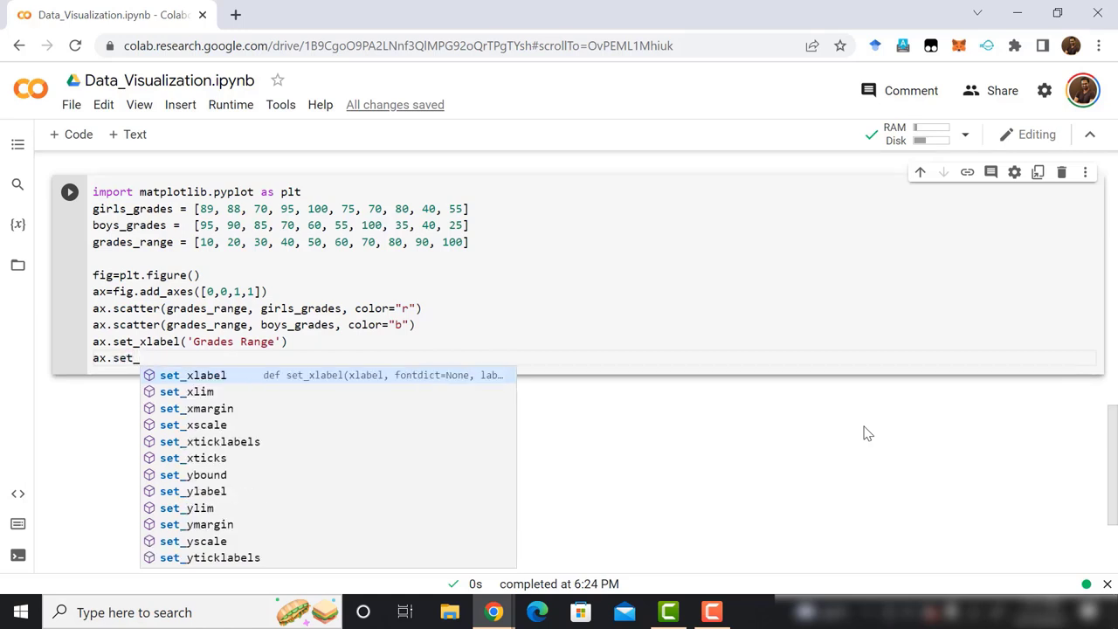
text(ylabel()
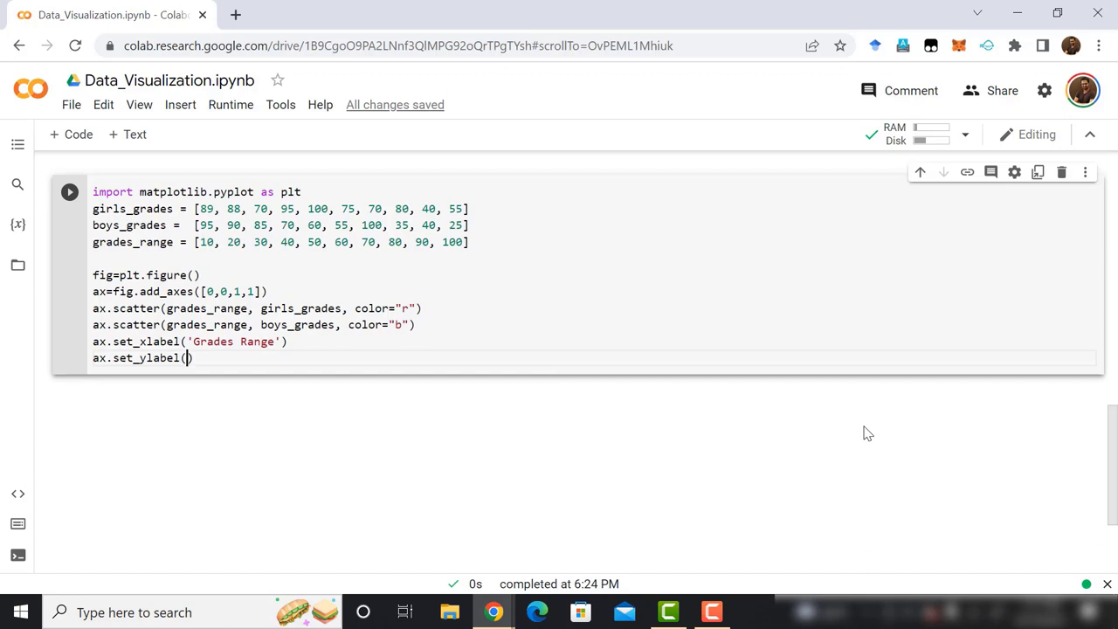
text('')
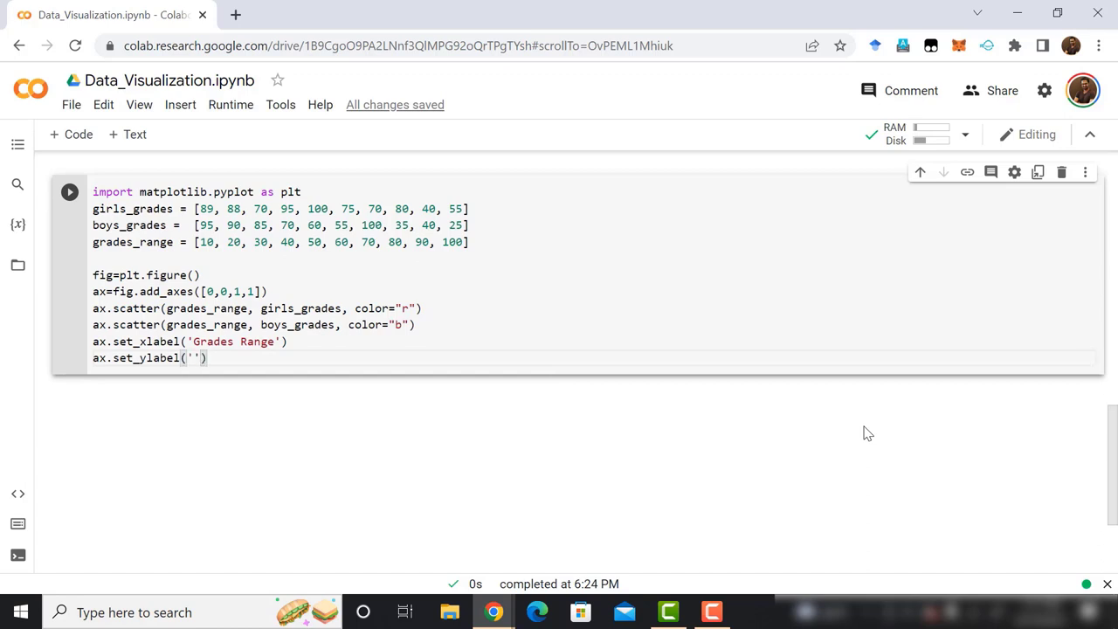
text(Grades)
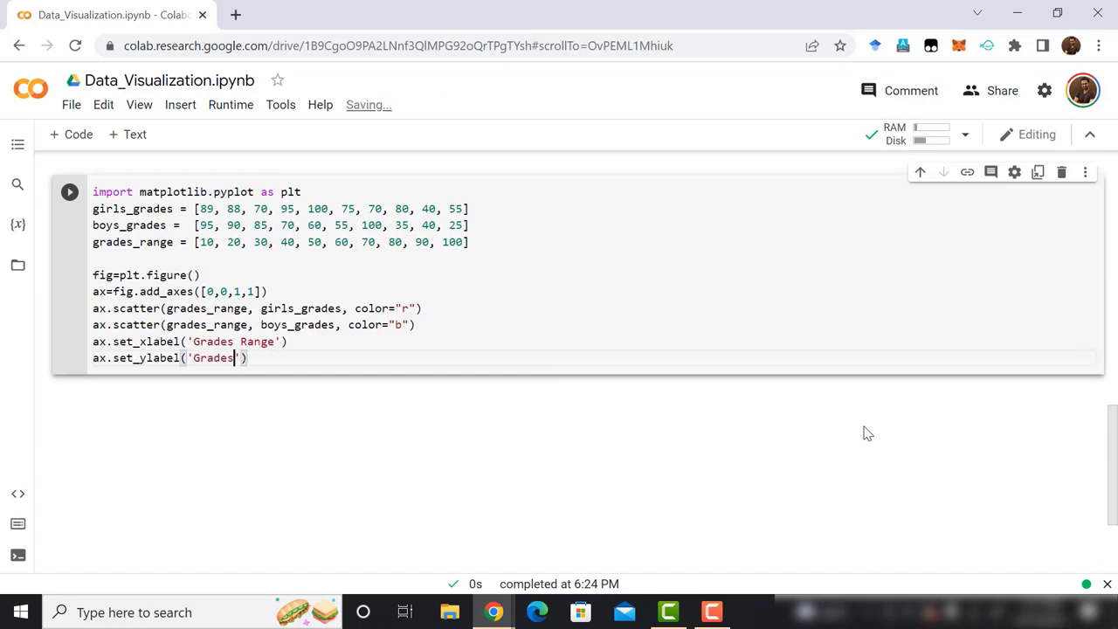
text(Scored)
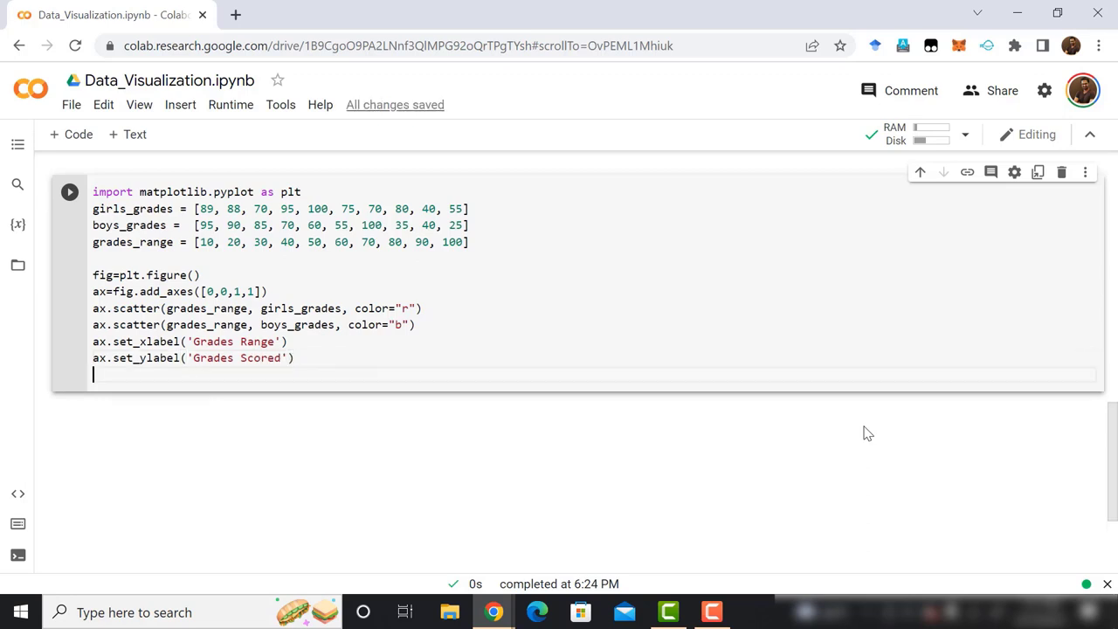
Title the chart 'Scatter Plot' and end the cell with plt.show()
text(ax.set_)
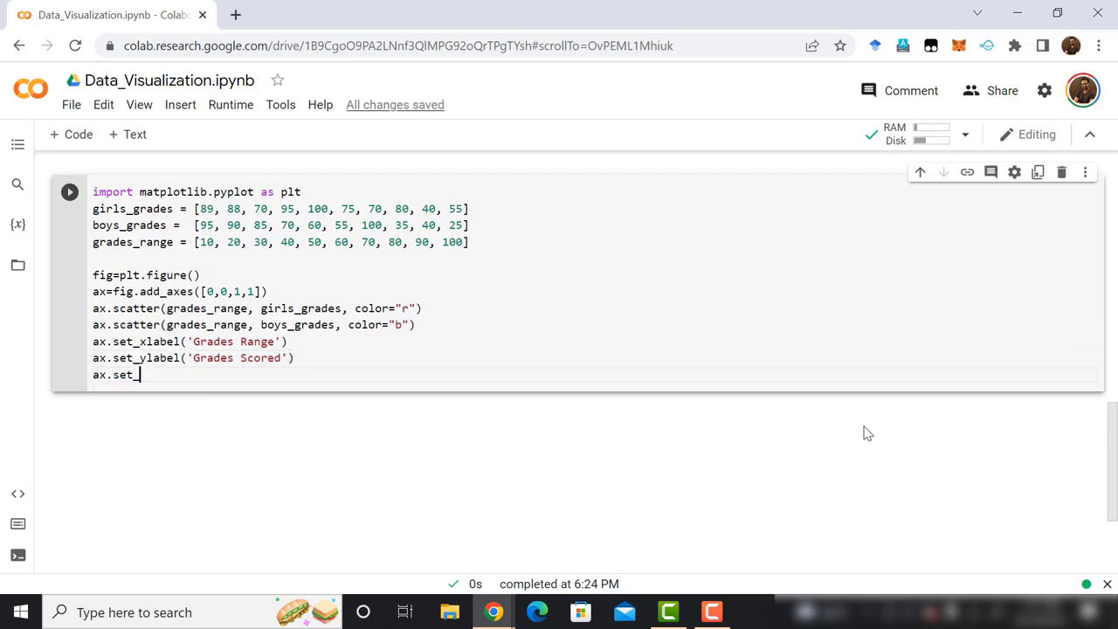
text(title())
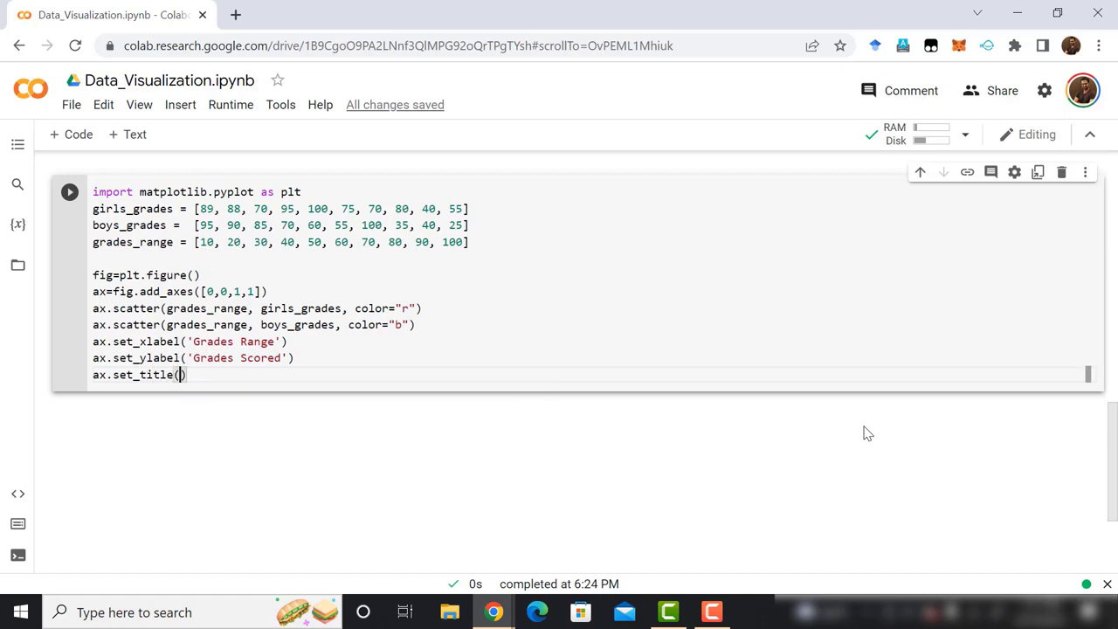
text('Sca')
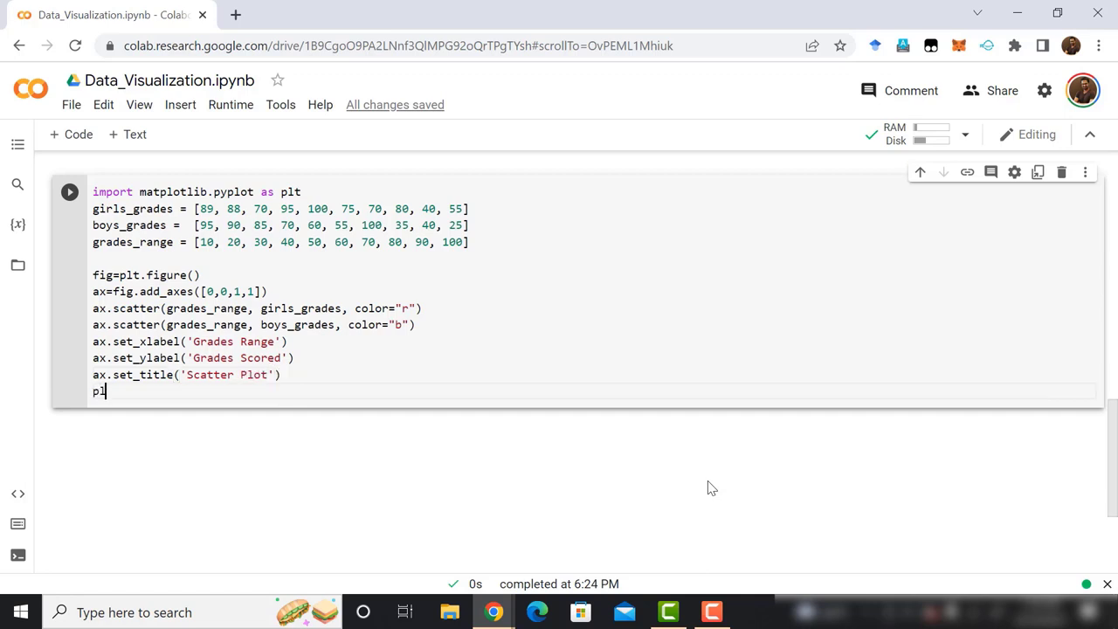
text(lt.show())
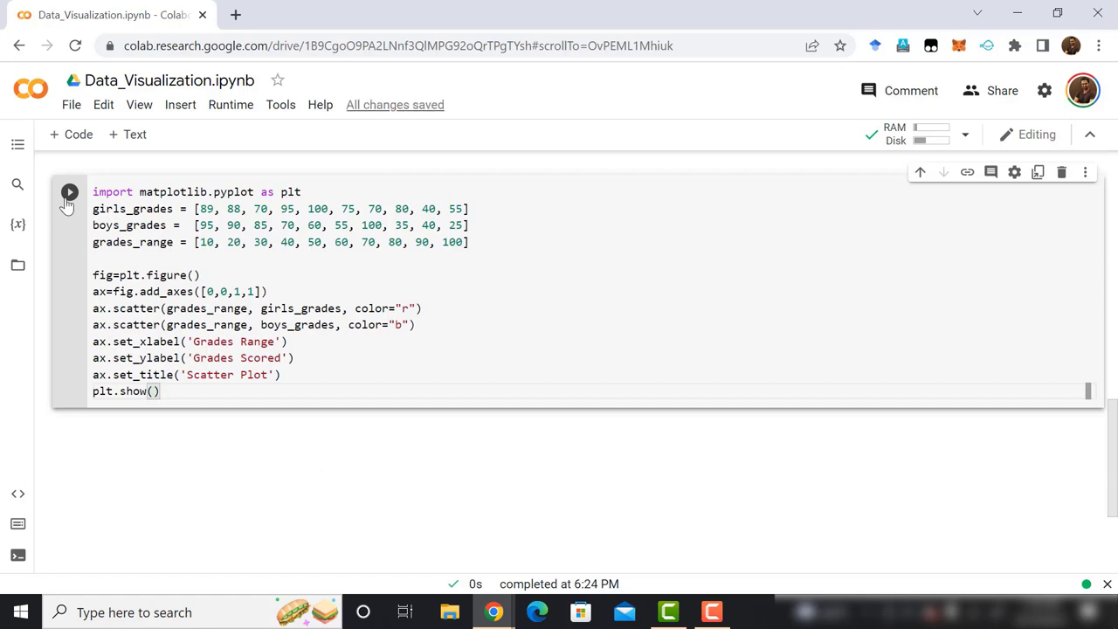
Run the cell and scroll down to view the red-and-blue scatter plot output
click(70, 191)
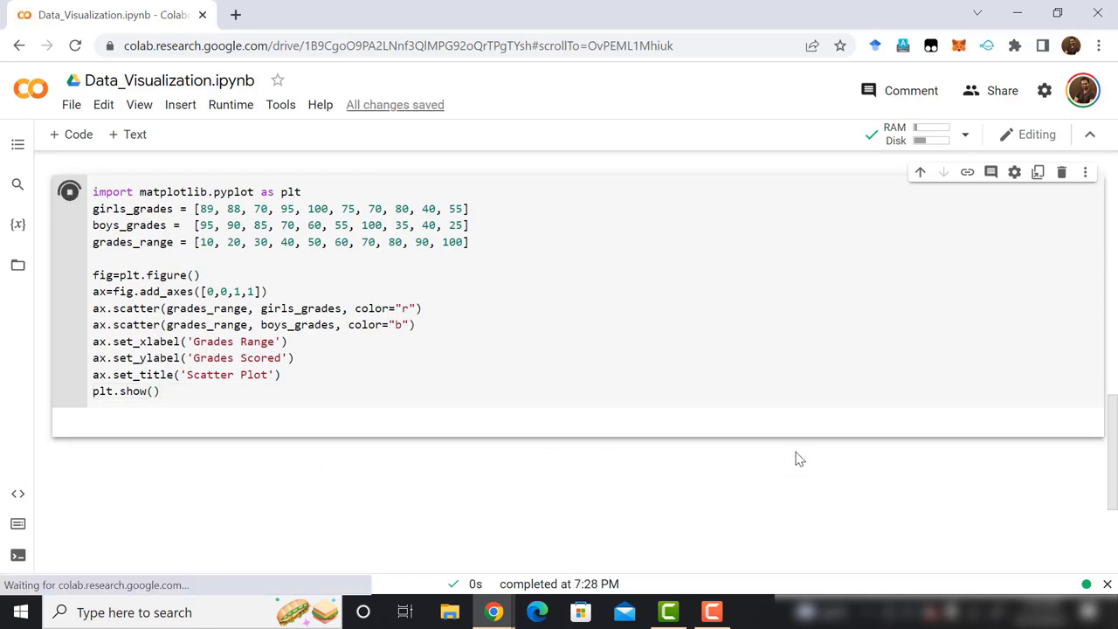
click(70, 190)
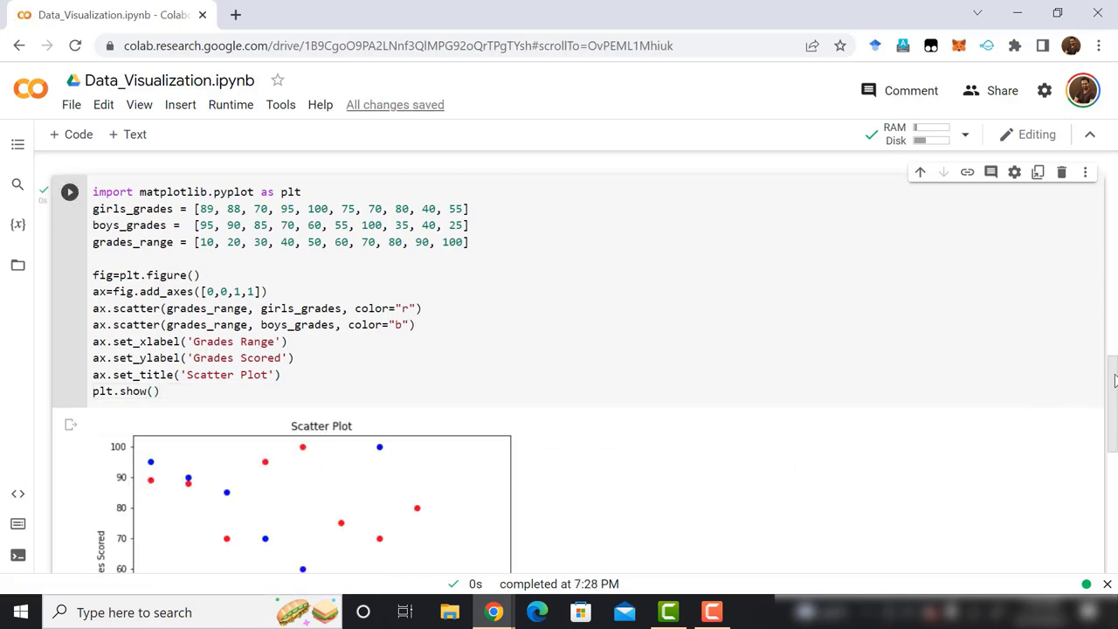
scroll(down, 3)
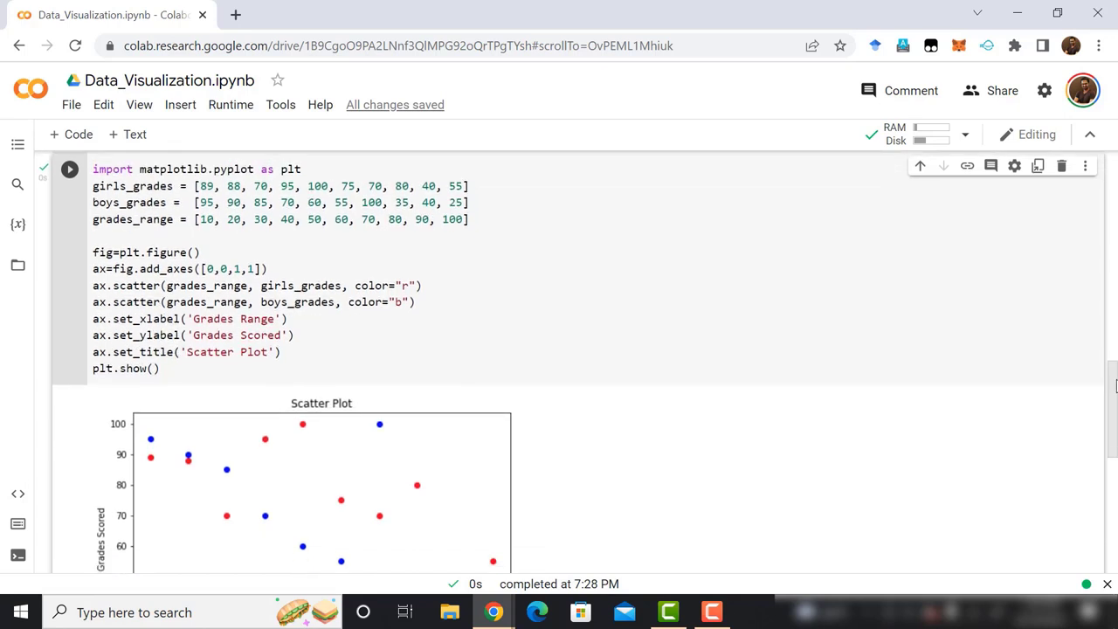
scroll(down, 3)
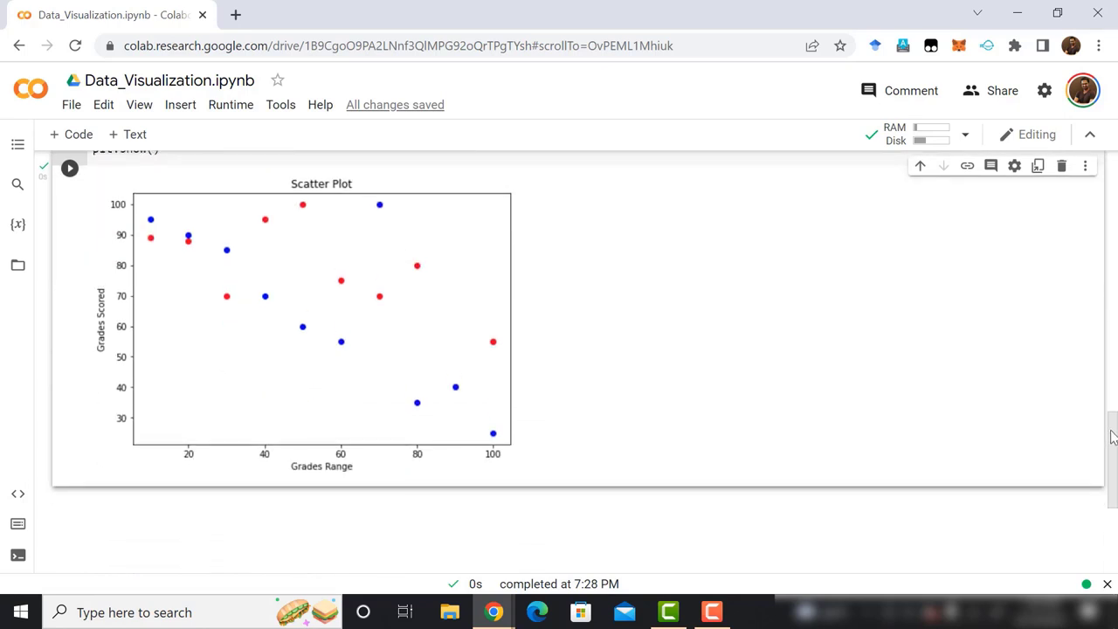
mouse_move(1064, 542)
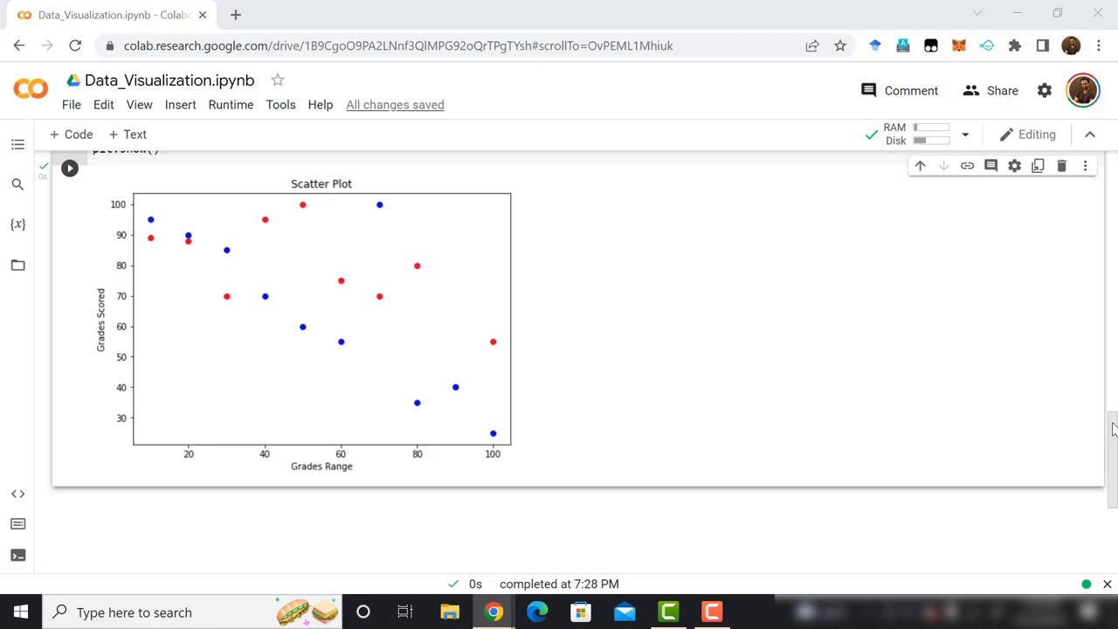
scroll(down, 3)
text(import datetime)
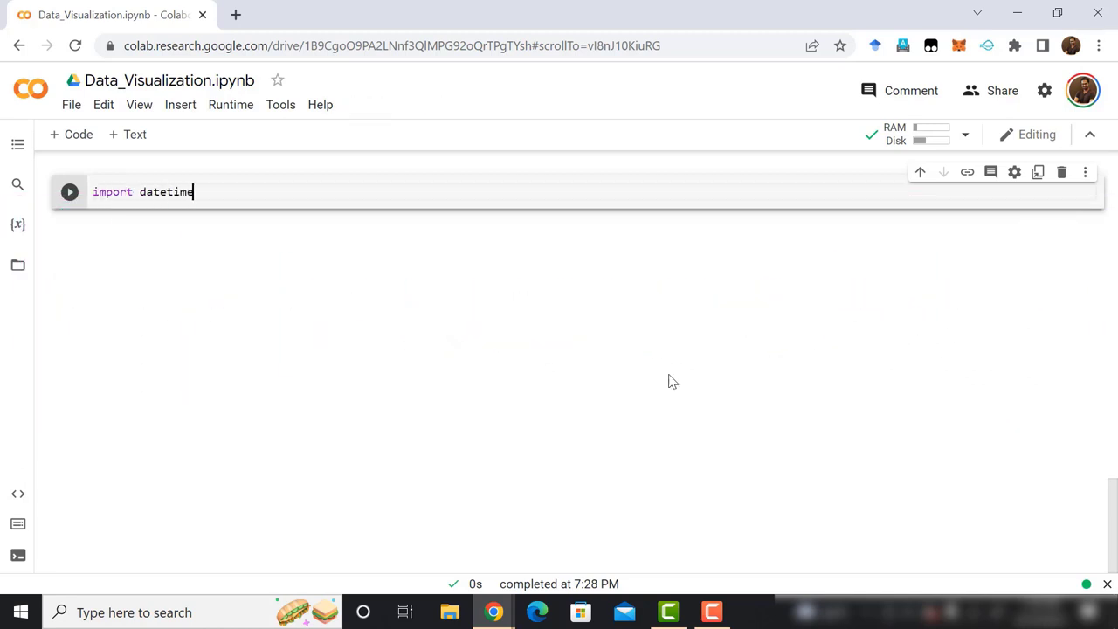
Import numpy as np, pandas as pd and matplotlib.pyplot as plt below the datetime import, then begin 'turnover'
key(Enter)
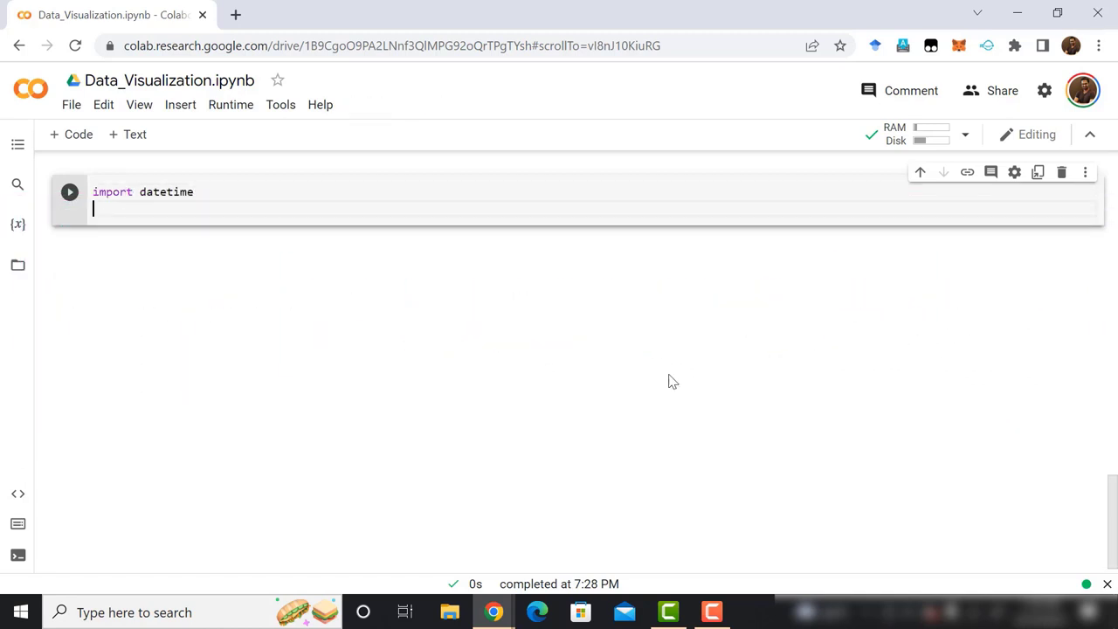
text(import)
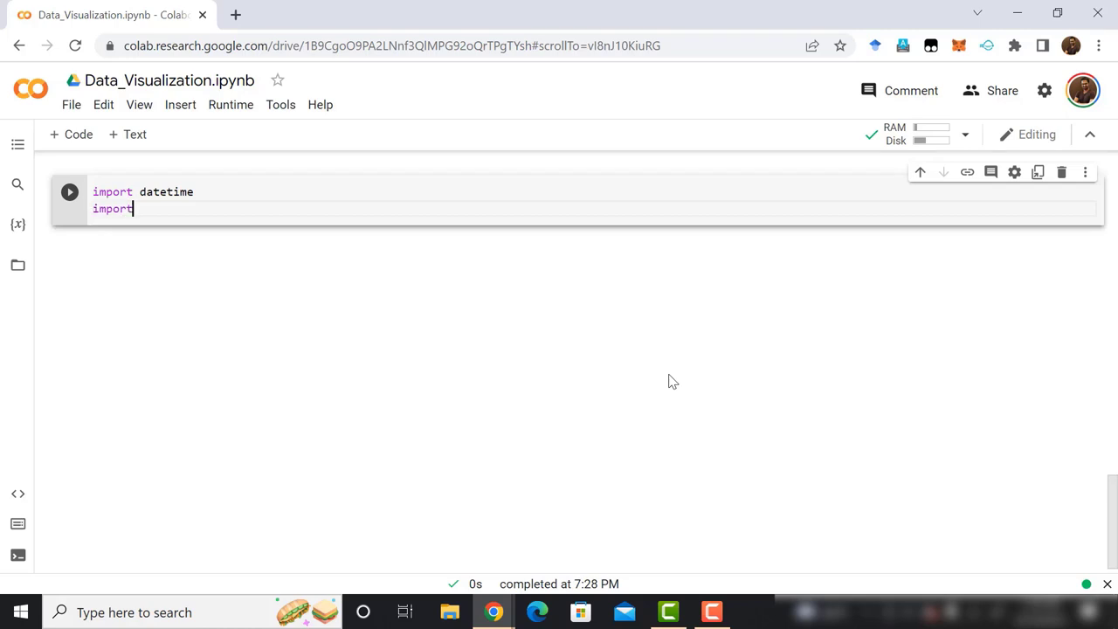
text(numpy)
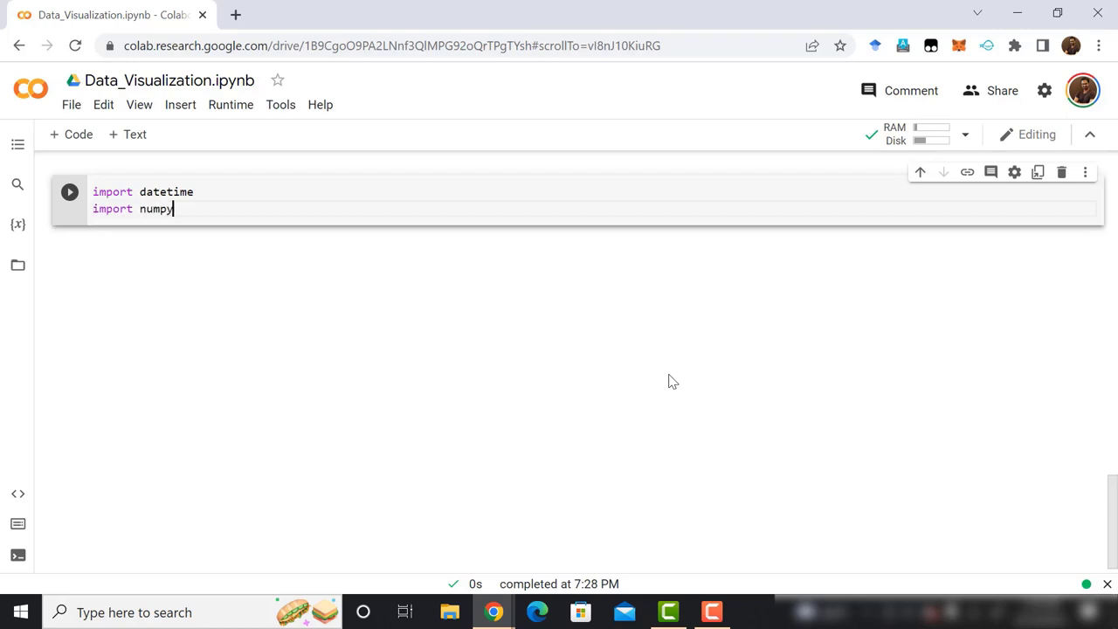
text(as np)
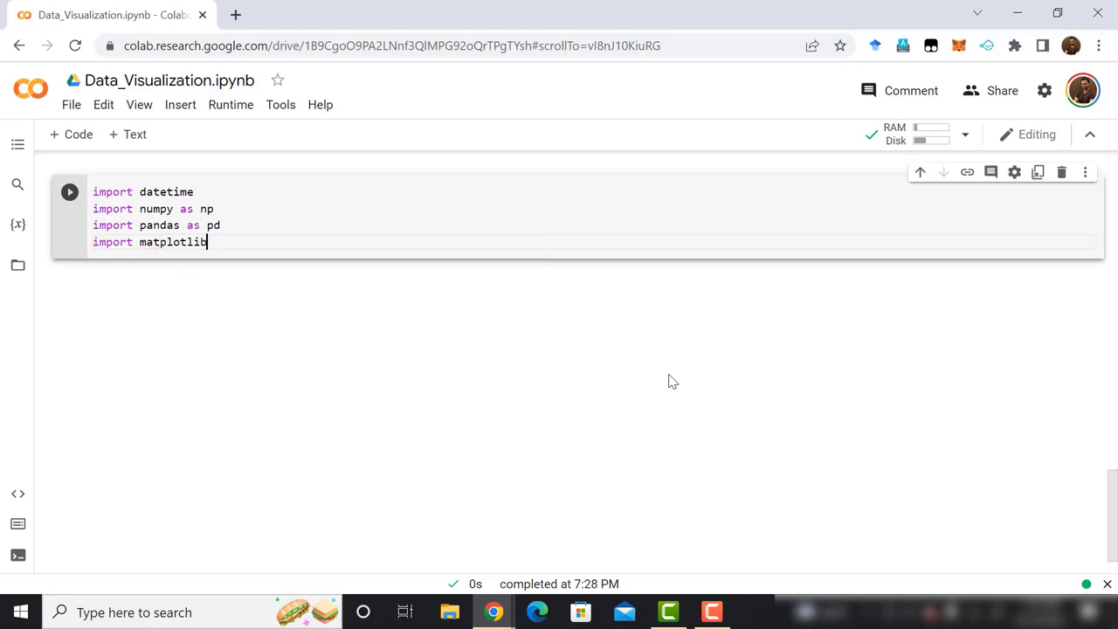
text(.pyplot as pl)
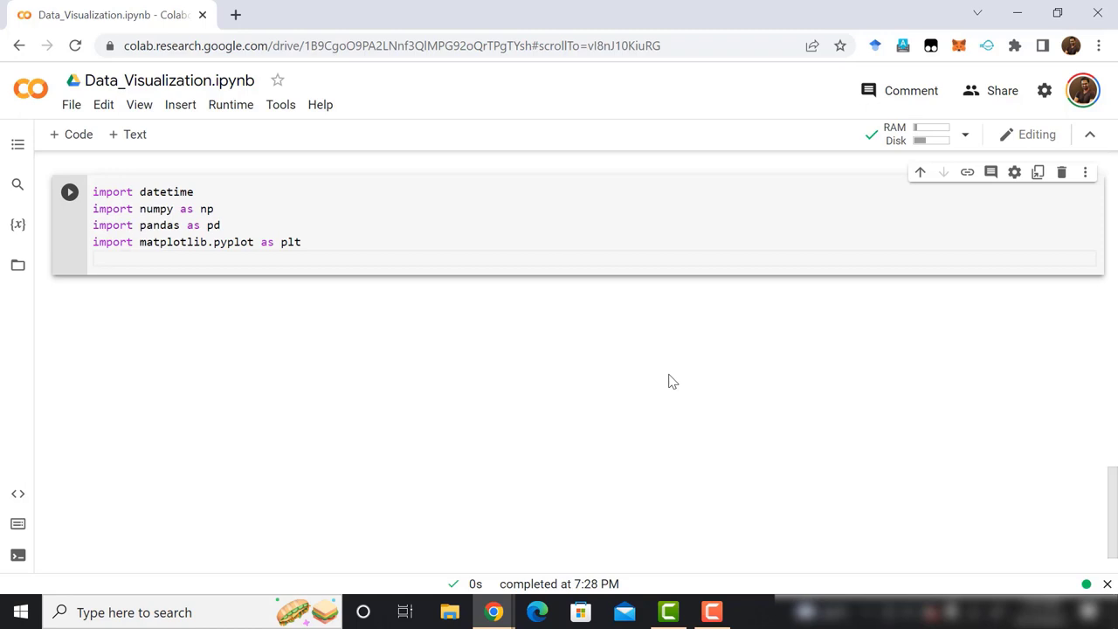
text(turnover=)
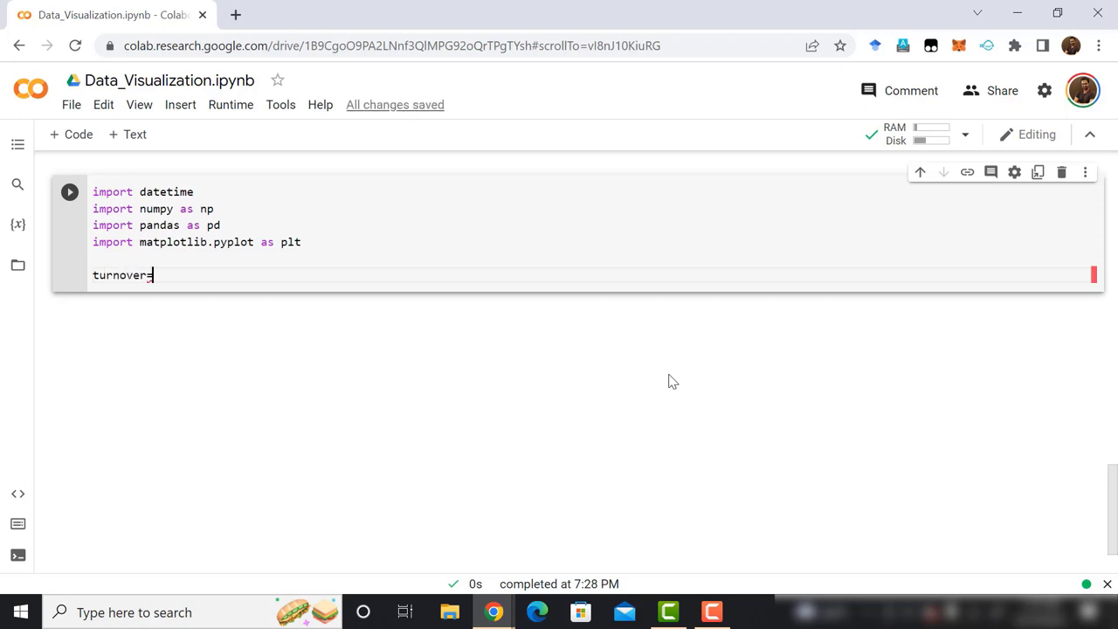
mouse_move(591, 489)
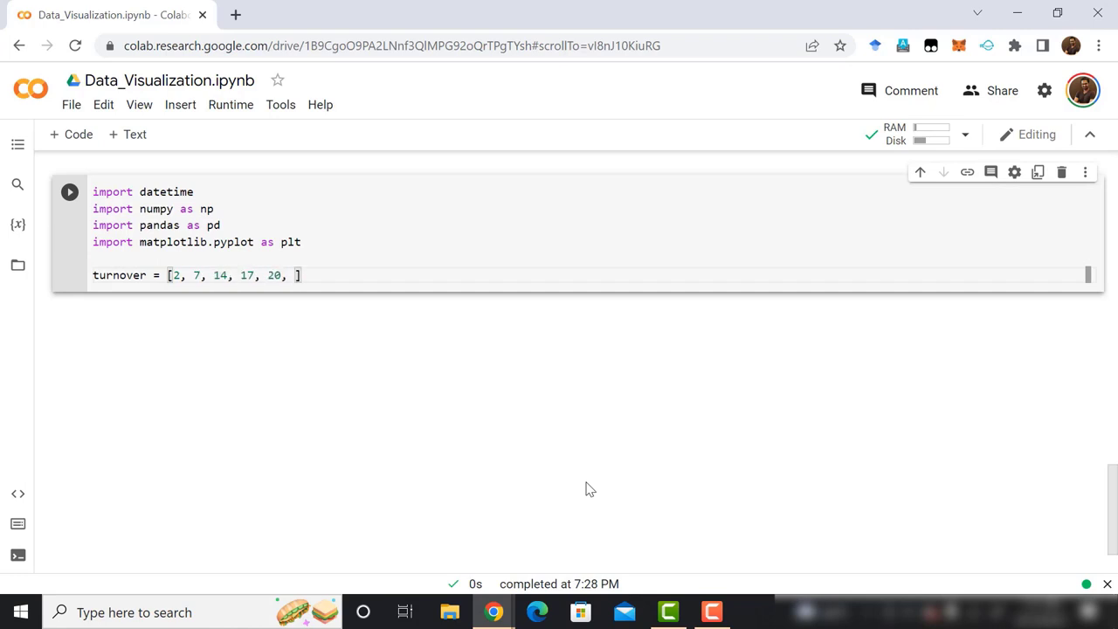
Fill the turnover list with the values 2, 7, 14, 17, 20, 27, 30, 38, 25, 18, 6, 1
text(27, 30)
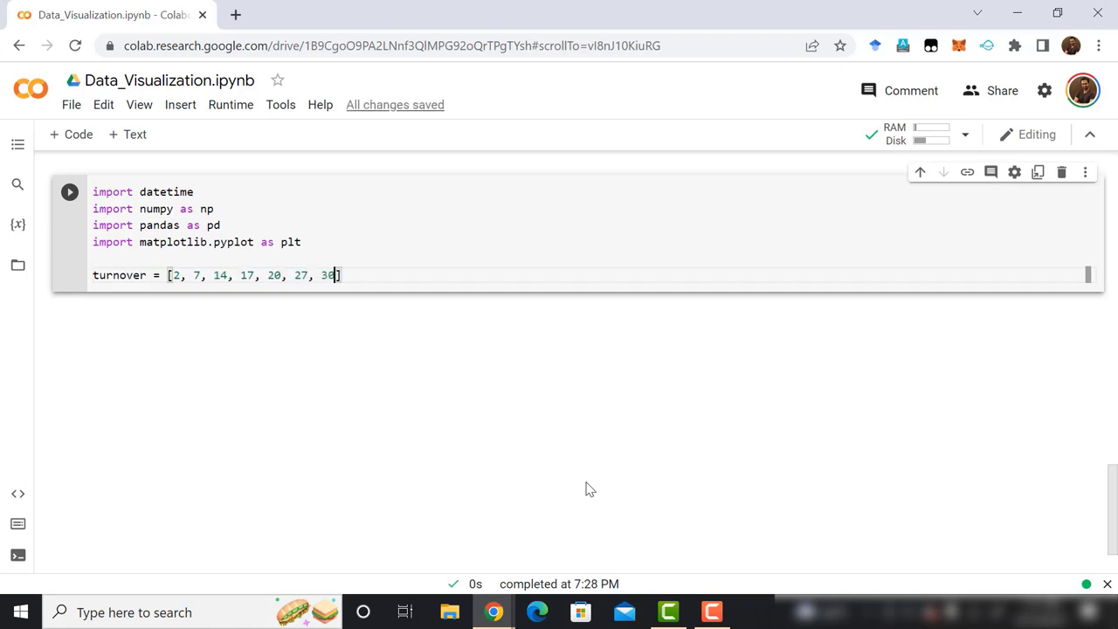
text(, 38, 25, 18, 6, 1)
text(p)
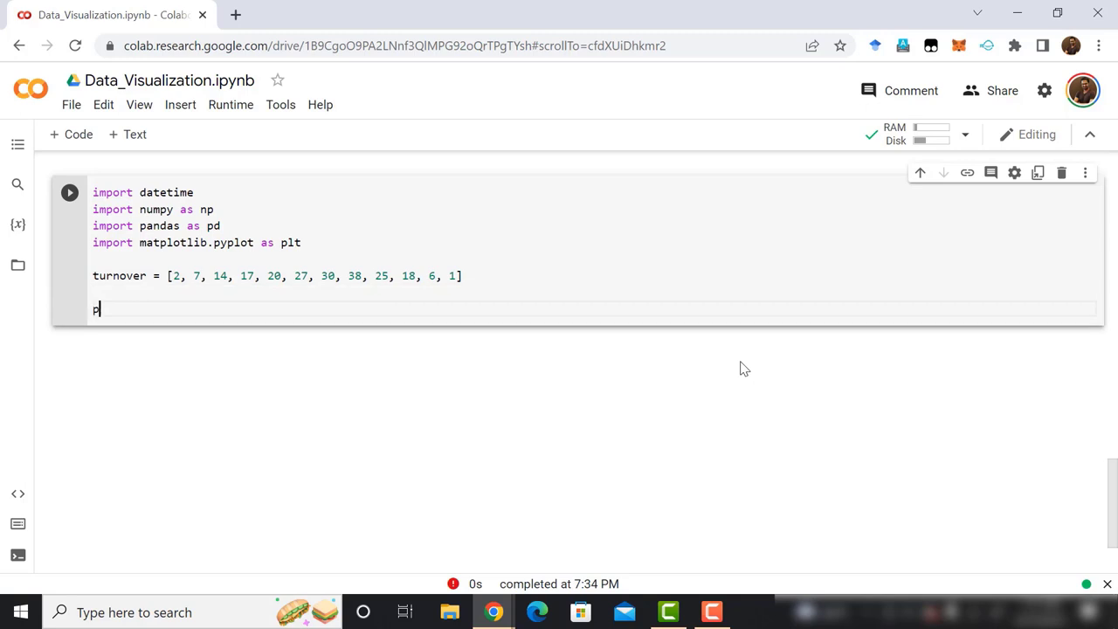
Start plt.fill_between over np.arange(12) and turnover, completing the name from autocomplete
text(lt.fi)
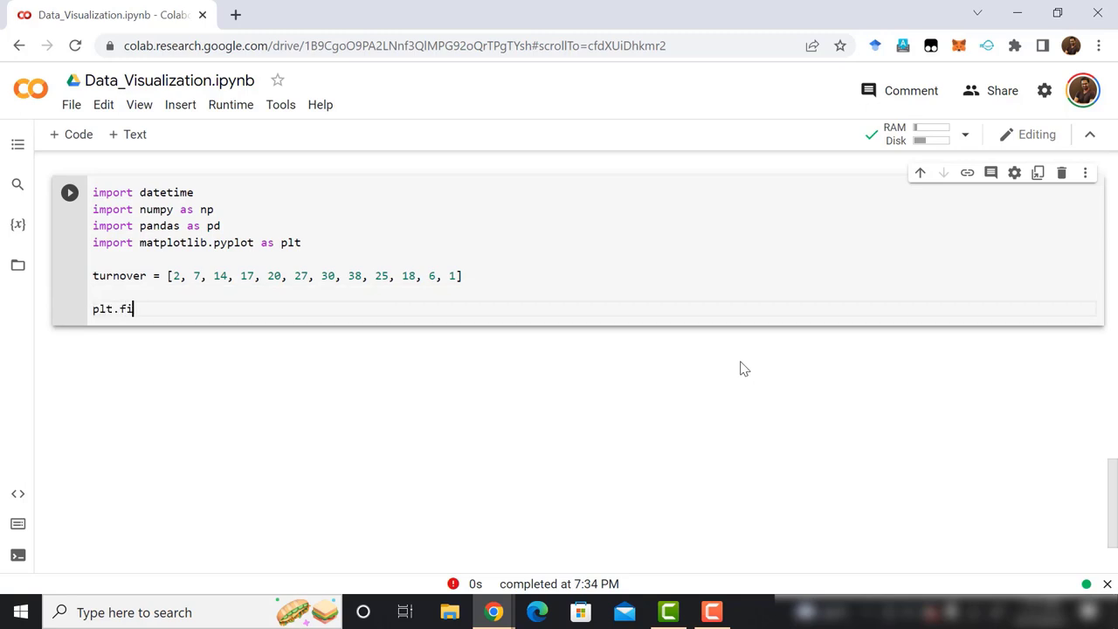
text(ll_)
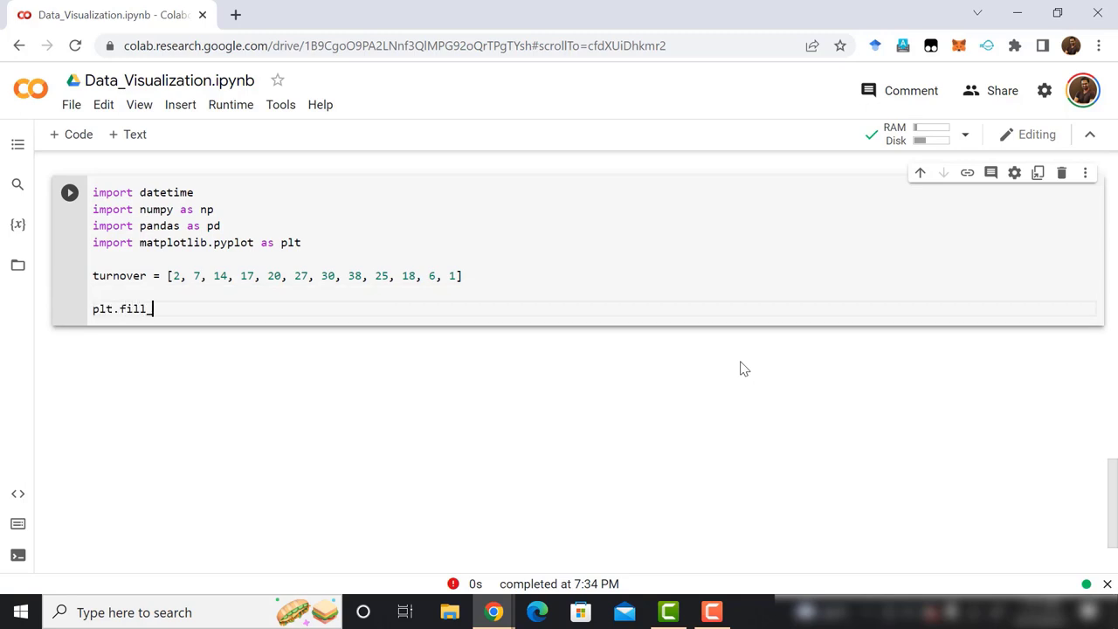
text(_)
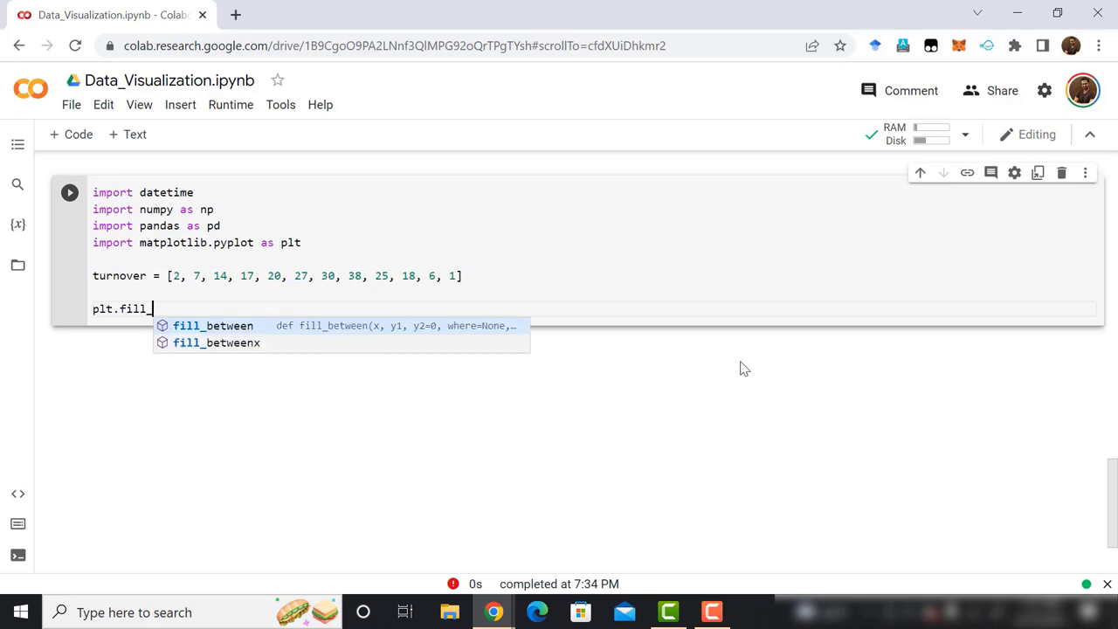
click(213, 325)
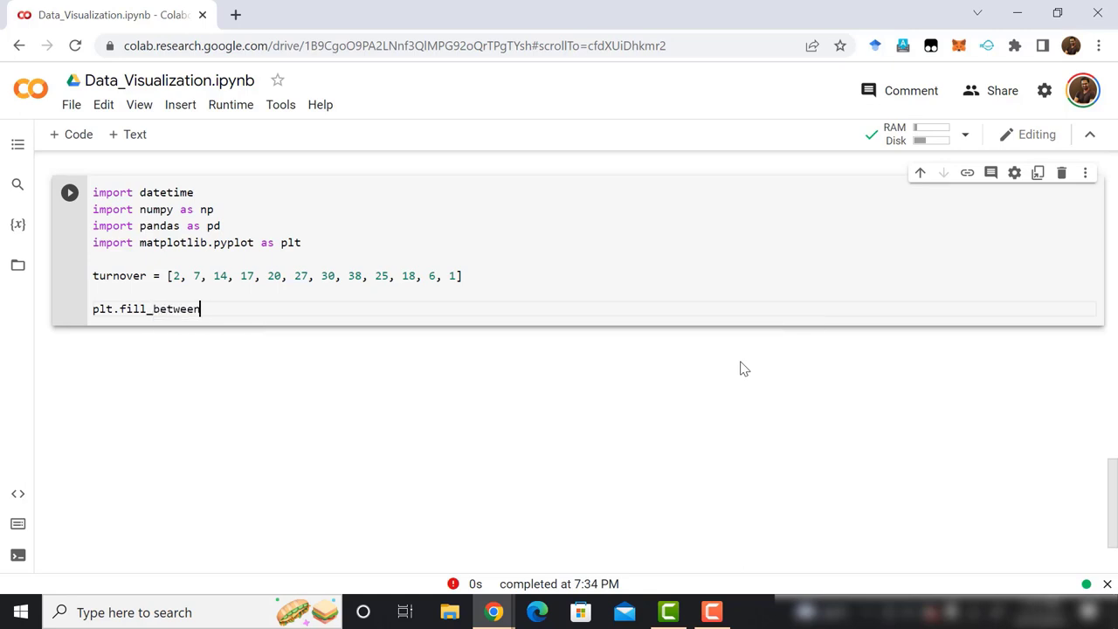
text((np.arange()
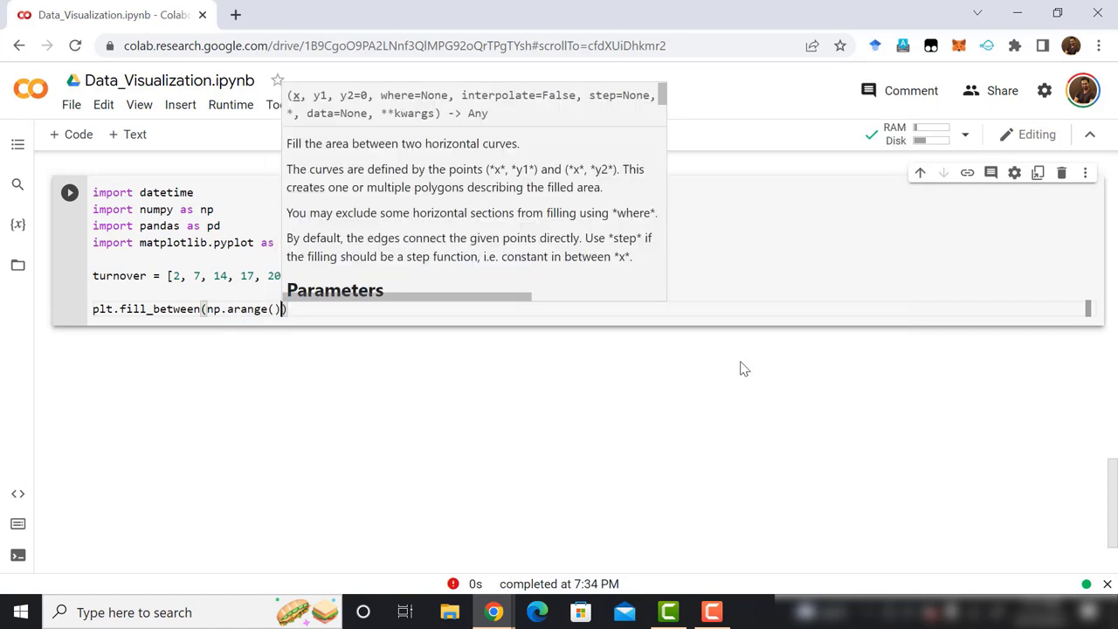
text(12)
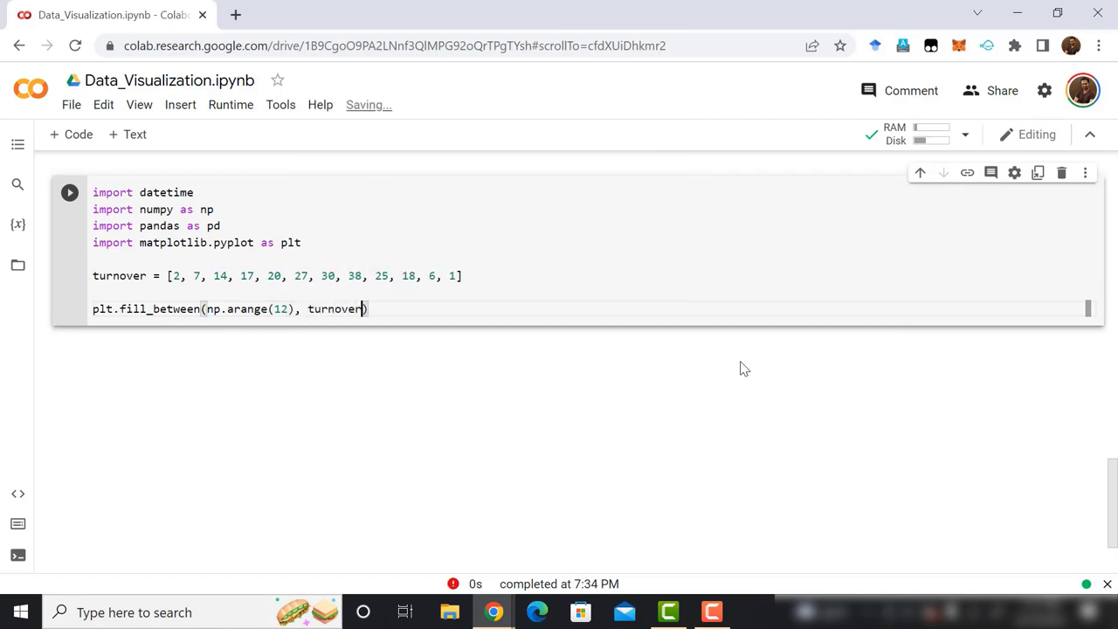
Give the fill color "skyblue" and alpha 0.4, then begin a plt.plot line
text(, color=)
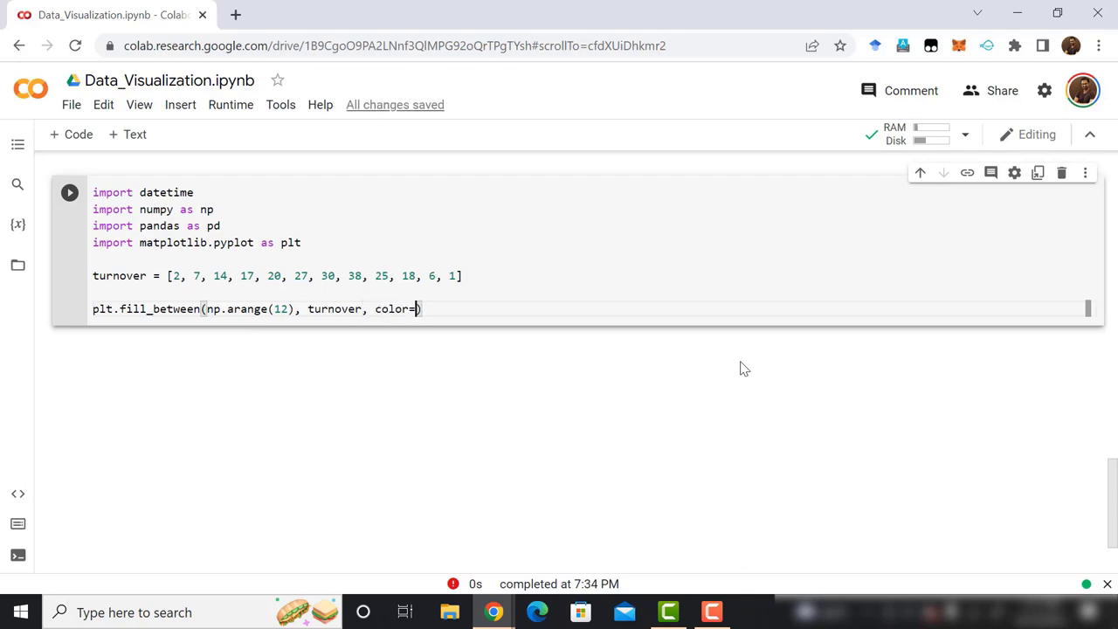
text("sk)
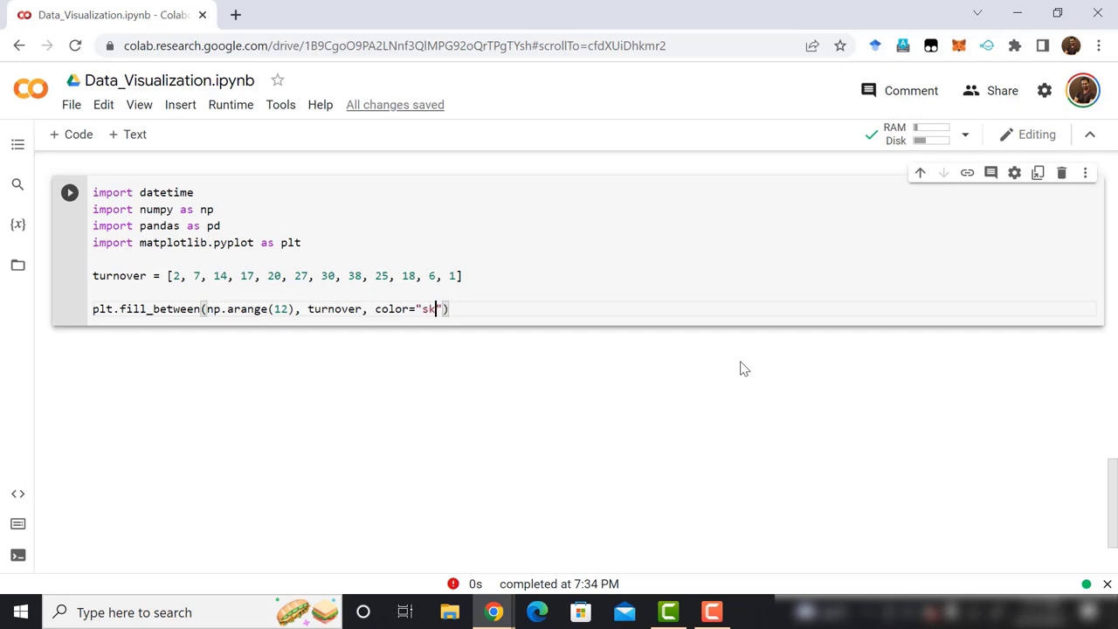
text(bl)
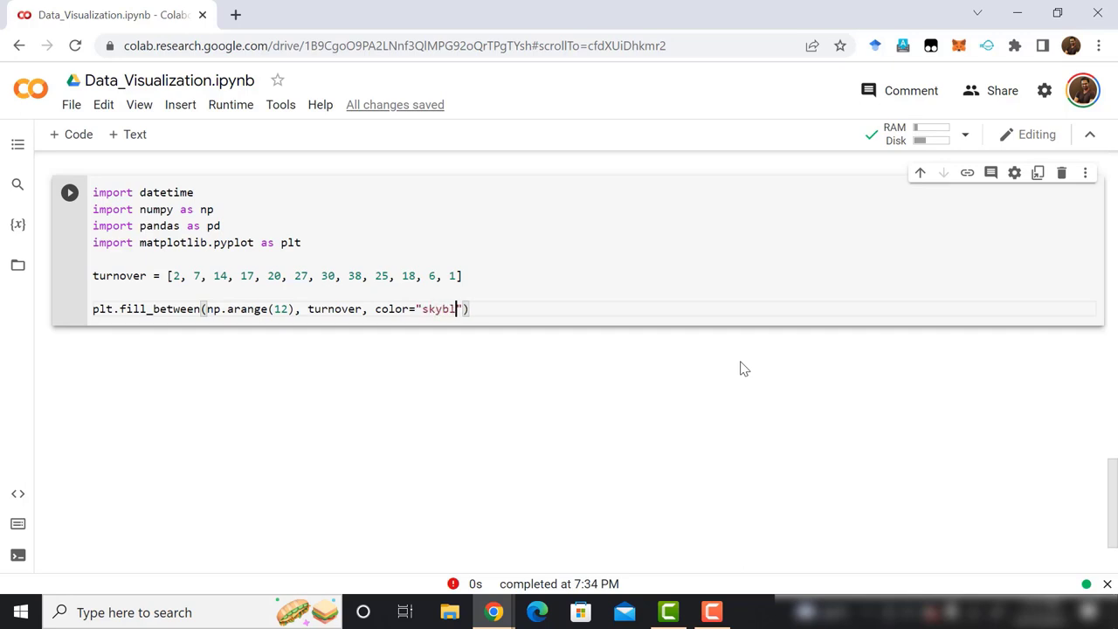
text(ue)
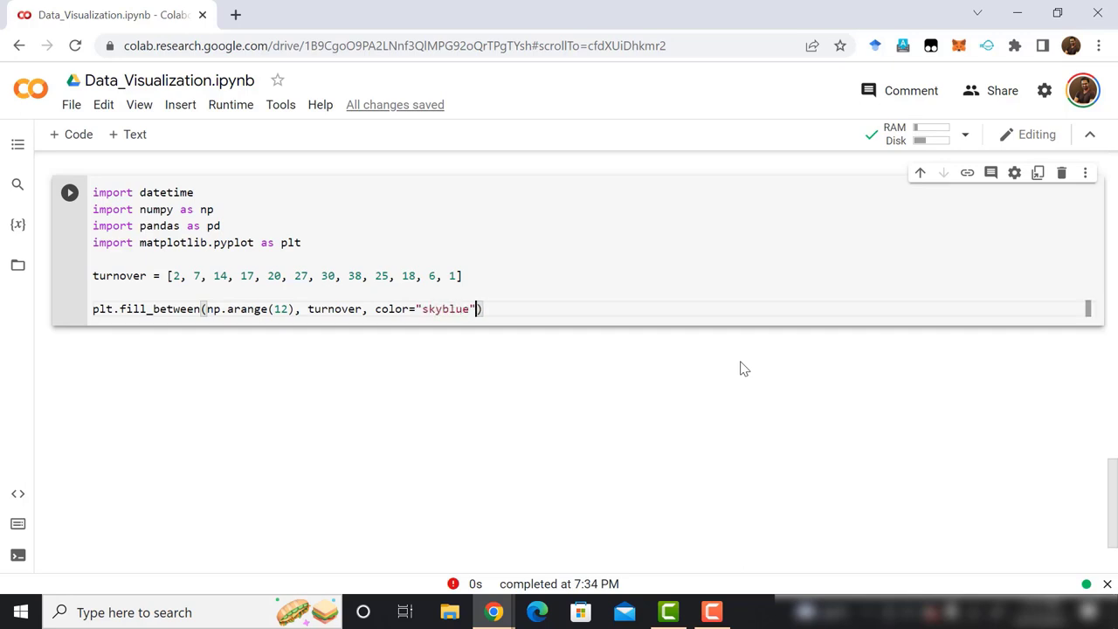
text(, alpha=0.4)
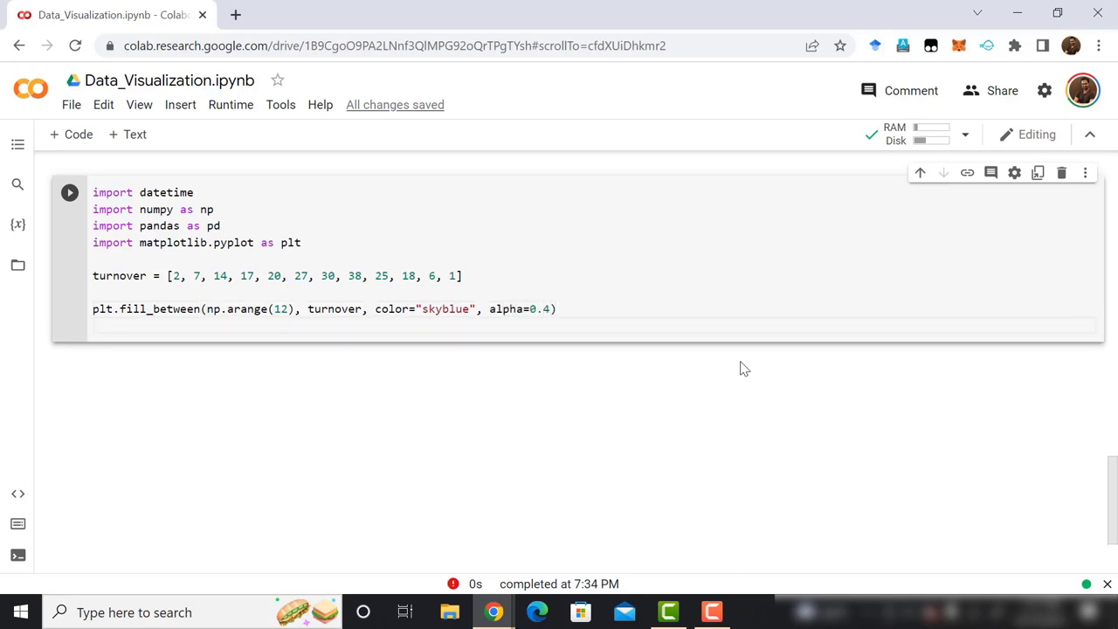
text(plt.plot)
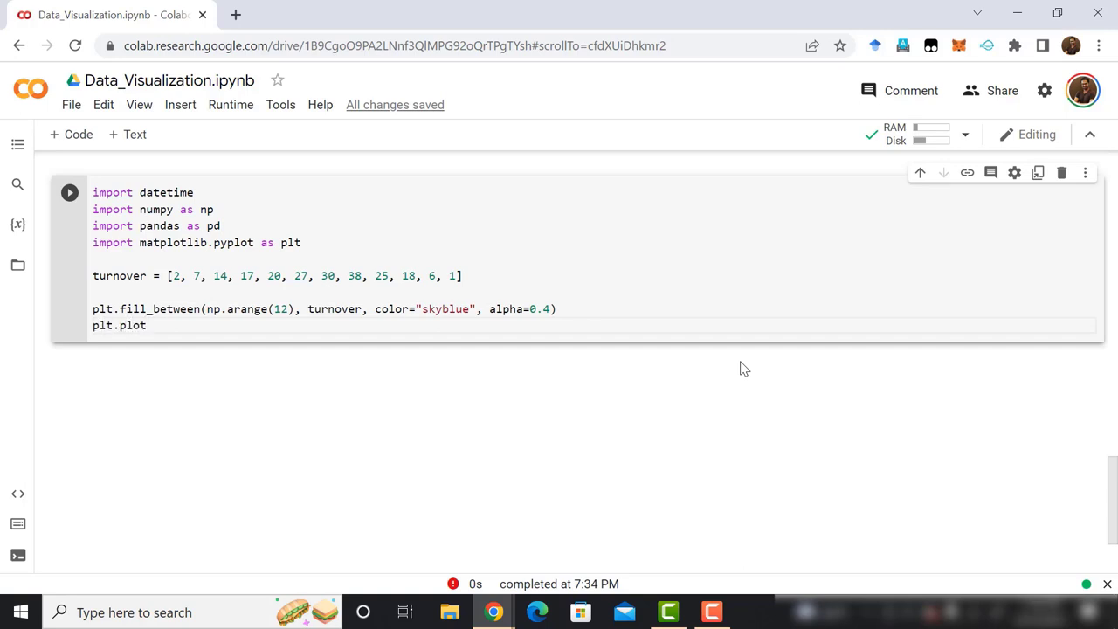
Plot turnover against np.arange(12) with plt.plot
text(())
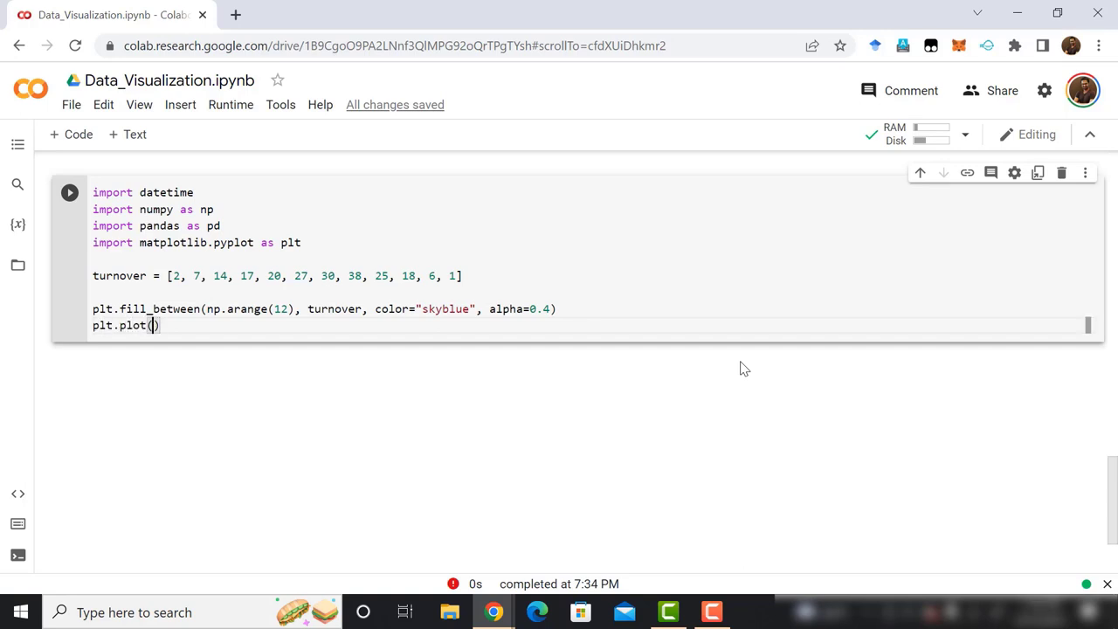
text(n)
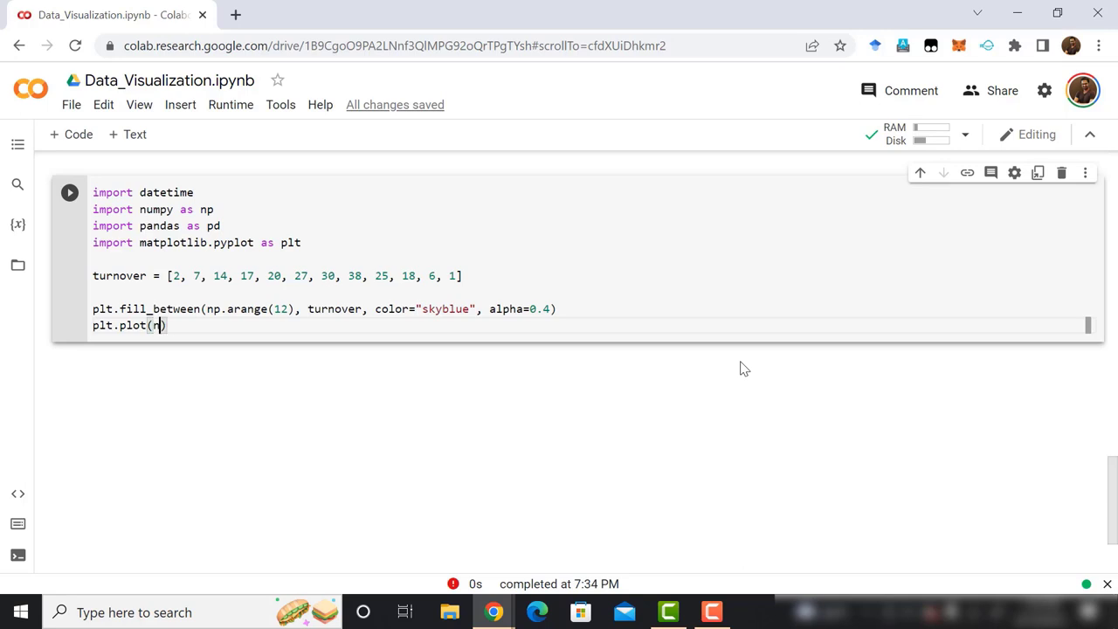
text(p.)
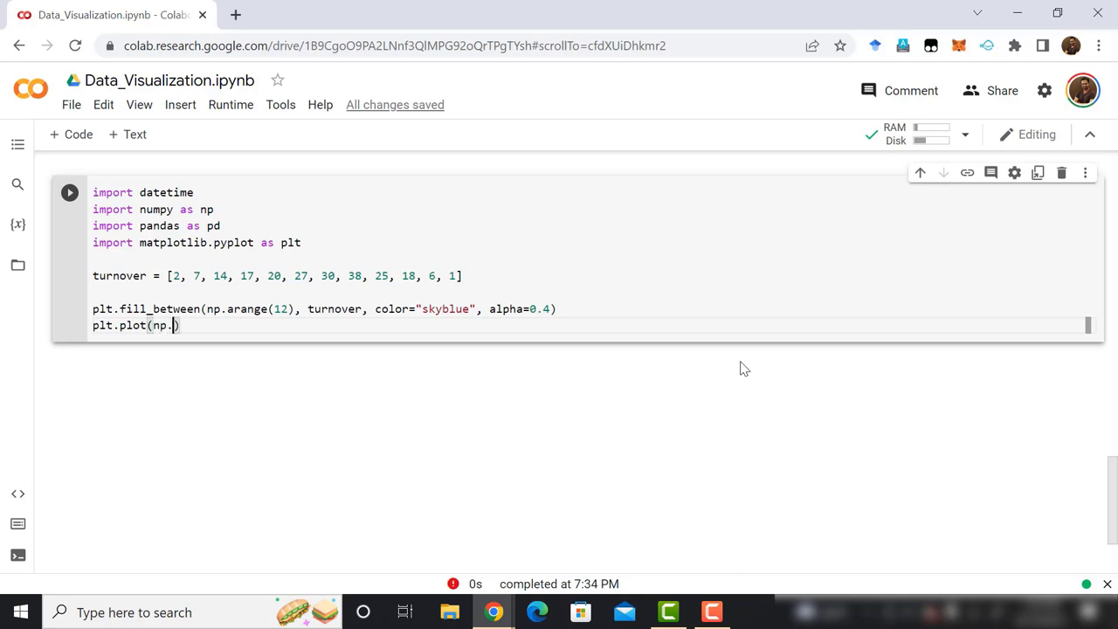
text(arange()
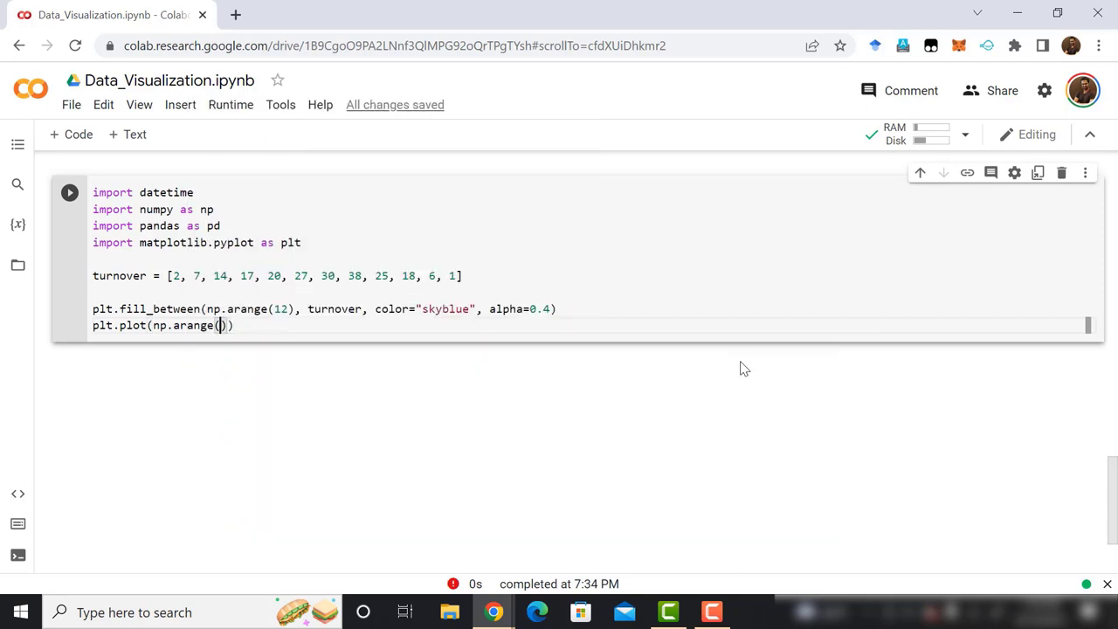
text(12)
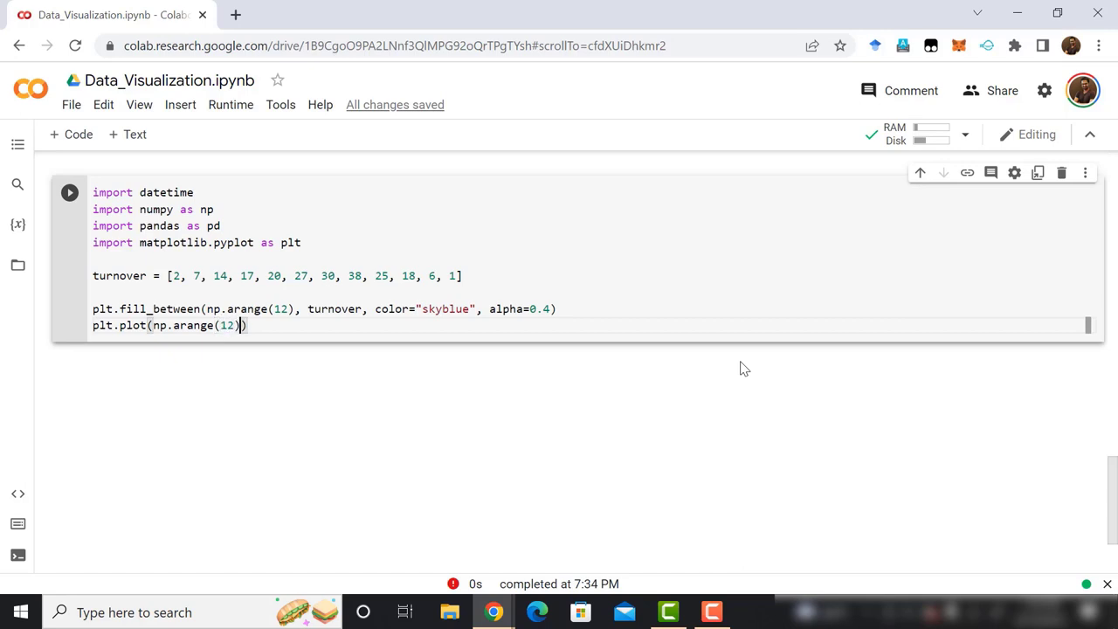
text(, turnover,)
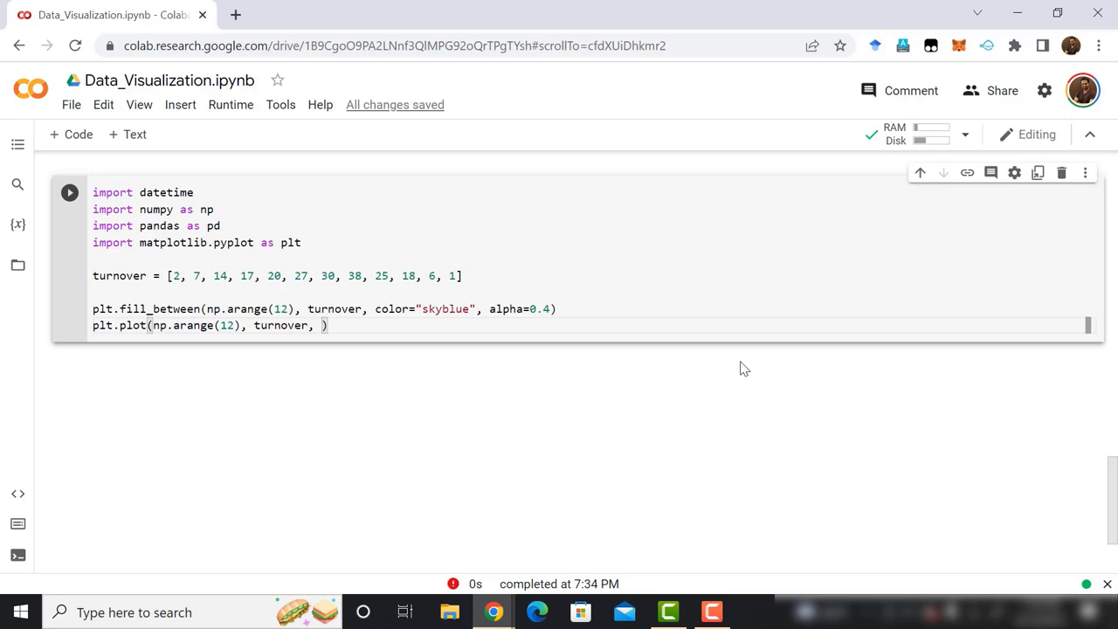
Style the line with color "Slateblue", alpha 0.6 and linewidth 2
text(color="Slateb")
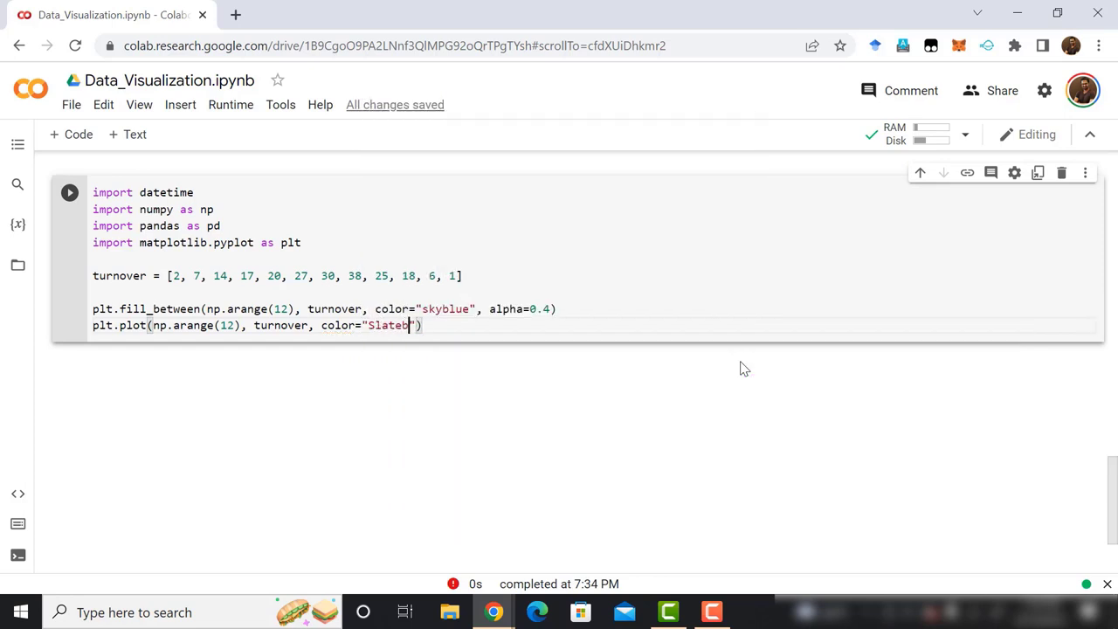
text(lue)
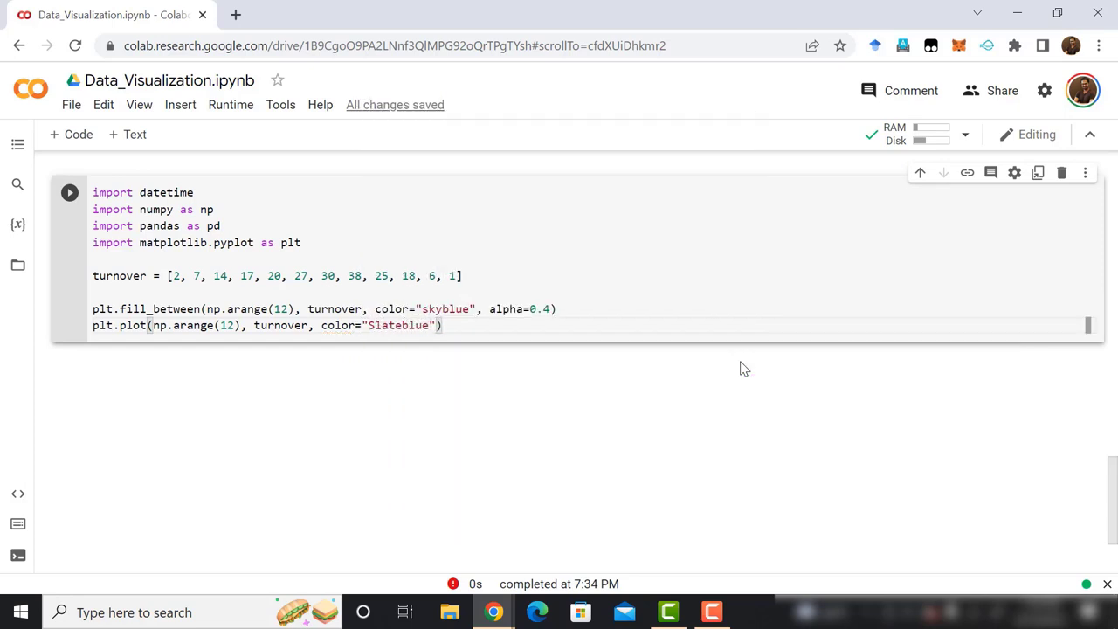
text(, al)
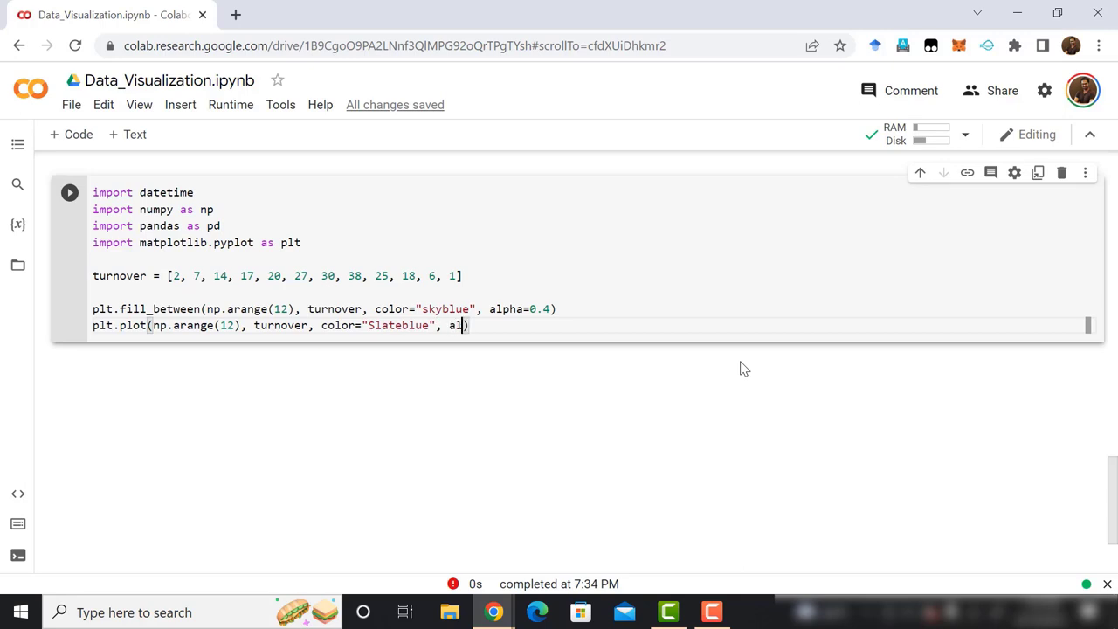
text(pha)
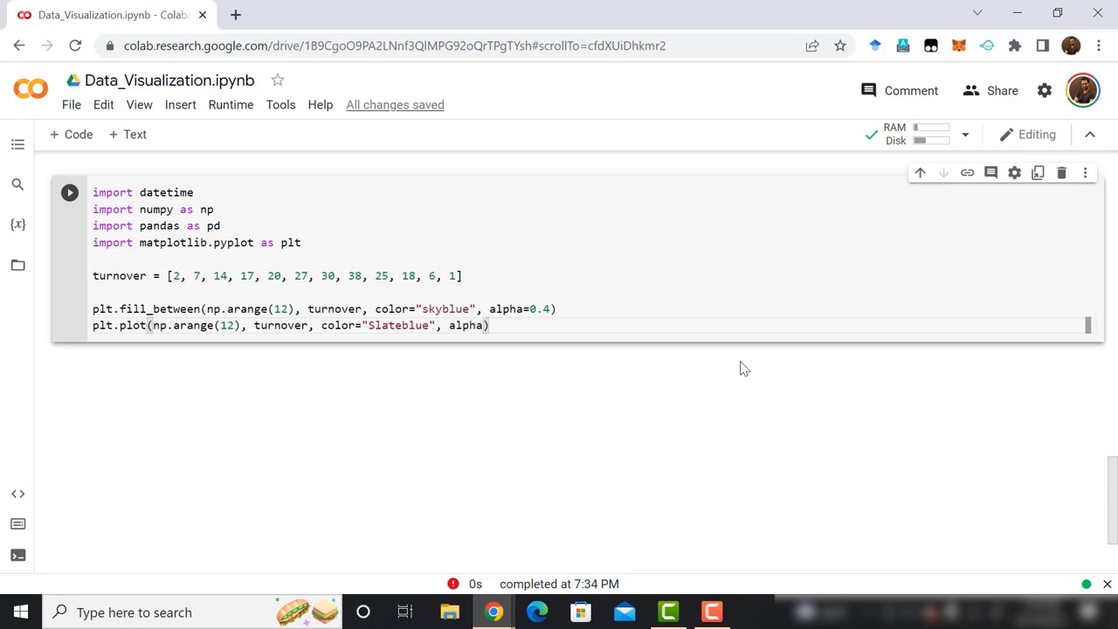
text(=0.)
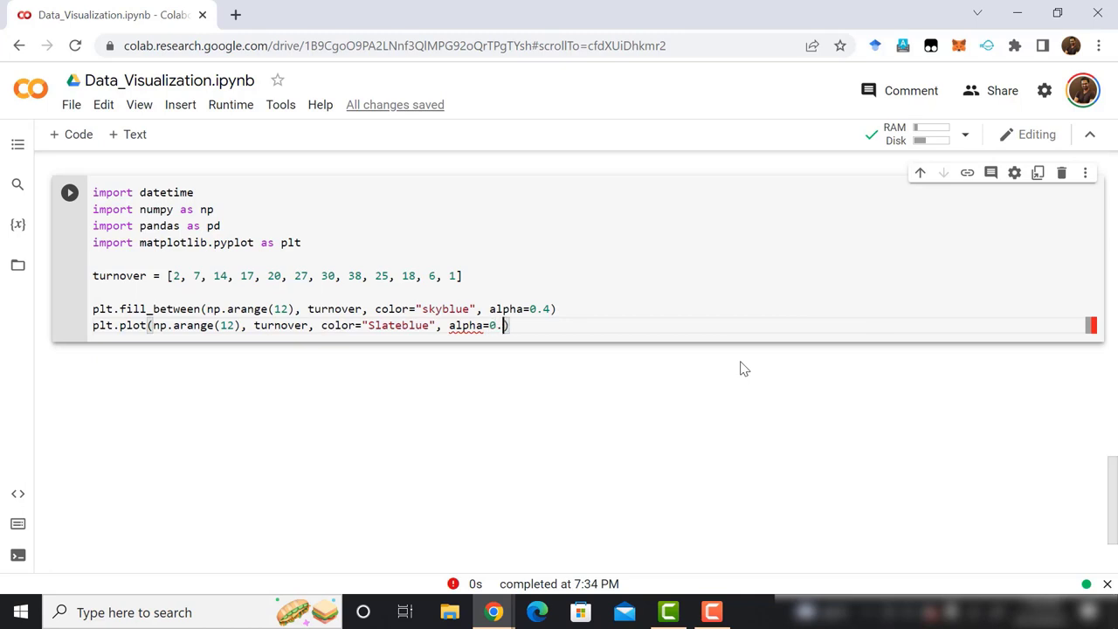
text(6)
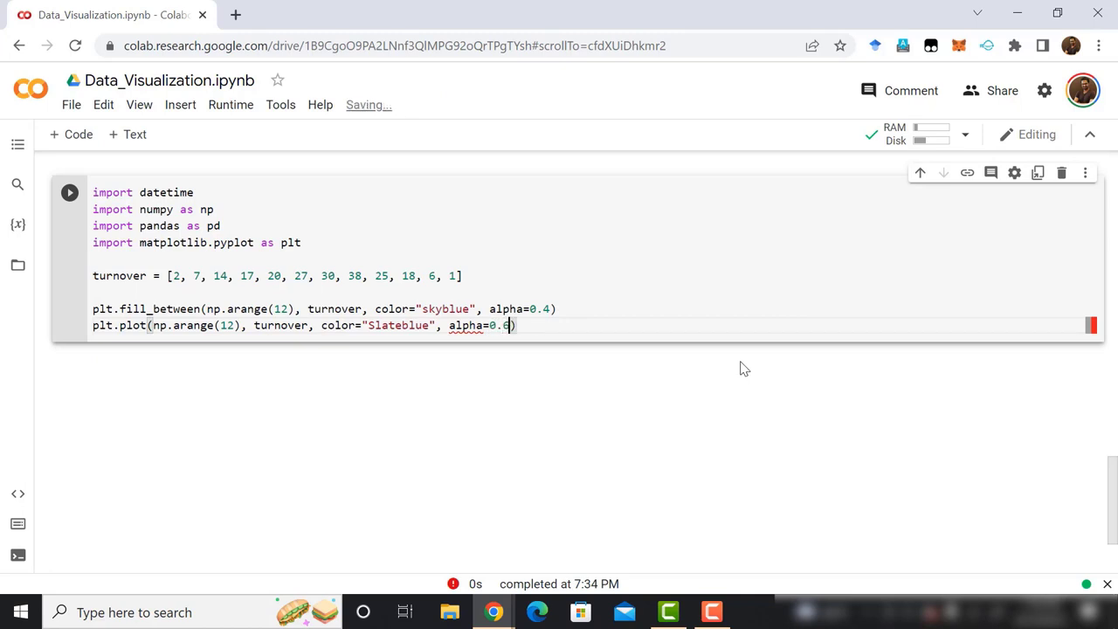
text(,)
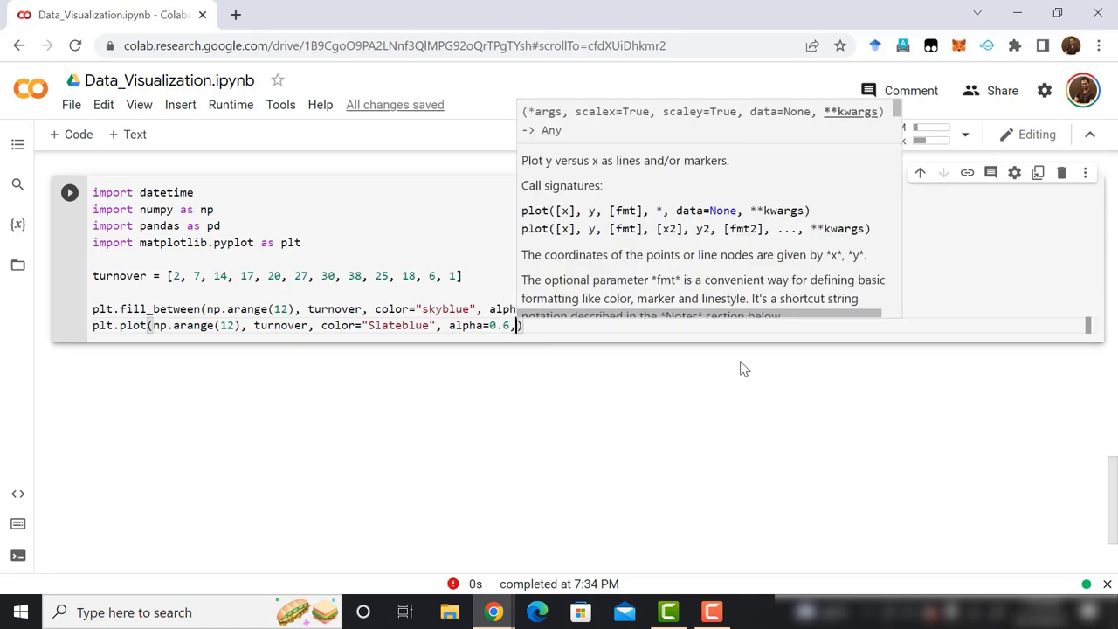
text(linewidth)
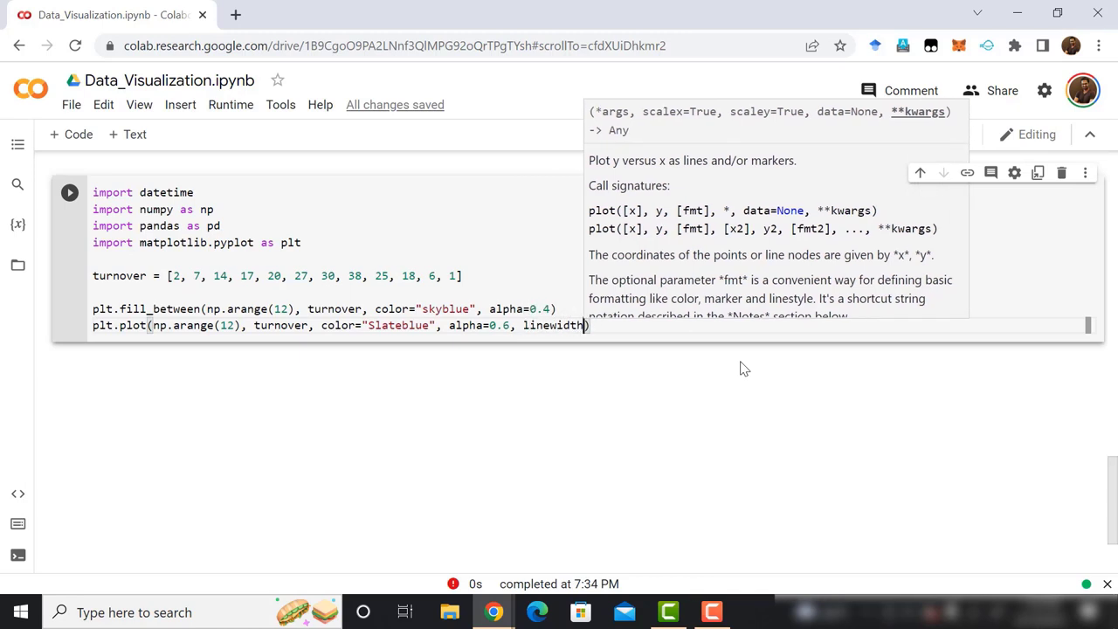
text(2)
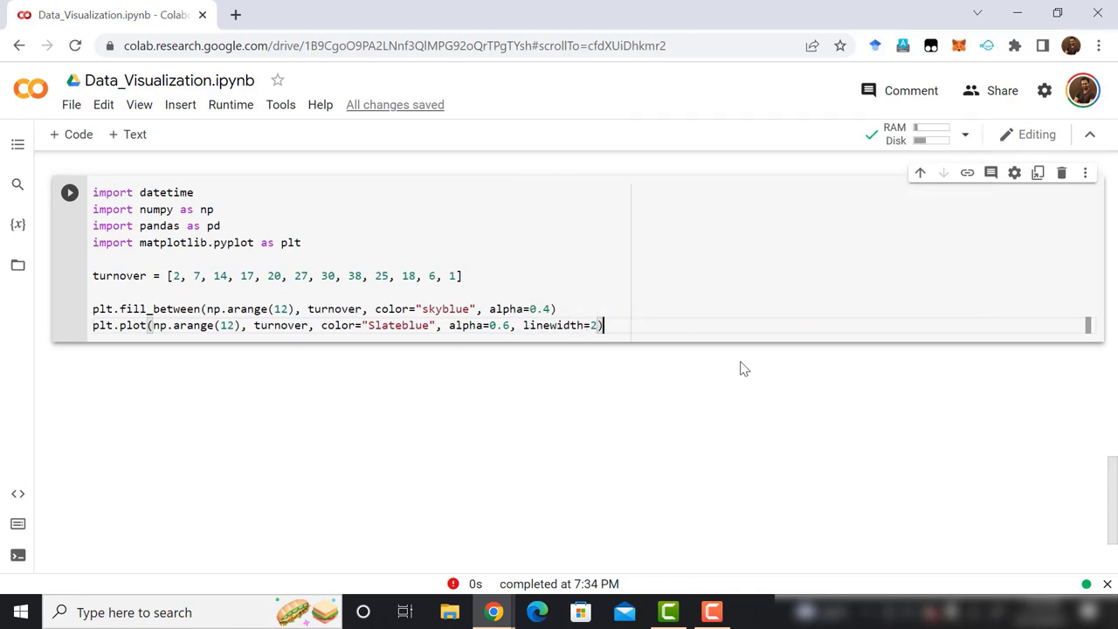
Add plt.tick_params with labelsize 12
key(Enter)
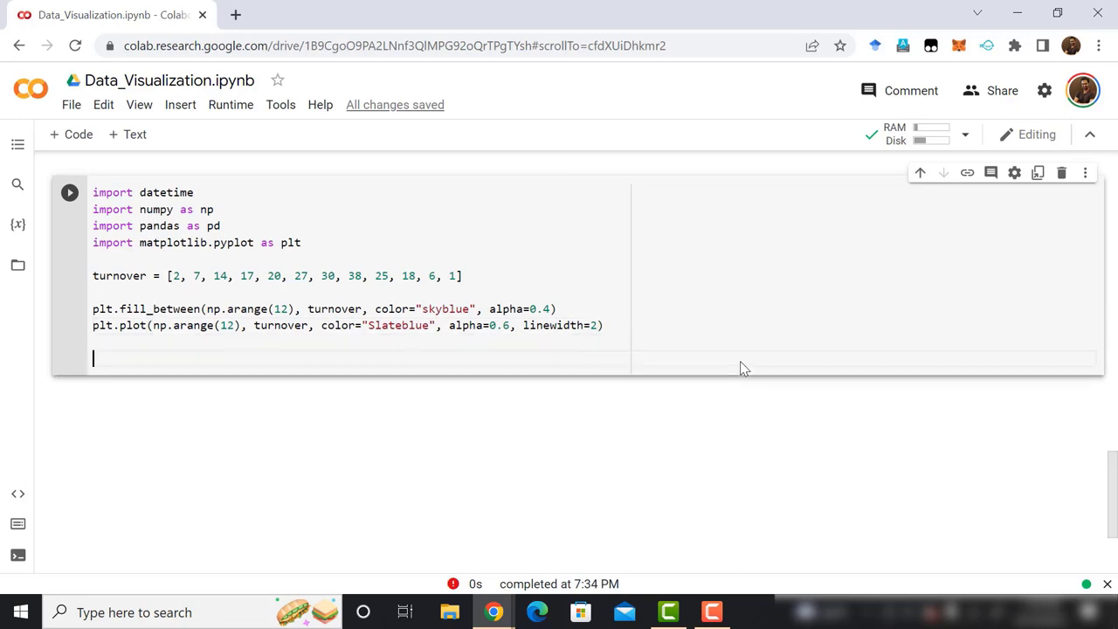
text(plt.x)
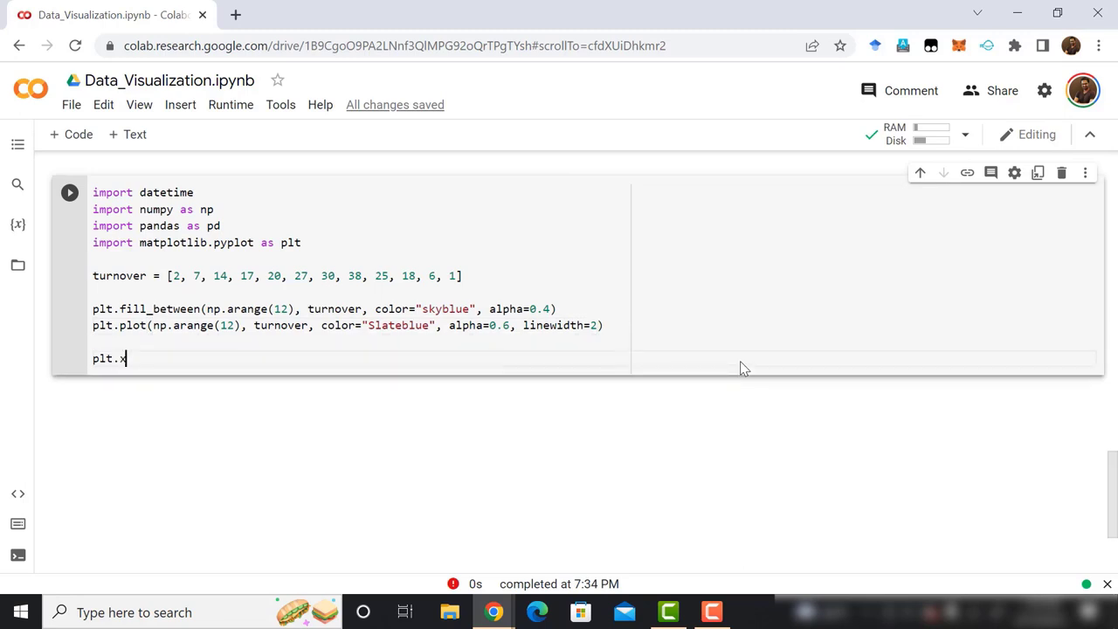
text(ti)
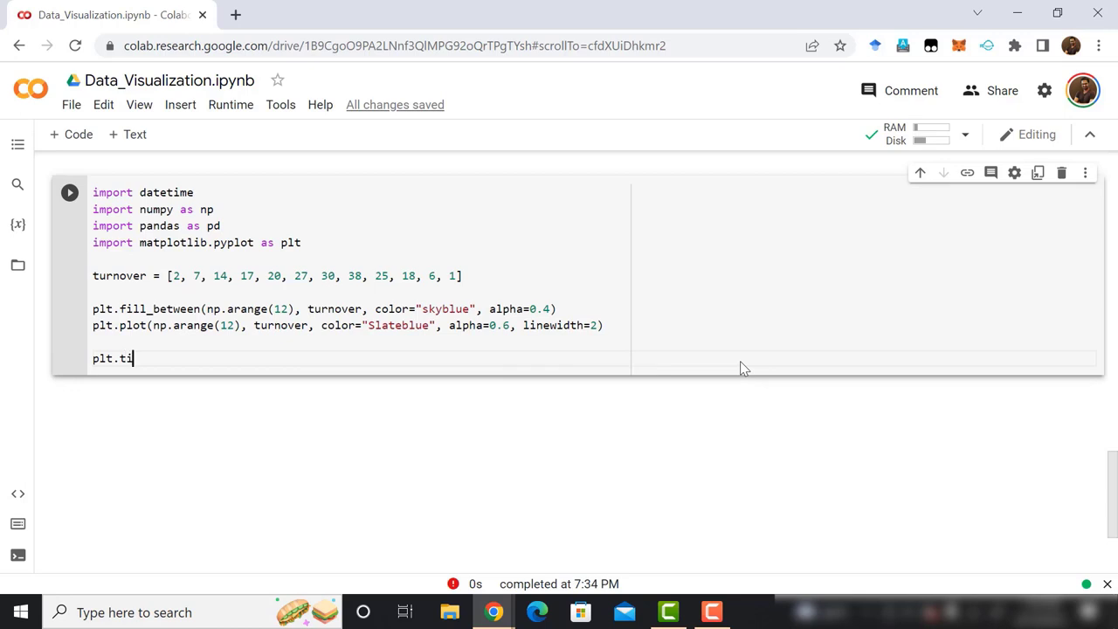
text(ck_)
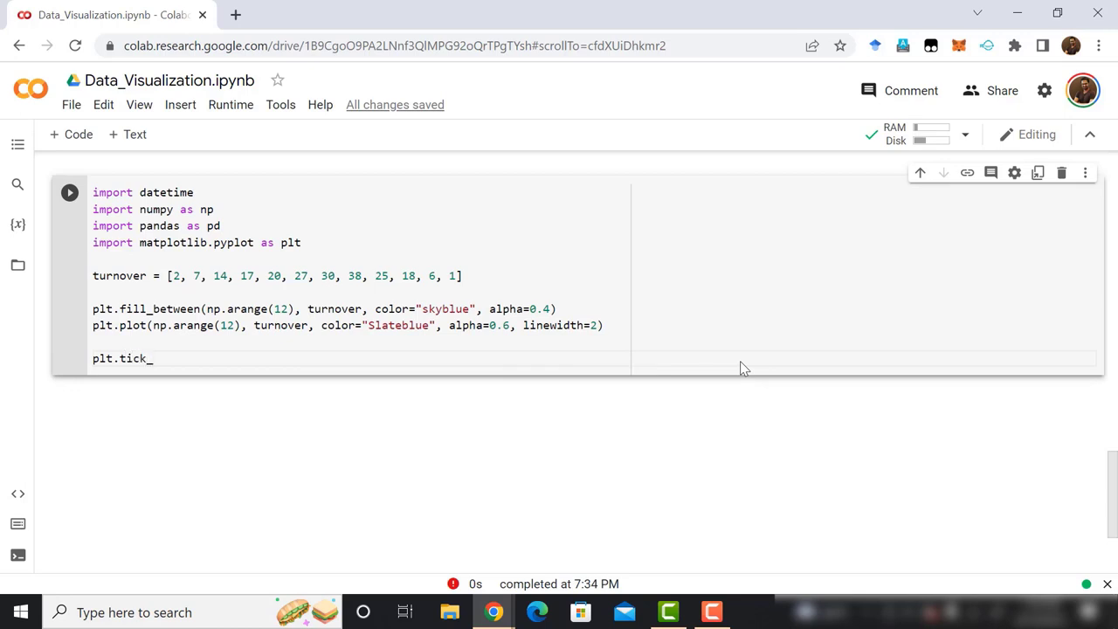
text(params)
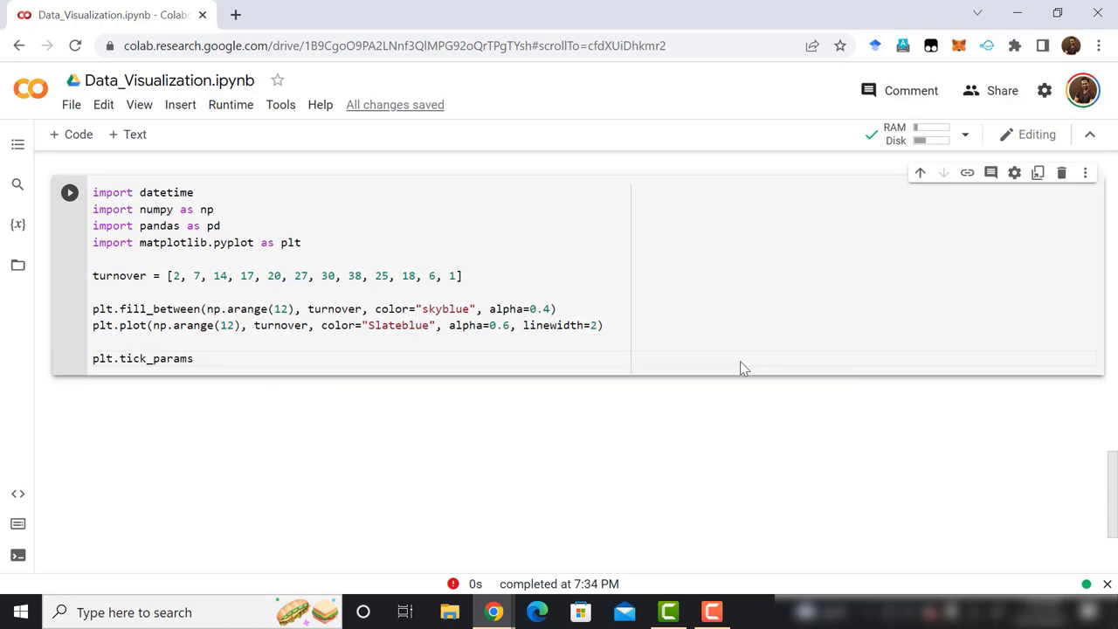
text(())
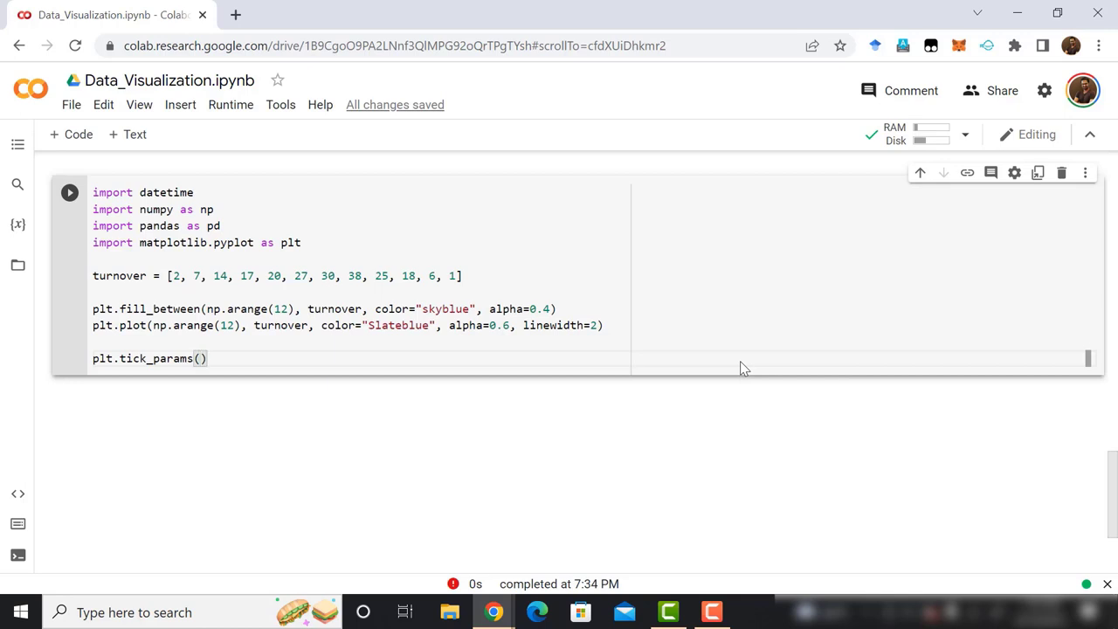
text(labelsize)
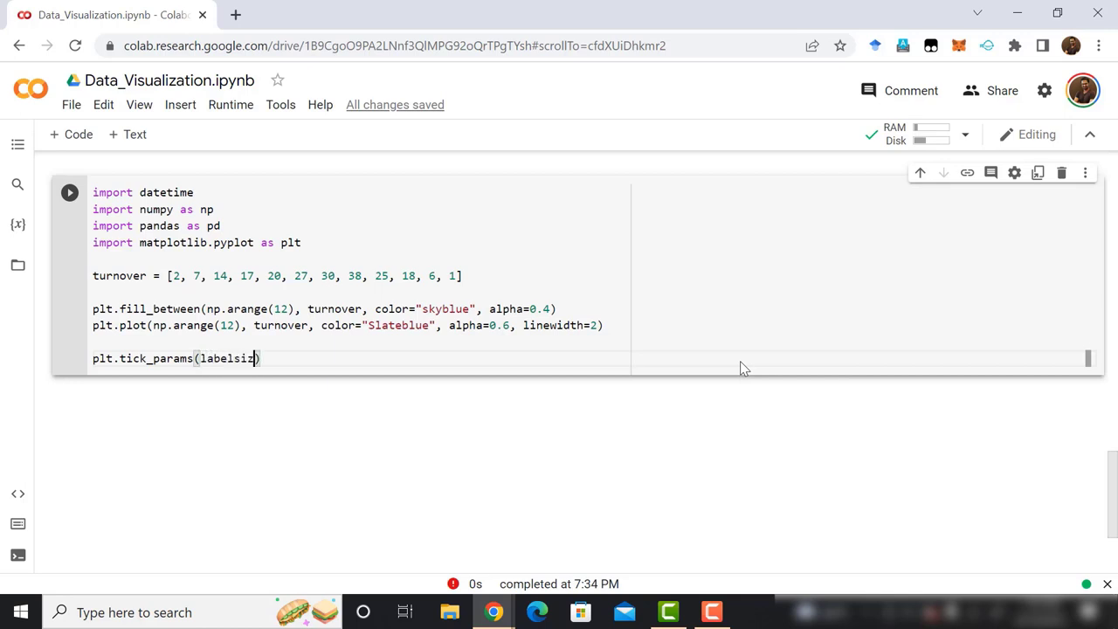
text(e=12))
text(plt)
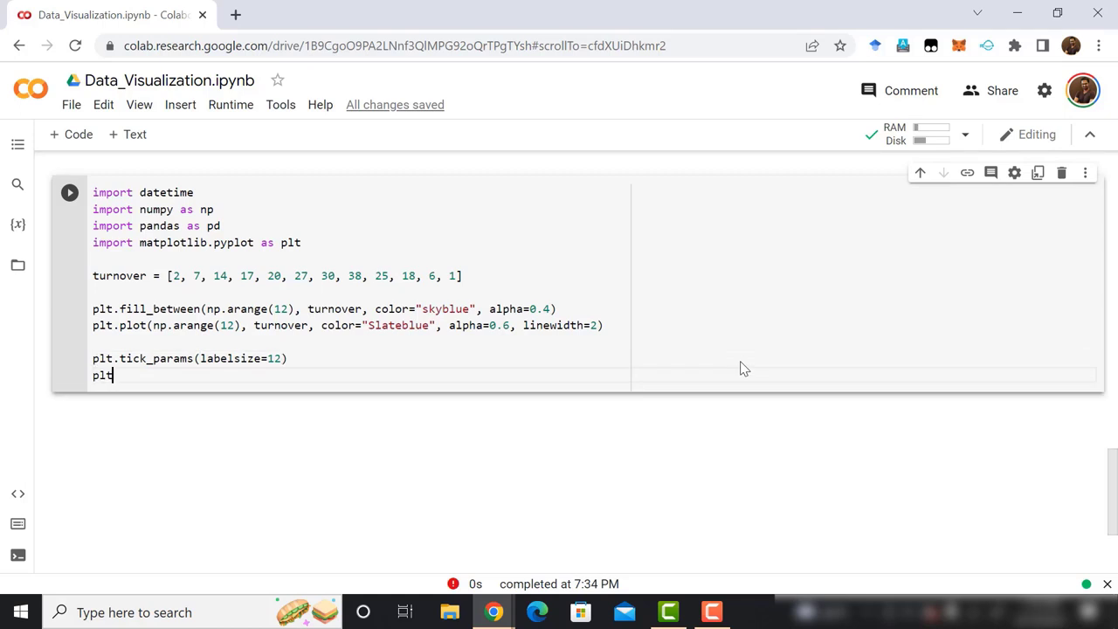
Set x-ticks at np.arange(12) labelled with months 1–12
text(xti)
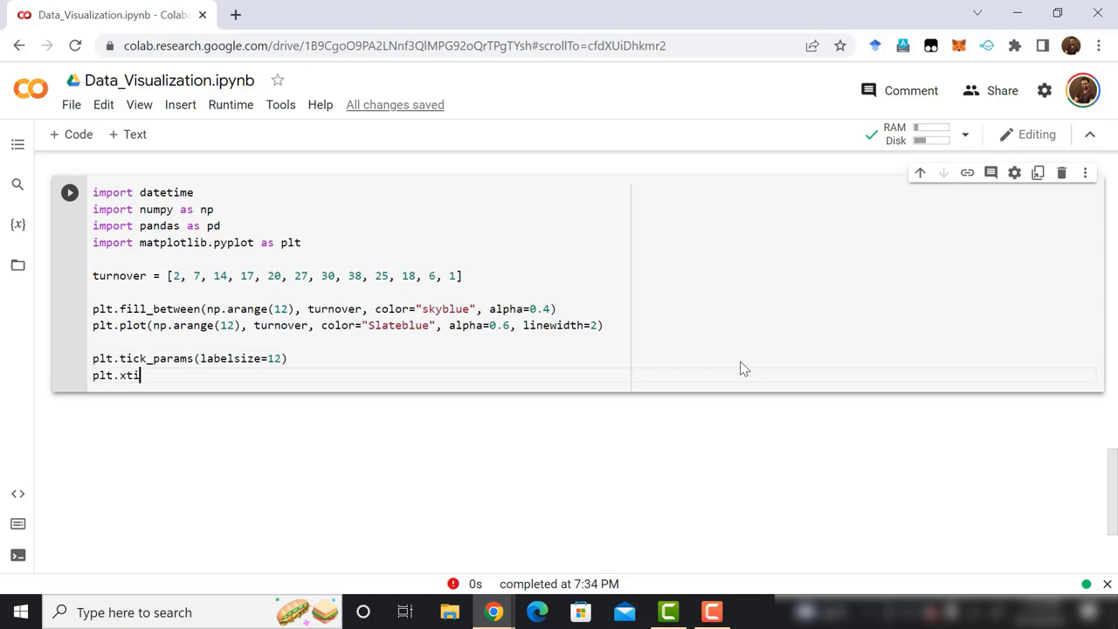
text(ck)
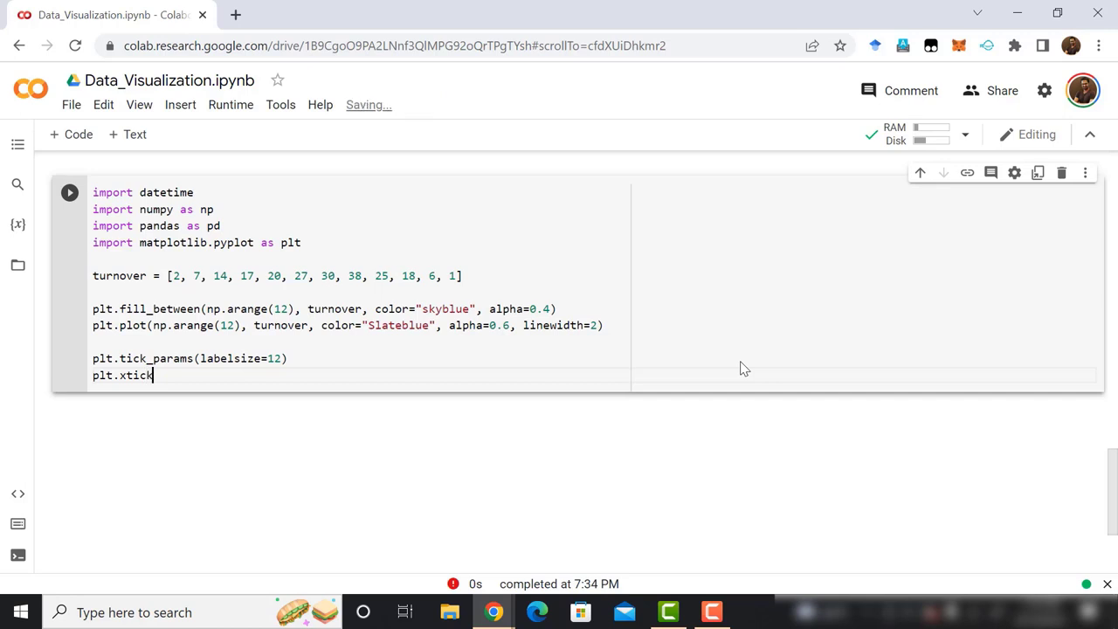
text(s())
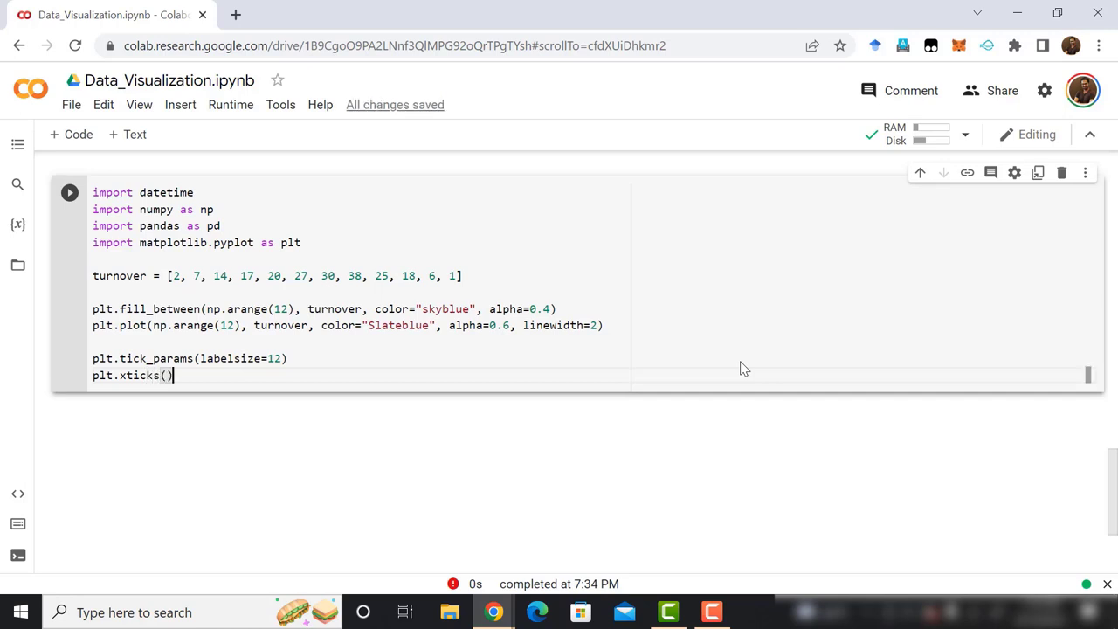
text(np)
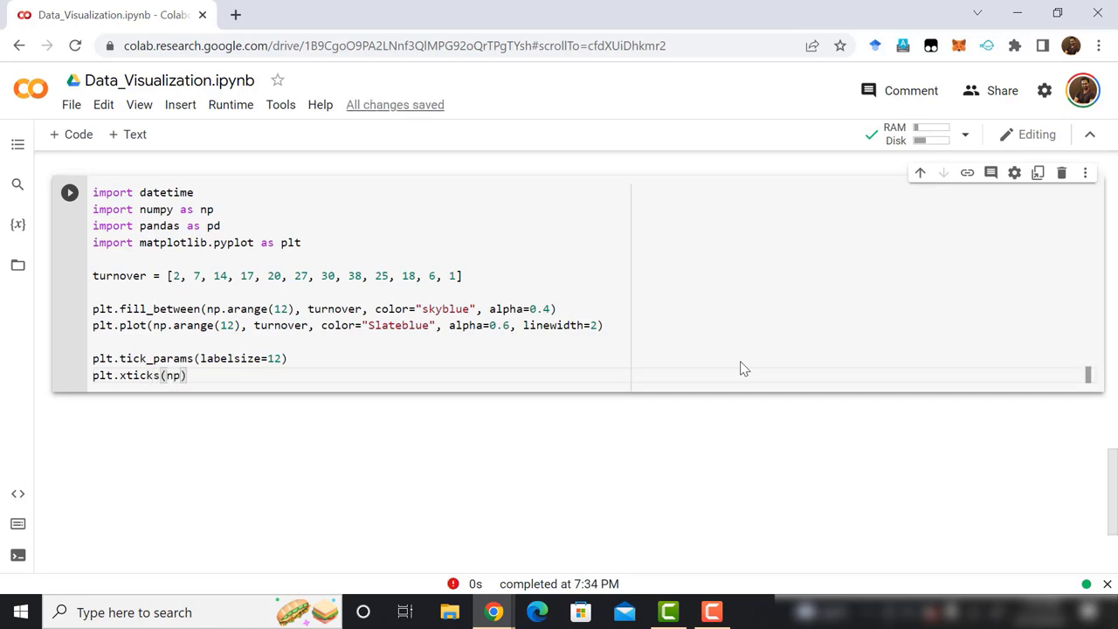
text(arange)
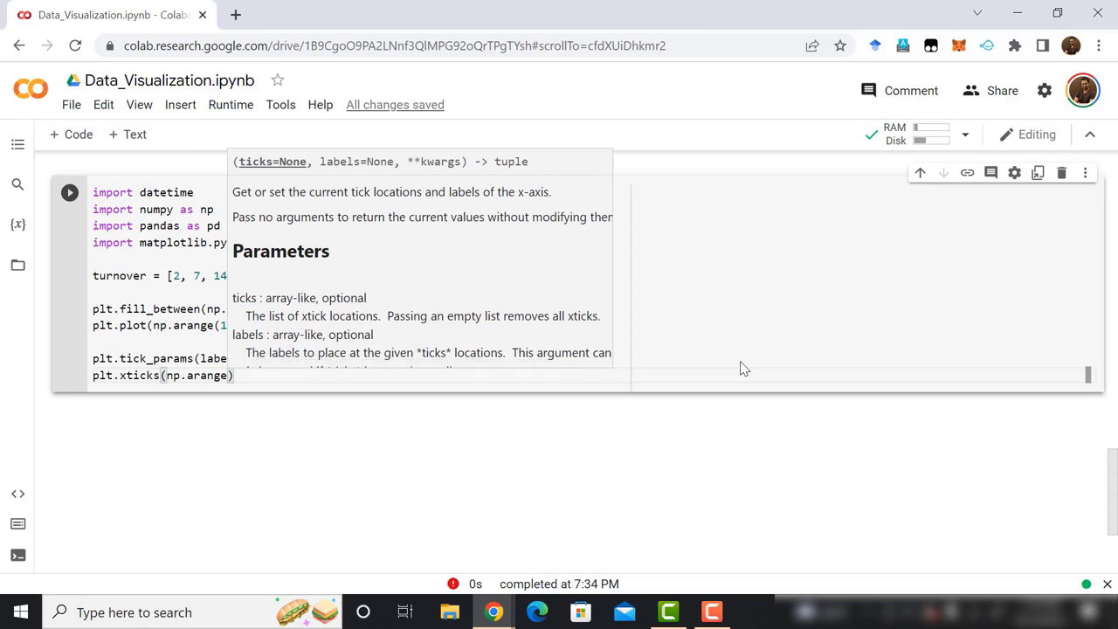
text((12)
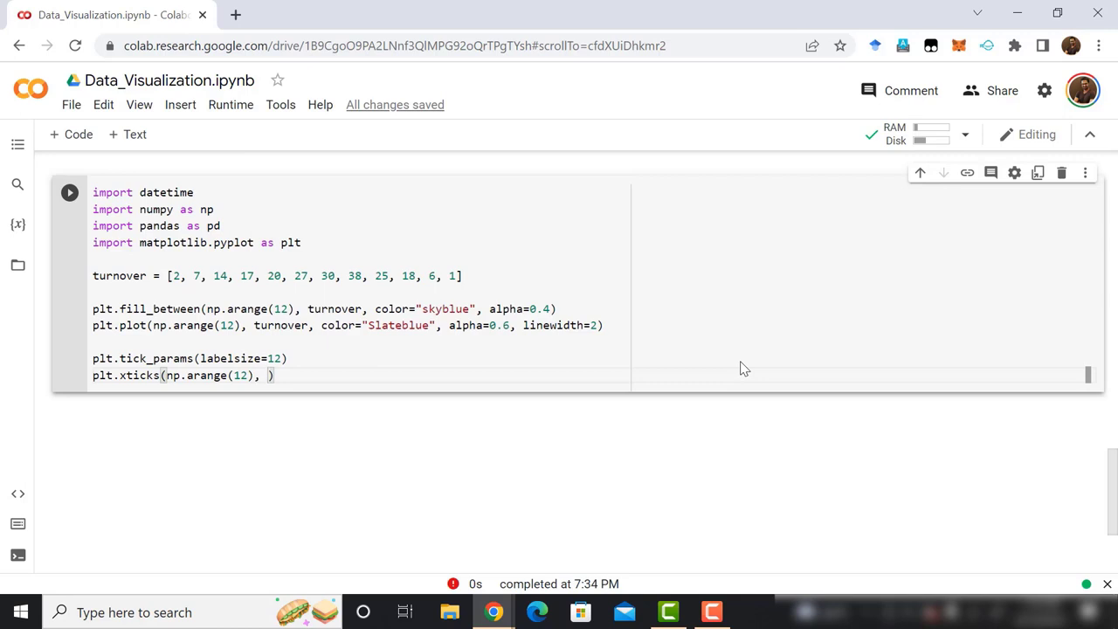
text(np.arange)
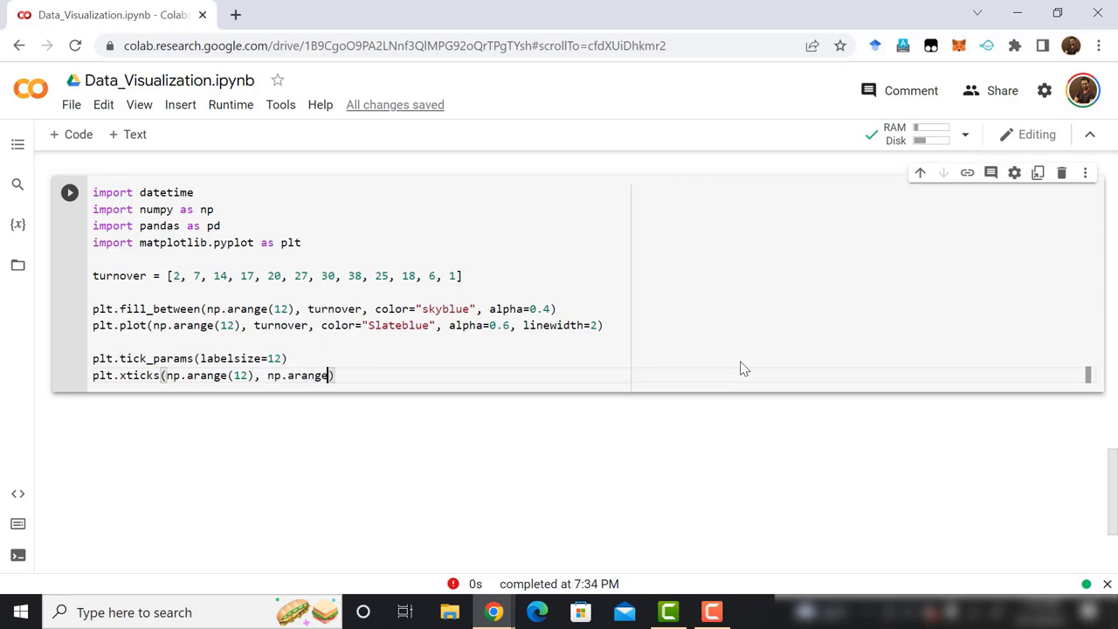
text((1,13)
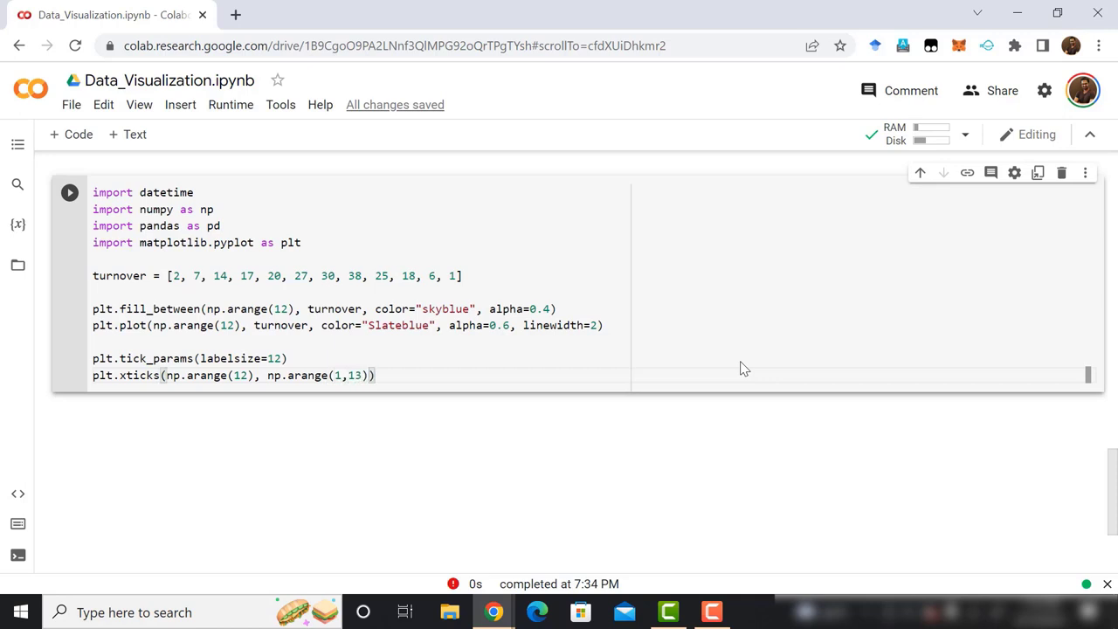
Label the axes 'Month' and 'Turnover (K euros) of ice-cream', both at size 12
text(plt)
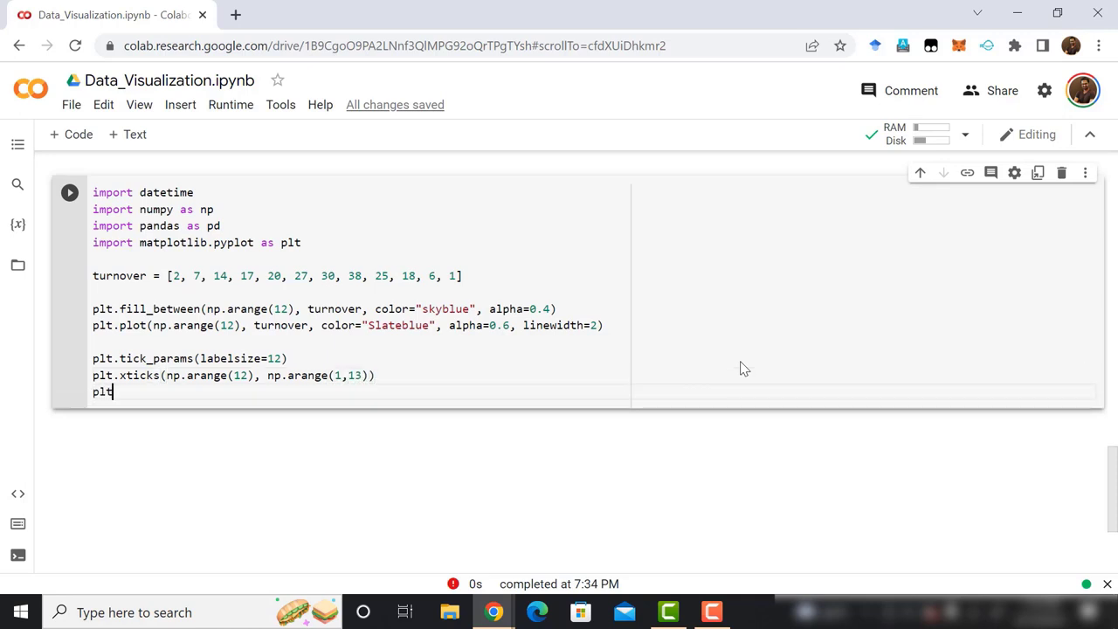
text(xlabel)
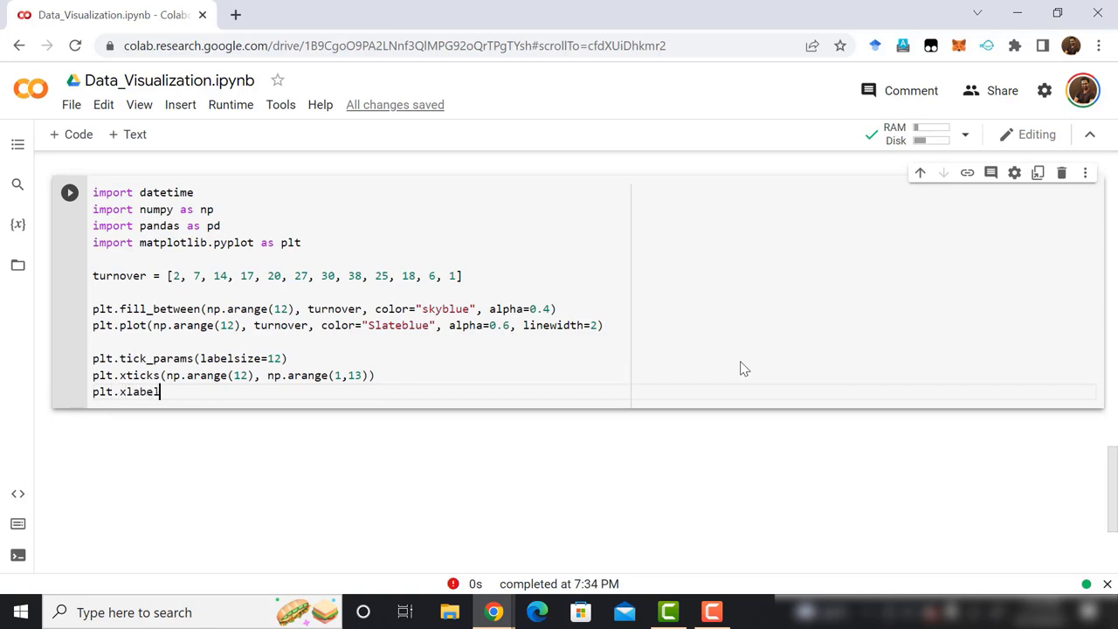
text(())
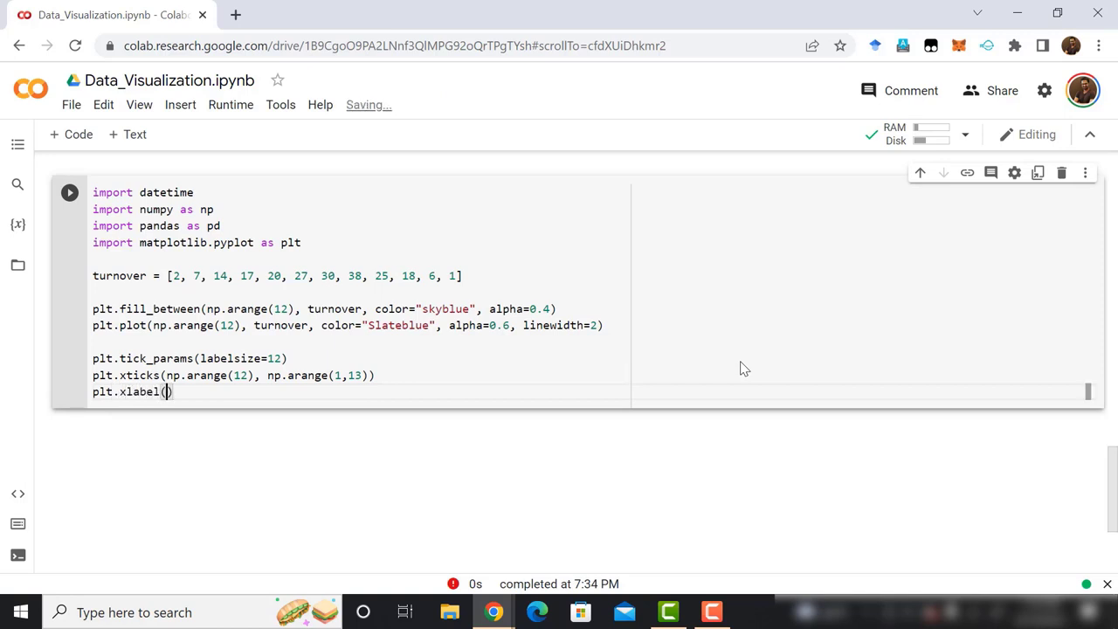
text('Month',)
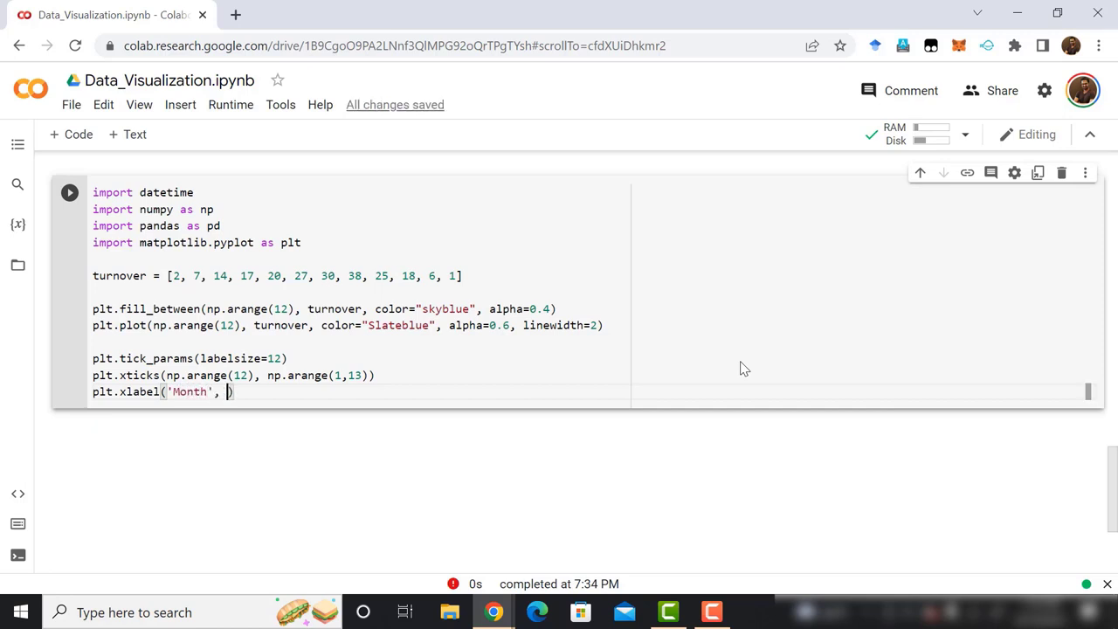
text(size)
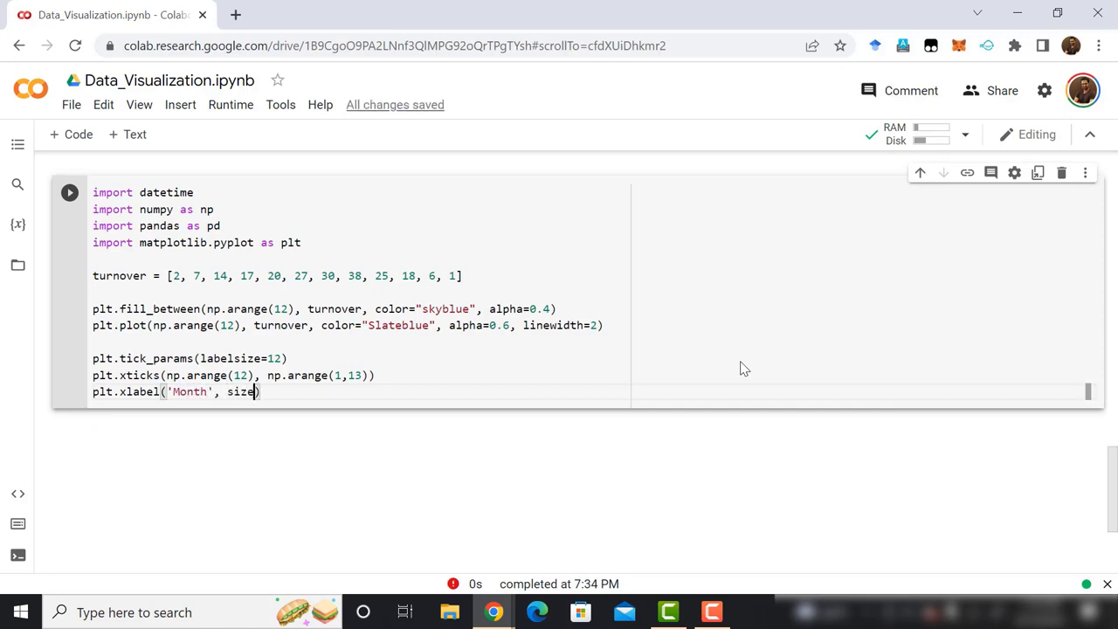
text(=12))
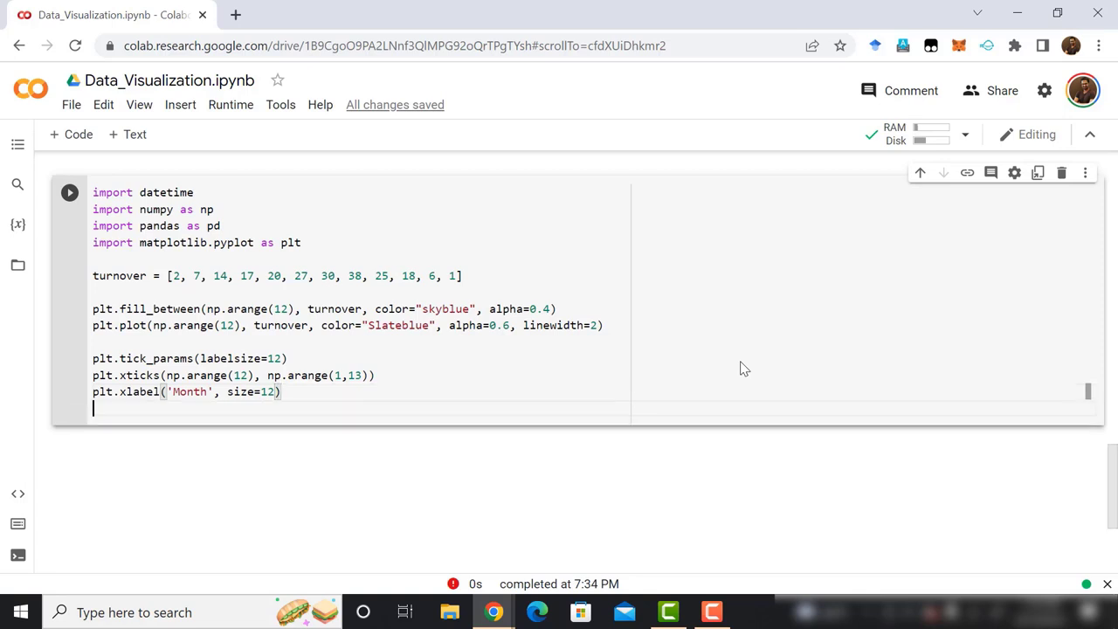
text(plt.ylabel())
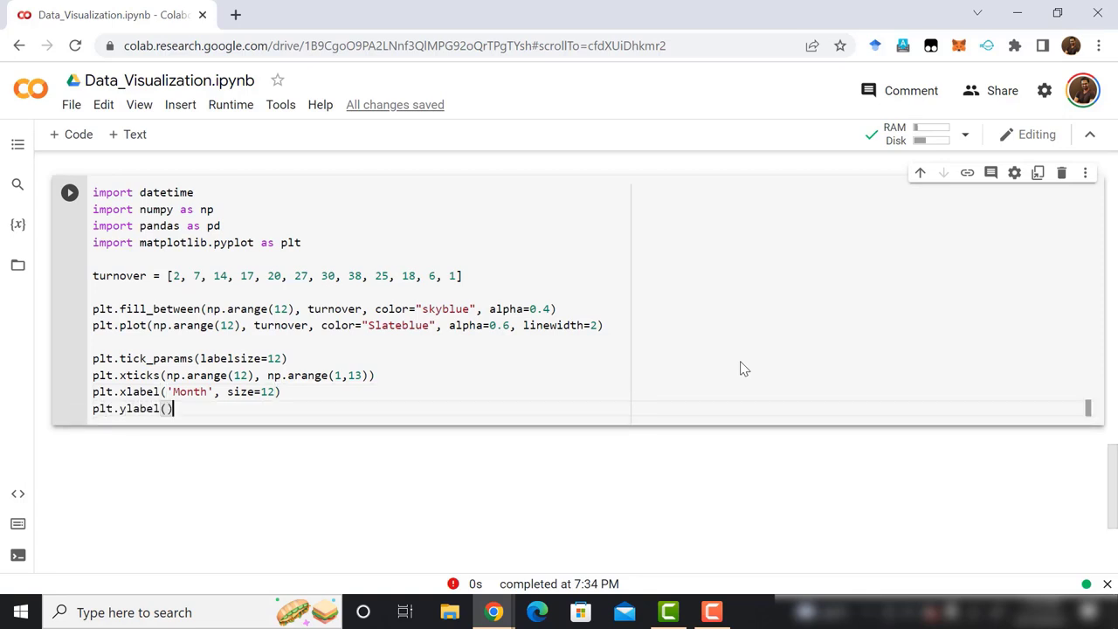
text('Turnover ')
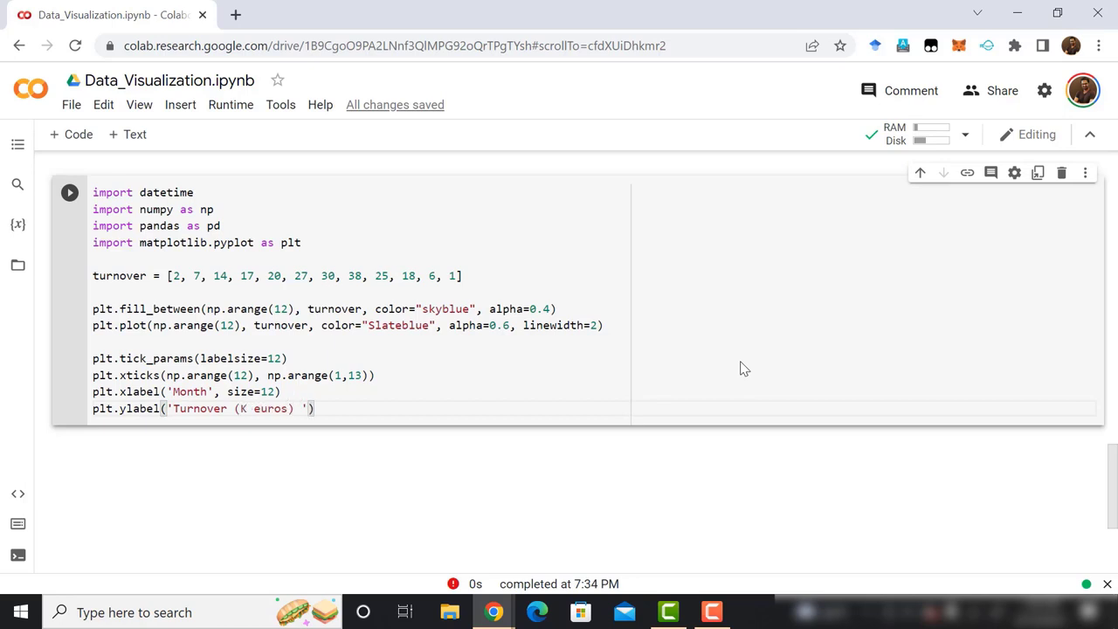
text(of ice-cream)
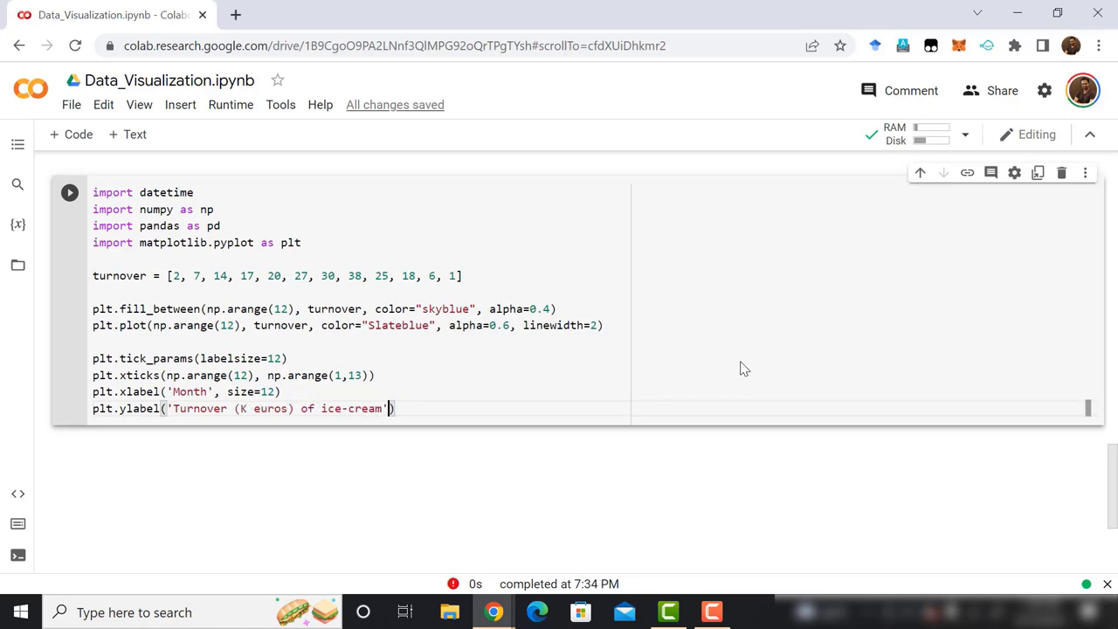
text(, size=12)
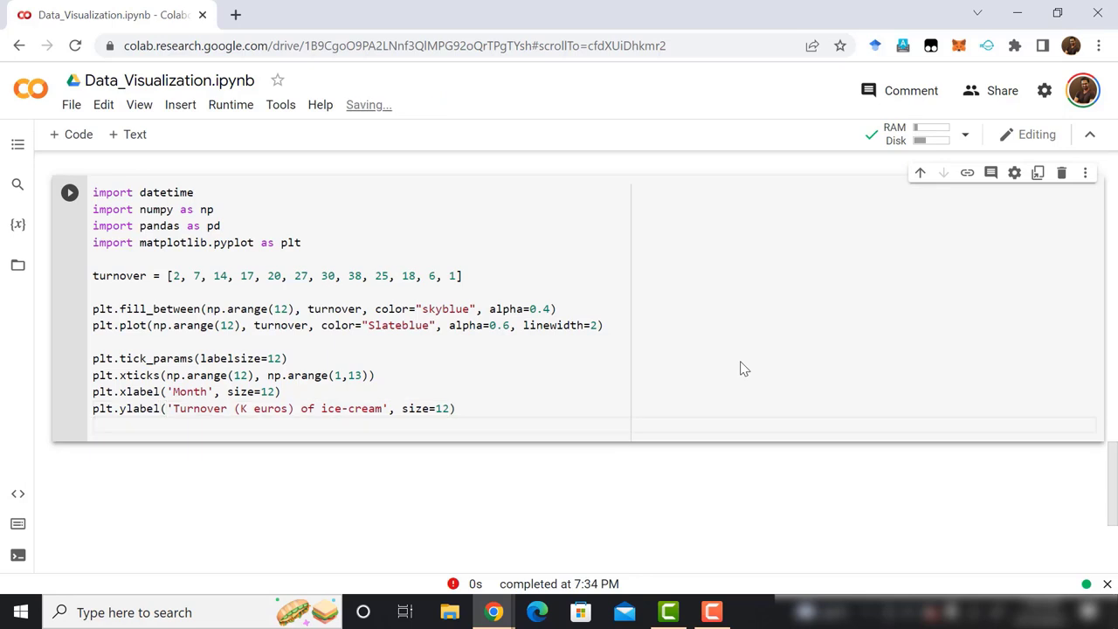
Set the y-axis floor to 0 with plt.ylim(bottom=0) and show the plot
text(plt.ylim()
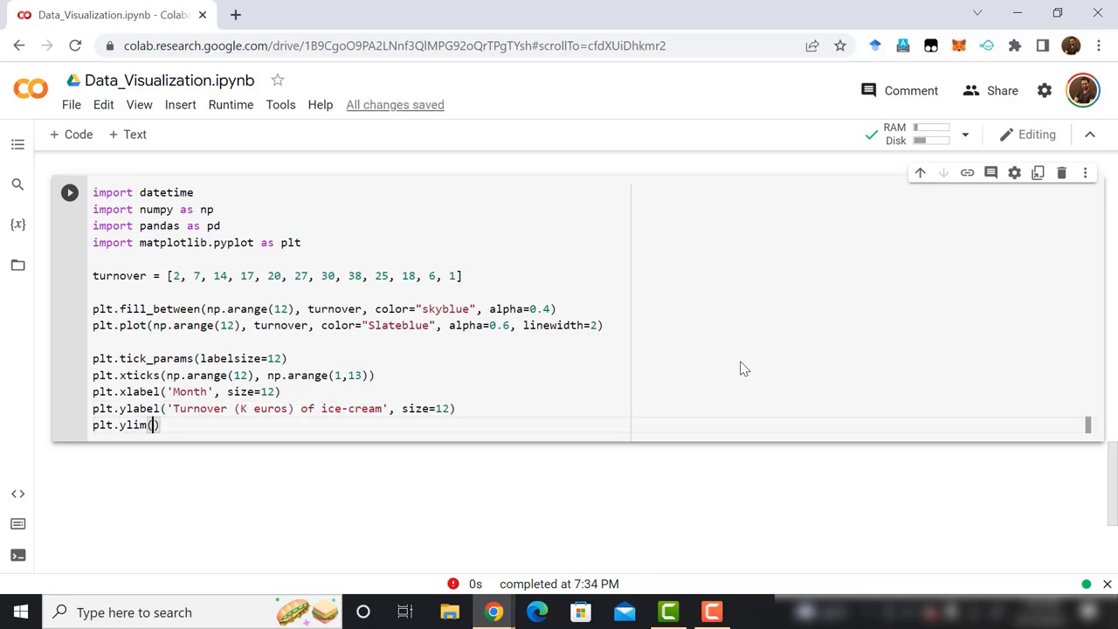
text(bottom=0)
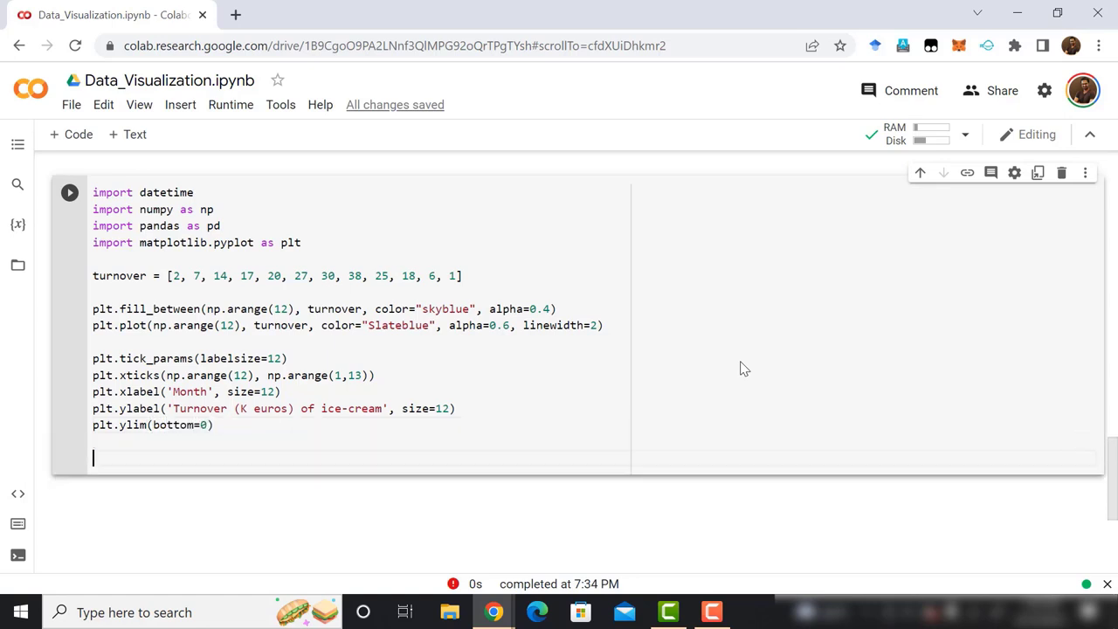
text(plt.sh)
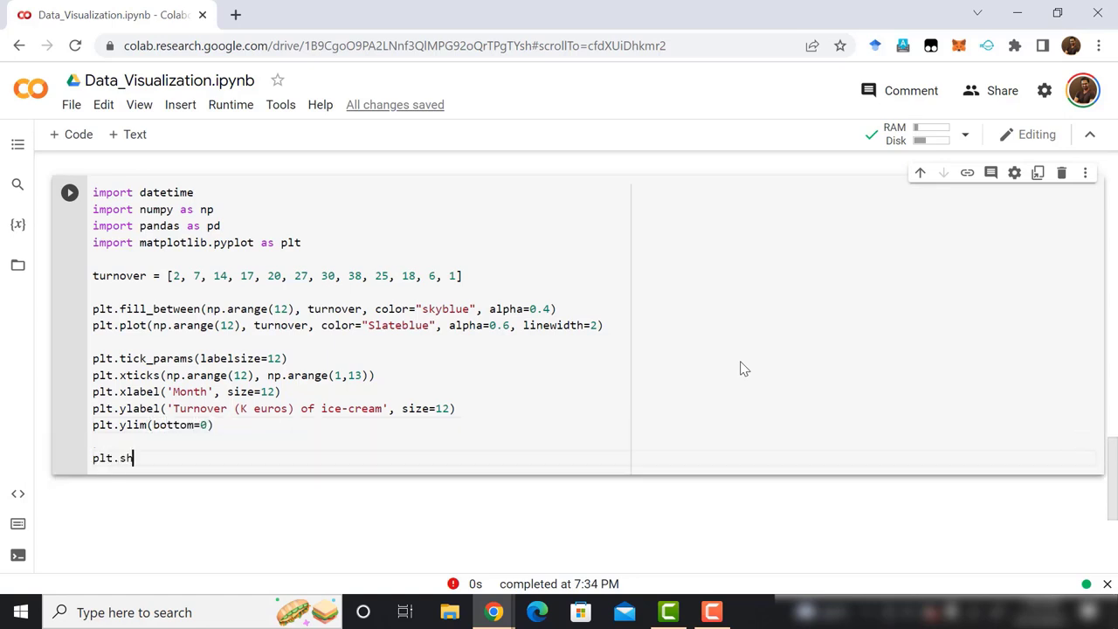
text(ow())
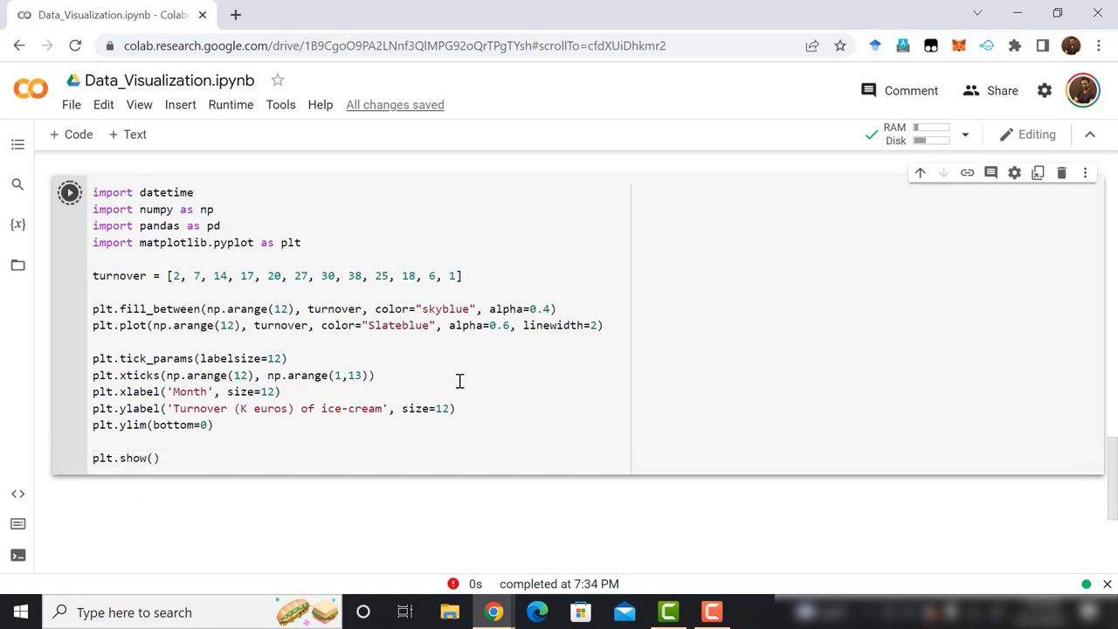
click(69, 192)
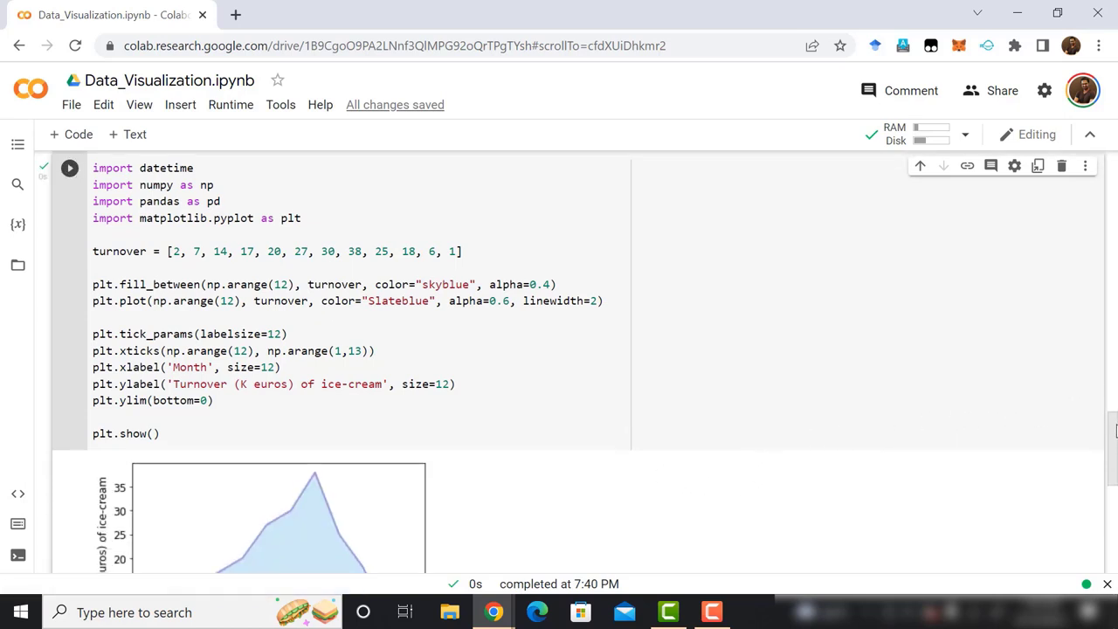
scroll(down, 3)
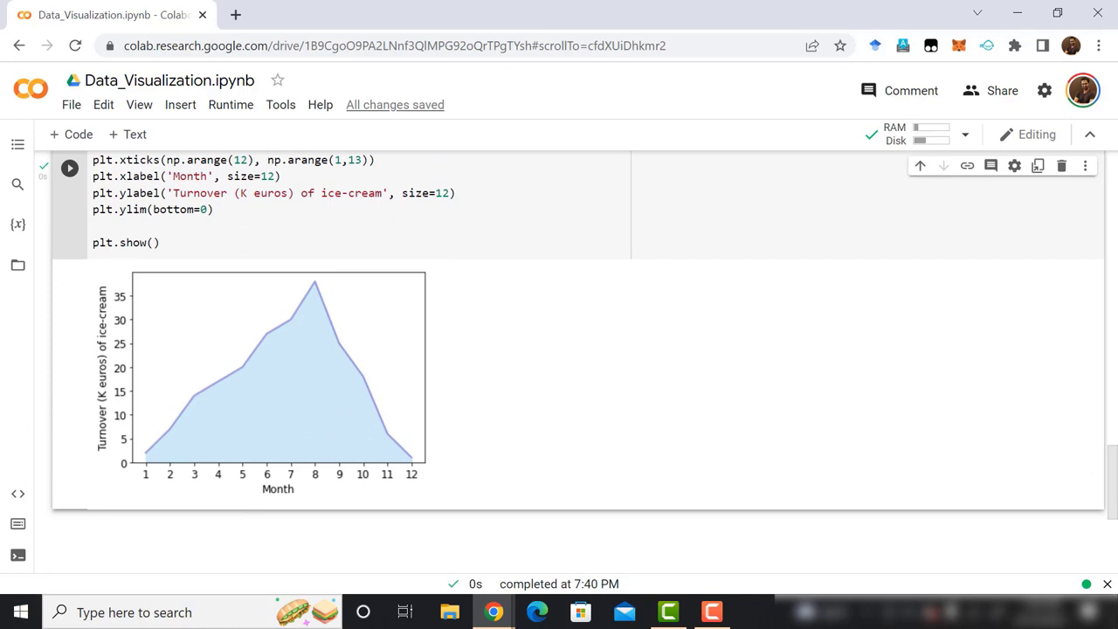
scroll(down, 3)
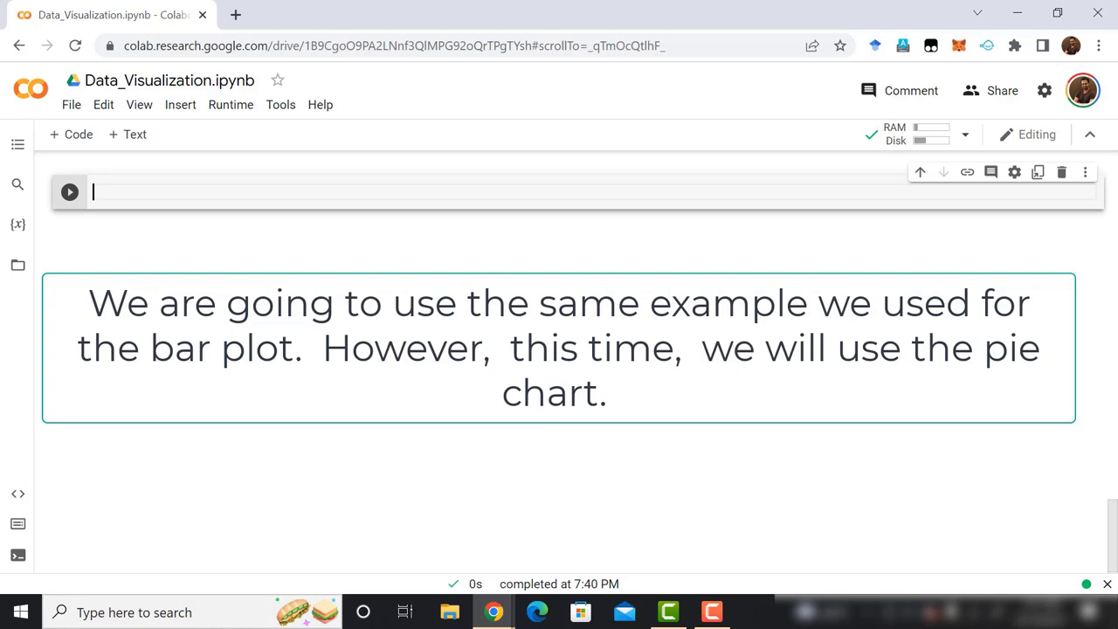
Import matplotlib pyplot as plt and numpy in the new cell
text(f)
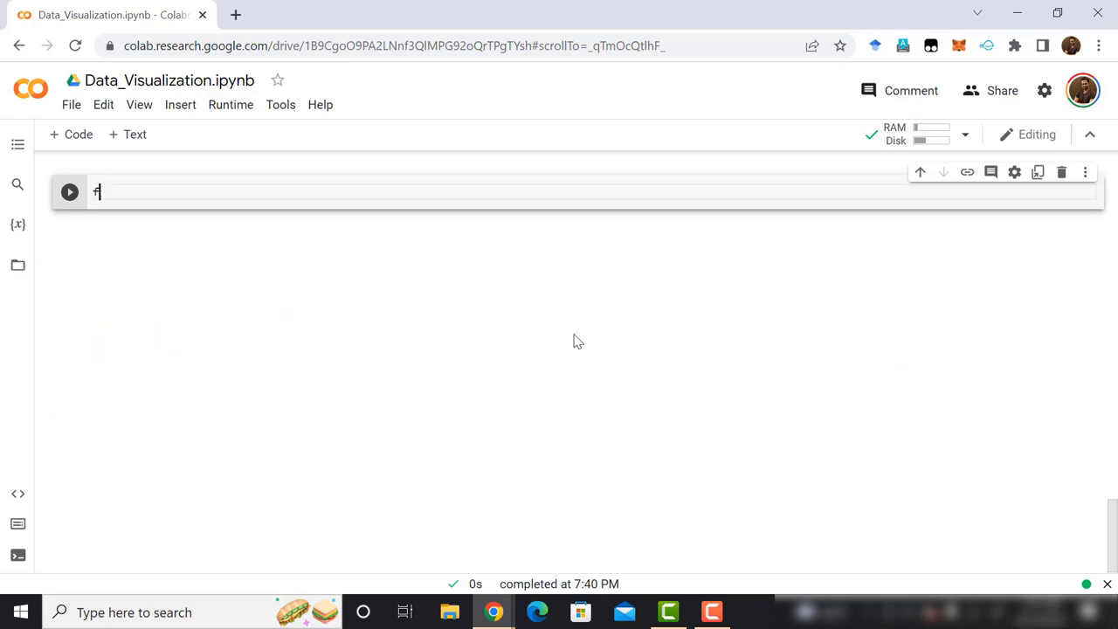
text(rom matp)
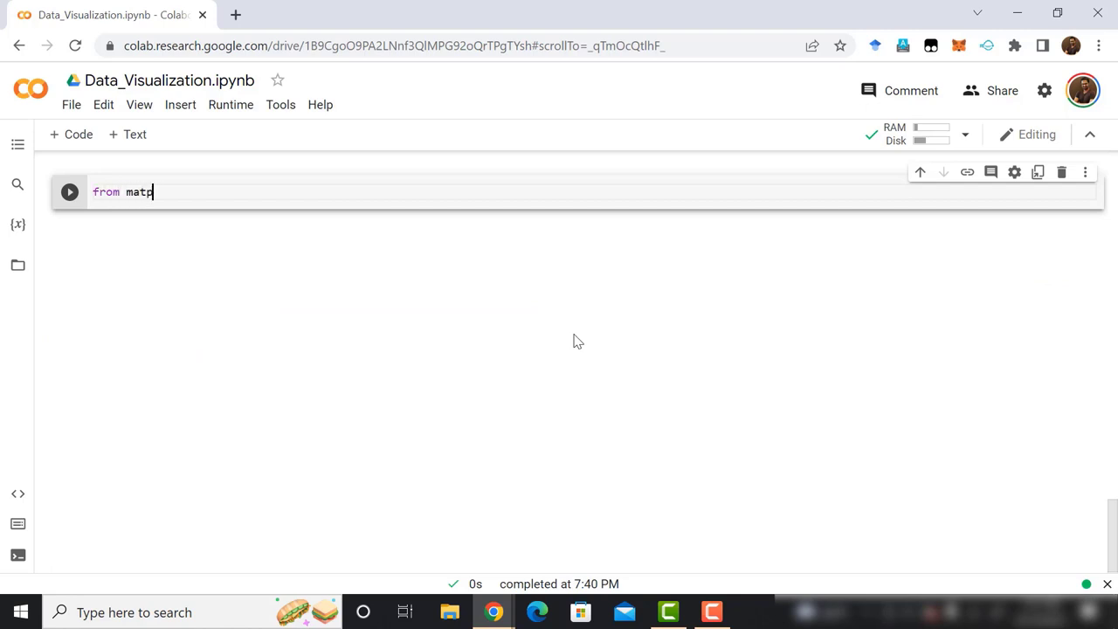
text(lotlib)
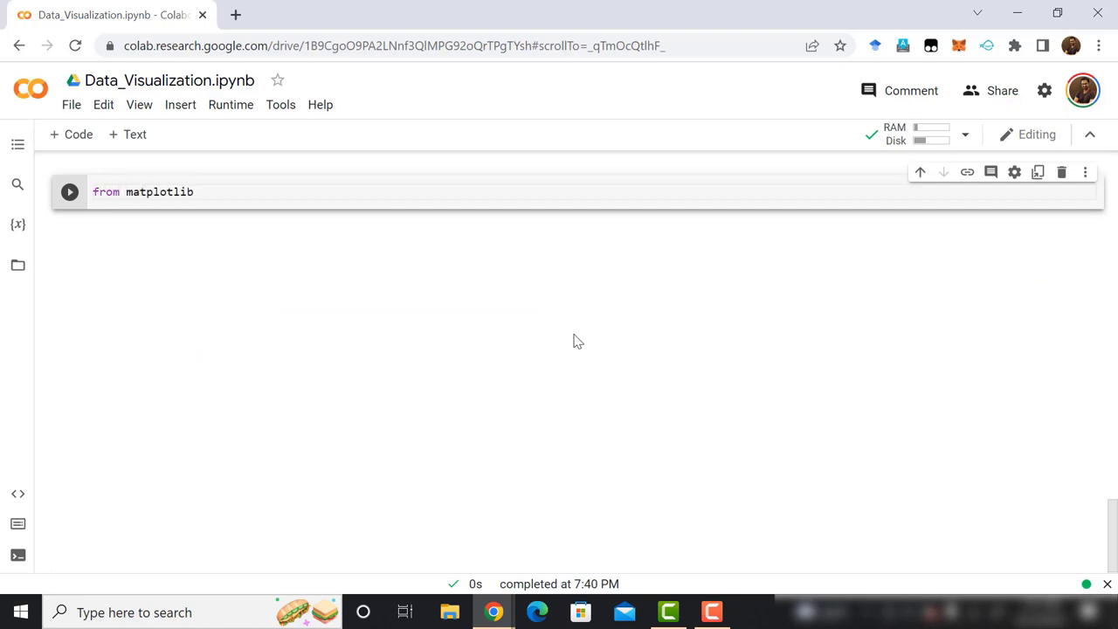
text(import)
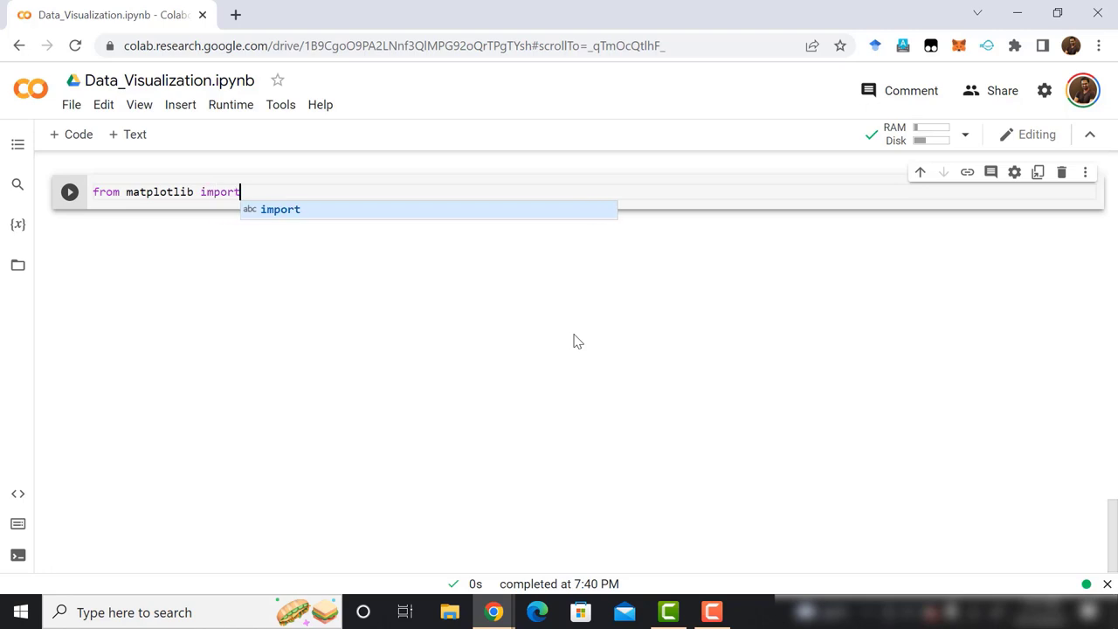
text(pyplot)
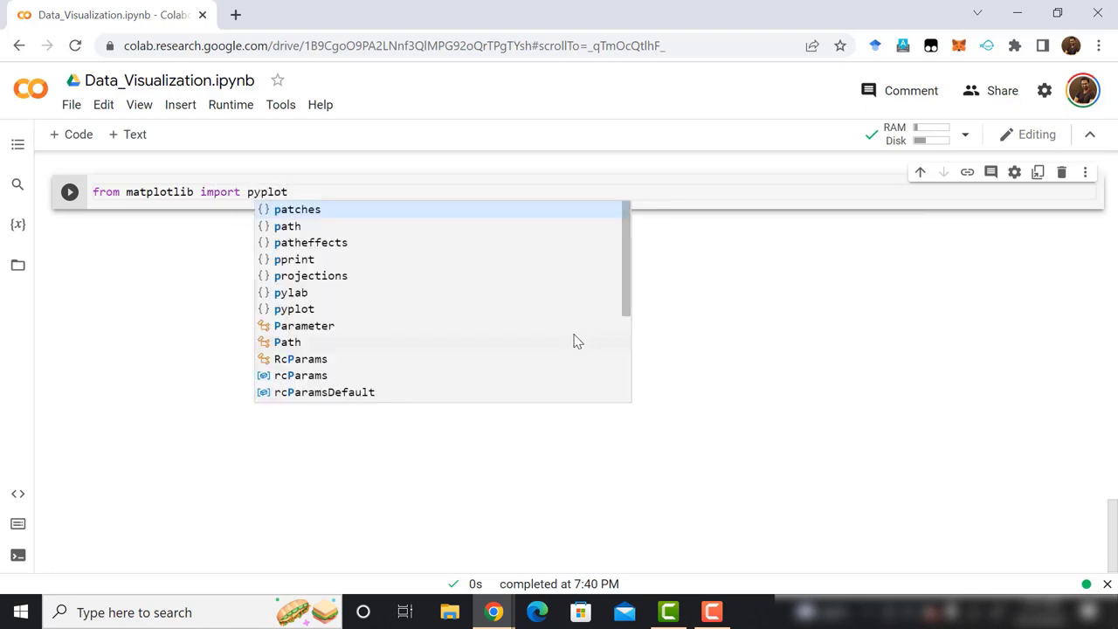
text(as plot)
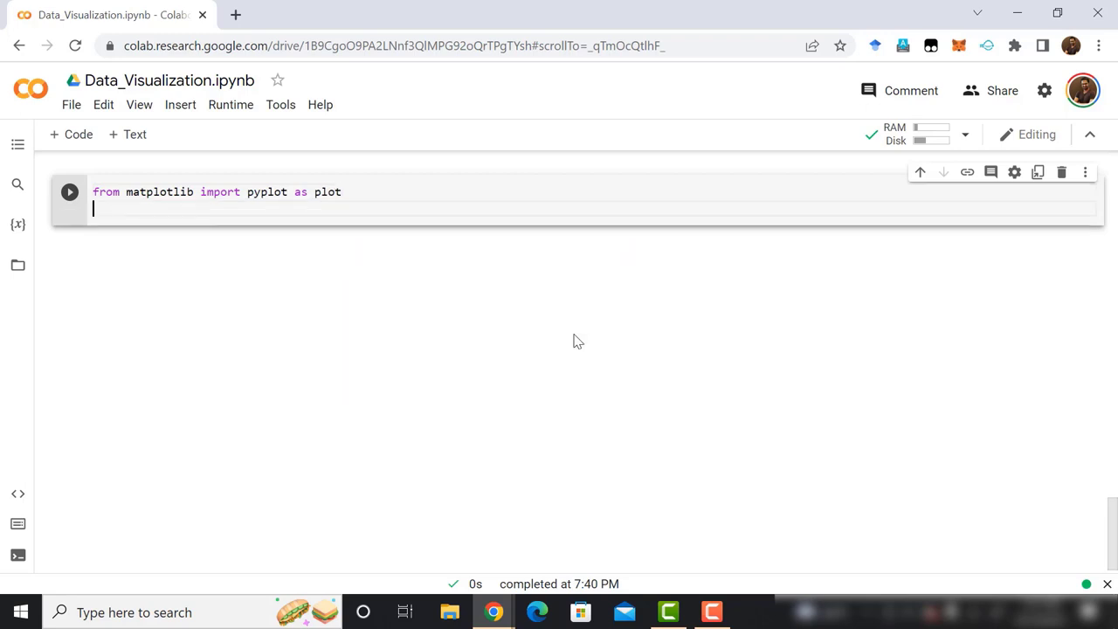
text(import)
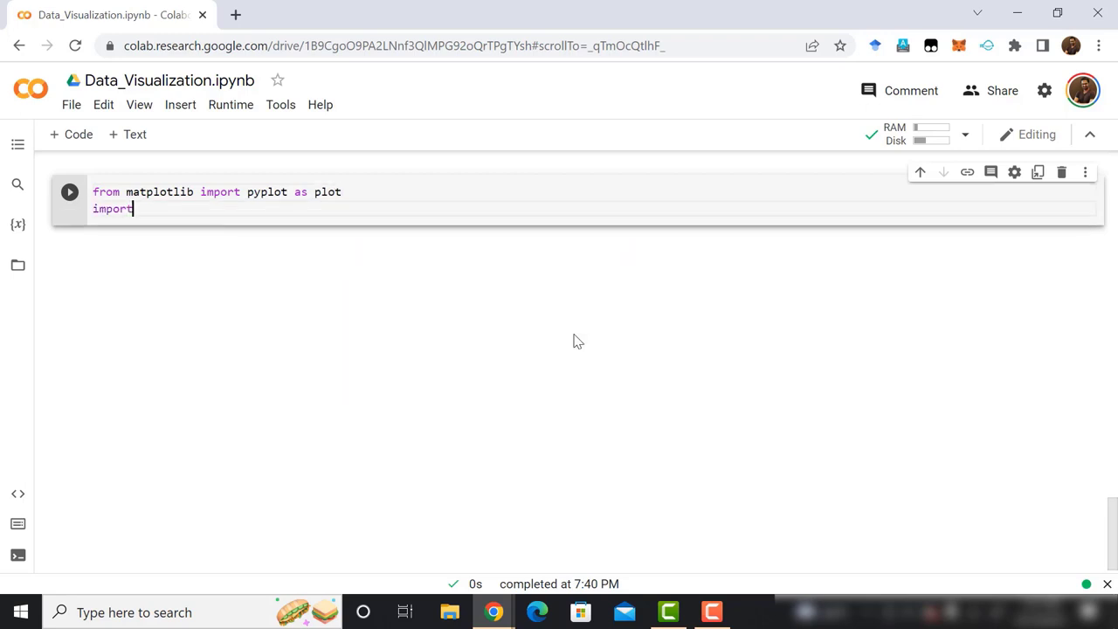
text(numpy as np)
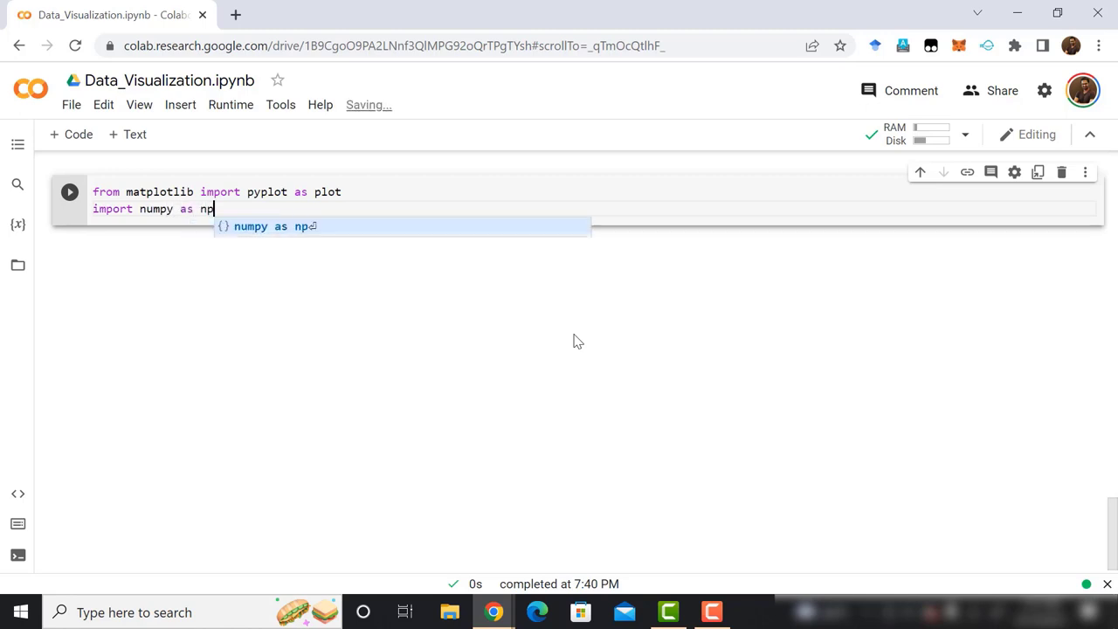
Create a figure and add full-size axes [0,0,1,1]
text(fig)
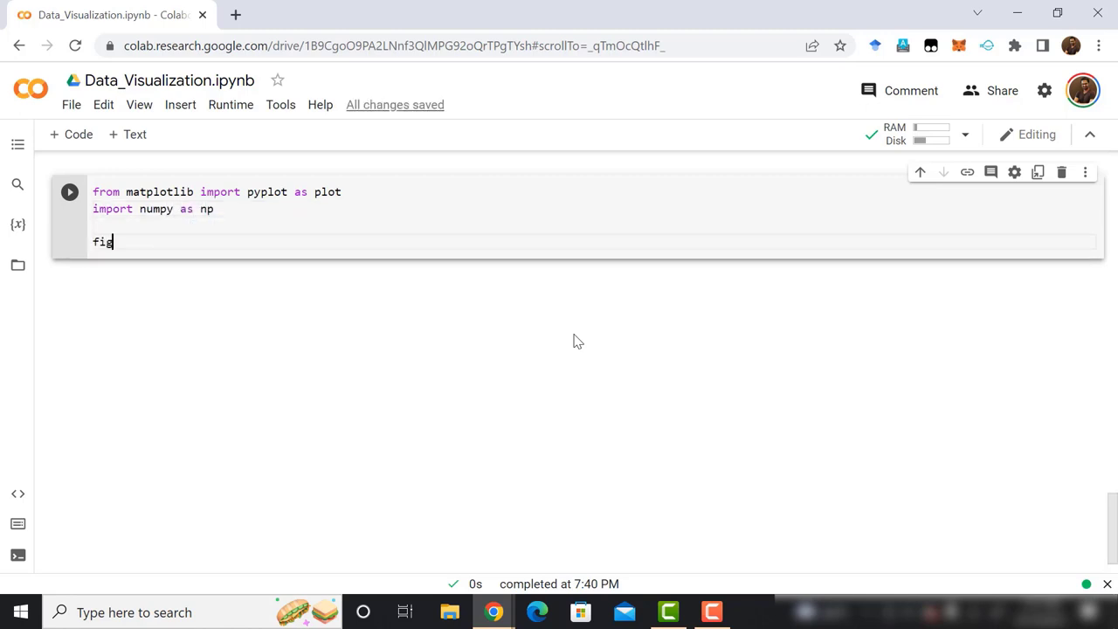
text(= plt.f)
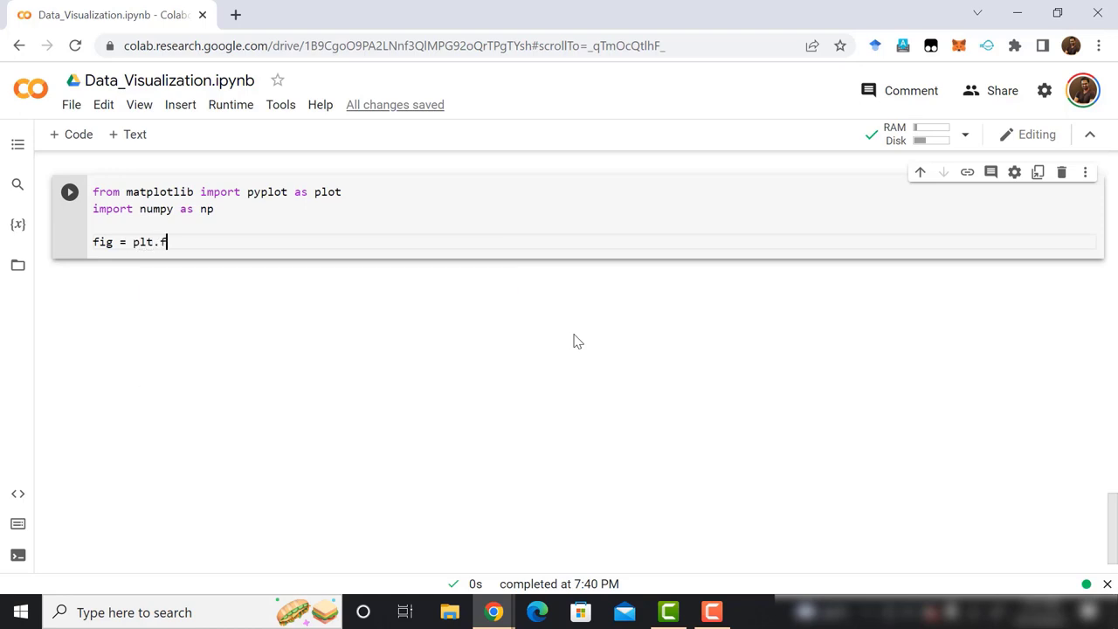
text(igure())
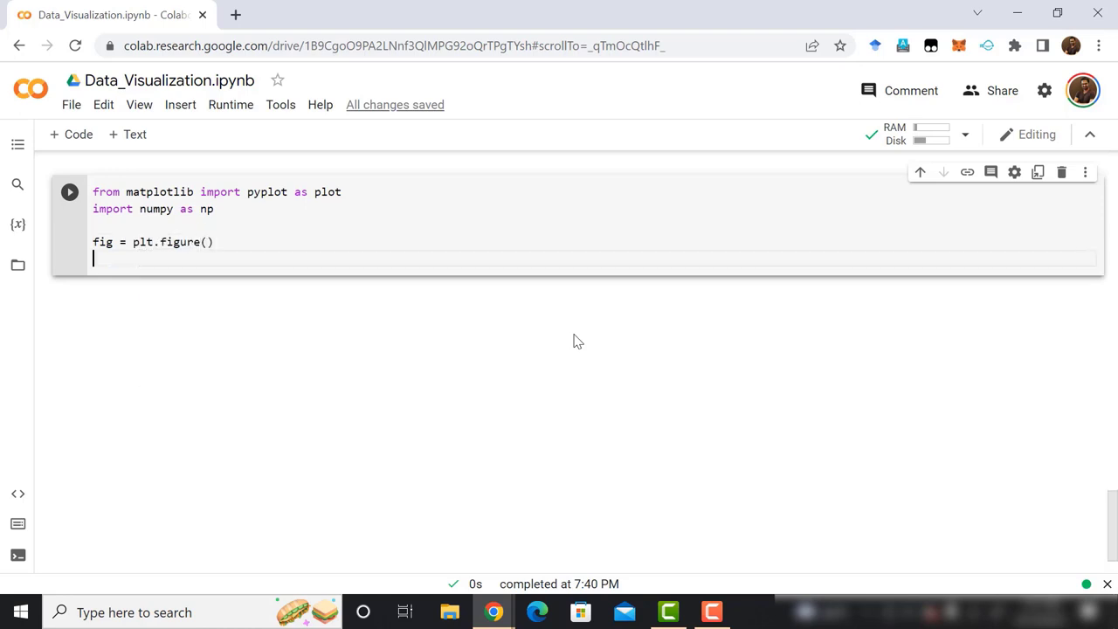
text(ax)
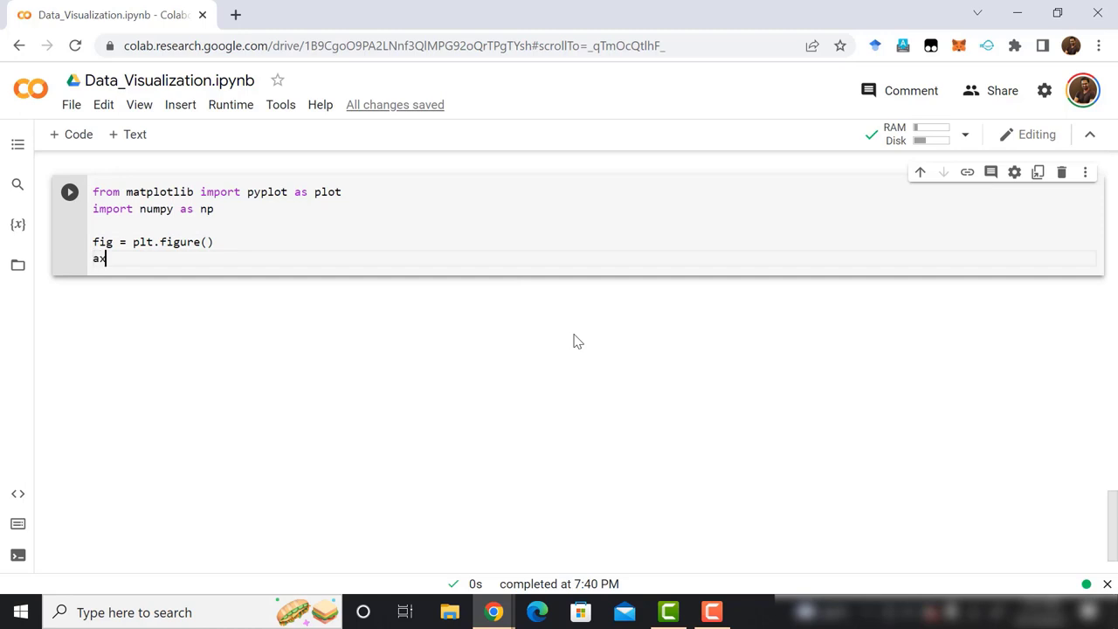
text(= fig)
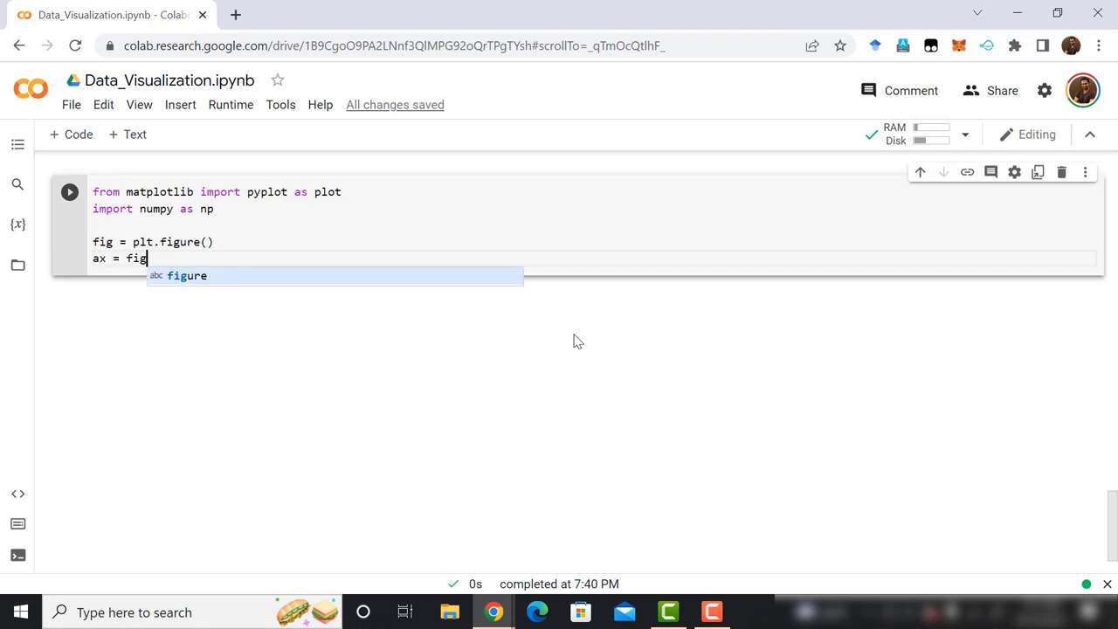
text(.add)
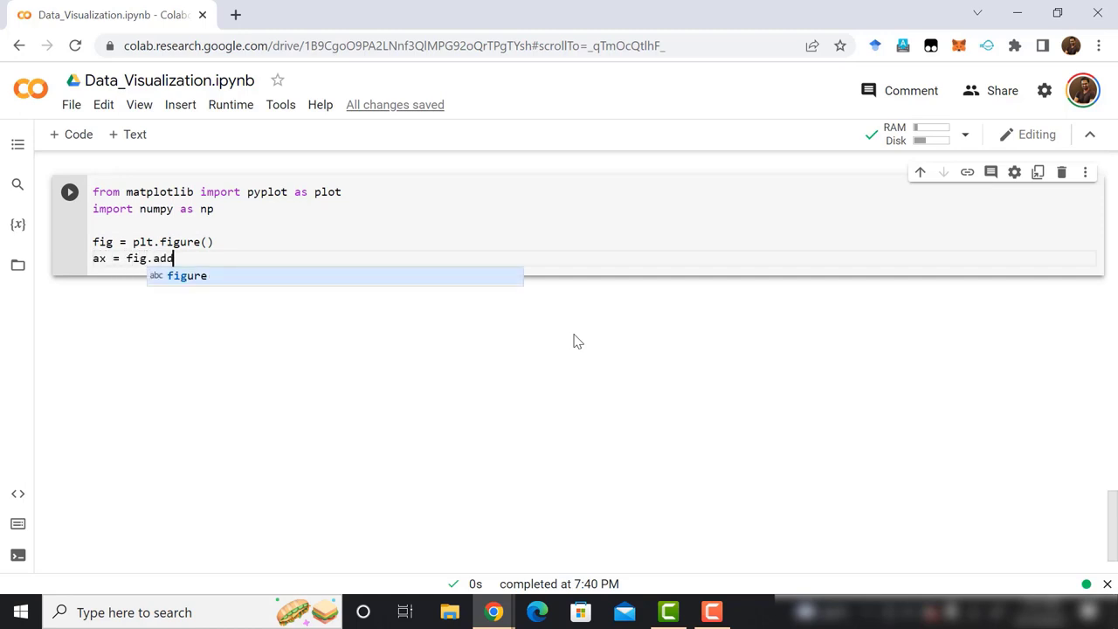
text(_axes)
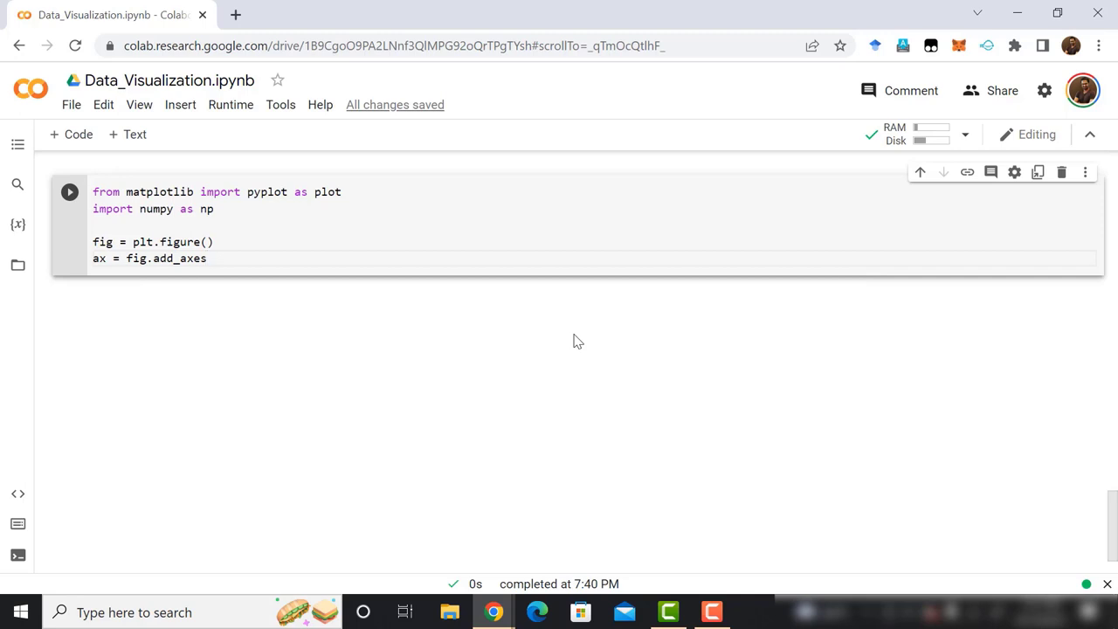
text(([]))
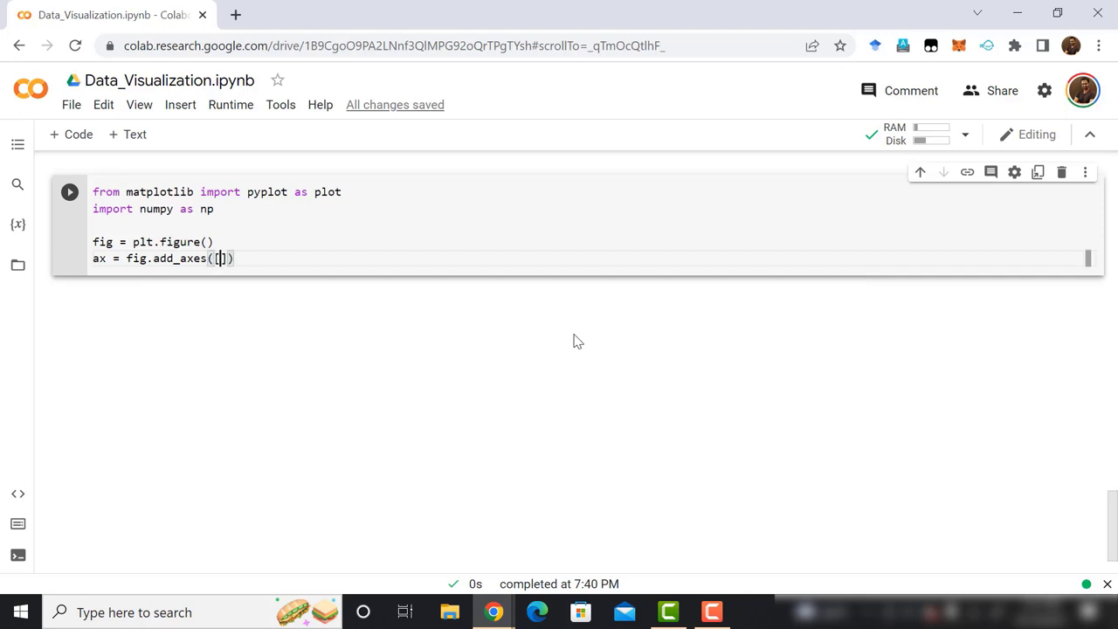
text(0,6)
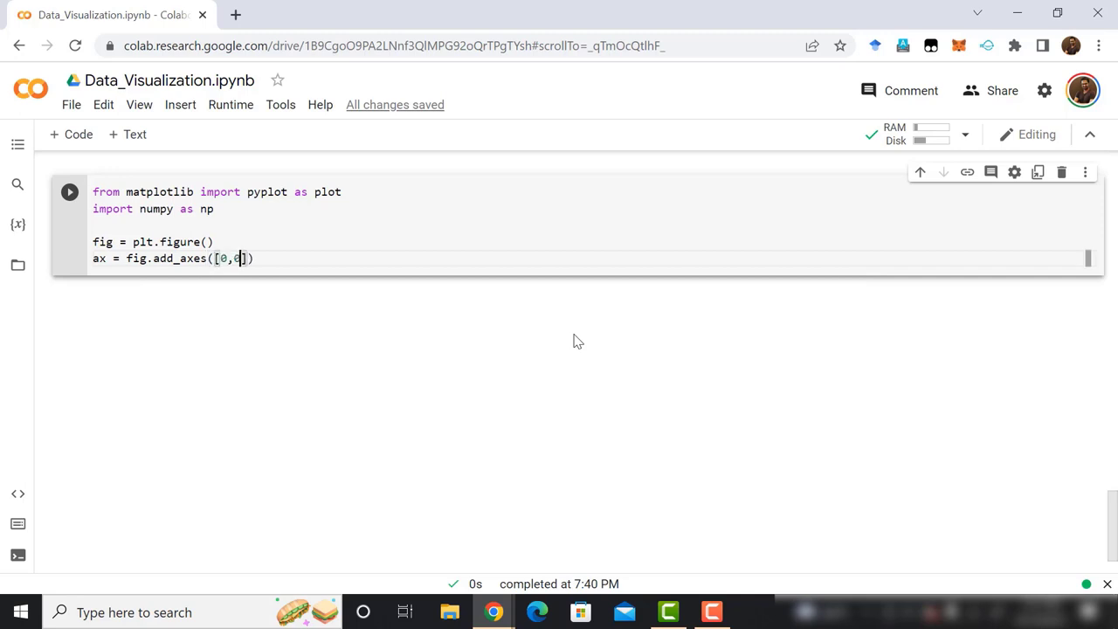
text(,1,1)
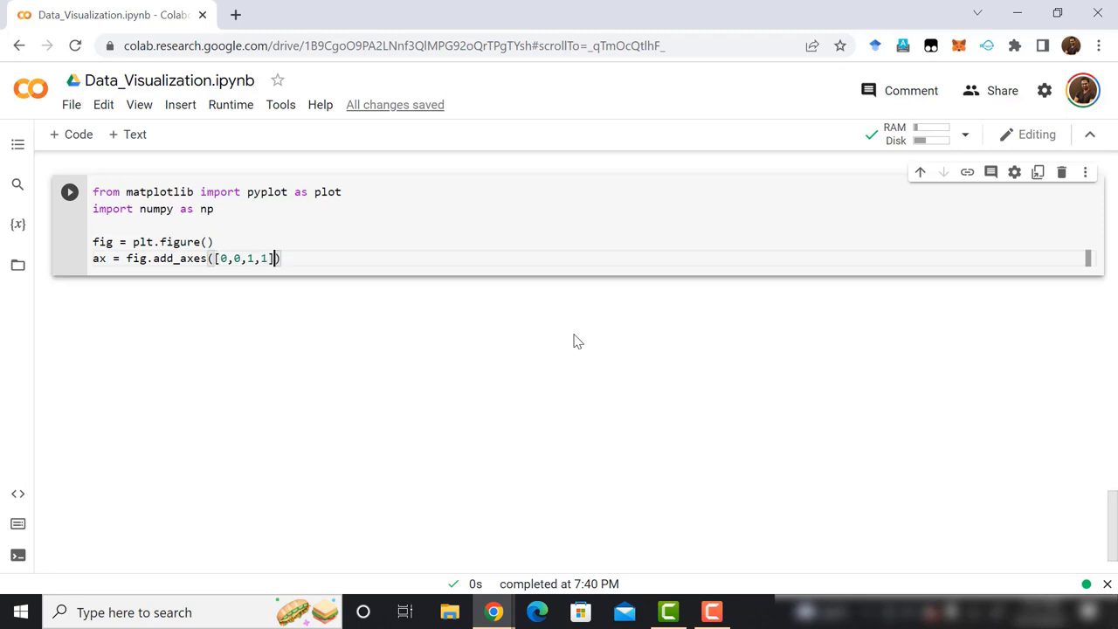
Set the axes to equal scaling with ax.axis('equal')
text(ax)
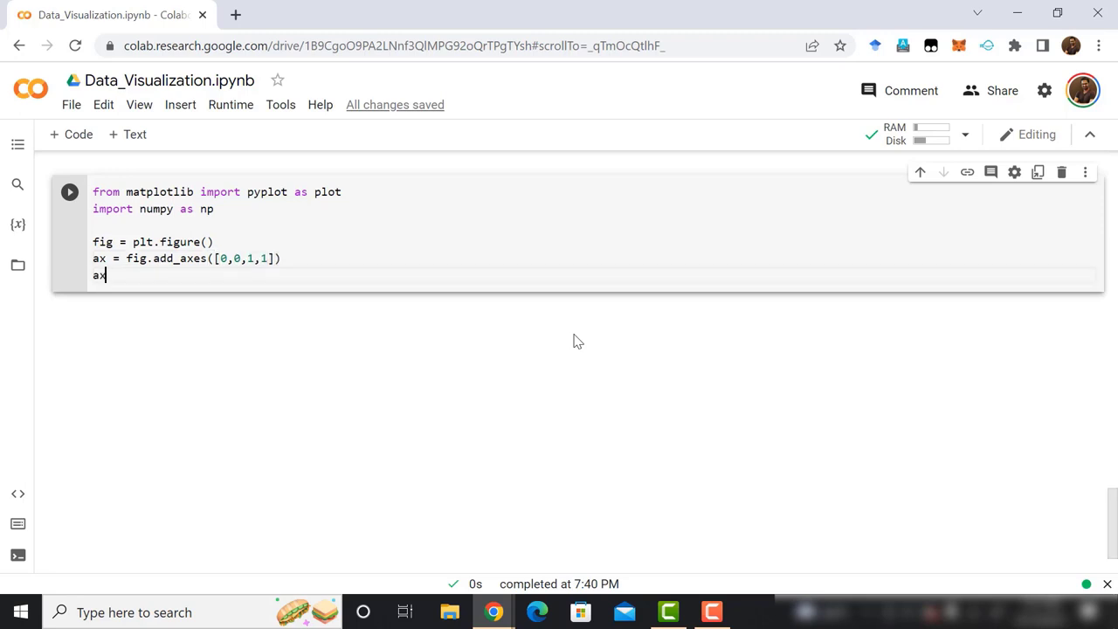
text(.axis)
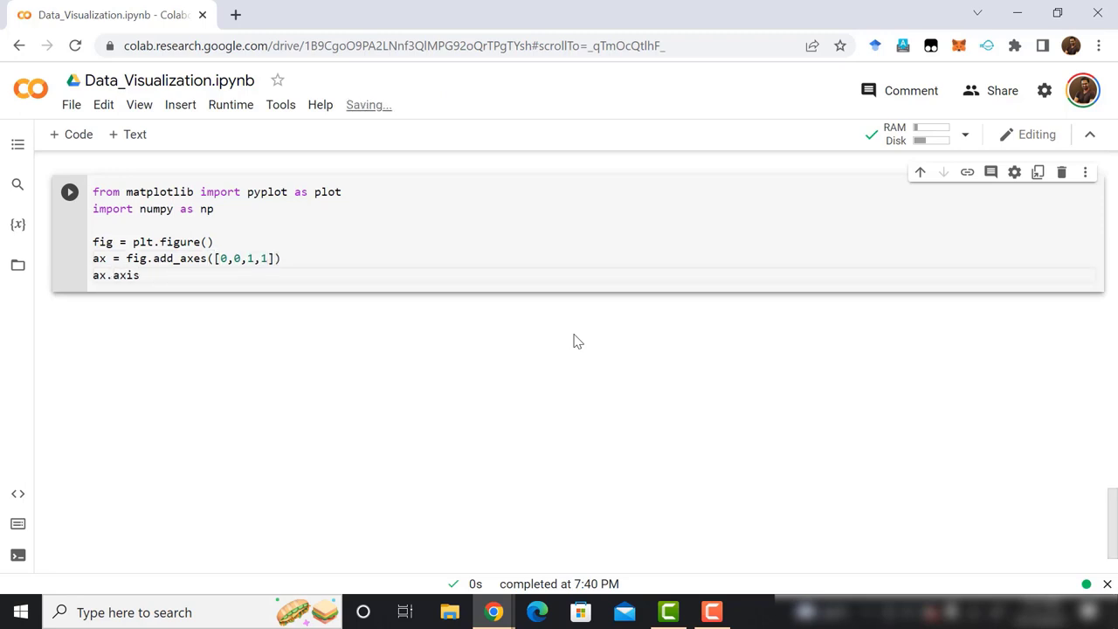
text(())
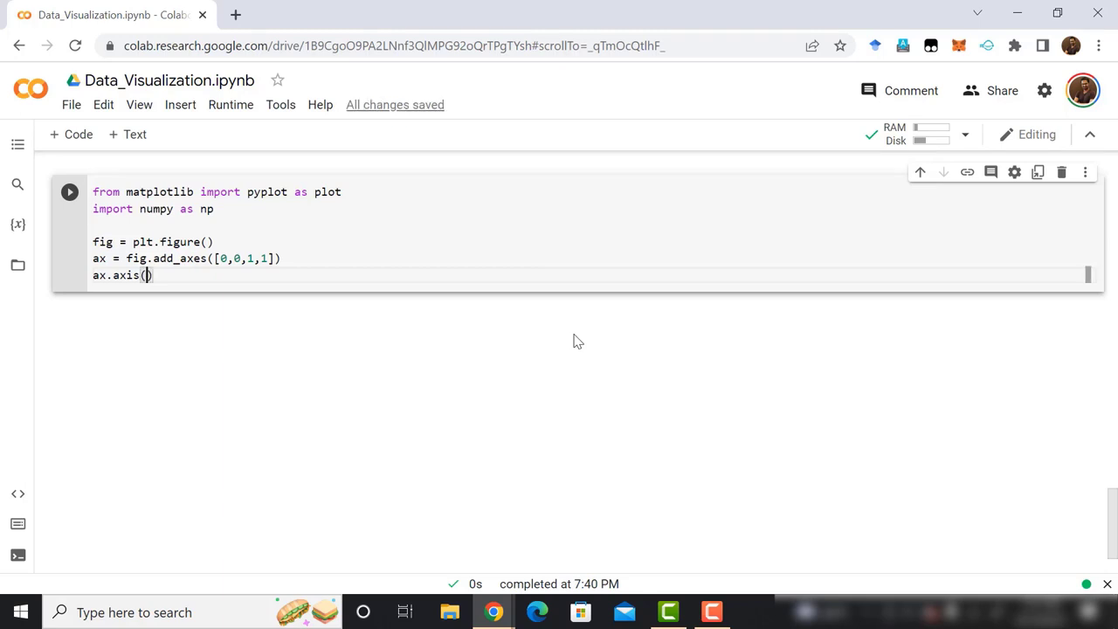
text('equal')
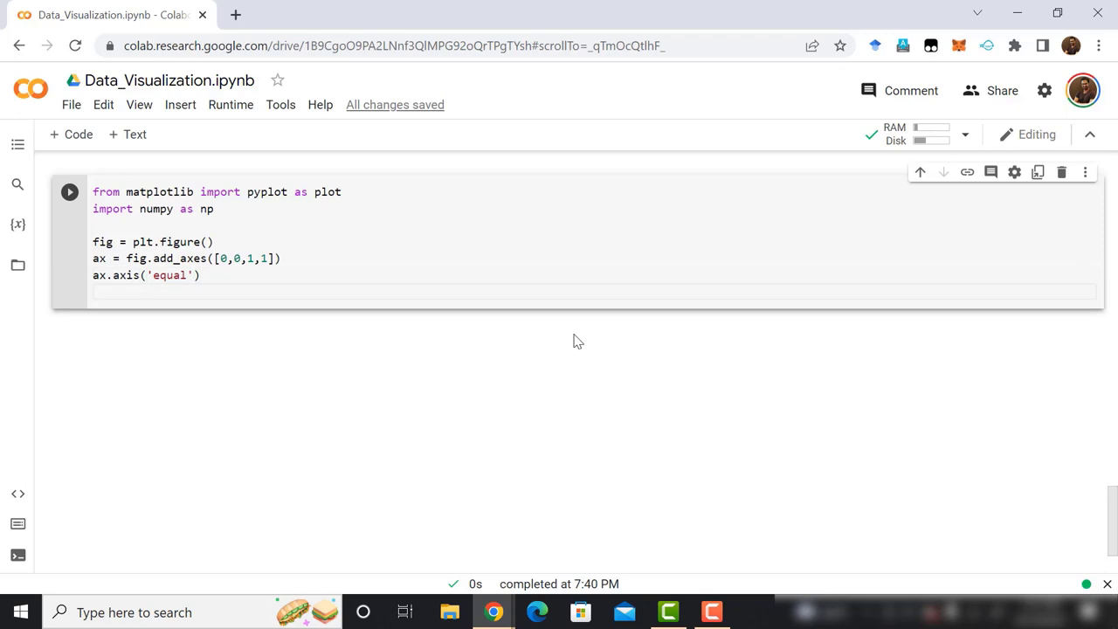
Define the language list ["C", "C++", "C#", "Java", "Python"]
text(language =)
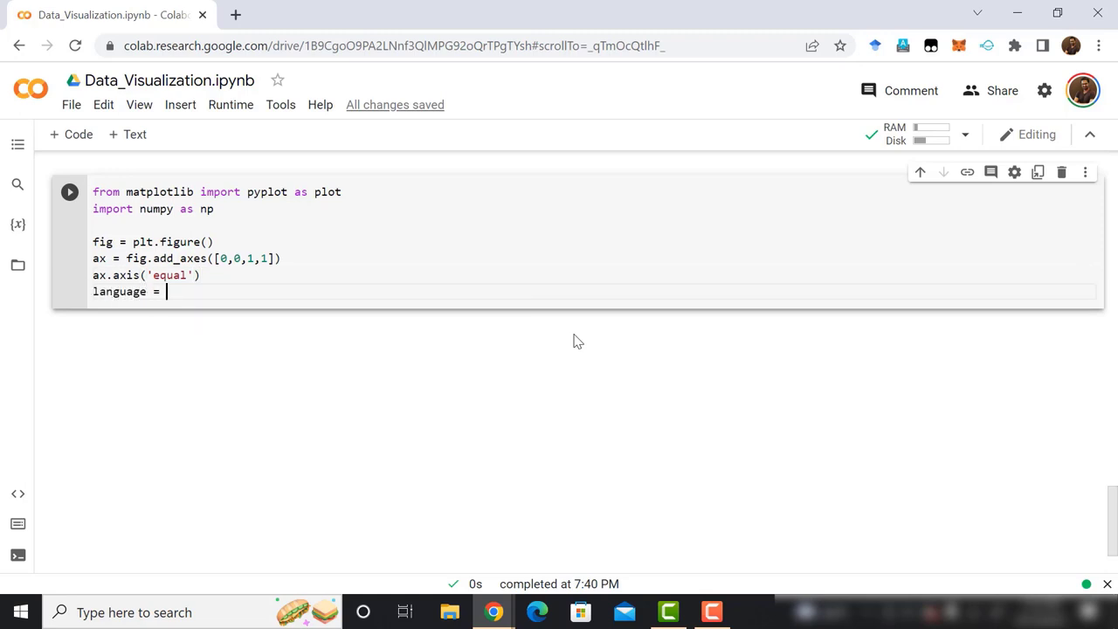
text([])
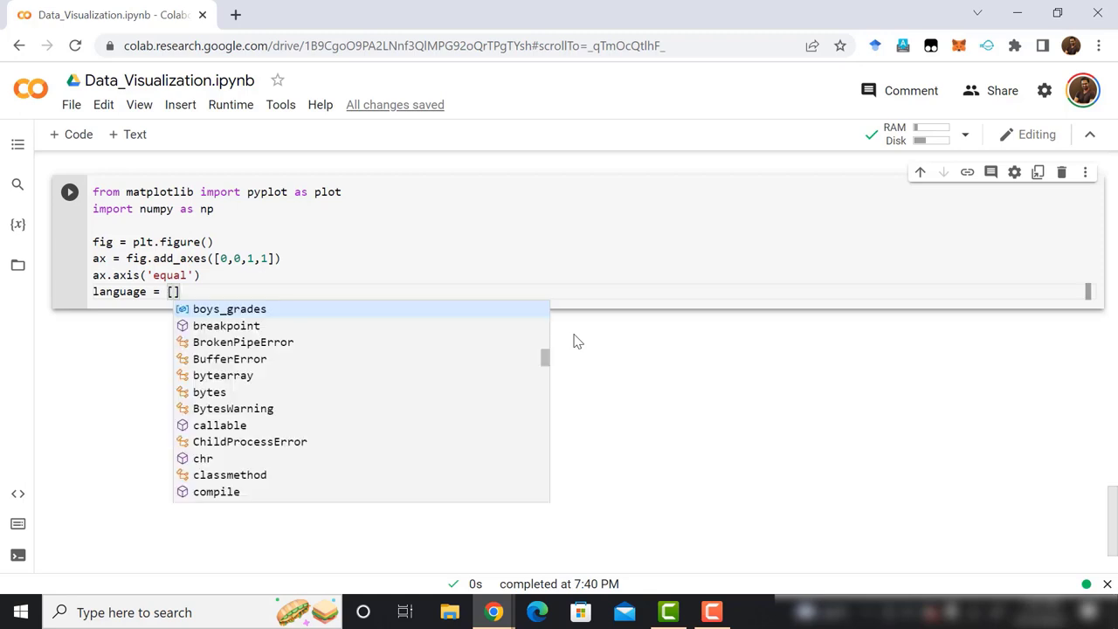
text("C",)
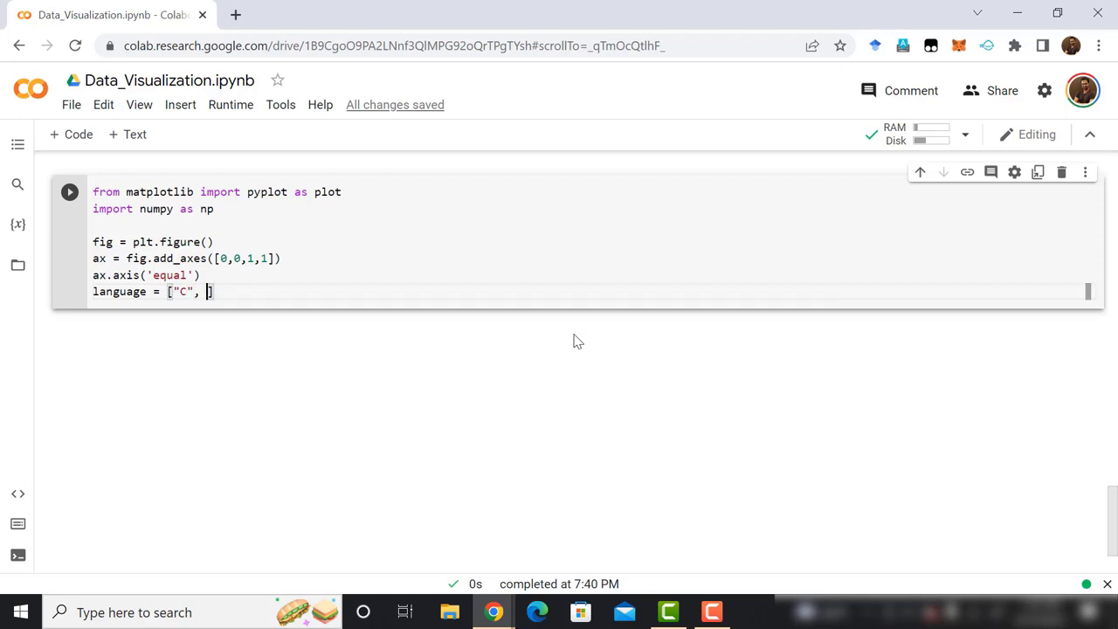
text("C++",)
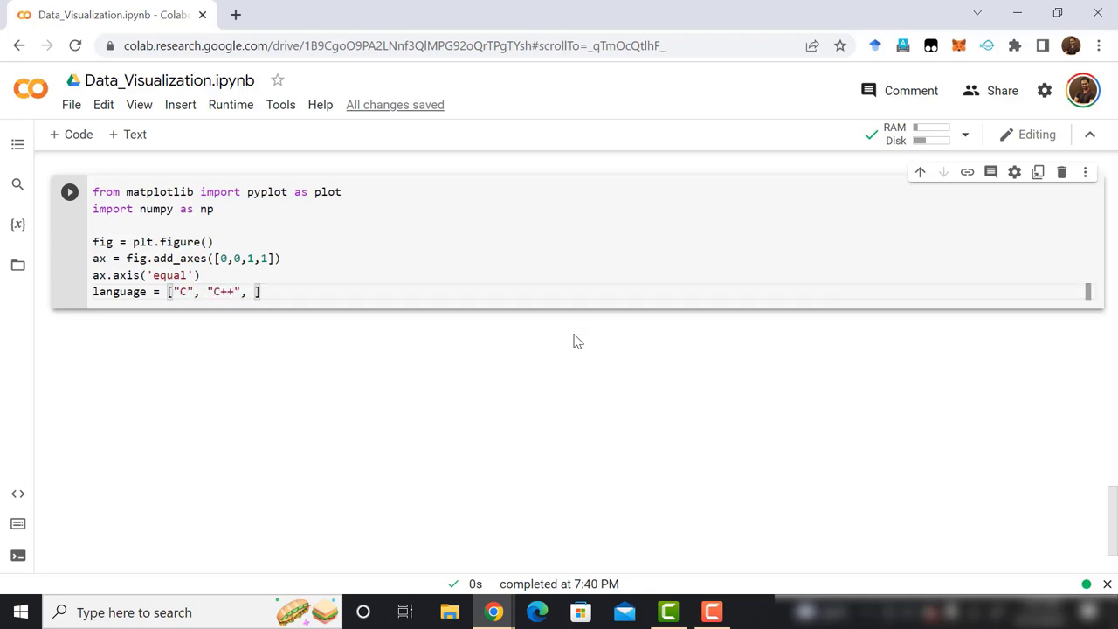
text("C#",)
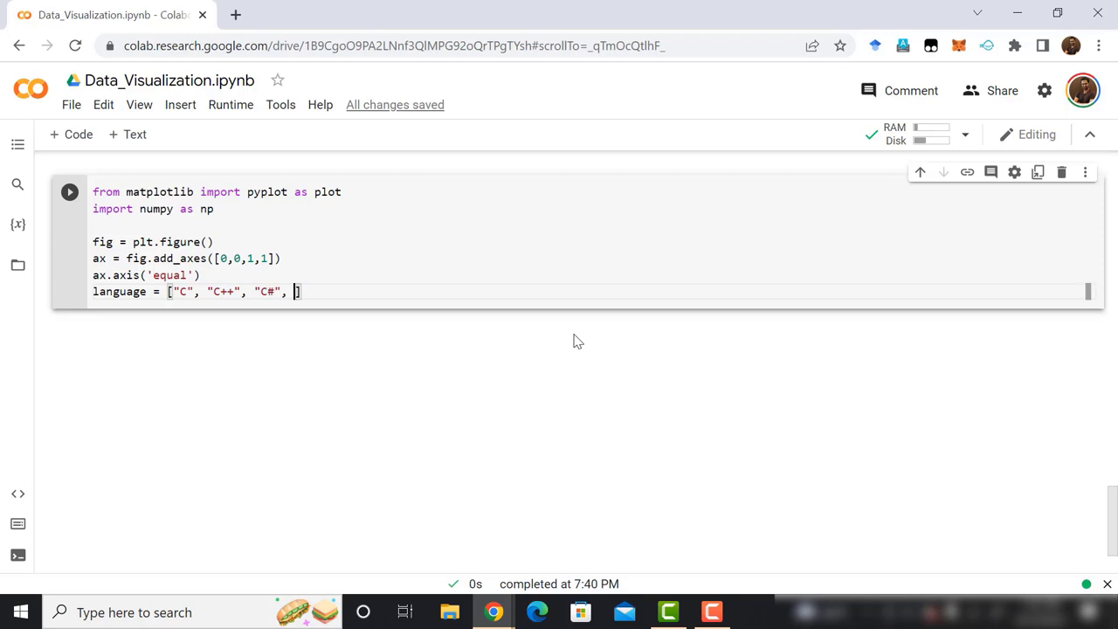
text("Java",)
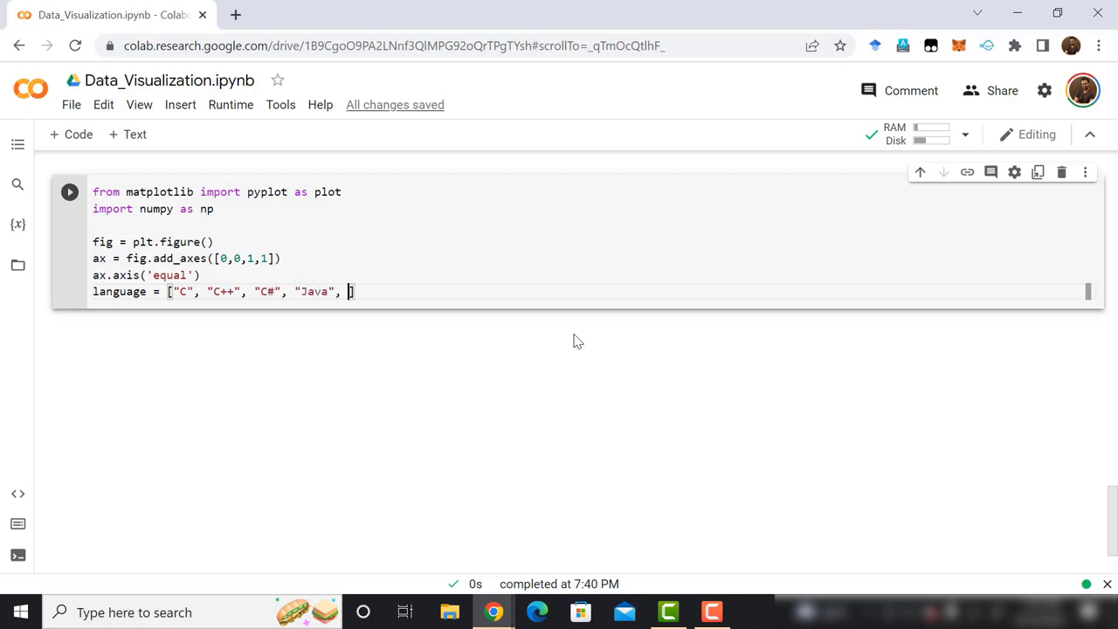
text("Python"])
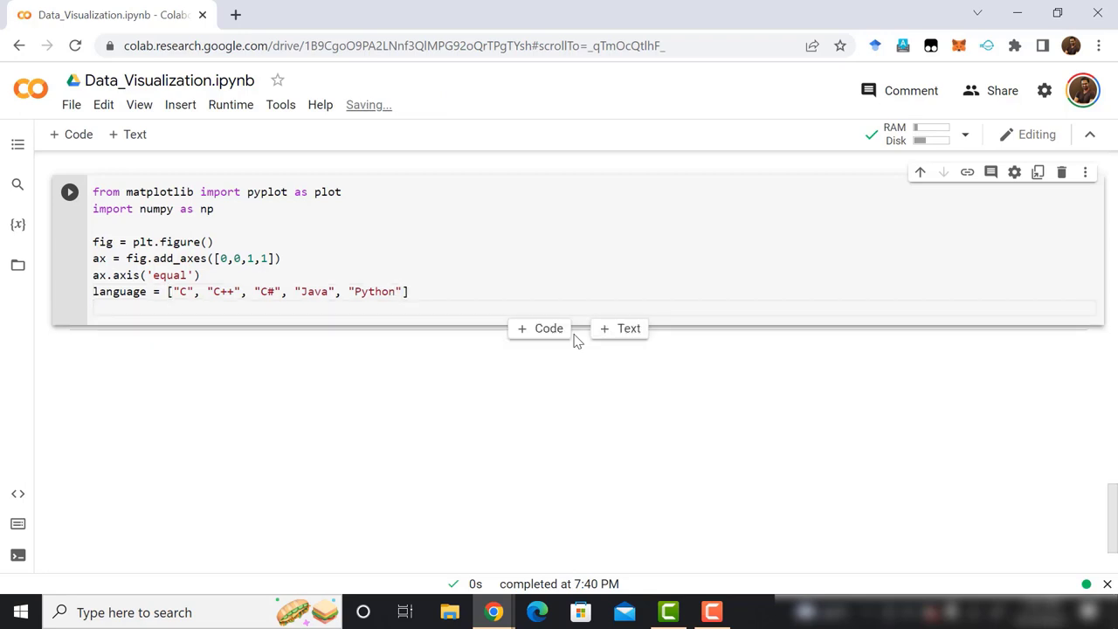
Define the student list [23, 17, 35, 29, 12]
text(student = [23,])
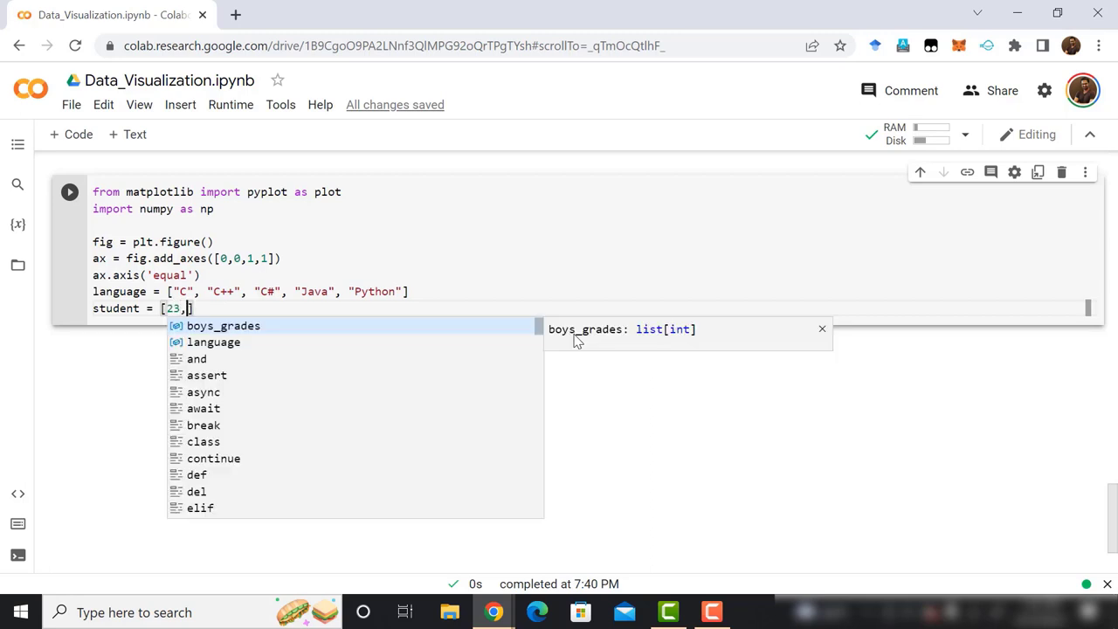
text(17,)
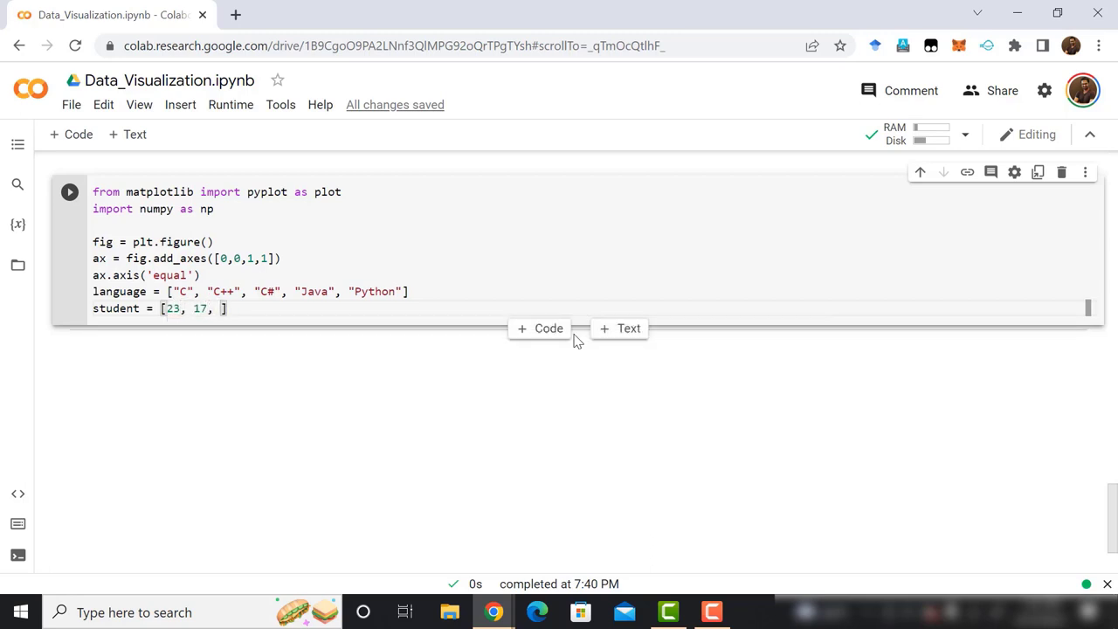
text(35, 25)
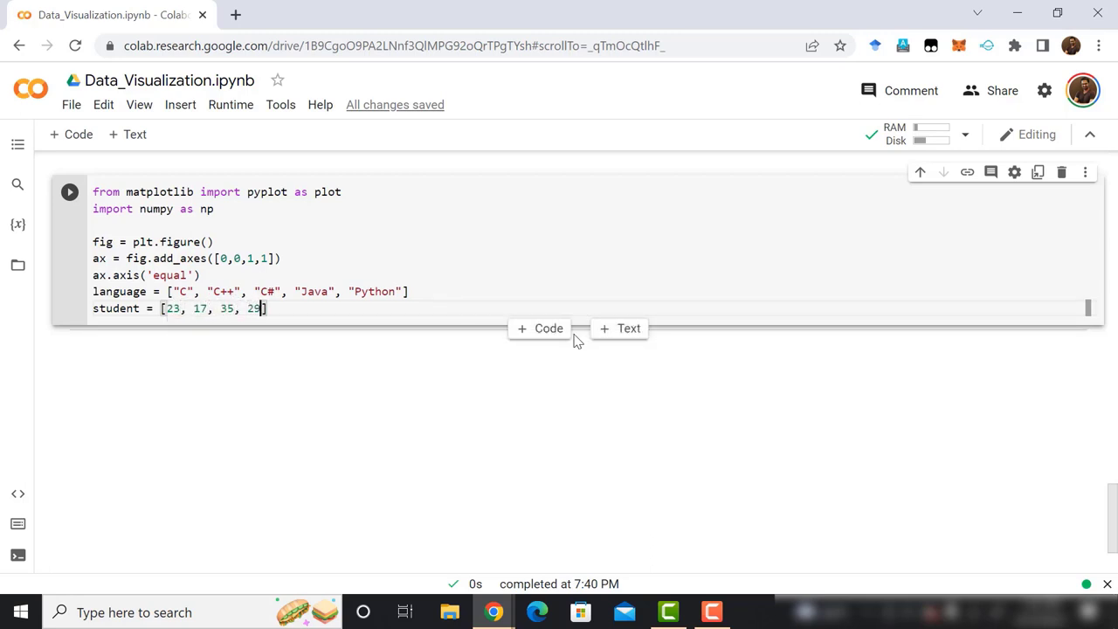
text(, 12)
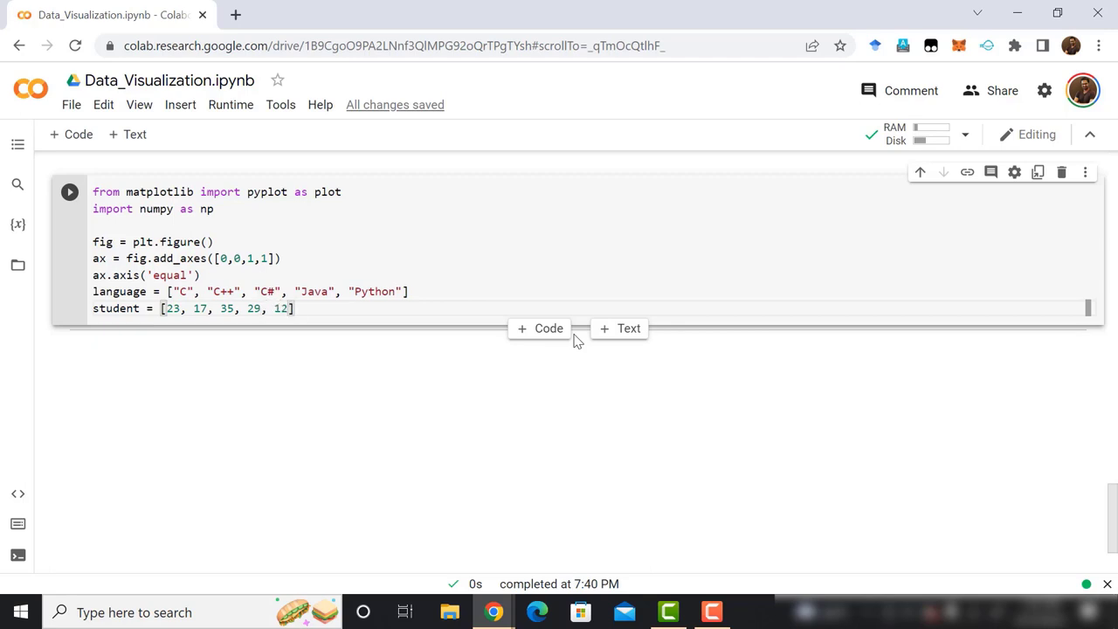
Write ax.pie(student, labels=language, autopct='%1.2f%%') to plot student shares by language
text(a)
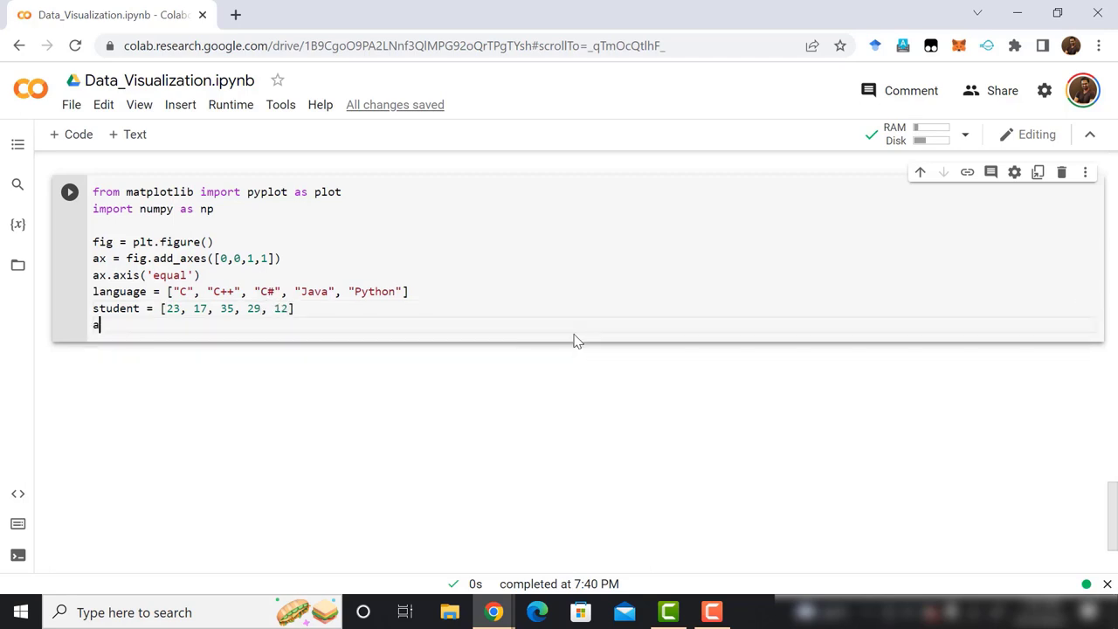
text(x.pi)
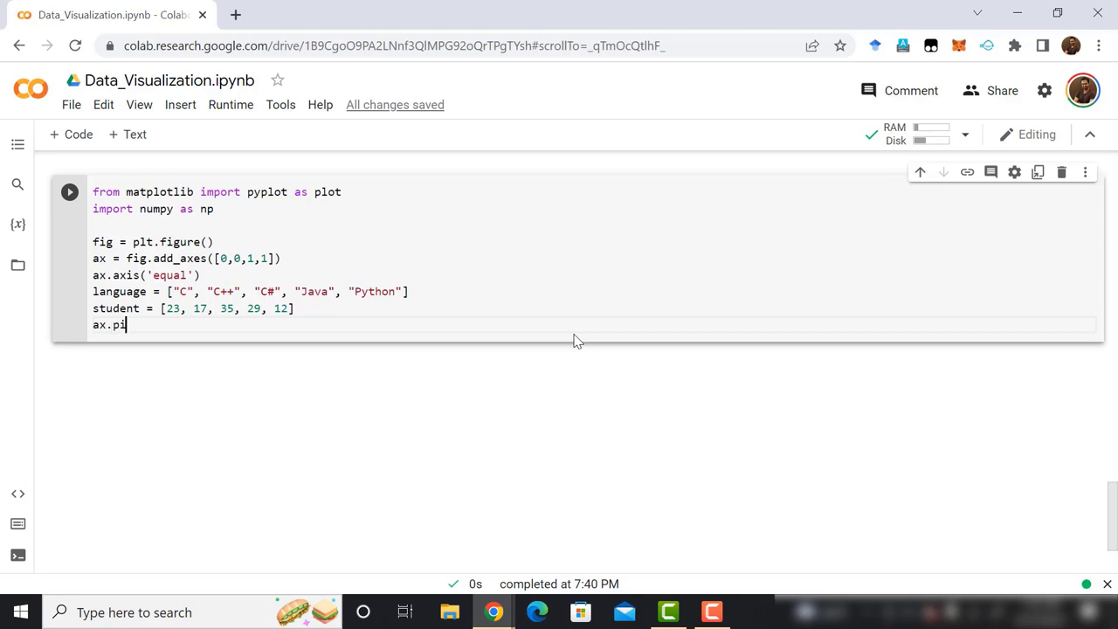
text(e())
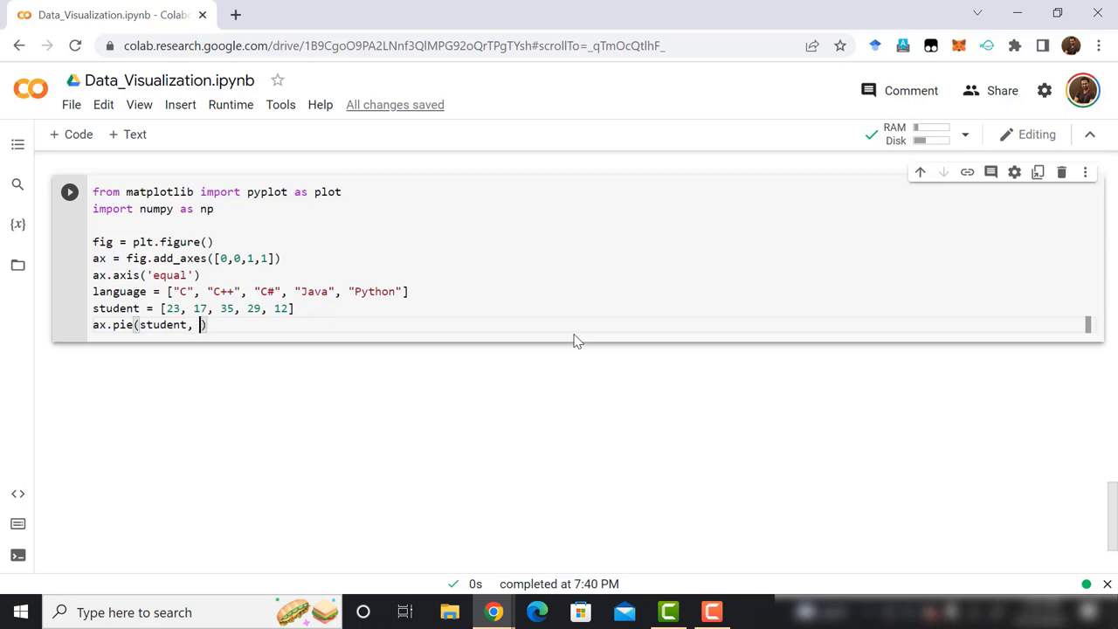
text(labels=)
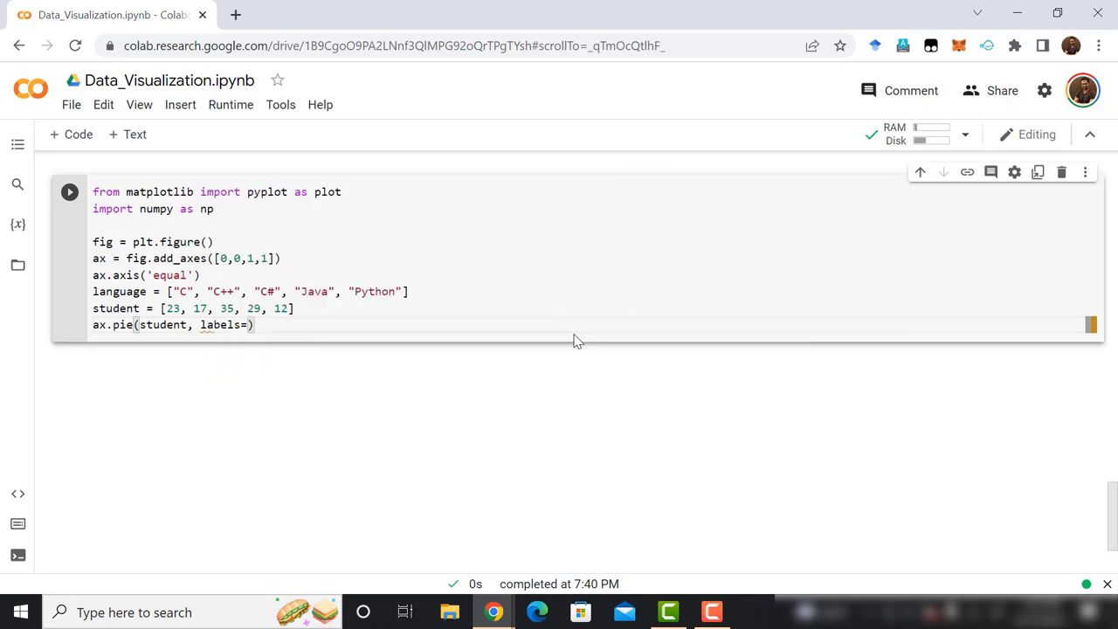
text(language,a)
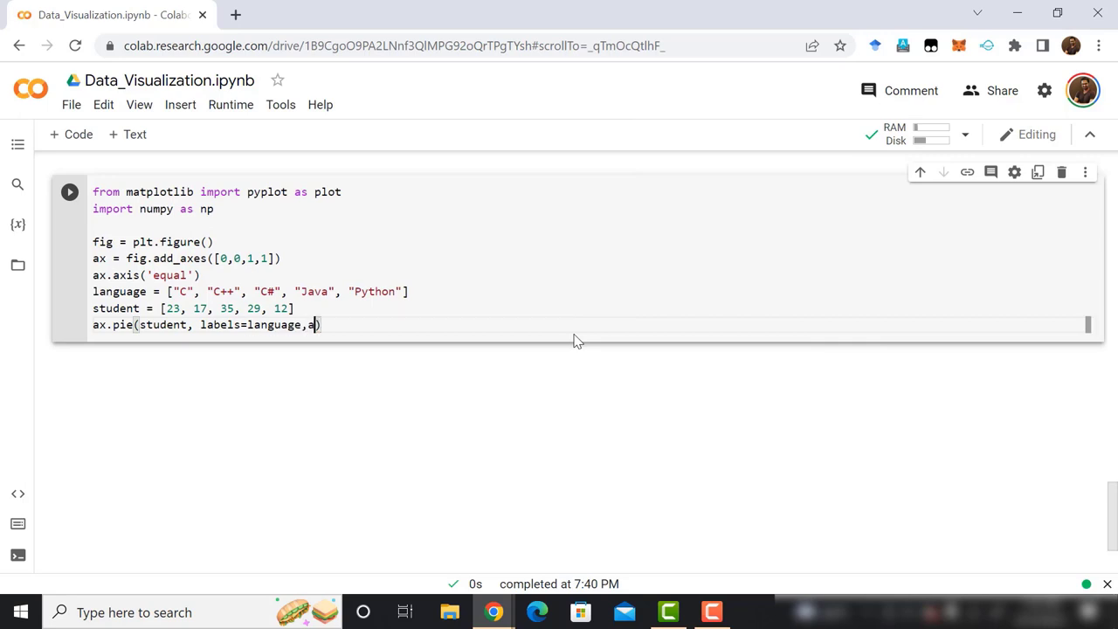
text(utopct)
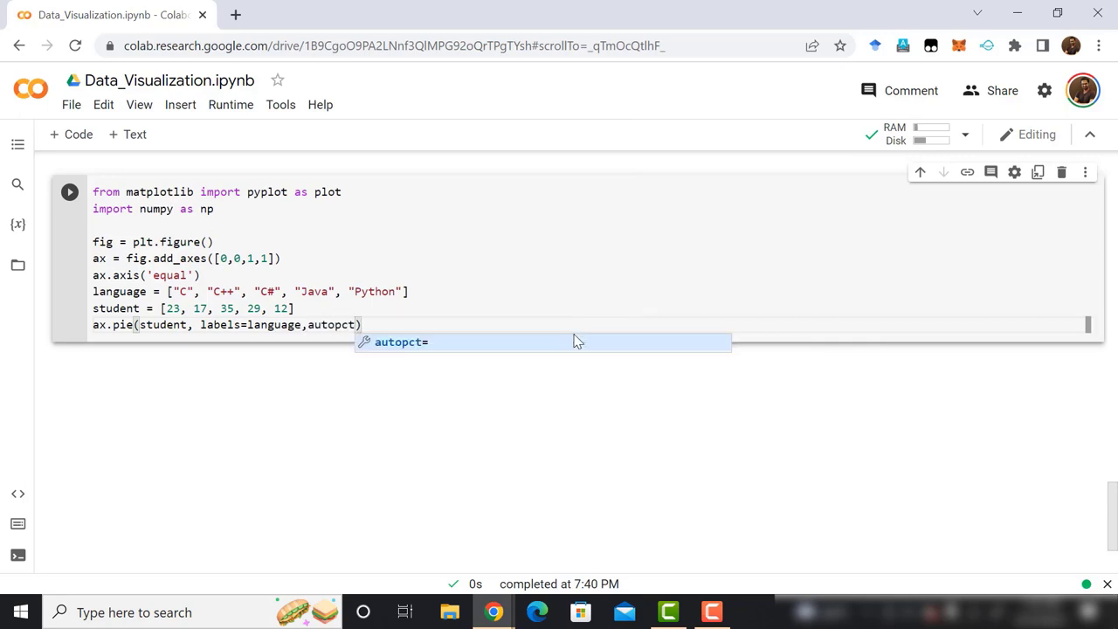
text(=')
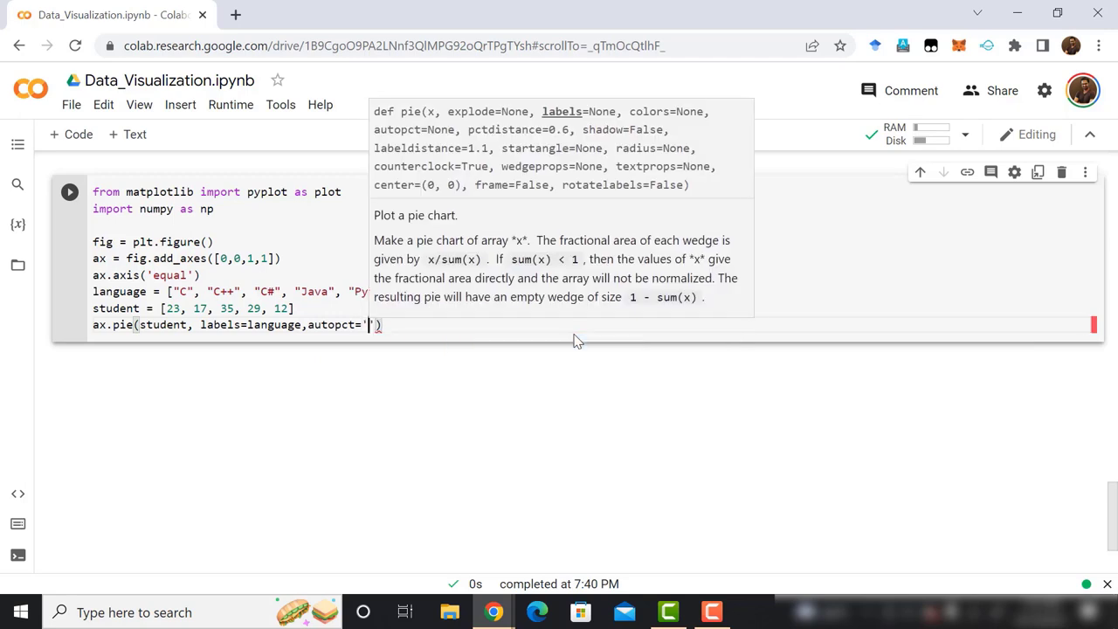
text(%1)
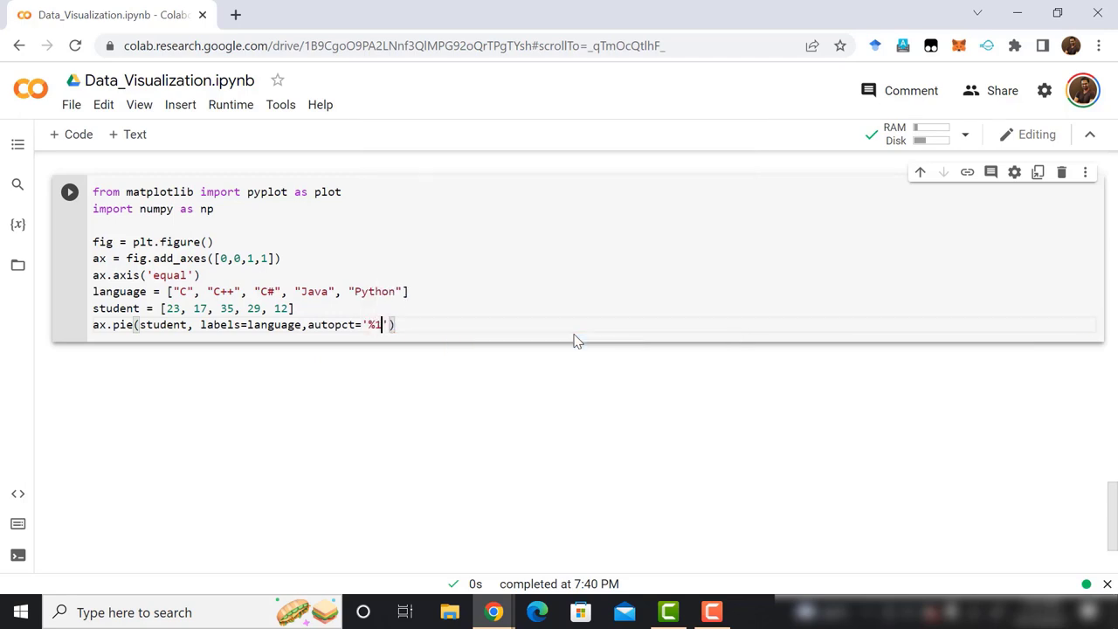
text(.2f)
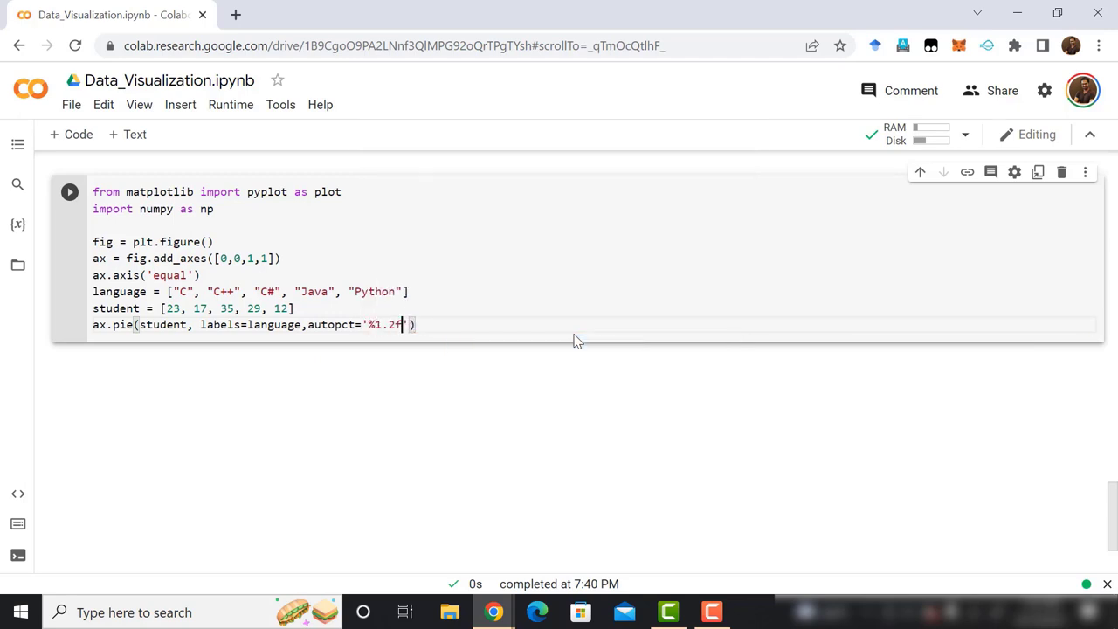
text(%%)
text(l)
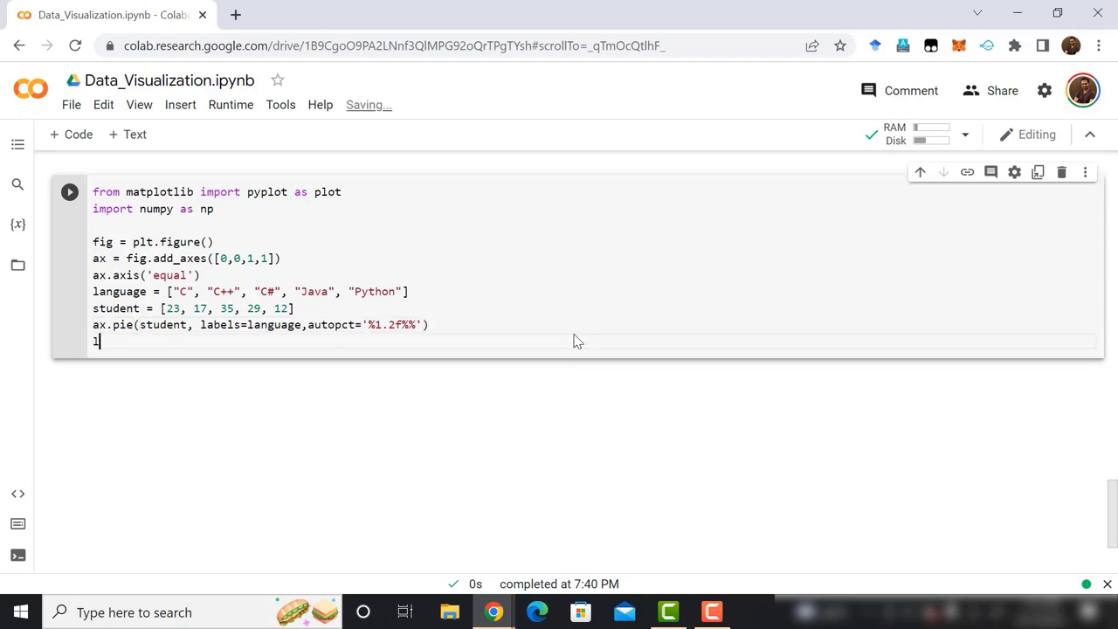
Add plt.show() to display the pie chart figure
text(p)
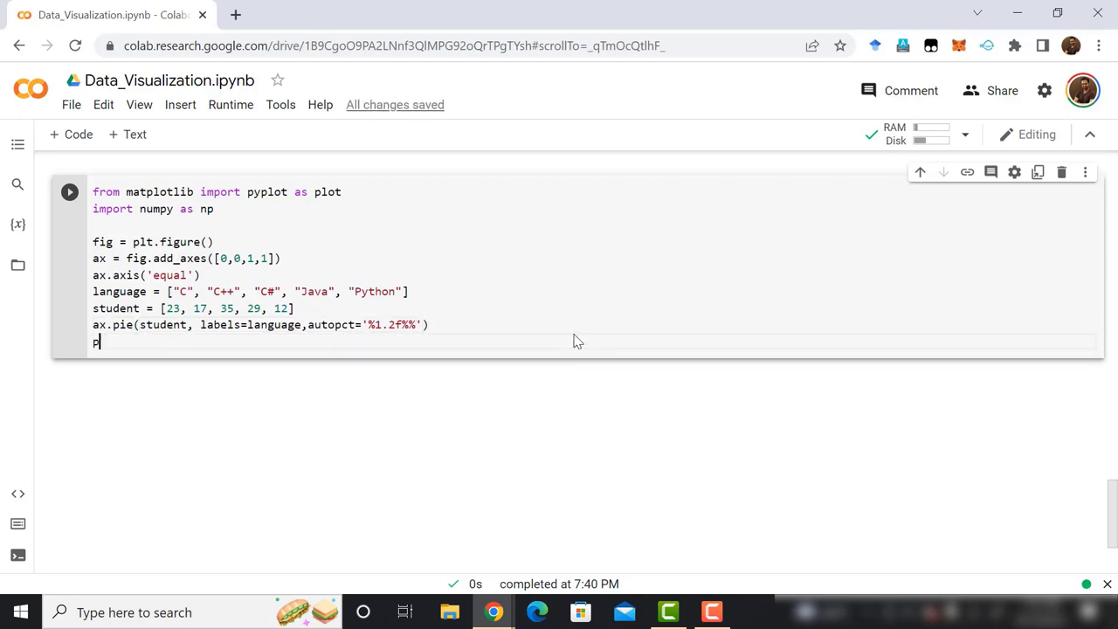
text(lt.sjh)
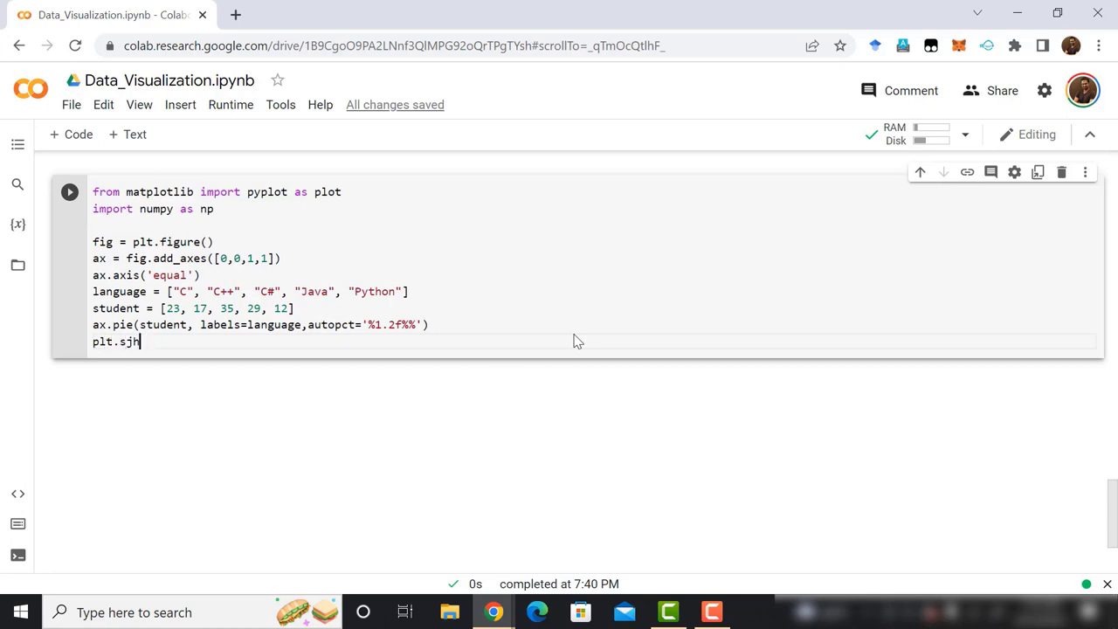
text(how())
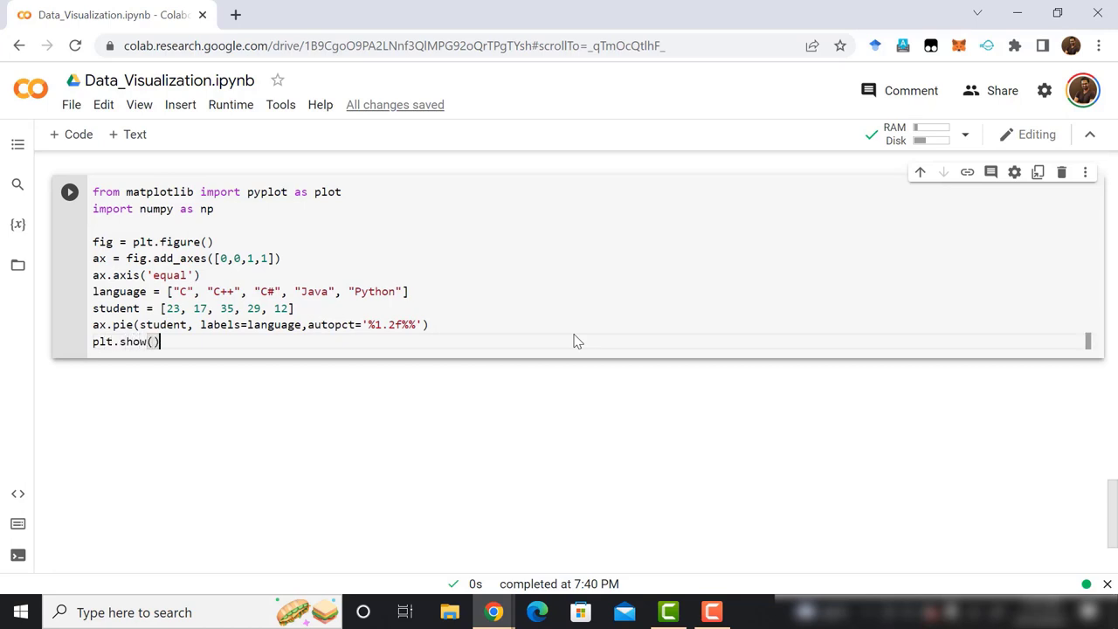
mouse_move(52, 192)
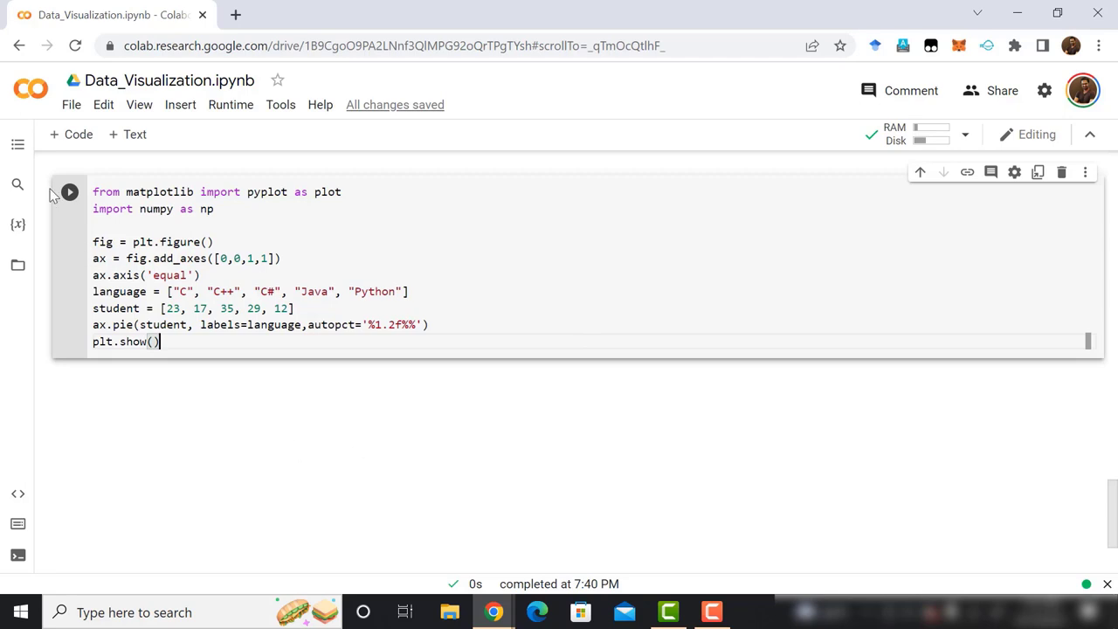
Run the cell and view the pie chart of C, C++, C#, Java, Python shares
click(70, 191)
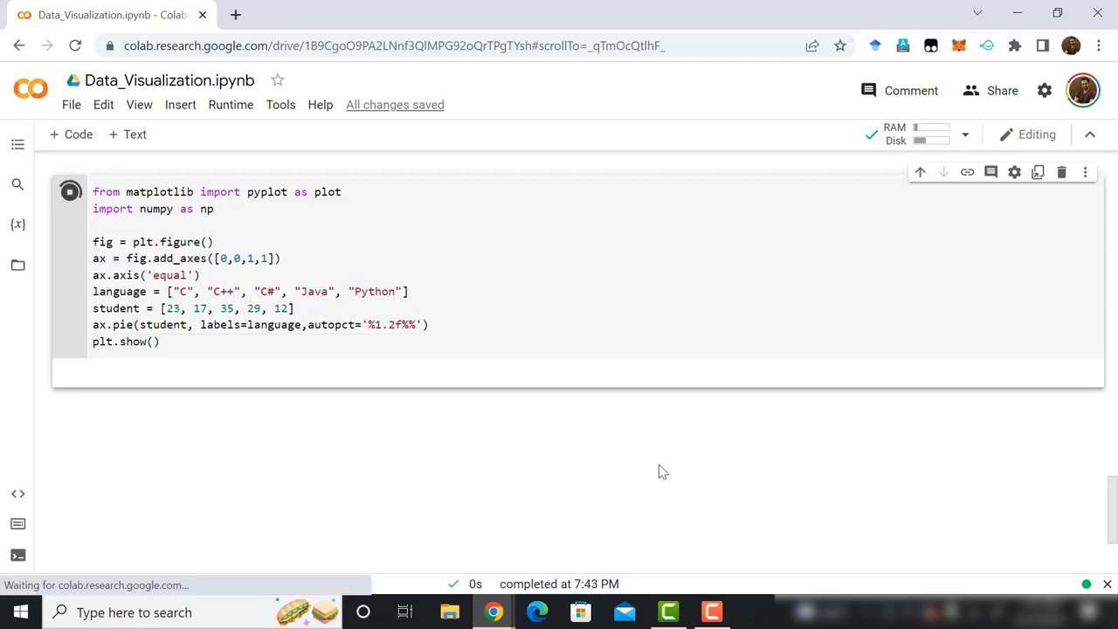
click(70, 190)
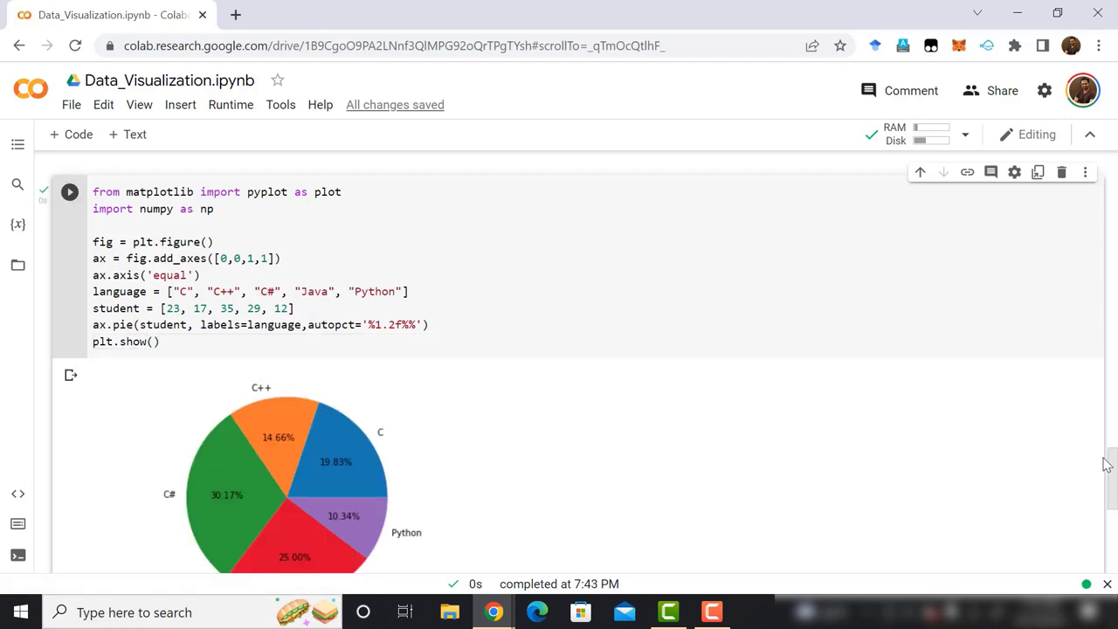
scroll(down, 3)
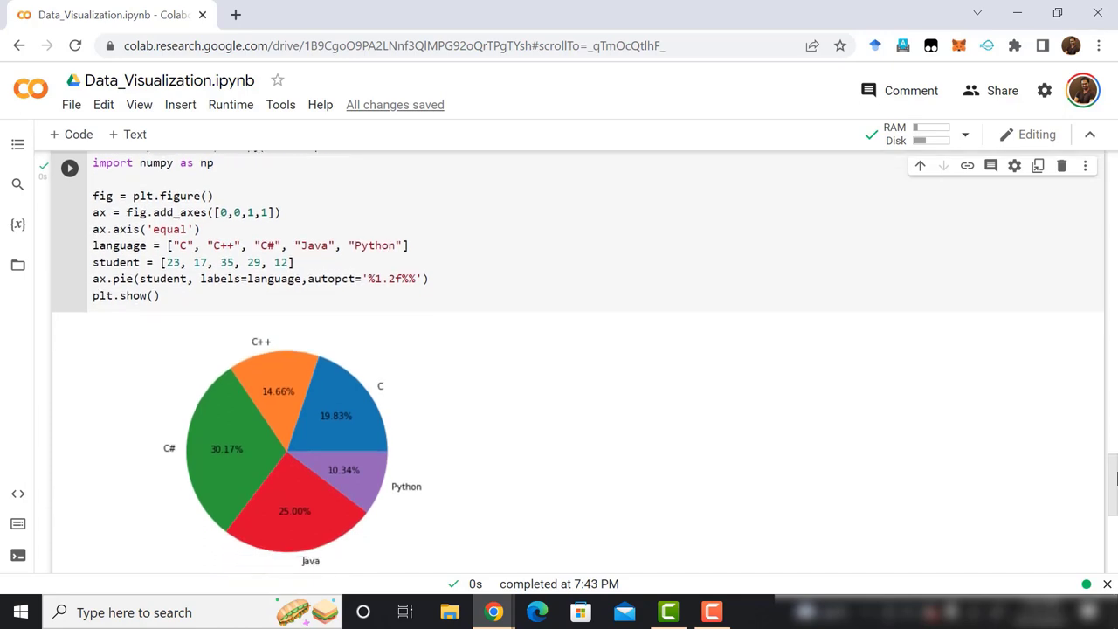